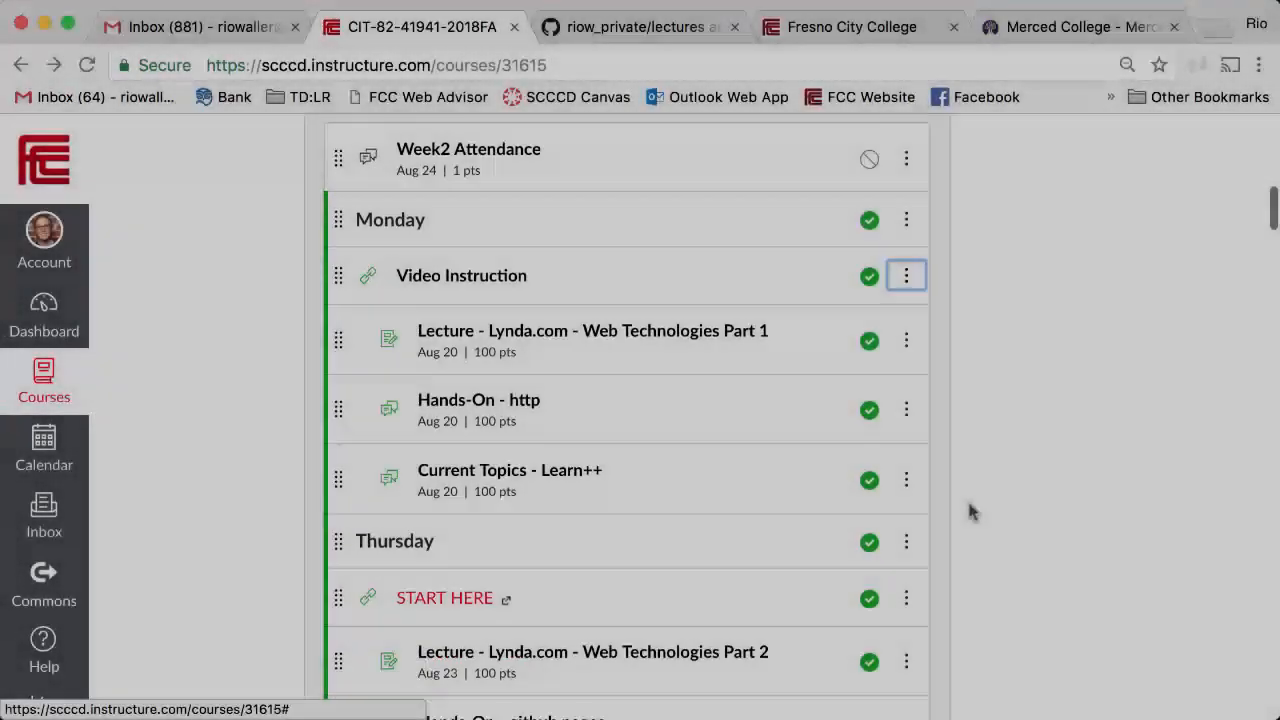
- Open the Week 2 'Lecture - Lynda.com Part 1' assignment and follow its Lynda login link
{"action": "scroll", "scroll_direction": "down", "scroll_amount": 3}
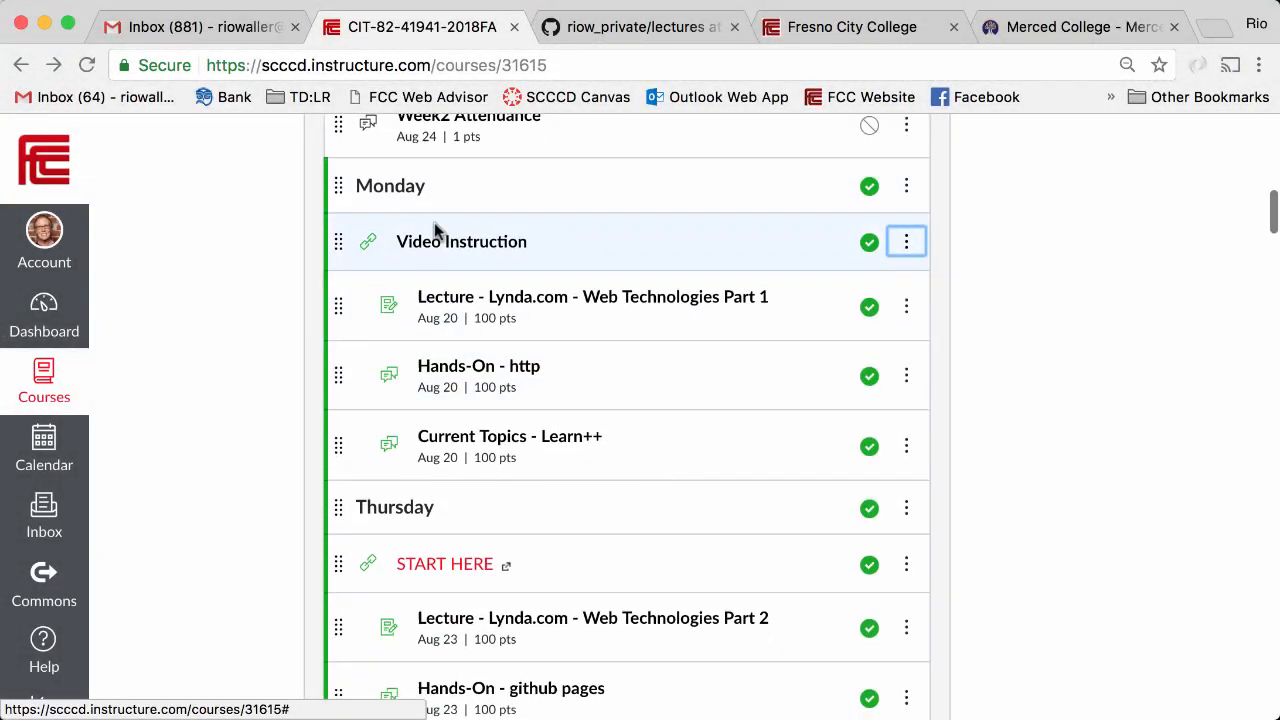
{"action": "mouse_move", "coordinate": [461, 241]}
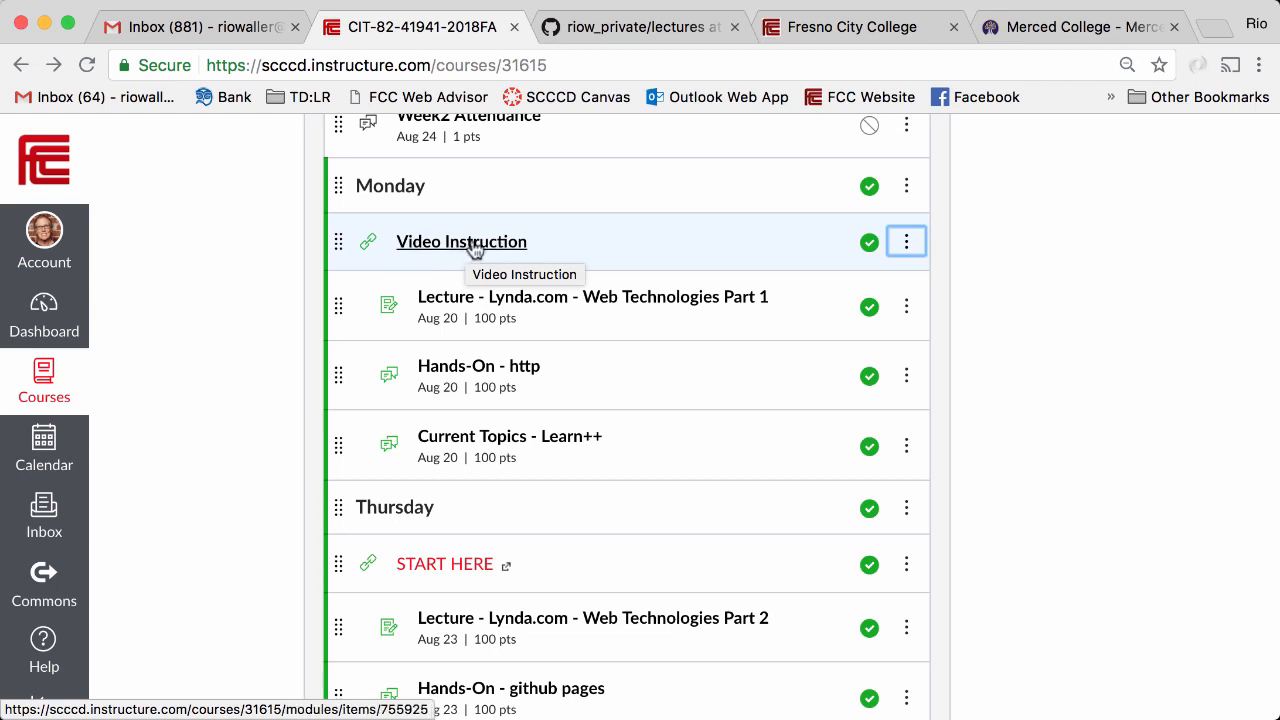
{"action": "mouse_move", "coordinate": [572, 256]}
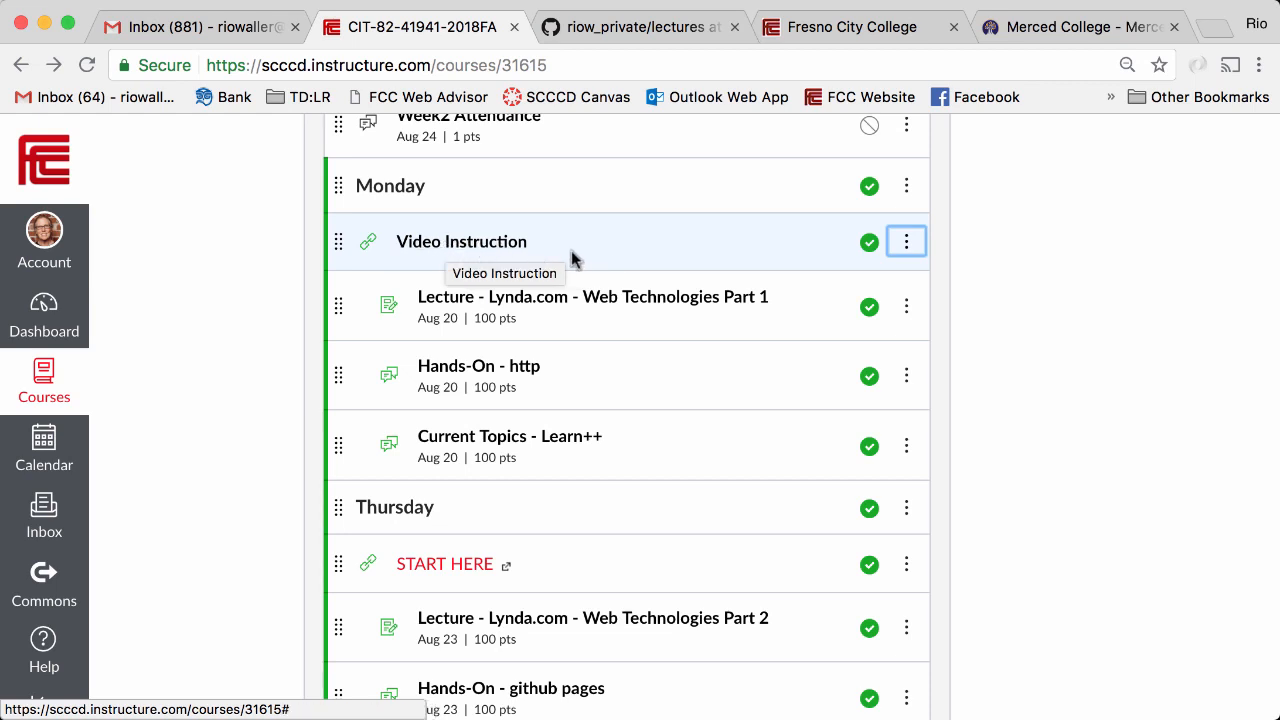
{"action": "mouse_move", "coordinate": [461, 241]}
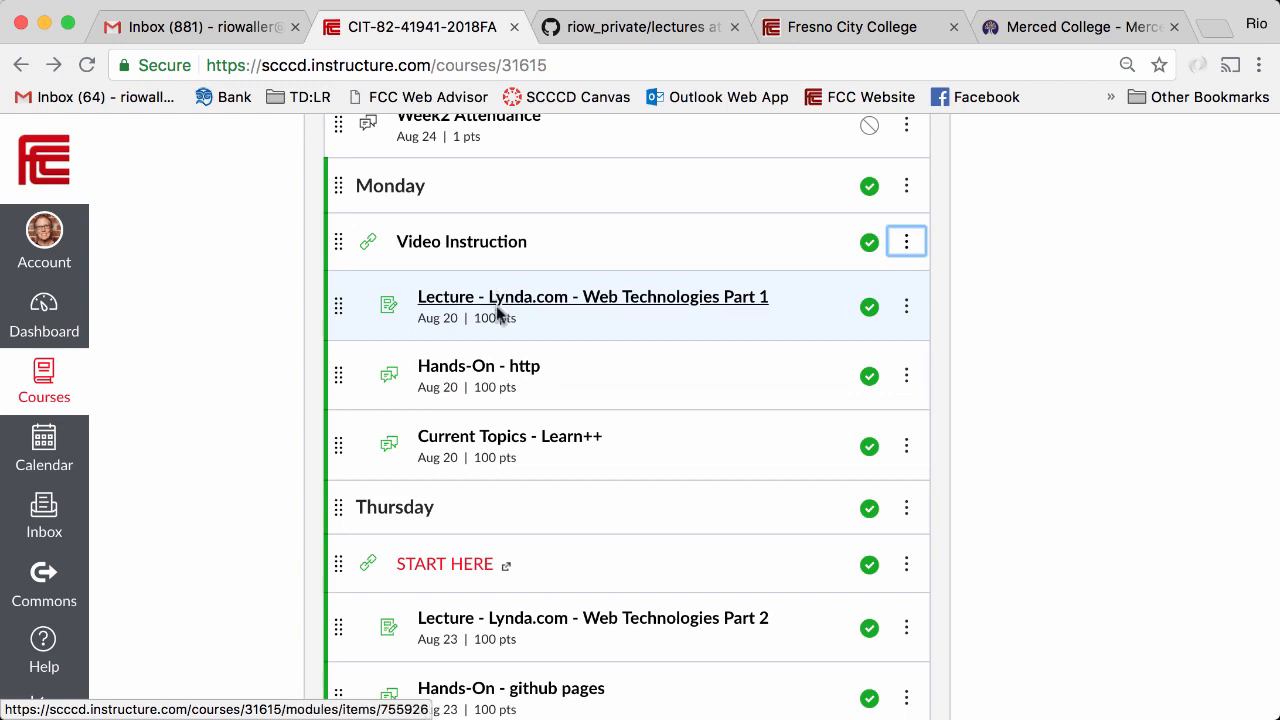
{"action": "mouse_move", "coordinate": [597, 389]}
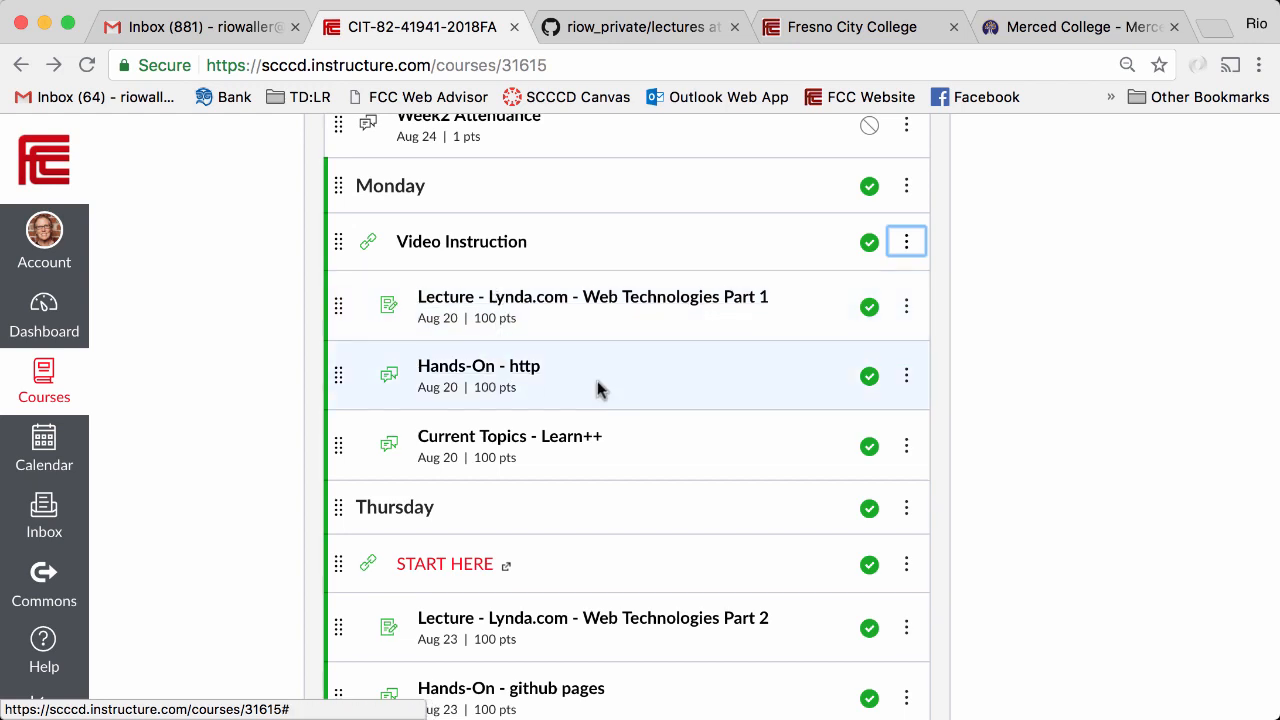
{"action": "scroll", "scroll_direction": "down", "scroll_amount": 3}
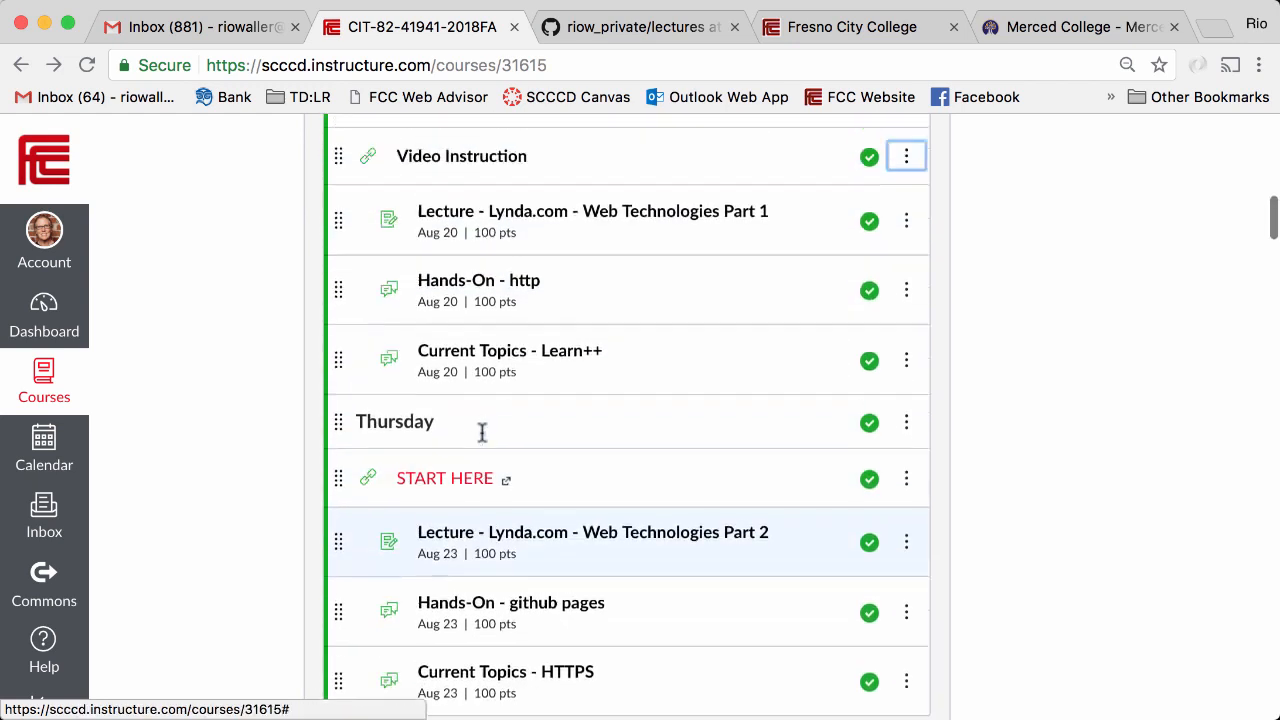
{"action": "scroll", "scroll_direction": "down", "scroll_amount": 3}
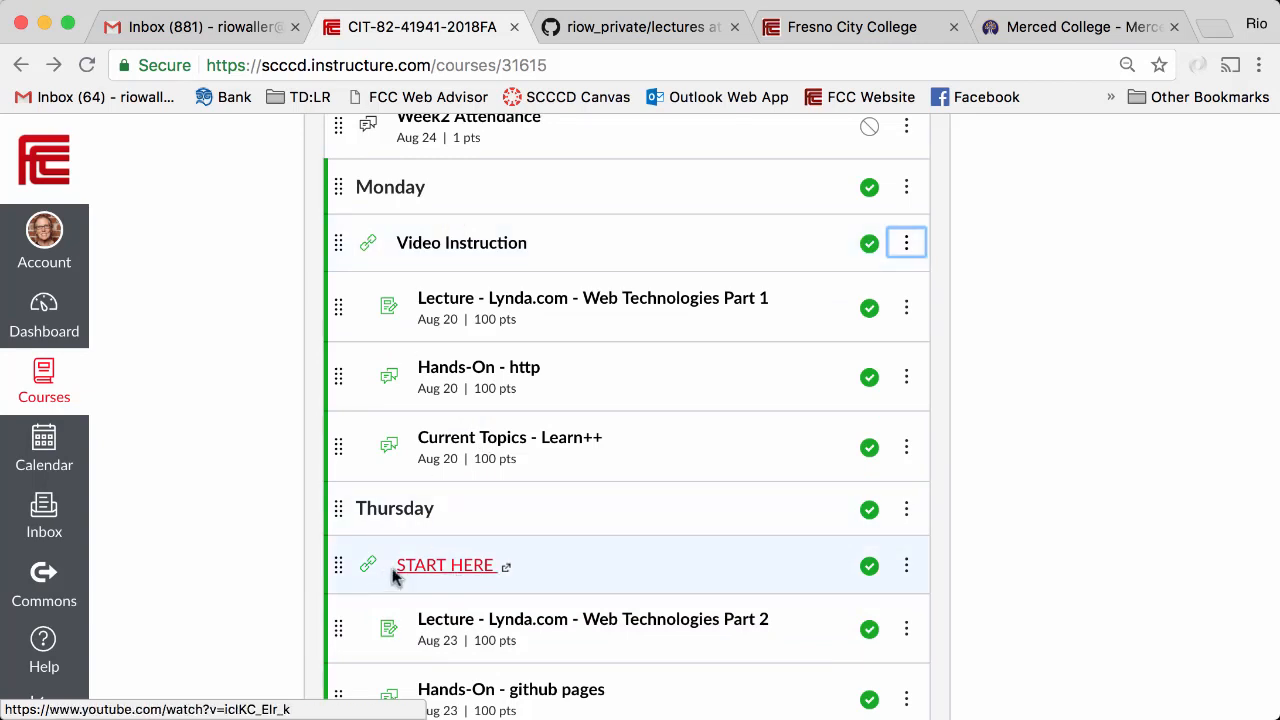
{"action": "mouse_move", "coordinate": [510, 437]}
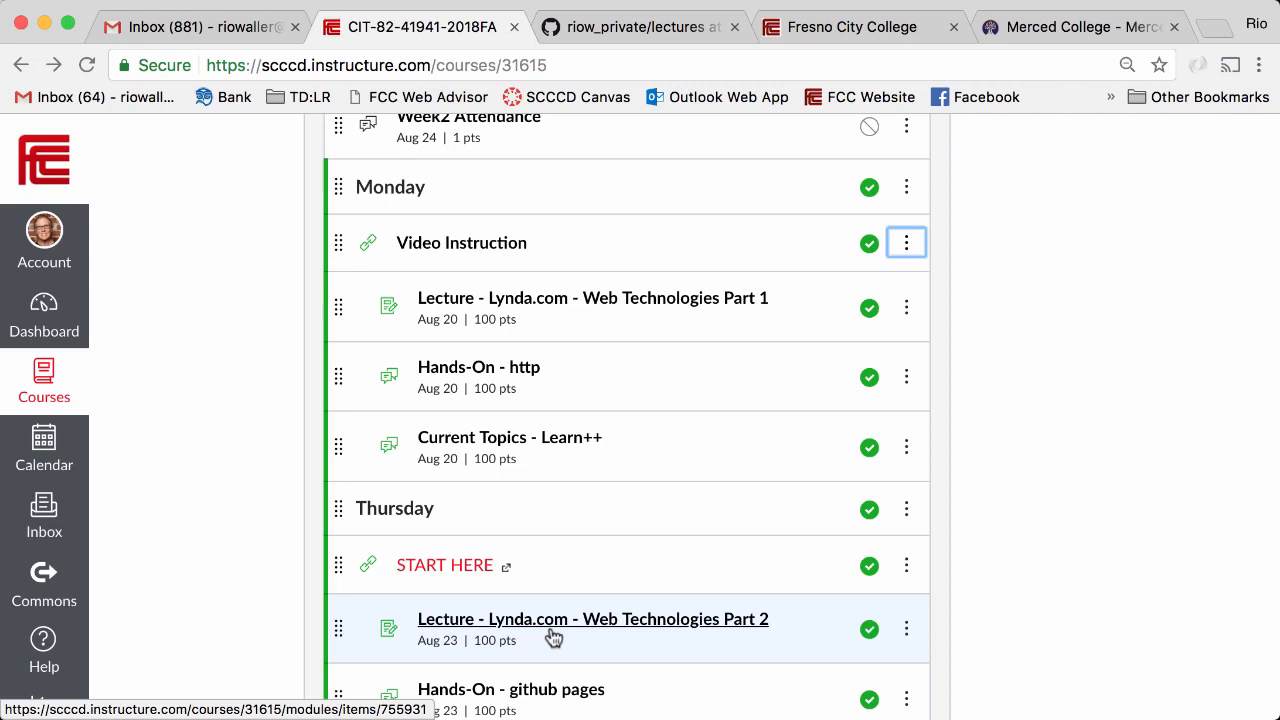
{"action": "scroll", "scroll_direction": "down", "scroll_amount": 3}
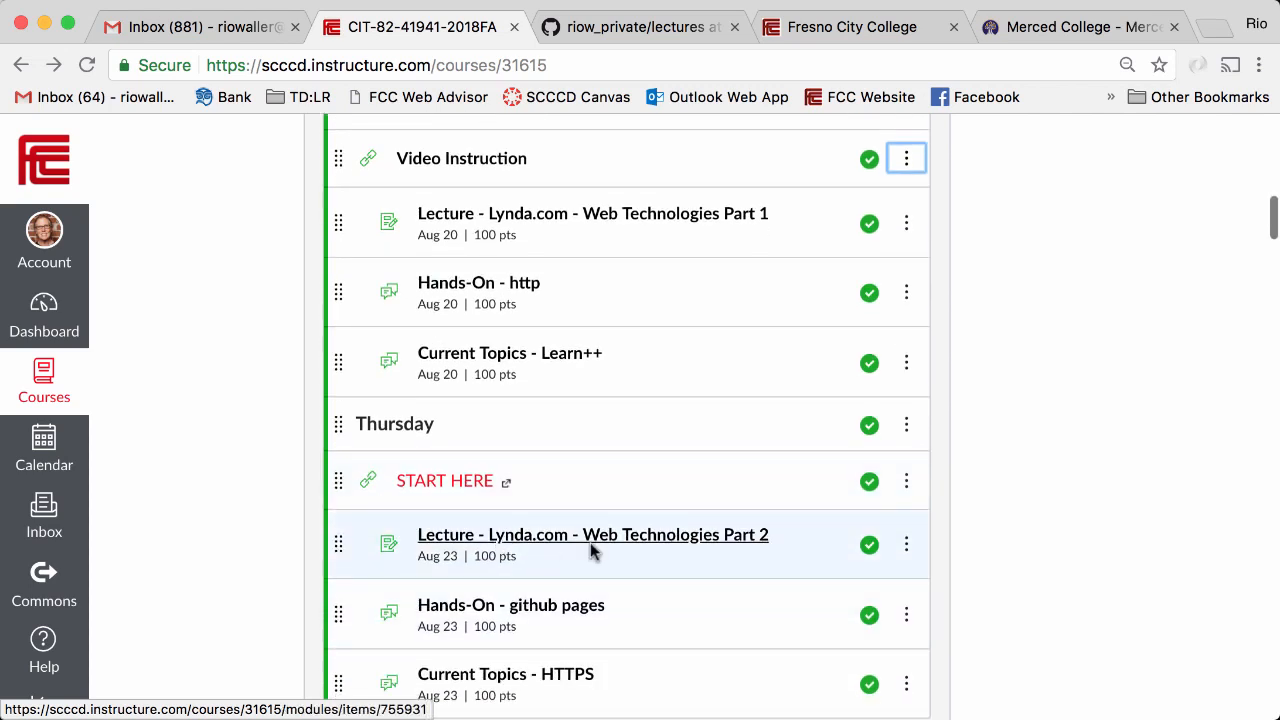
{"action": "scroll", "scroll_direction": "down", "scroll_amount": 3}
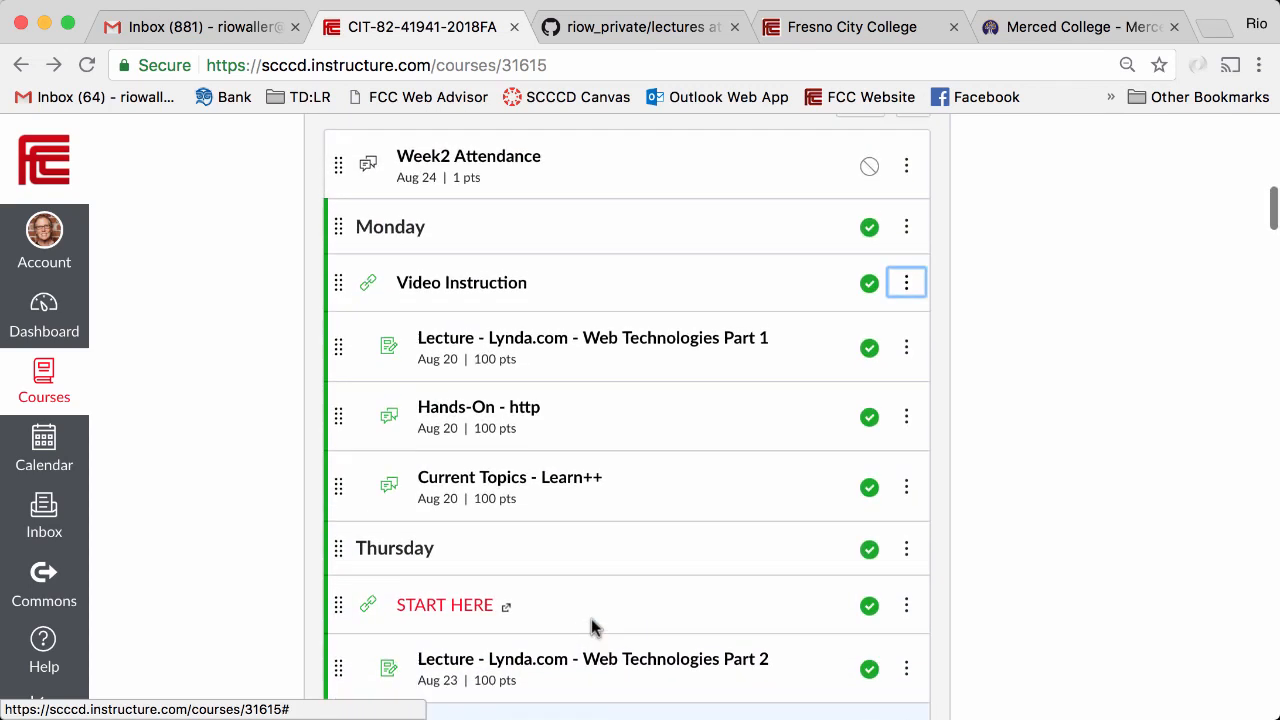
{"action": "scroll", "scroll_direction": "down", "scroll_amount": 3}
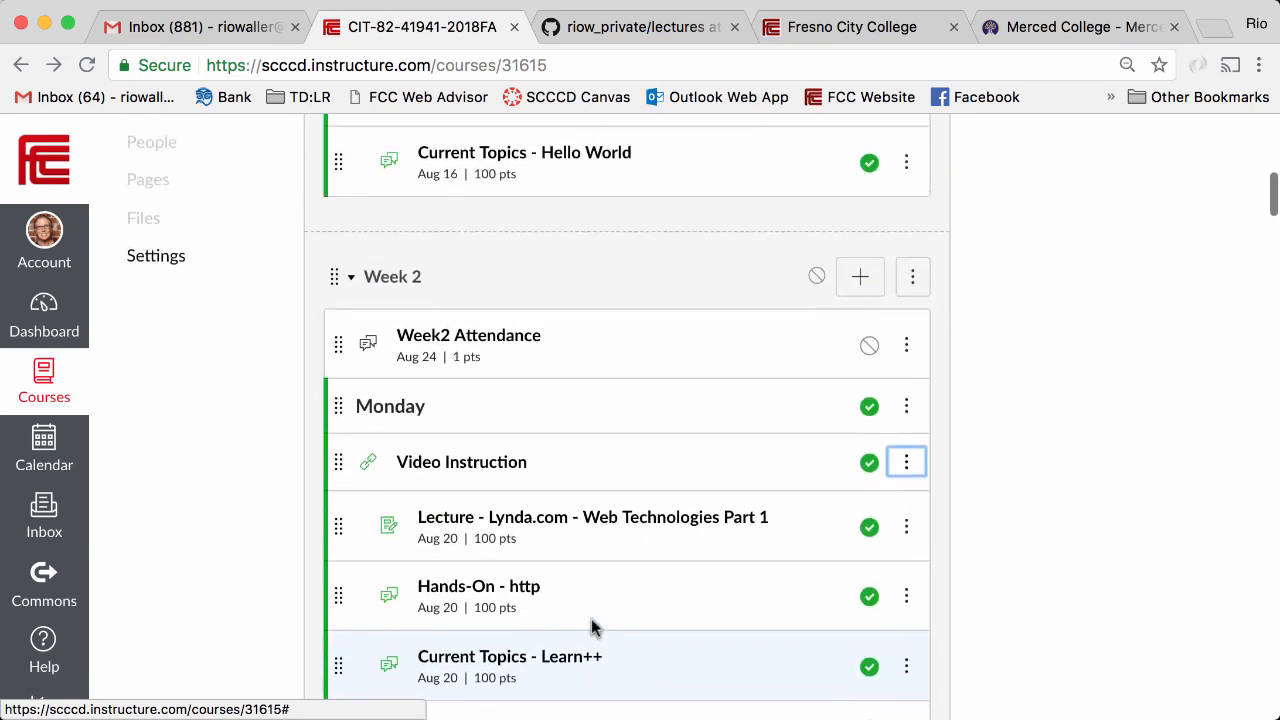
{"action": "scroll", "scroll_direction": "down", "scroll_amount": 3}
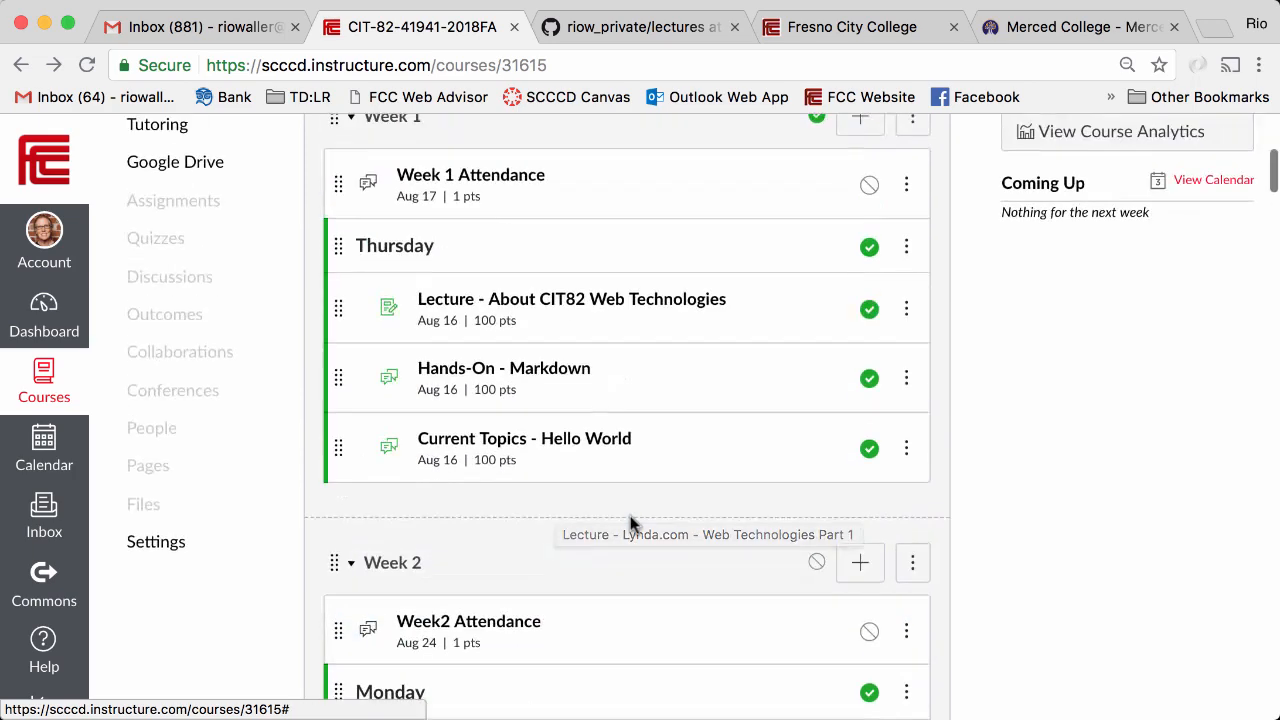
{"action": "scroll", "scroll_direction": "down", "scroll_amount": 3}
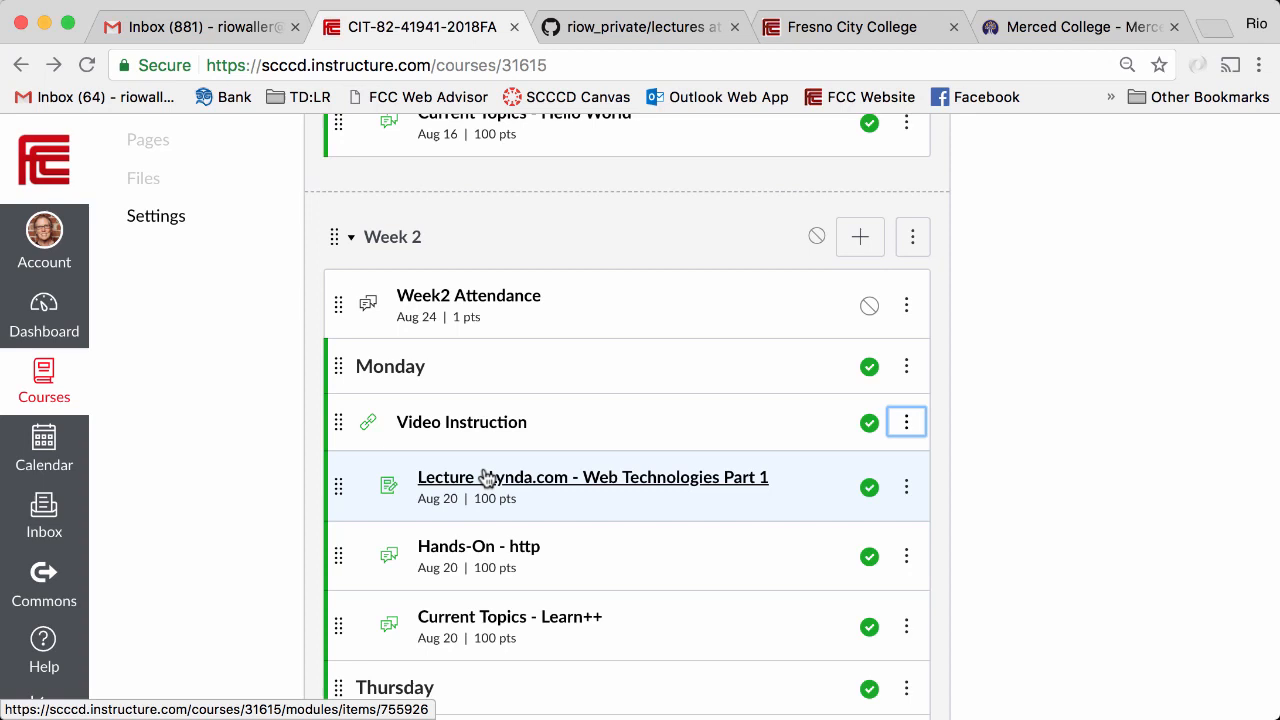
{"action": "mouse_move", "coordinate": [600, 480]}
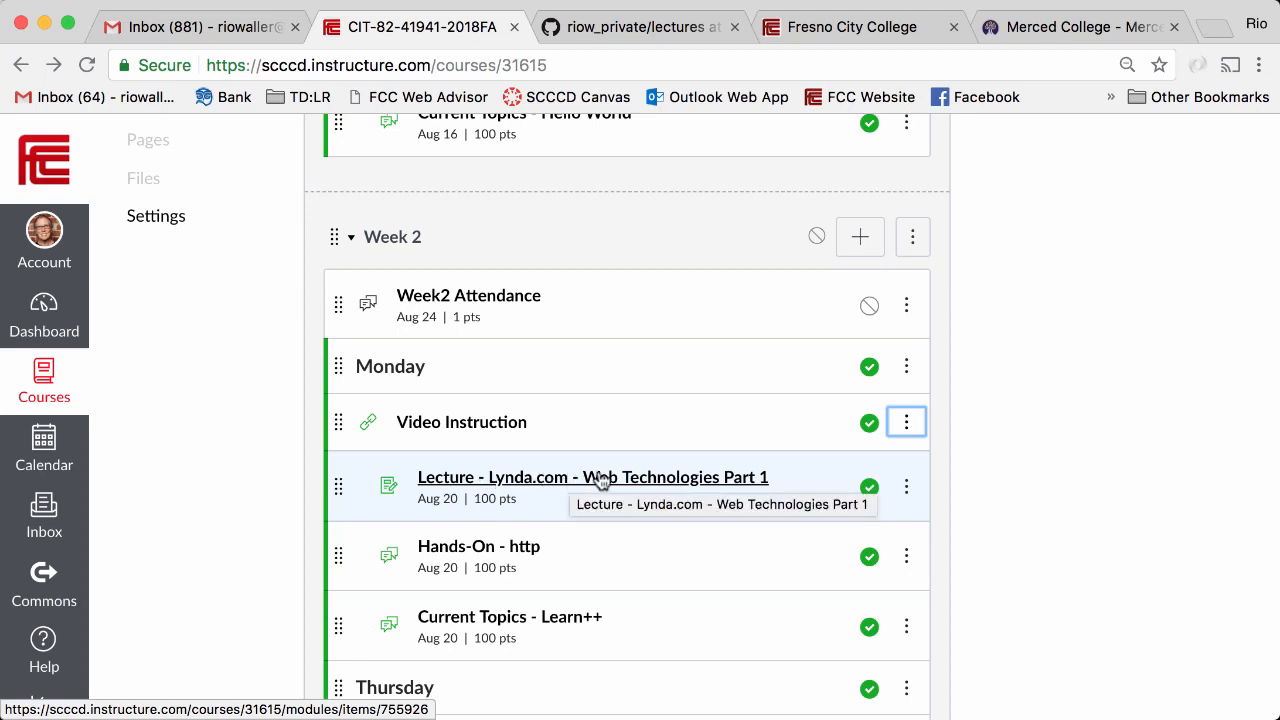
{"action": "left_click", "coordinate": [592, 477]}
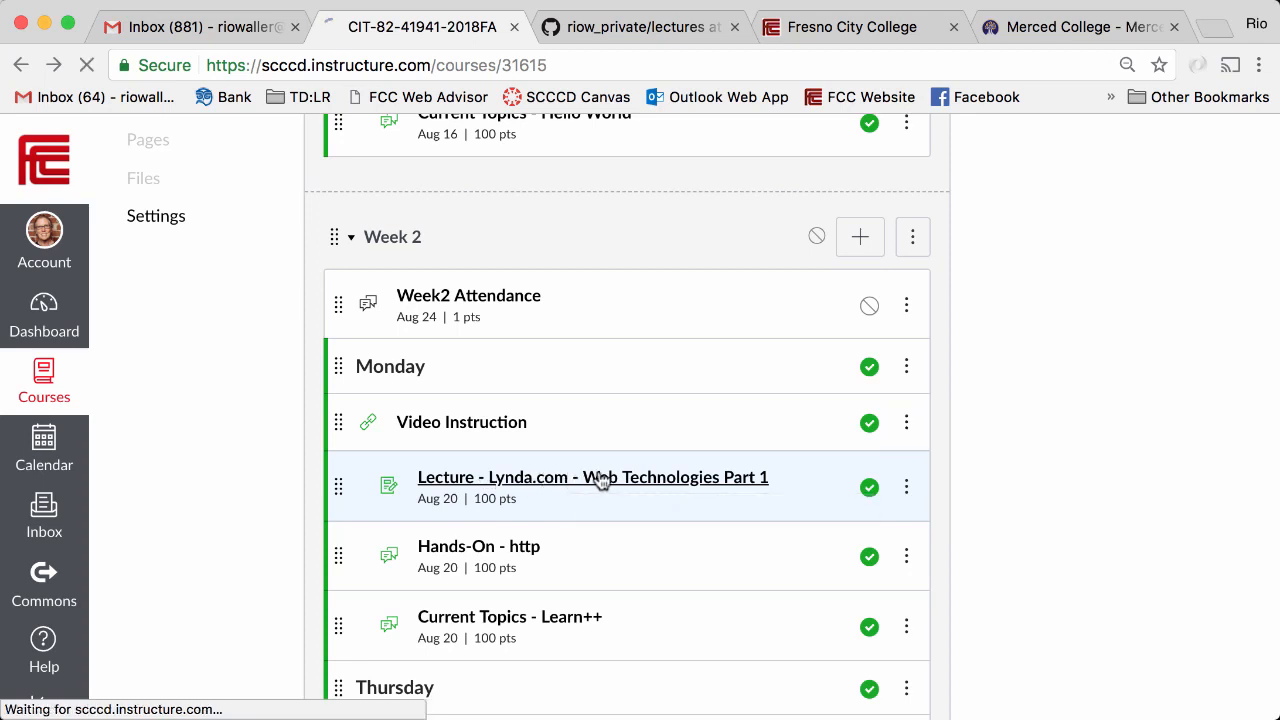
{"action": "left_click", "coordinate": [592, 477]}
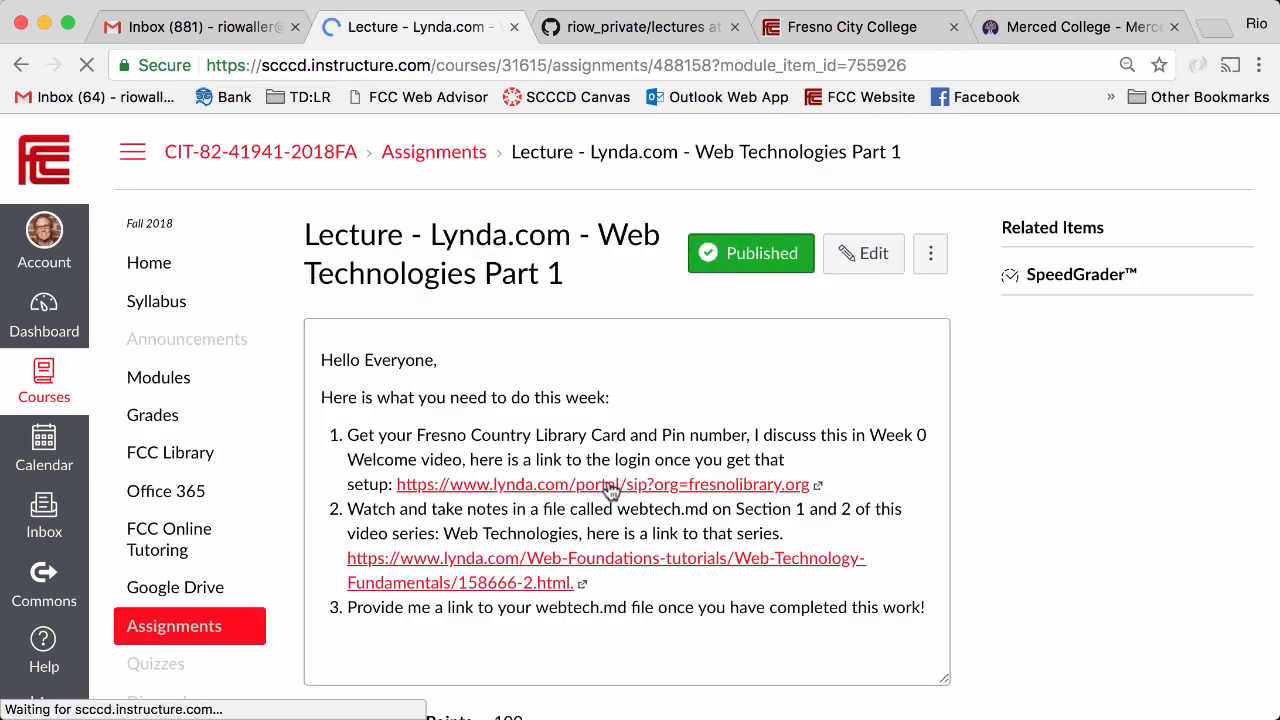
{"action": "scroll", "scroll_direction": "down", "scroll_amount": 3}
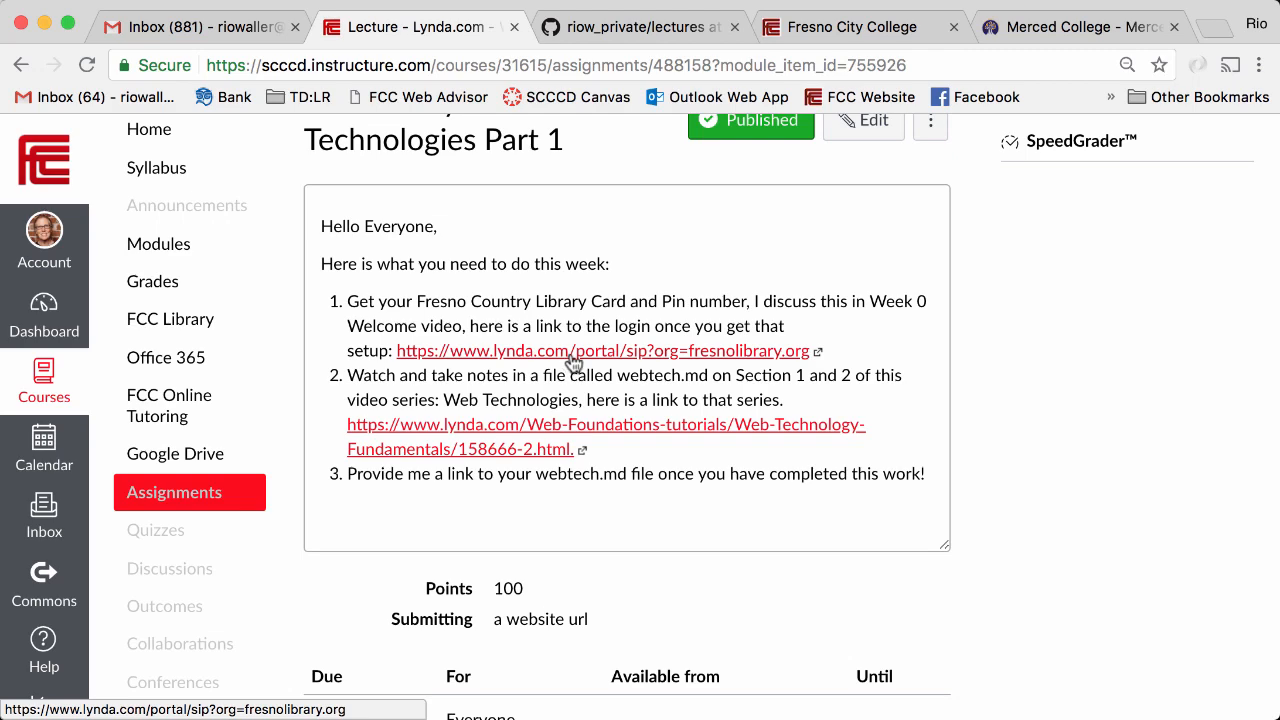
{"action": "left_click", "coordinate": [603, 350]}
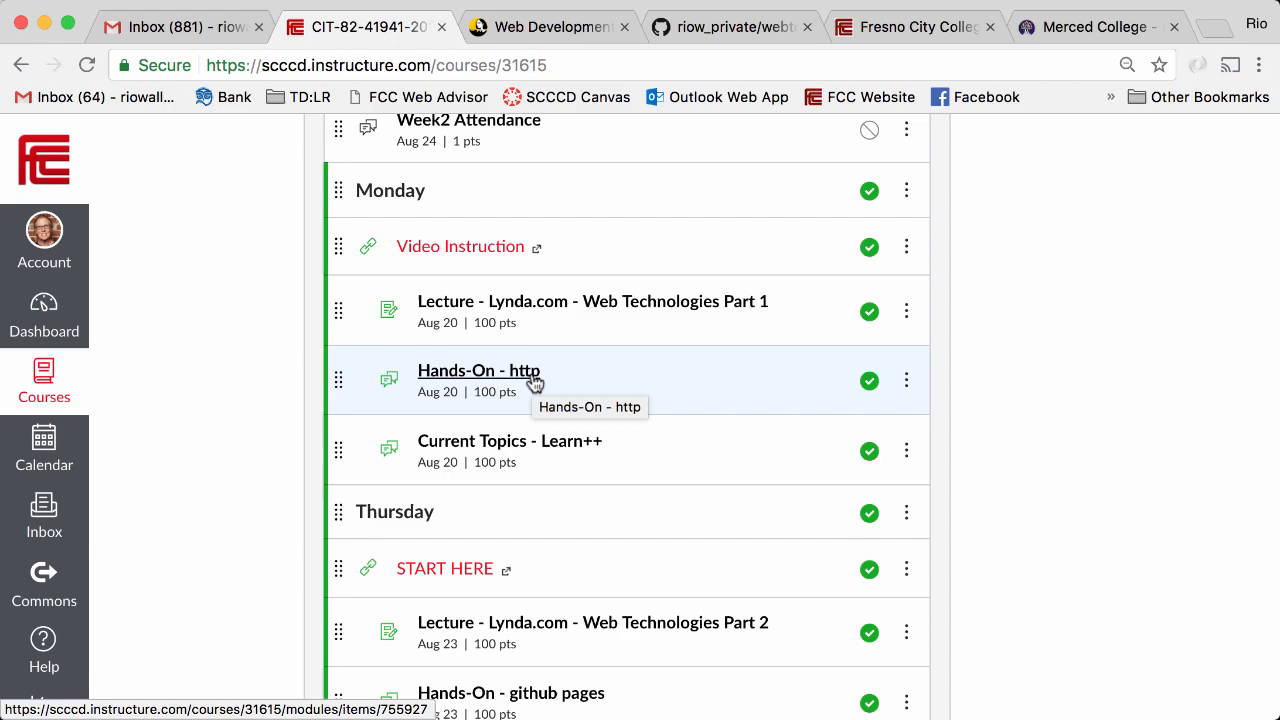
- Open the Hands-On - http discussion and read its instructions on comparing two similar sites
{"action": "left_click", "coordinate": [478, 370]}
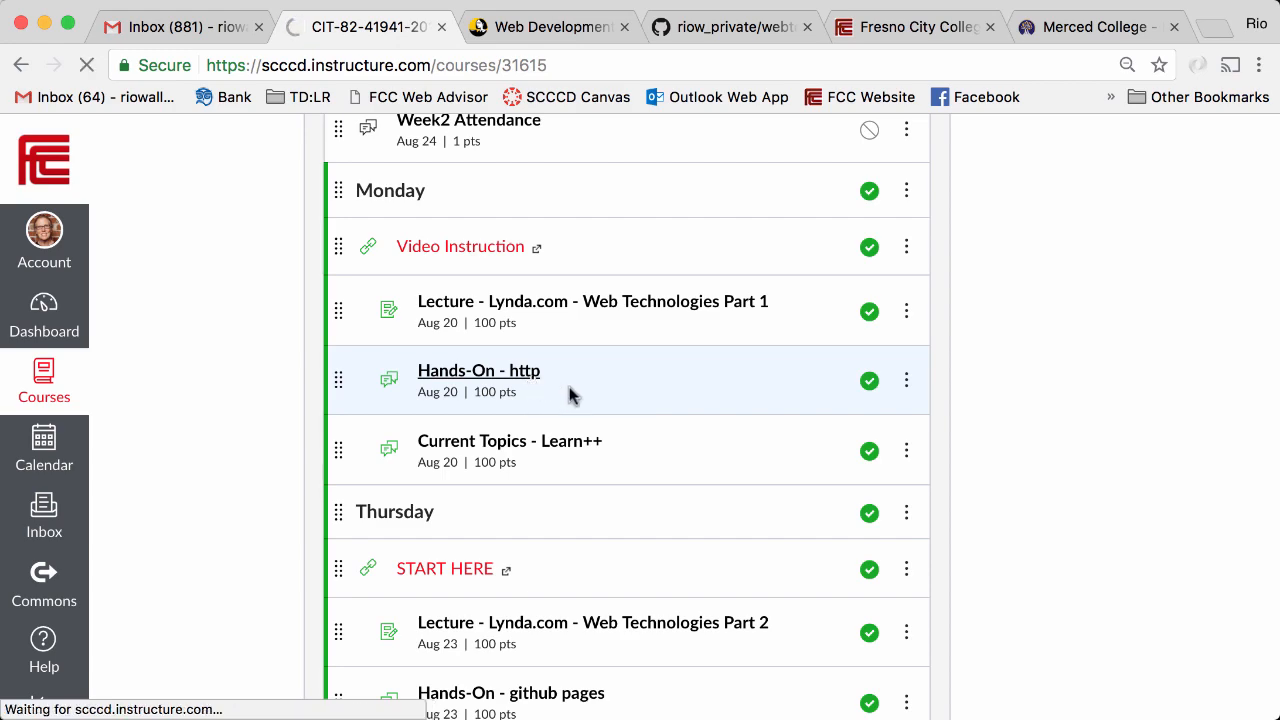
{"action": "left_click", "coordinate": [478, 370]}
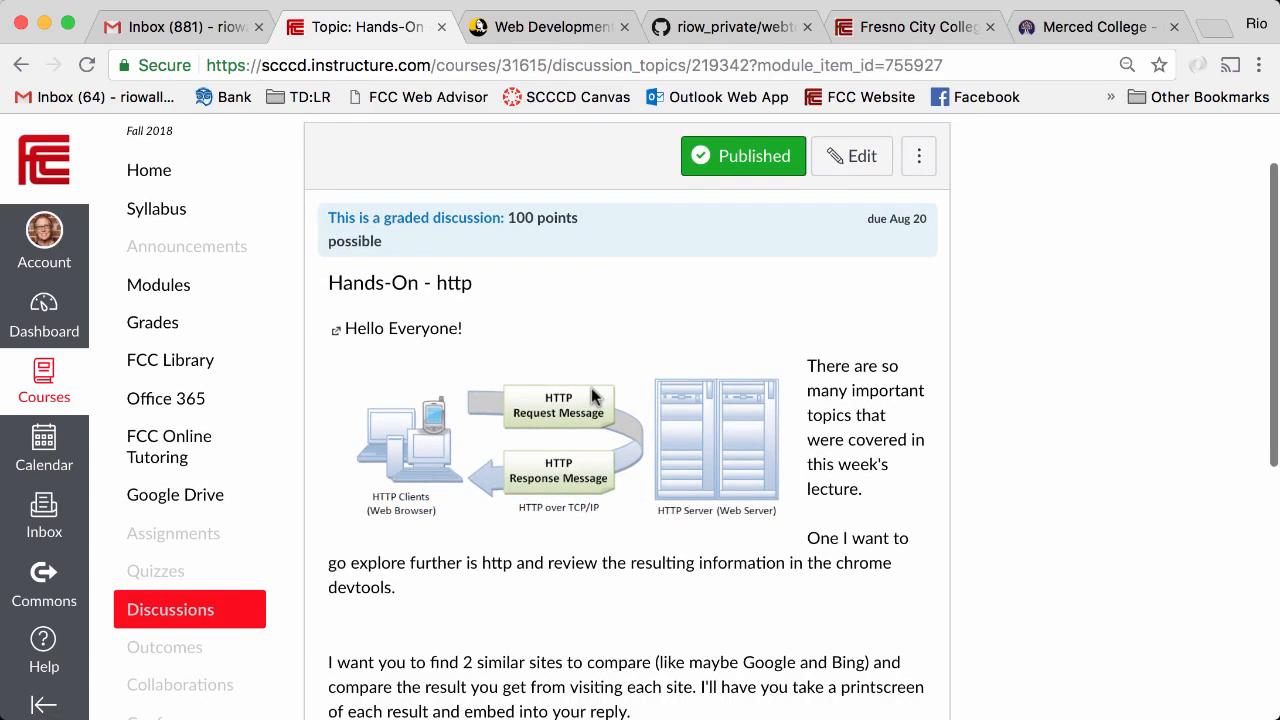
{"action": "mouse_move", "coordinate": [603, 463]}
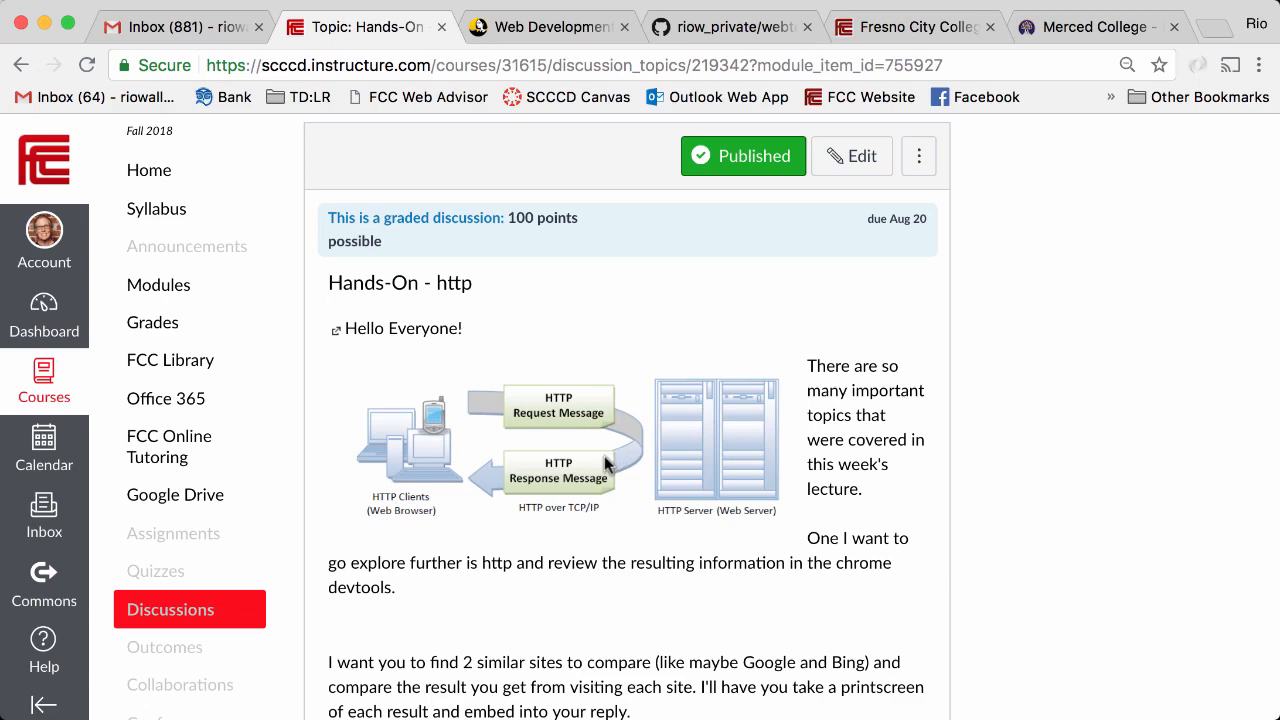
{"action": "scroll", "scroll_direction": "down", "scroll_amount": 3}
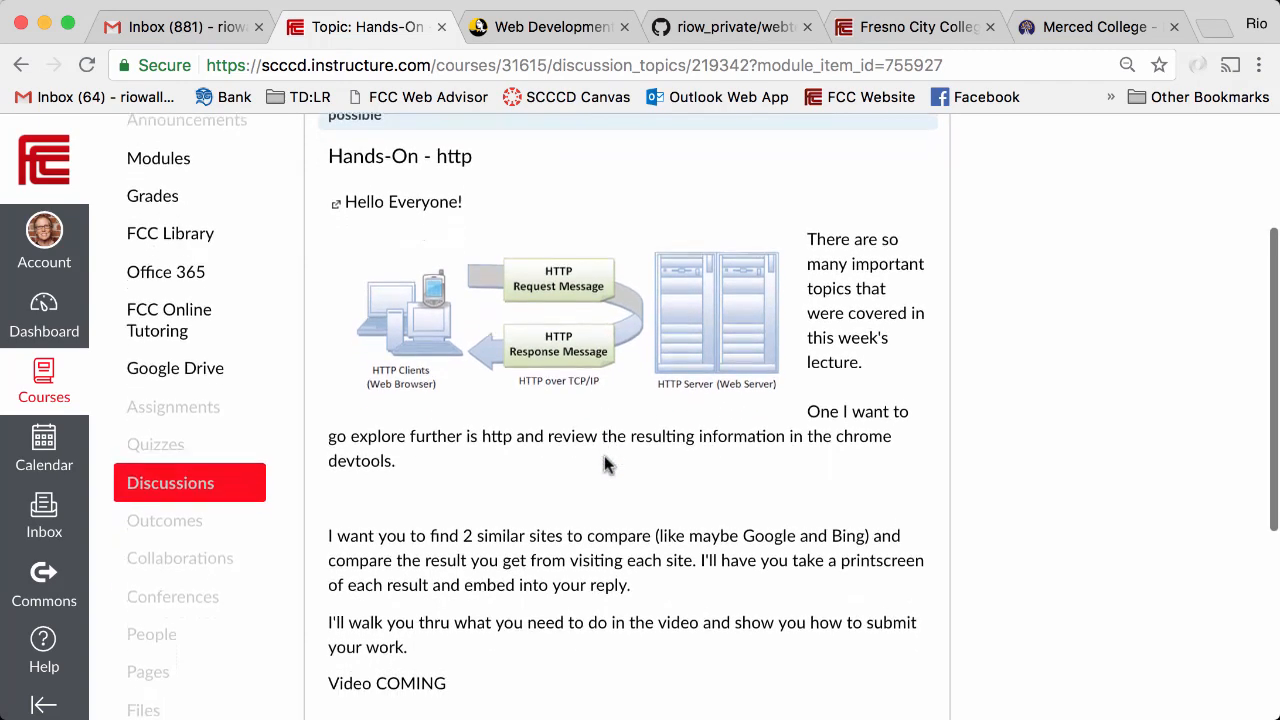
{"action": "scroll", "scroll_direction": "down", "scroll_amount": 3}
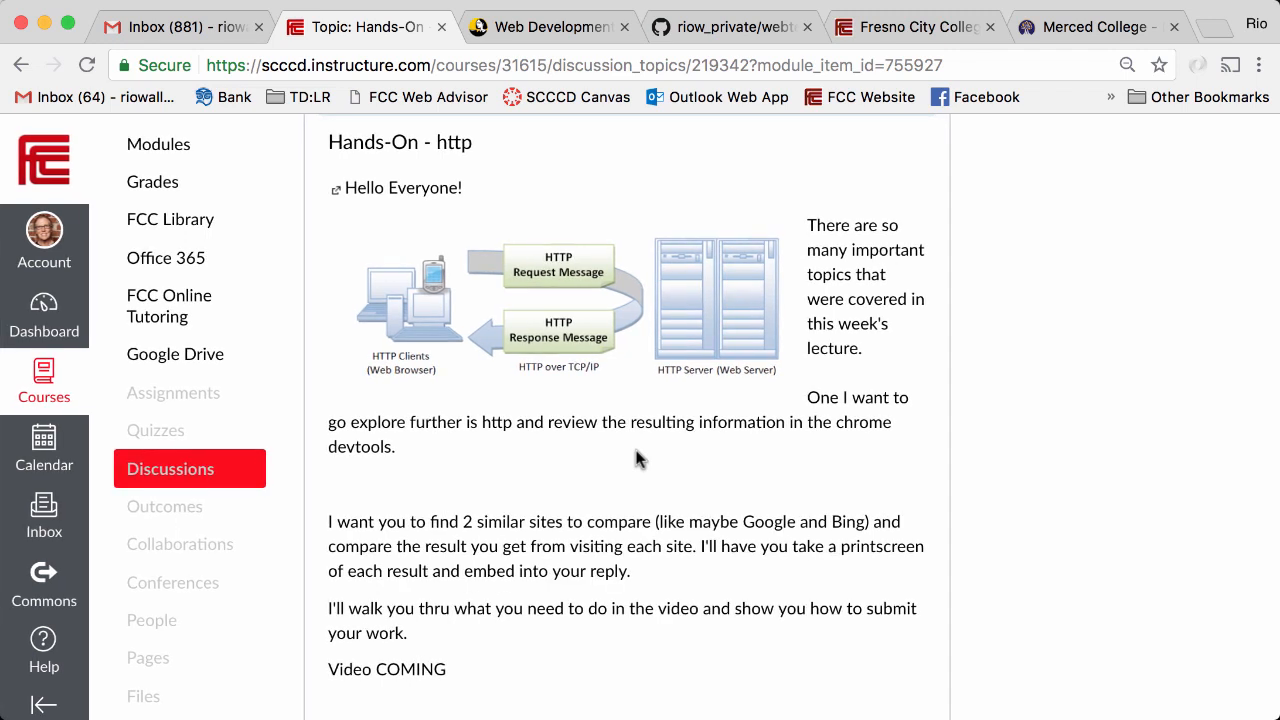
{"action": "mouse_move", "coordinate": [670, 458]}
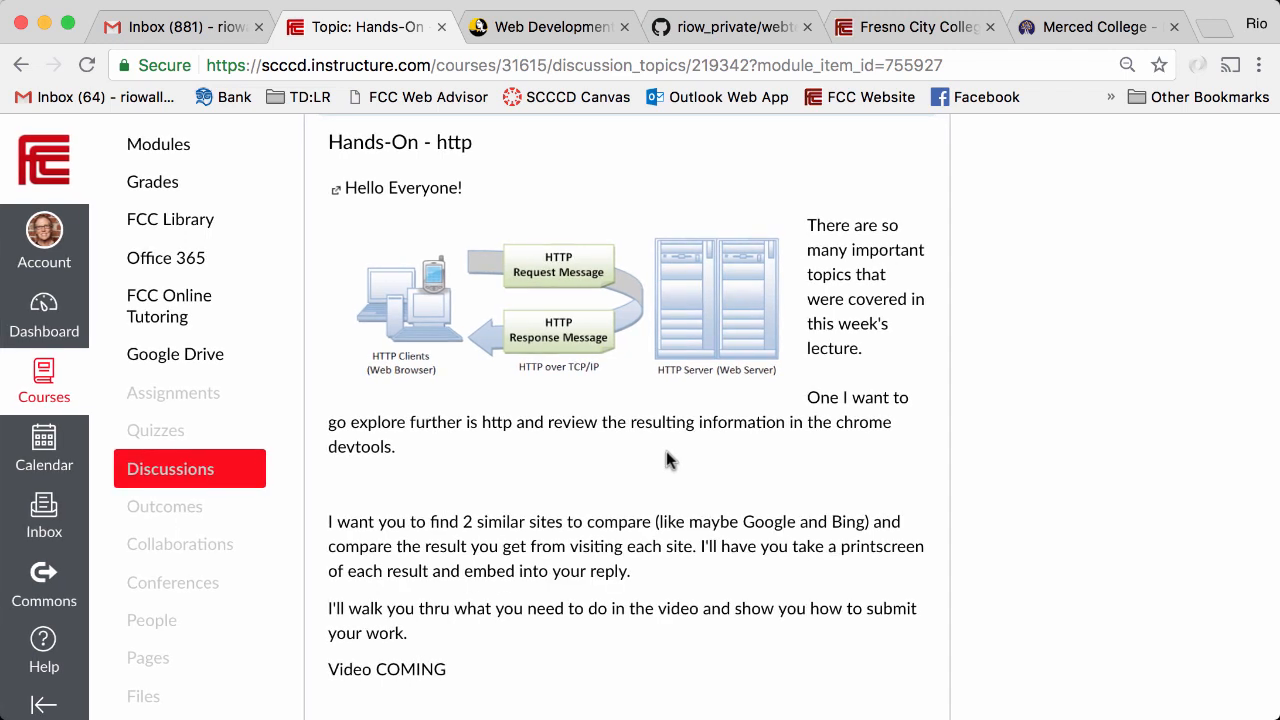
{"action": "mouse_move", "coordinate": [533, 338]}
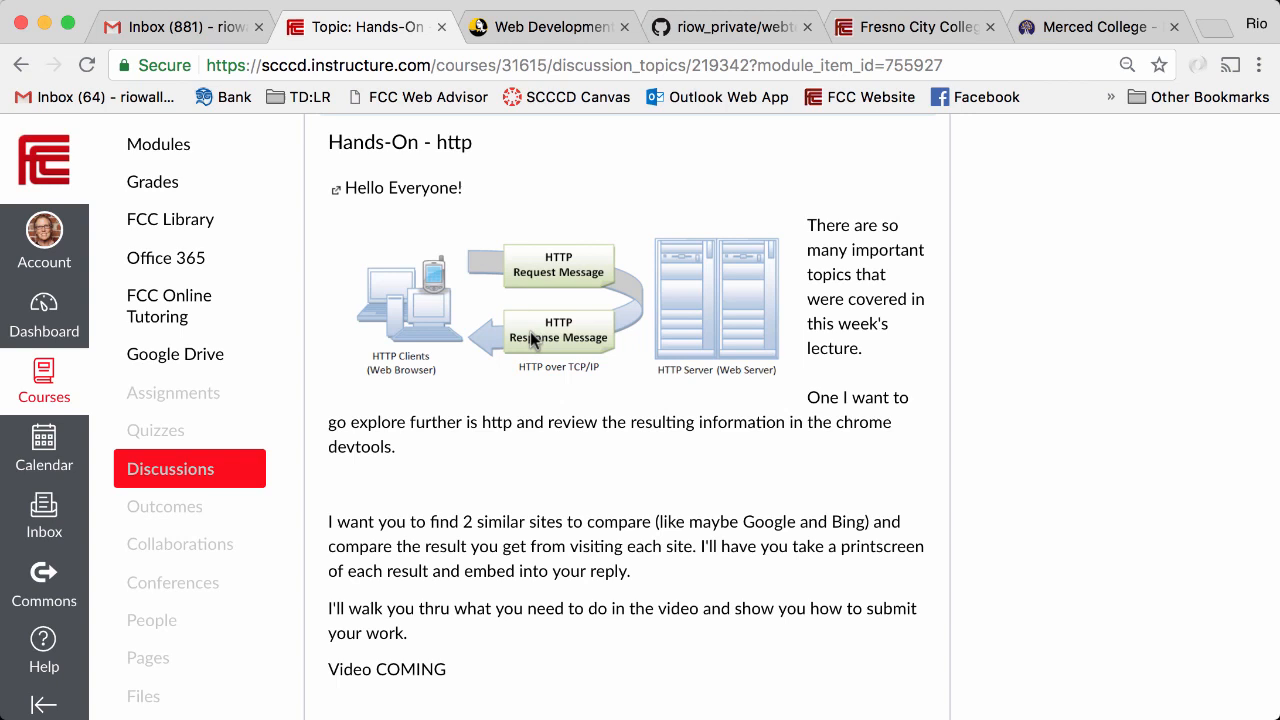
{"action": "mouse_move", "coordinate": [545, 480]}
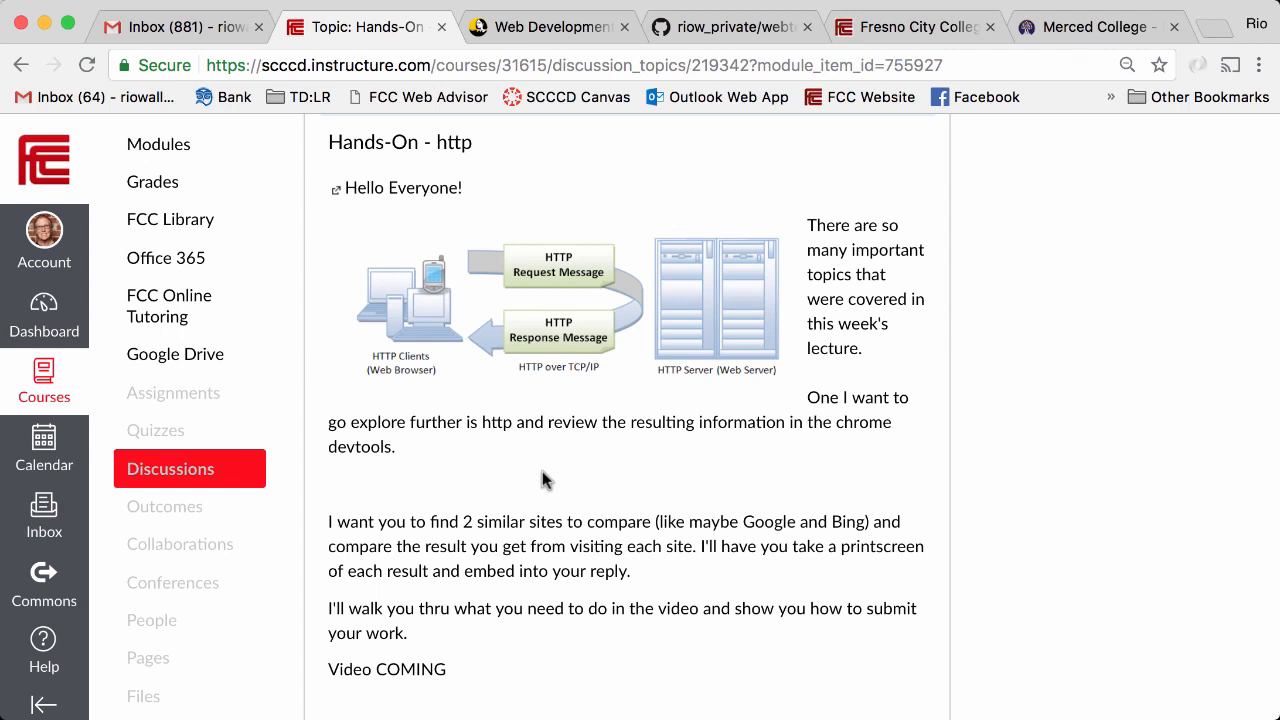
{"action": "left_click_drag", "start_coordinate": [329, 521], "coordinate": [585, 546]}
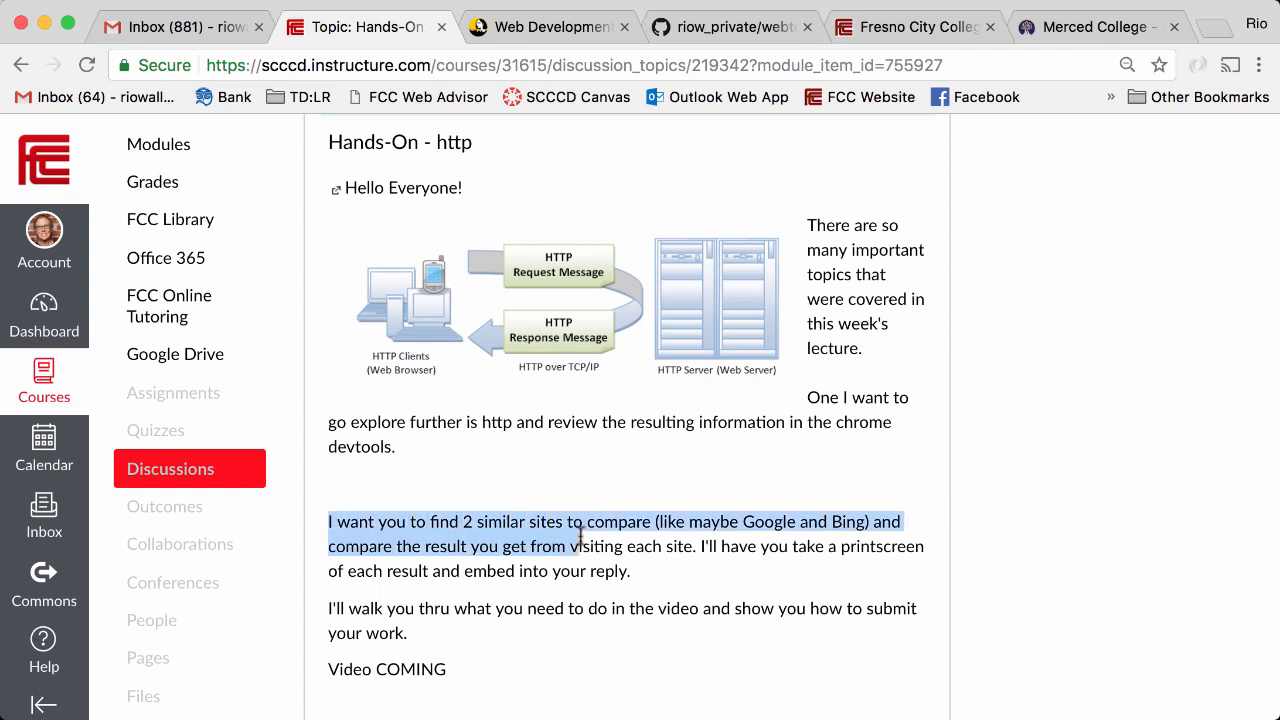
{"action": "left_click", "coordinate": [675, 600]}
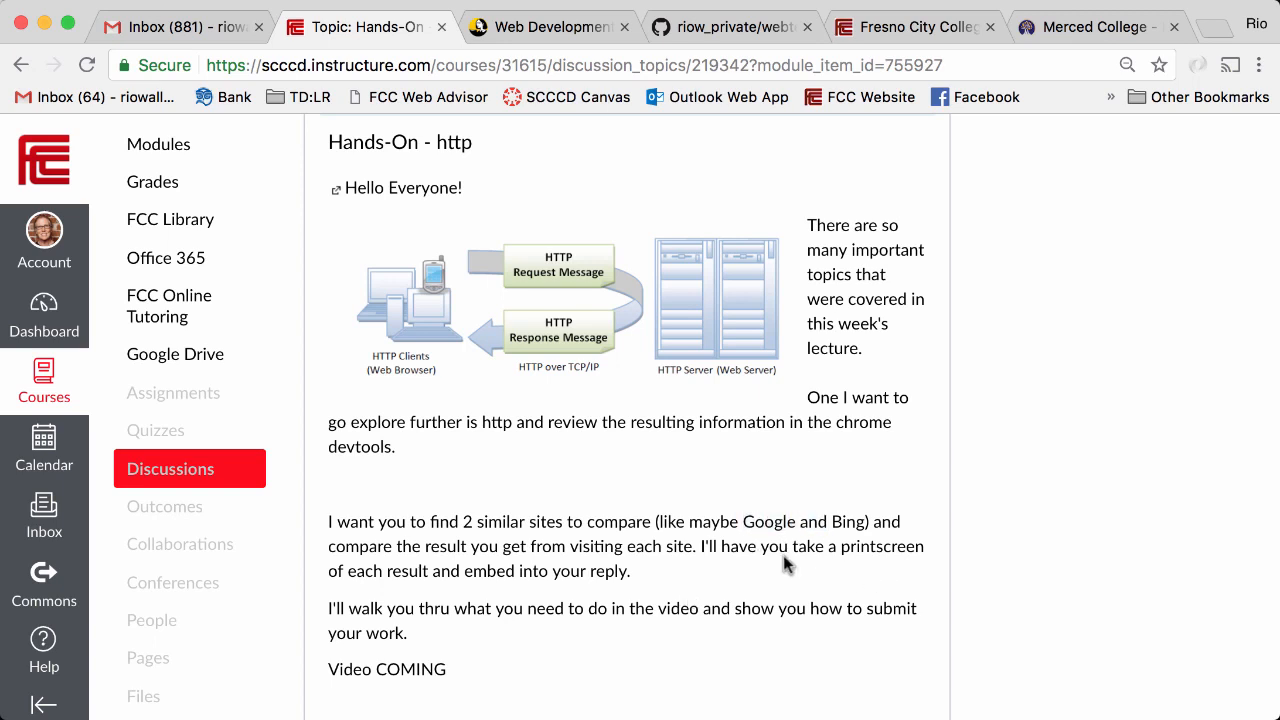
{"action": "mouse_move", "coordinate": [531, 588]}
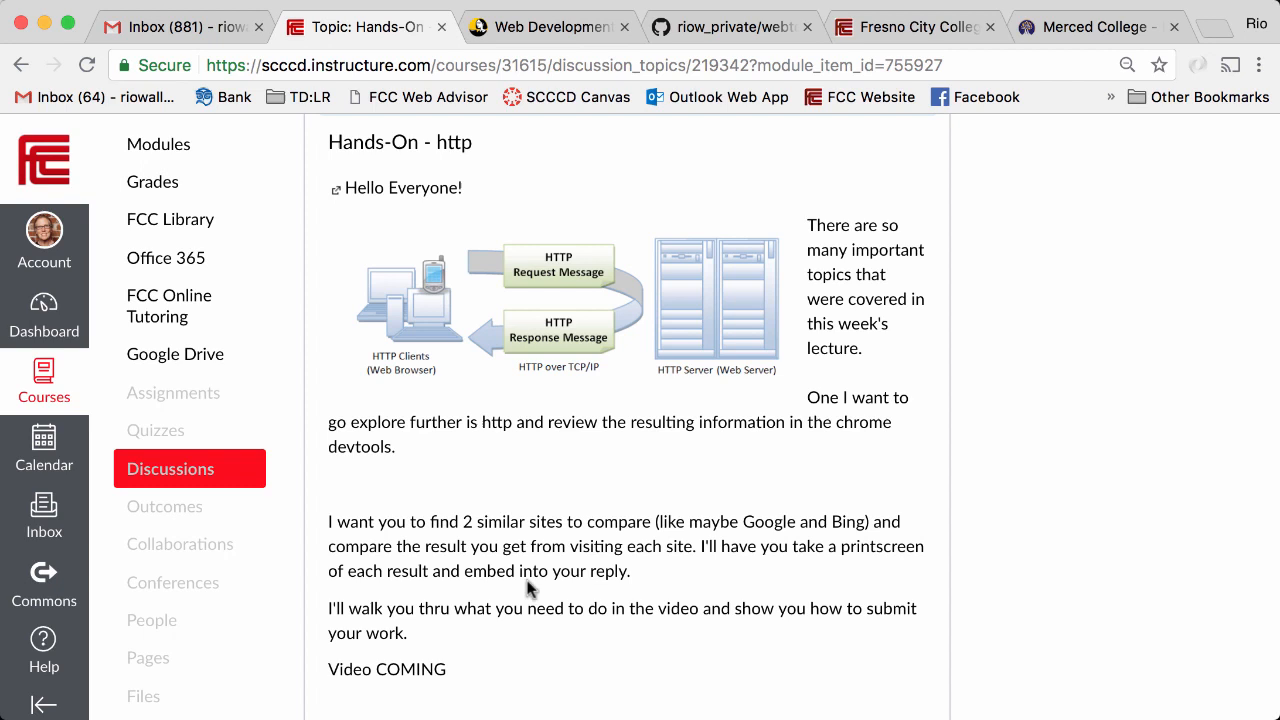
{"action": "mouse_move", "coordinate": [635, 592]}
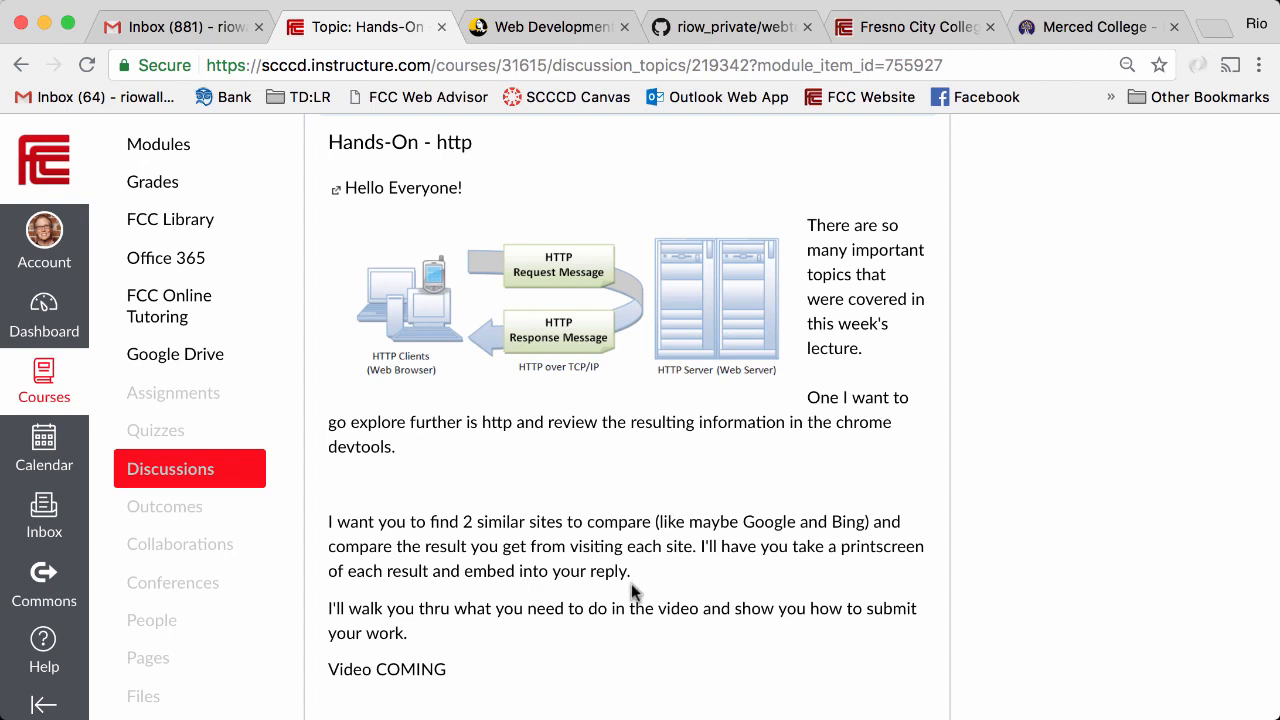
{"action": "mouse_move", "coordinate": [383, 572]}
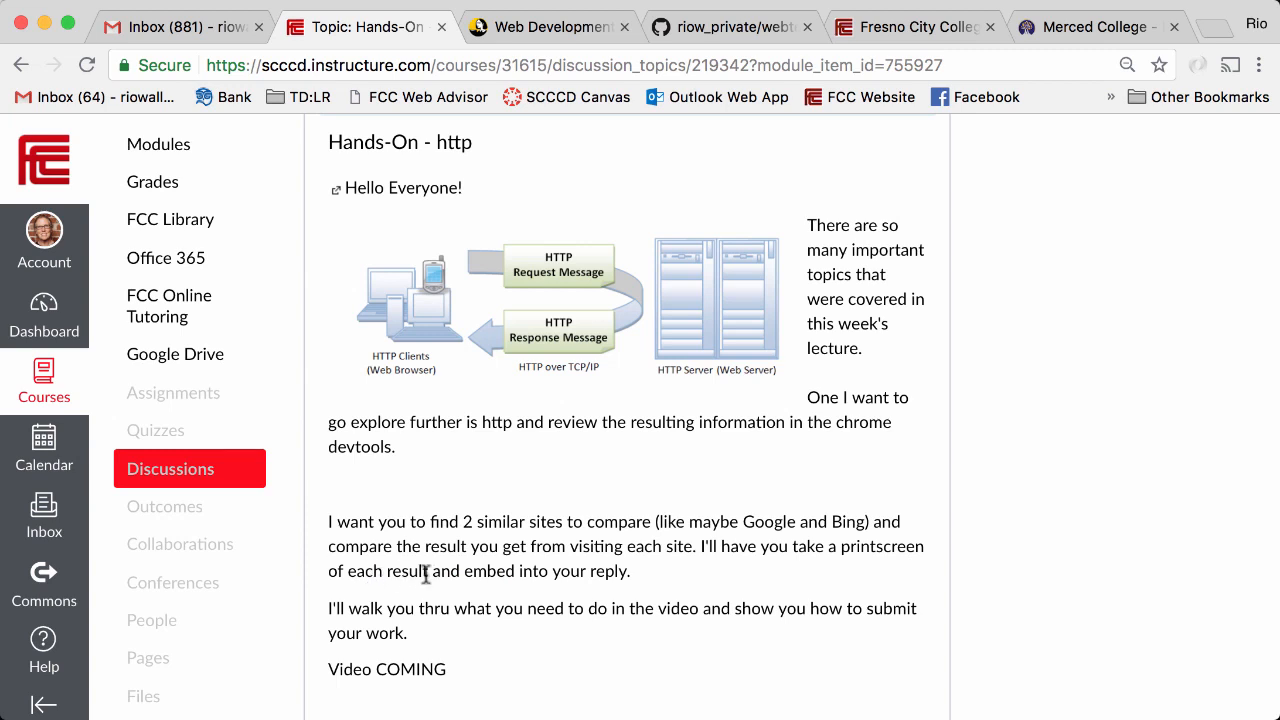
{"action": "mouse_move", "coordinate": [497, 571]}
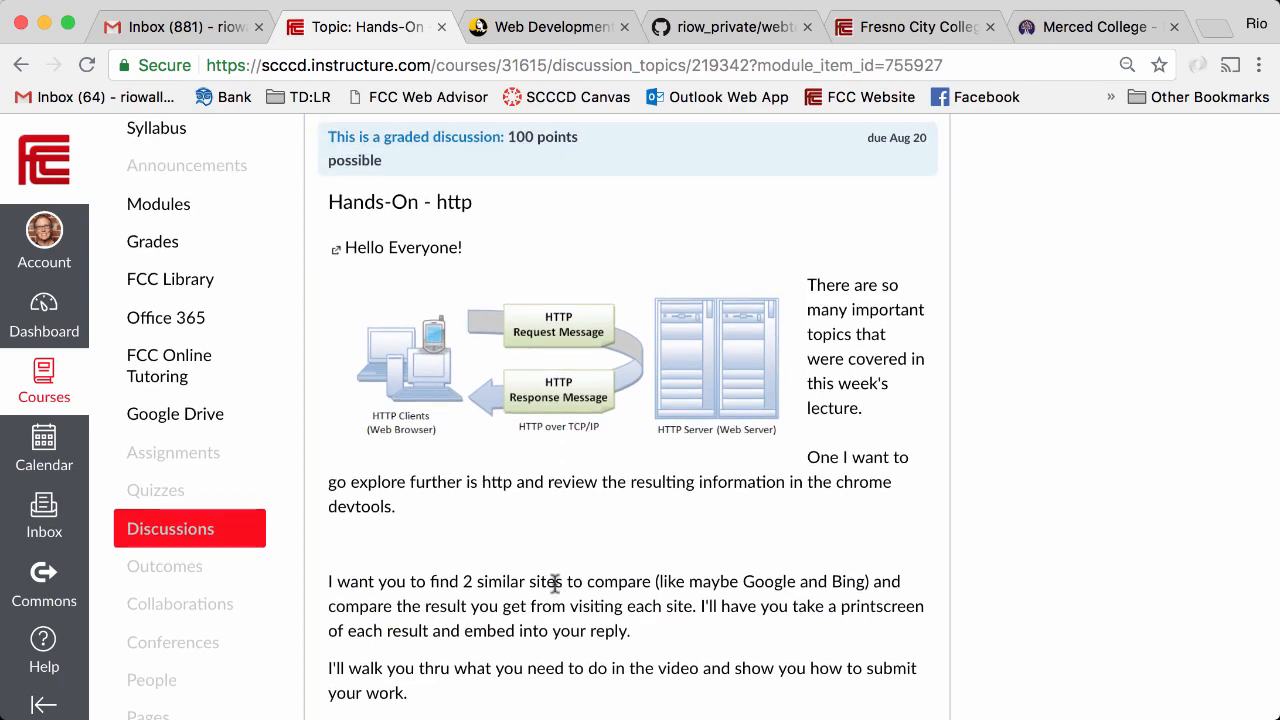
{"action": "scroll", "scroll_direction": "down", "scroll_amount": 3}
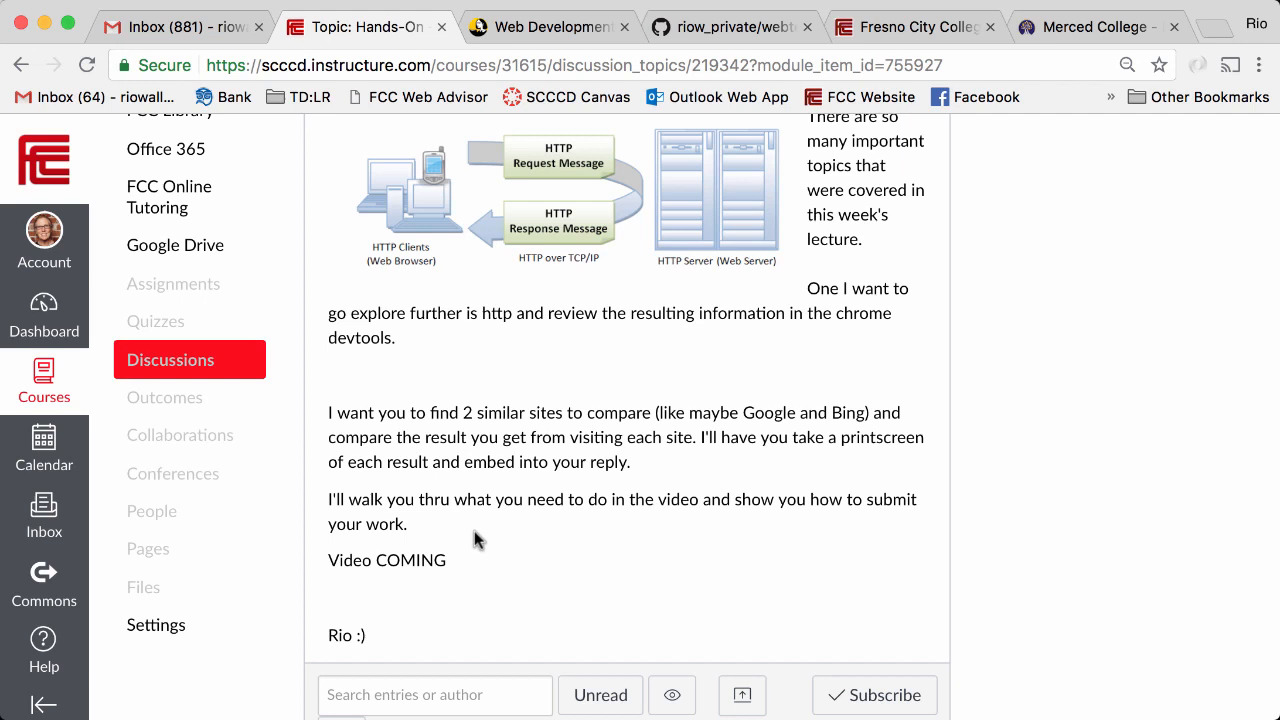
{"action": "double_click", "coordinate": [406, 437]}
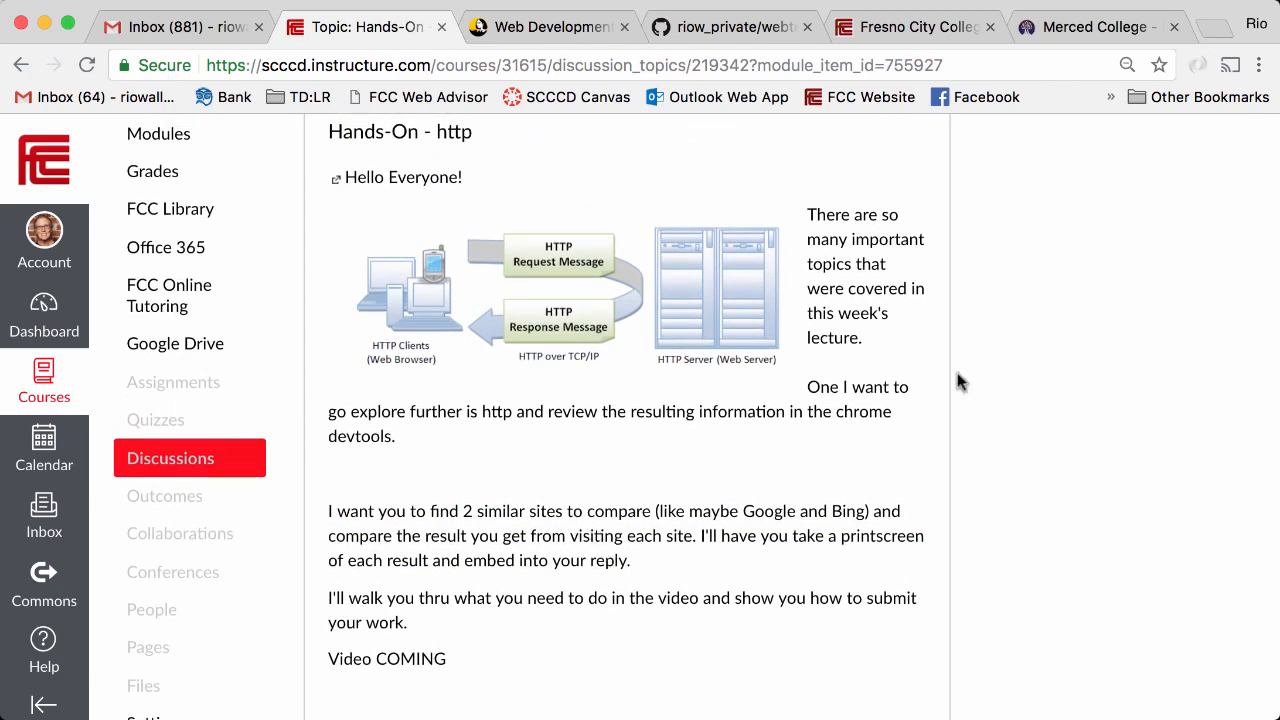
- Inspect the Fresno City College homepage in DevTools with a responsive 807 × 826 preview
{"action": "left_click", "coordinate": [912, 26]}
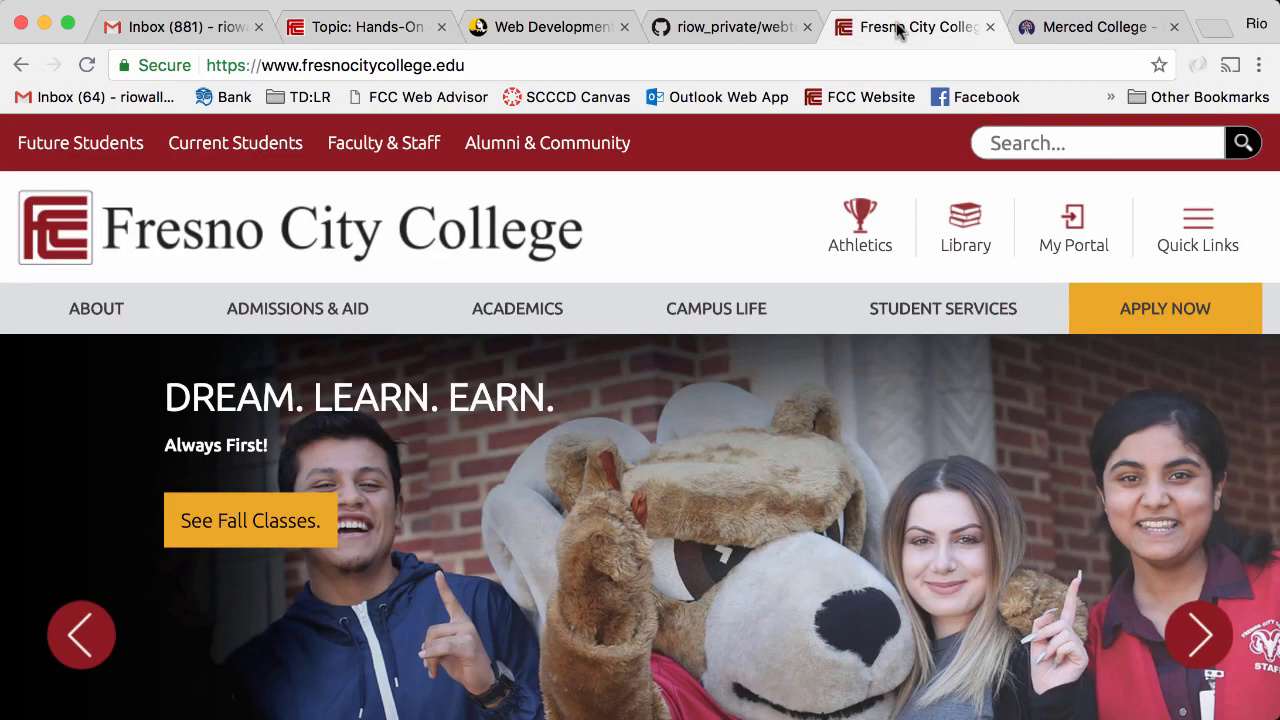
{"action": "mouse_move", "coordinate": [1037, 42]}
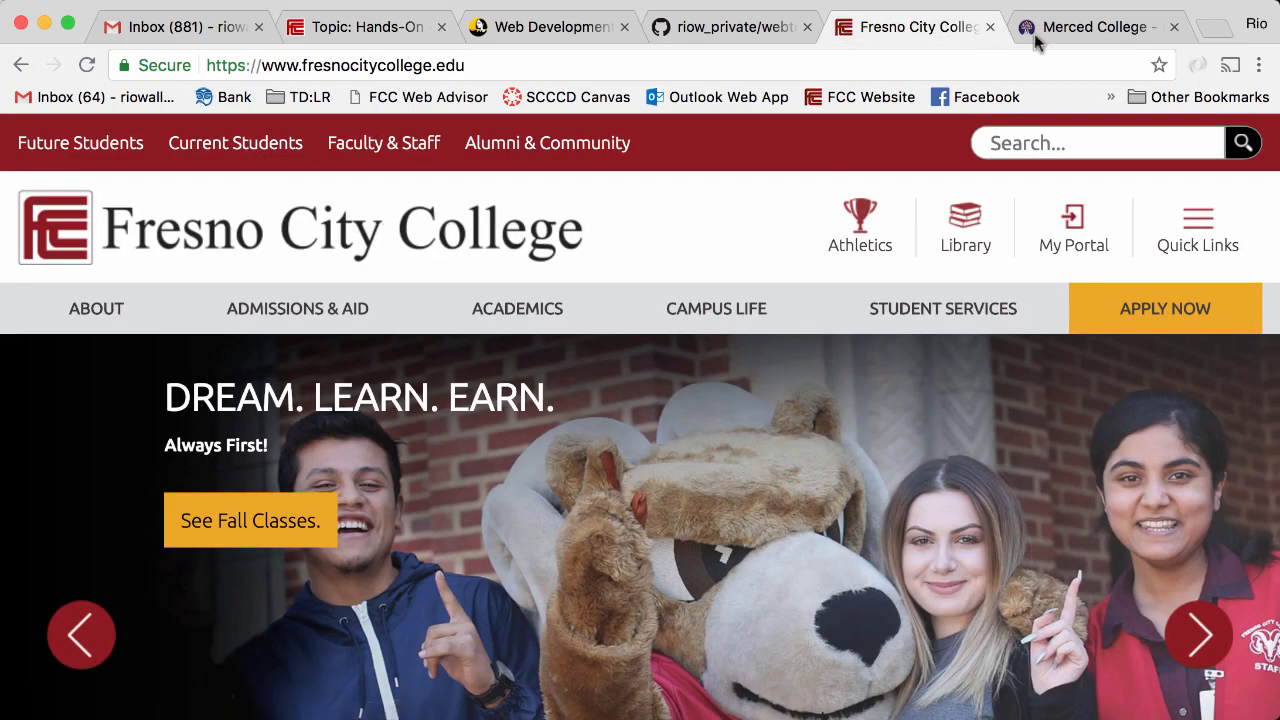
{"action": "left_click", "coordinate": [1093, 27]}
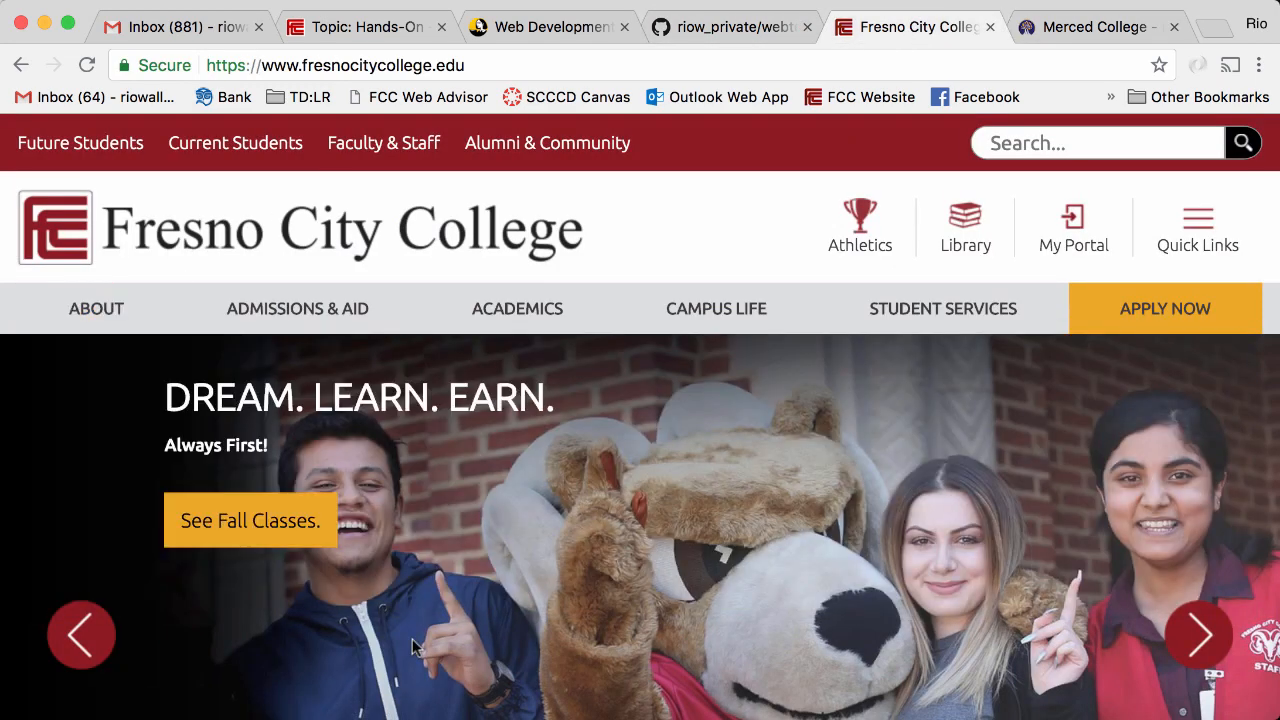
{"action": "mouse_move", "coordinate": [663, 243]}
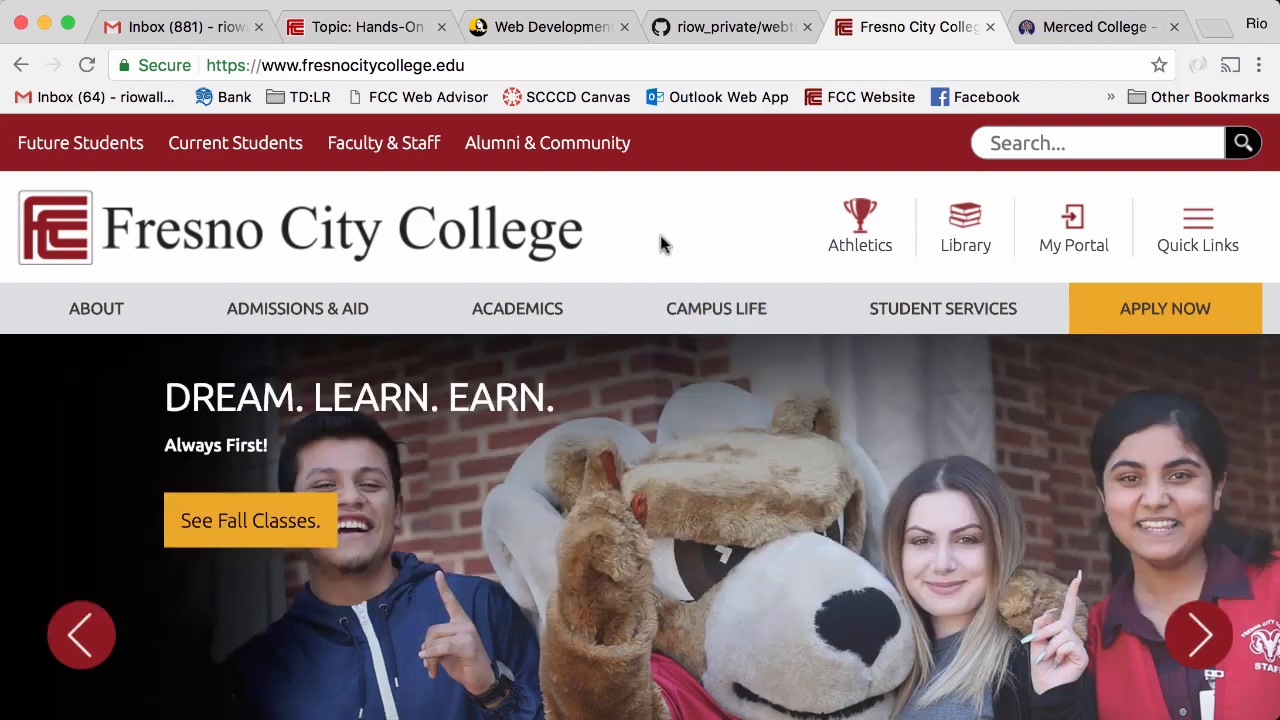
{"action": "right_click", "coordinate": [665, 245]}
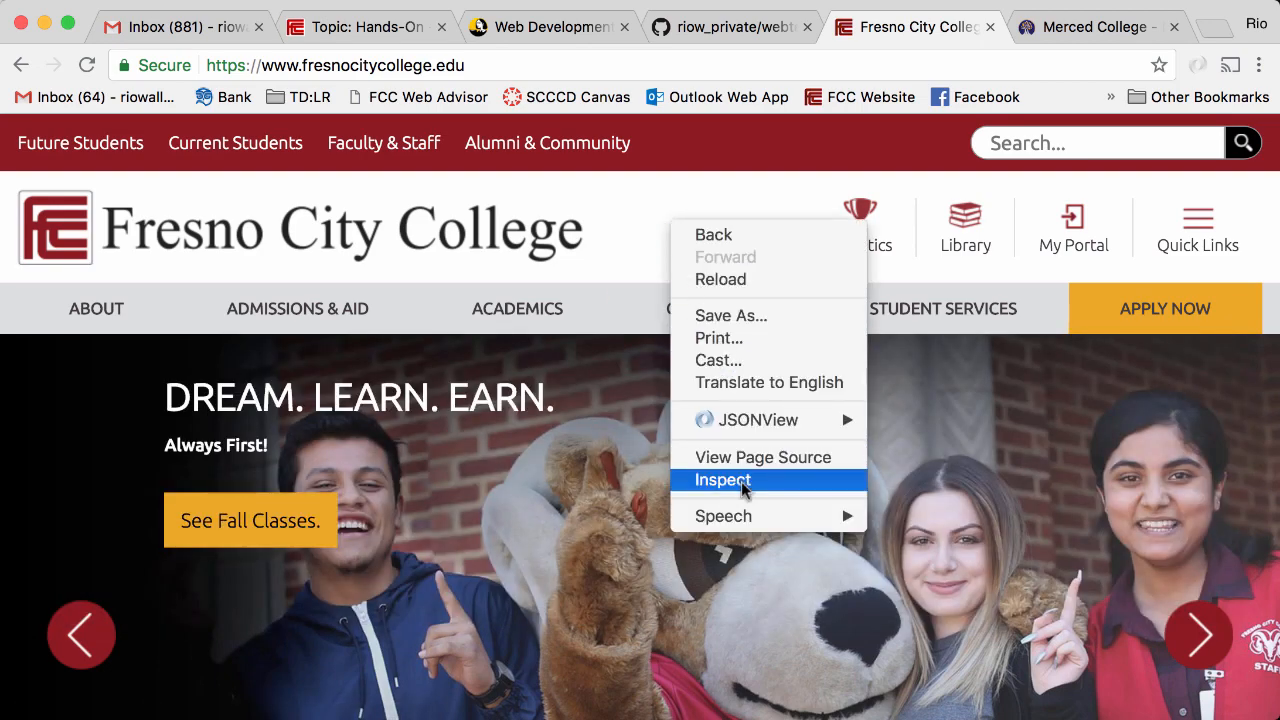
{"action": "left_click", "coordinate": [721, 480]}
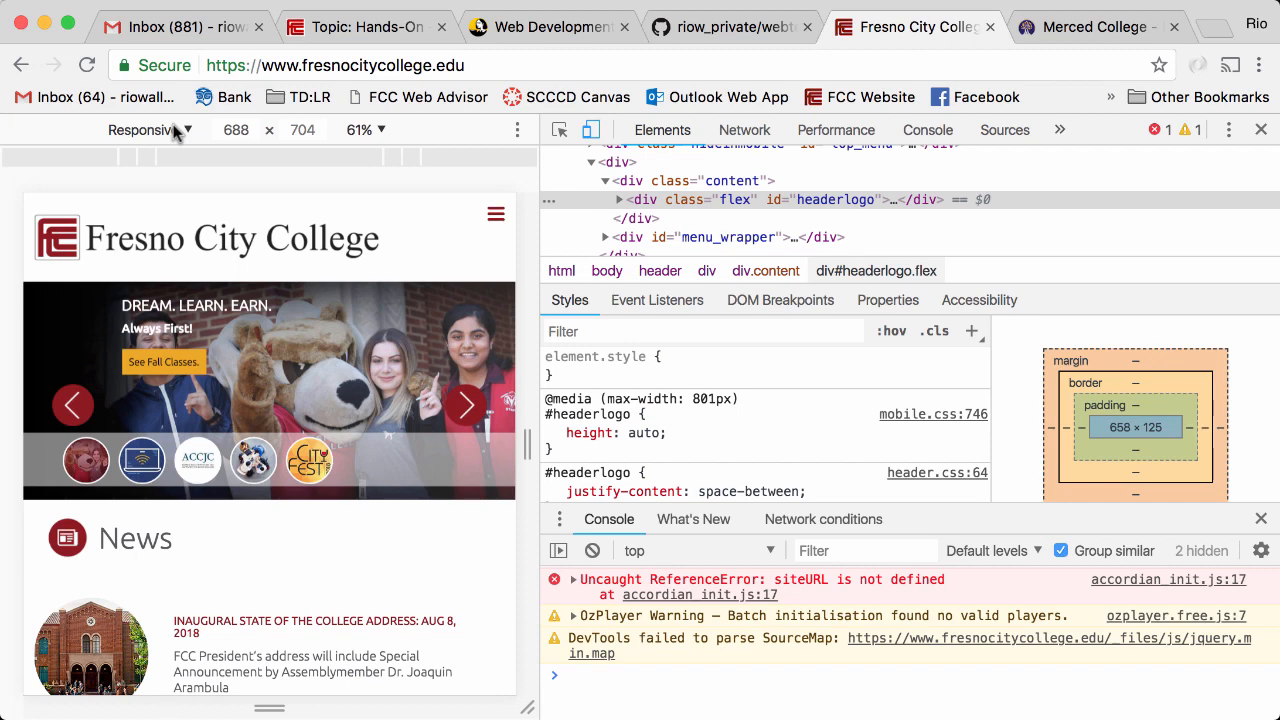
{"action": "left_click", "coordinate": [143, 130]}
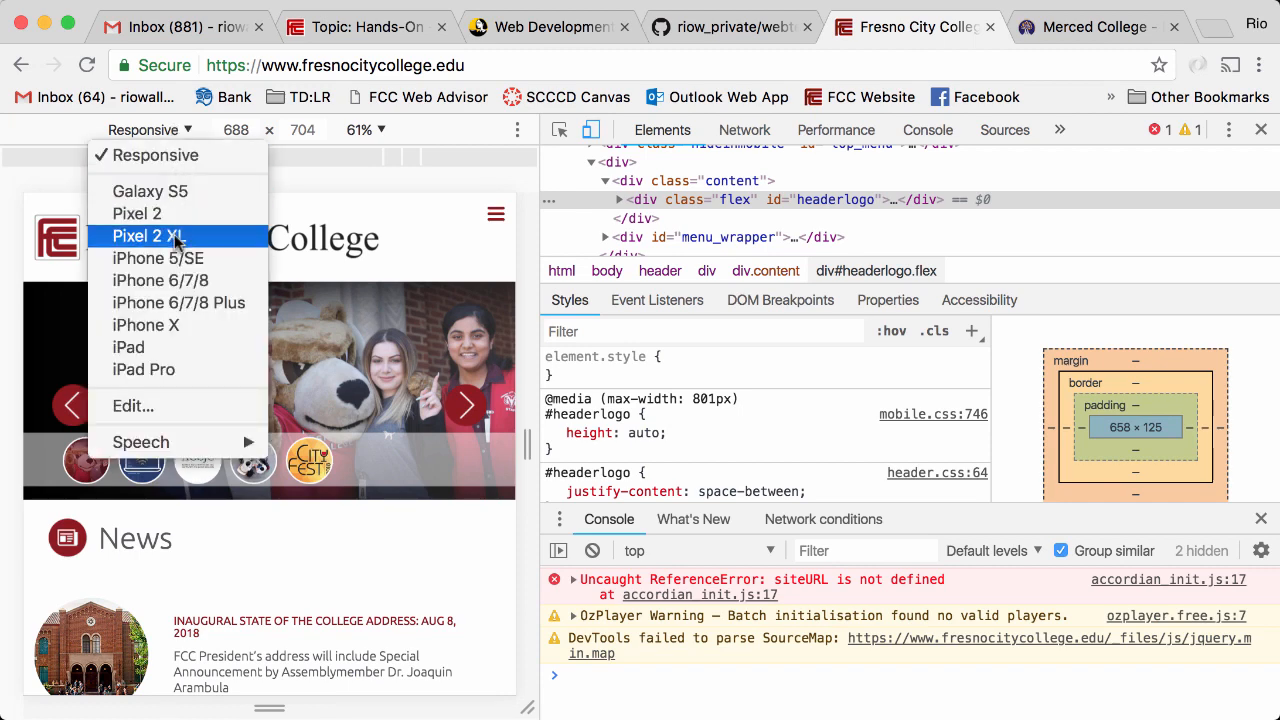
{"action": "left_click", "coordinate": [148, 236]}
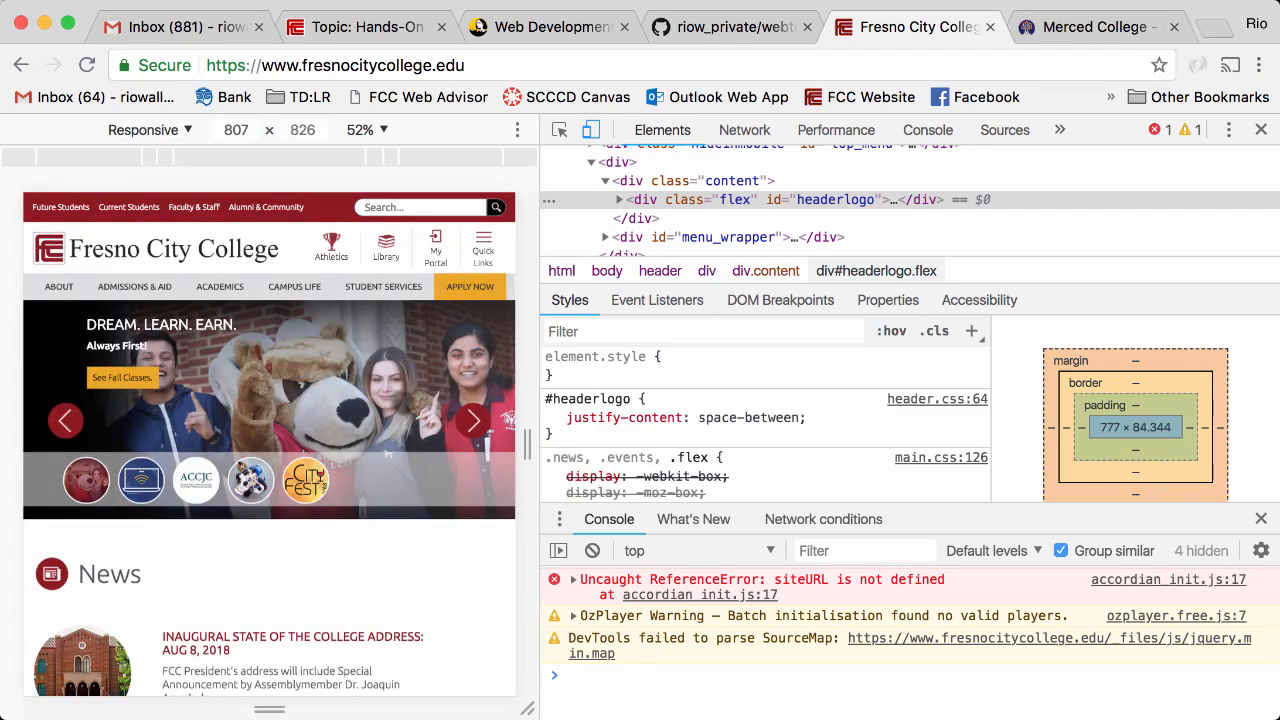
{"action": "mouse_move", "coordinate": [744, 129]}
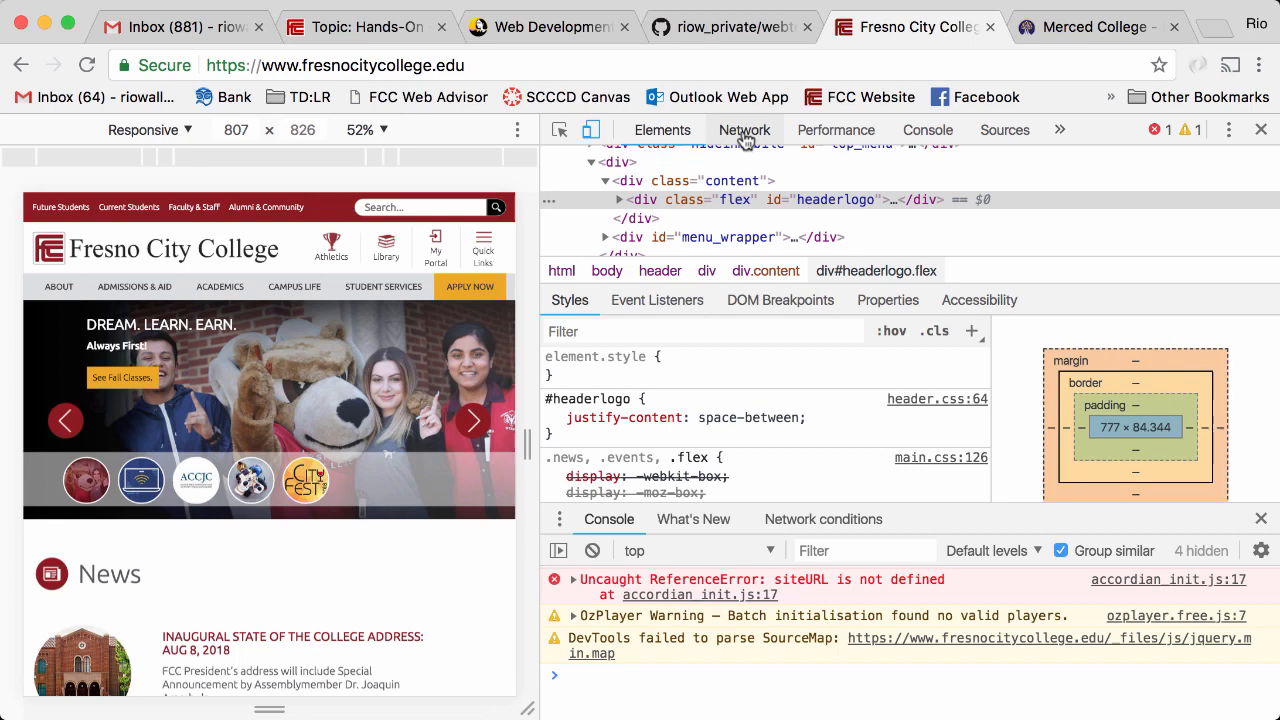
- Review Fresno City College's network log (126 requests, 5.4 MB) and bootstrap.min.css details
{"action": "left_click", "coordinate": [744, 129]}
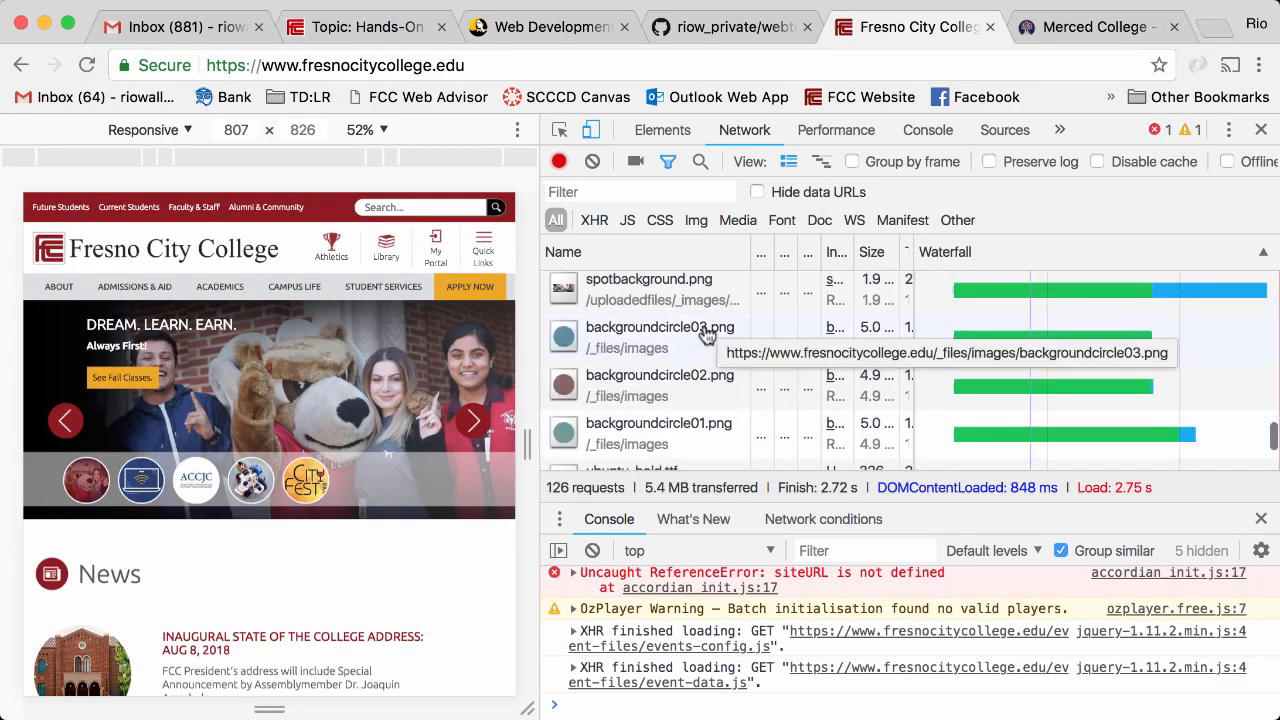
{"action": "scroll", "scroll_direction": "down", "scroll_amount": 3}
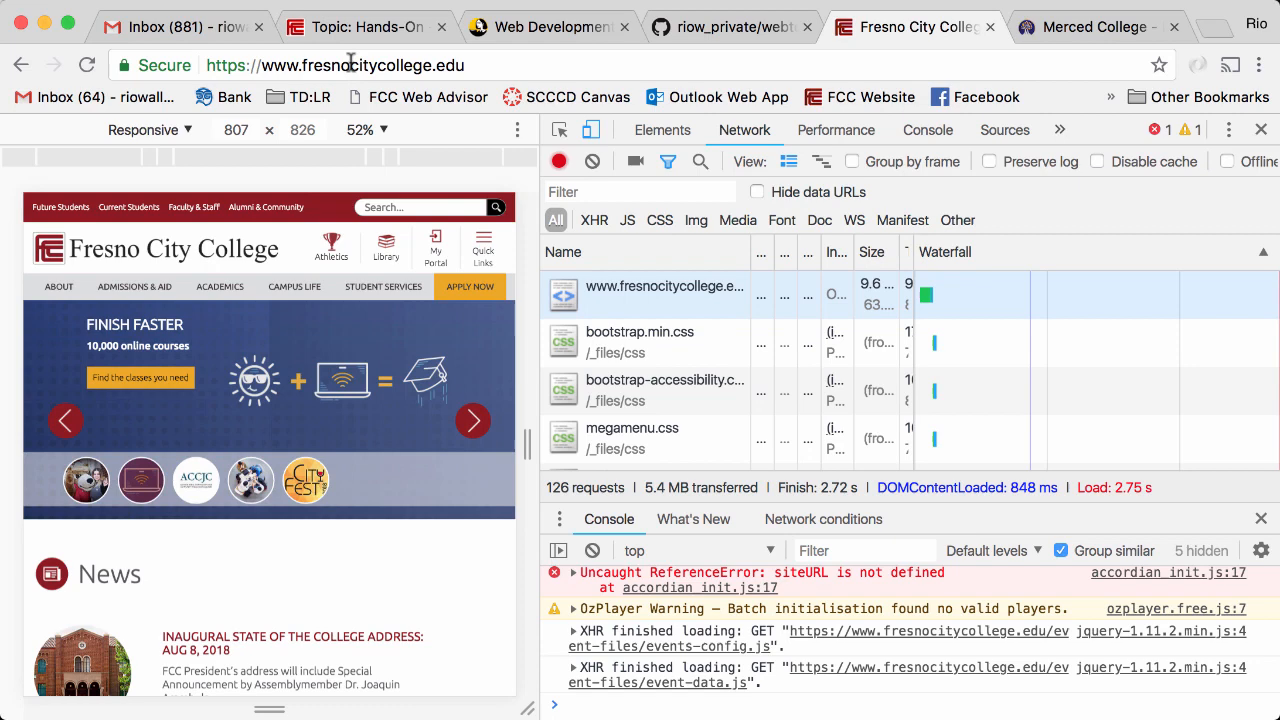
{"action": "mouse_move", "coordinate": [610, 390]}
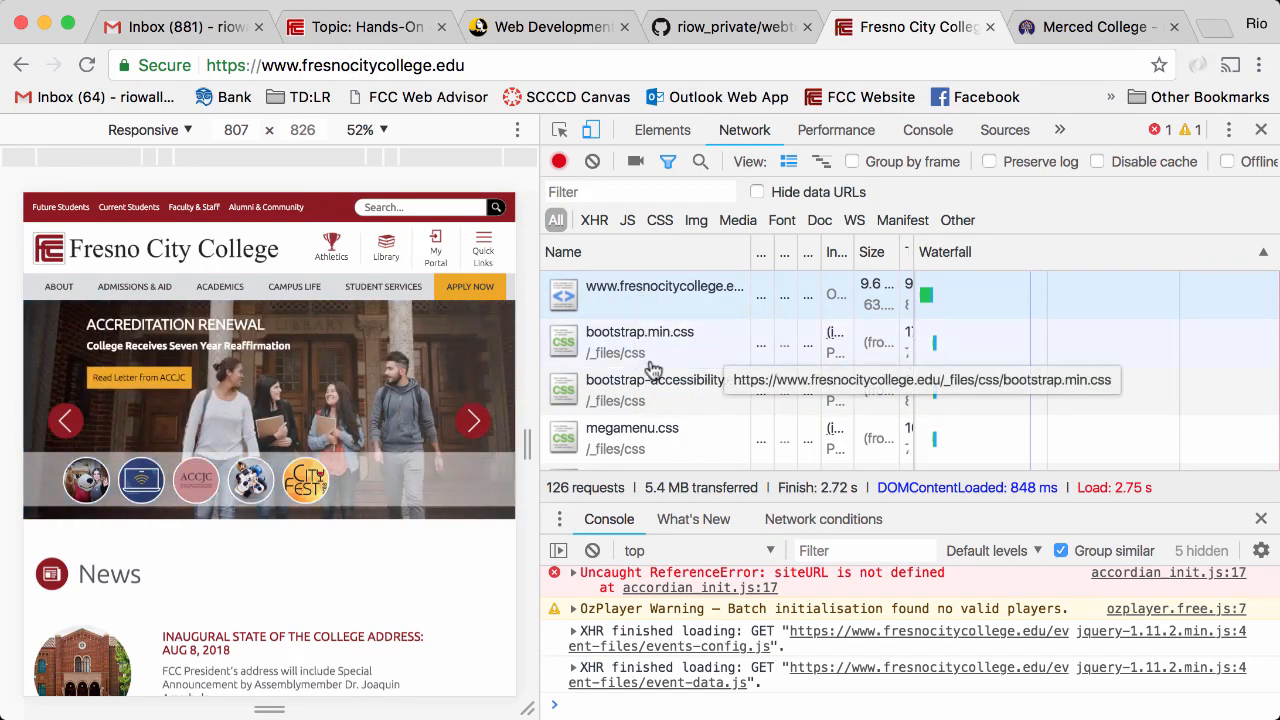
{"action": "mouse_move", "coordinate": [639, 331]}
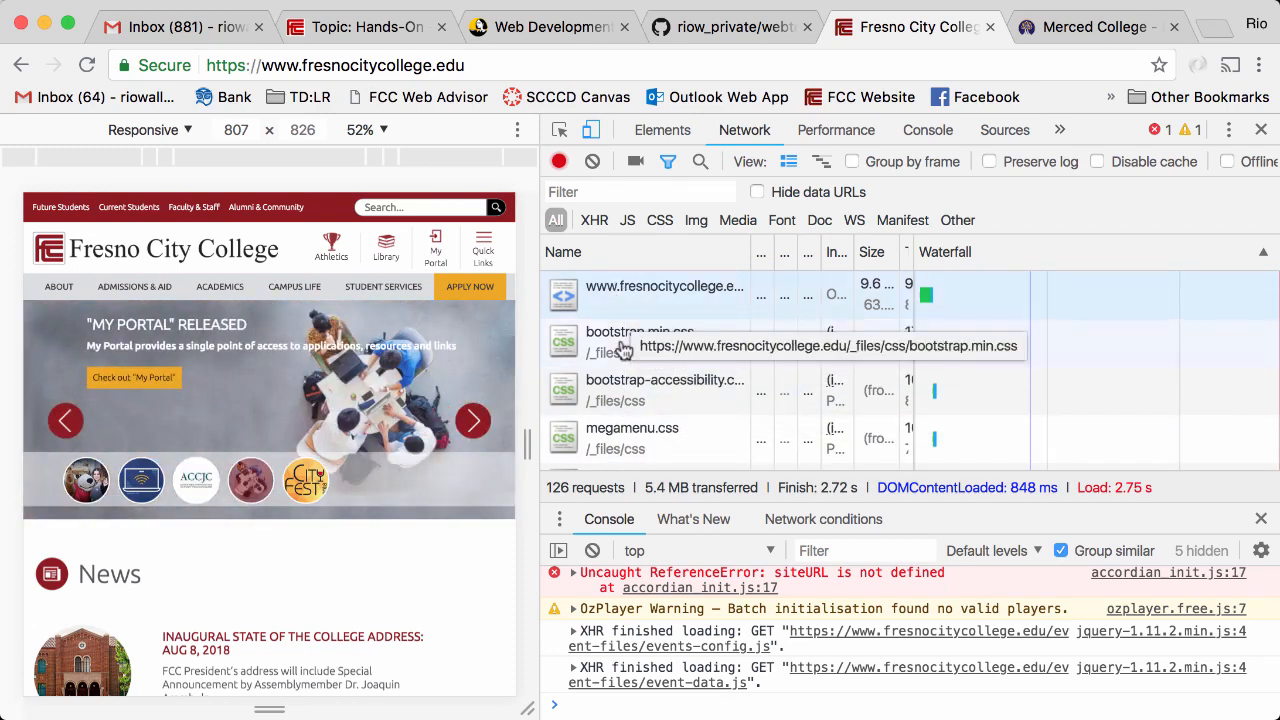
{"action": "left_click", "coordinate": [640, 342]}
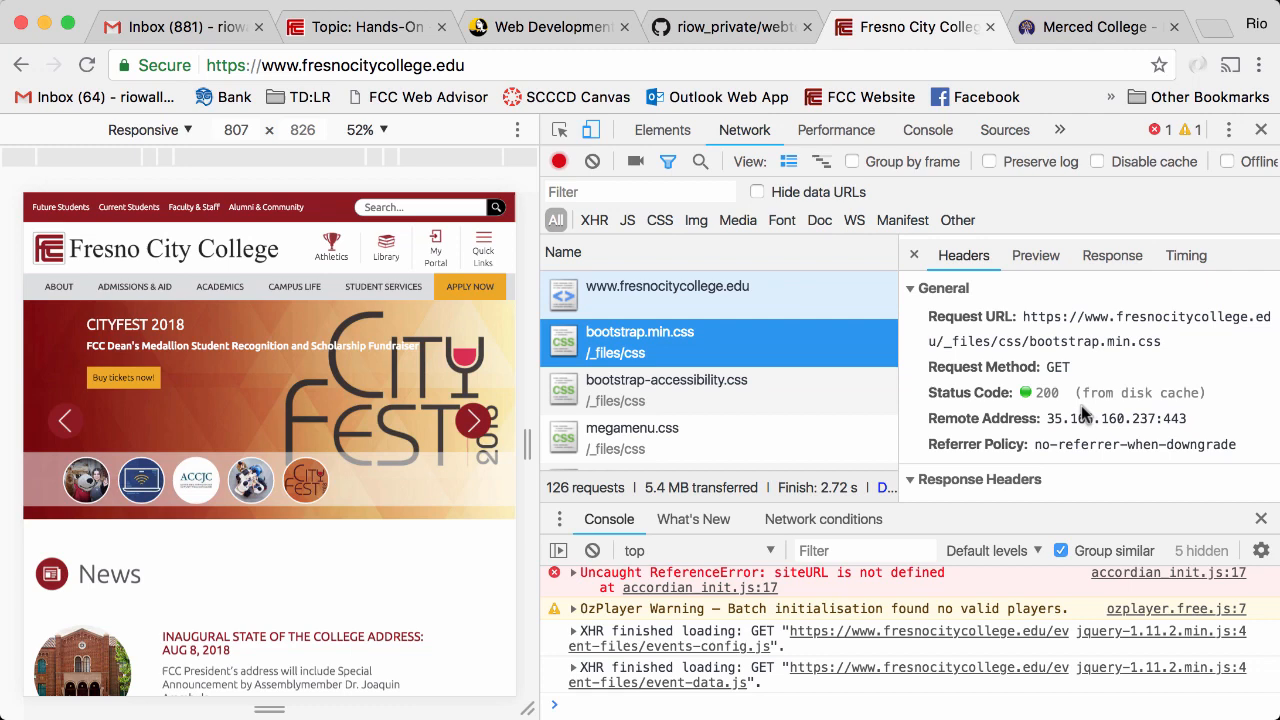
{"action": "mouse_move", "coordinate": [910, 338]}
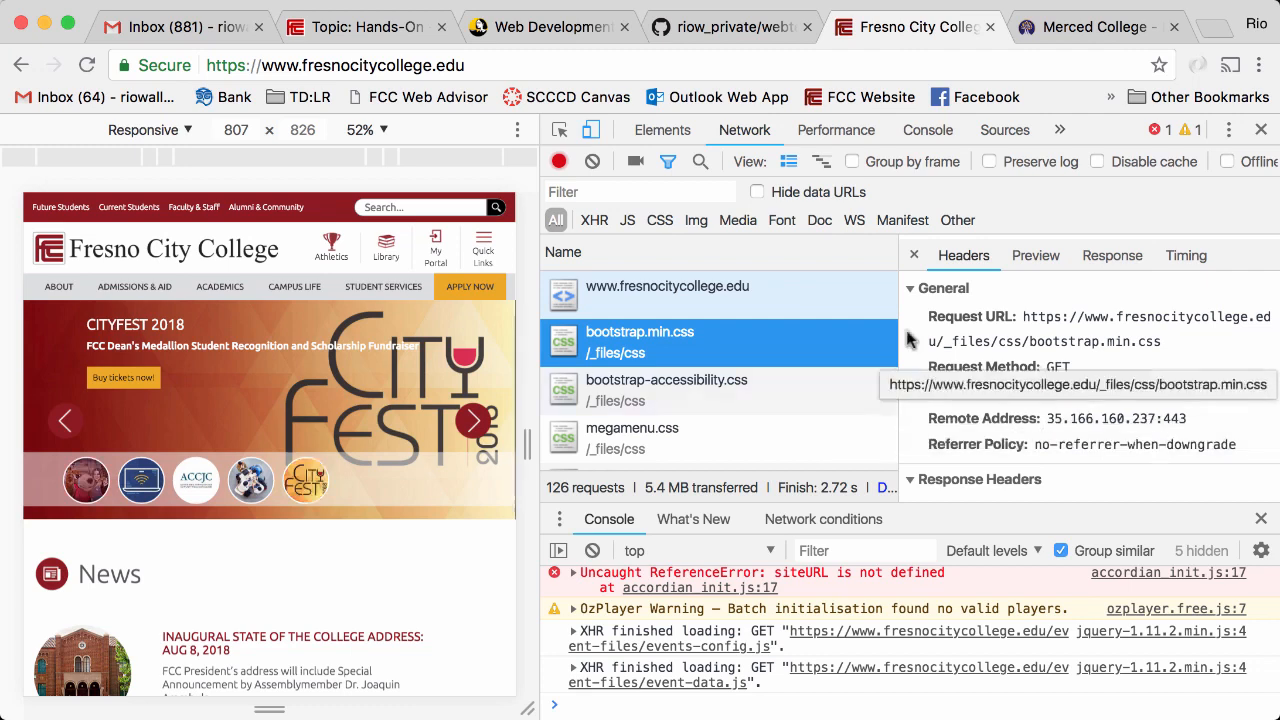
{"action": "left_click", "coordinate": [1035, 255]}
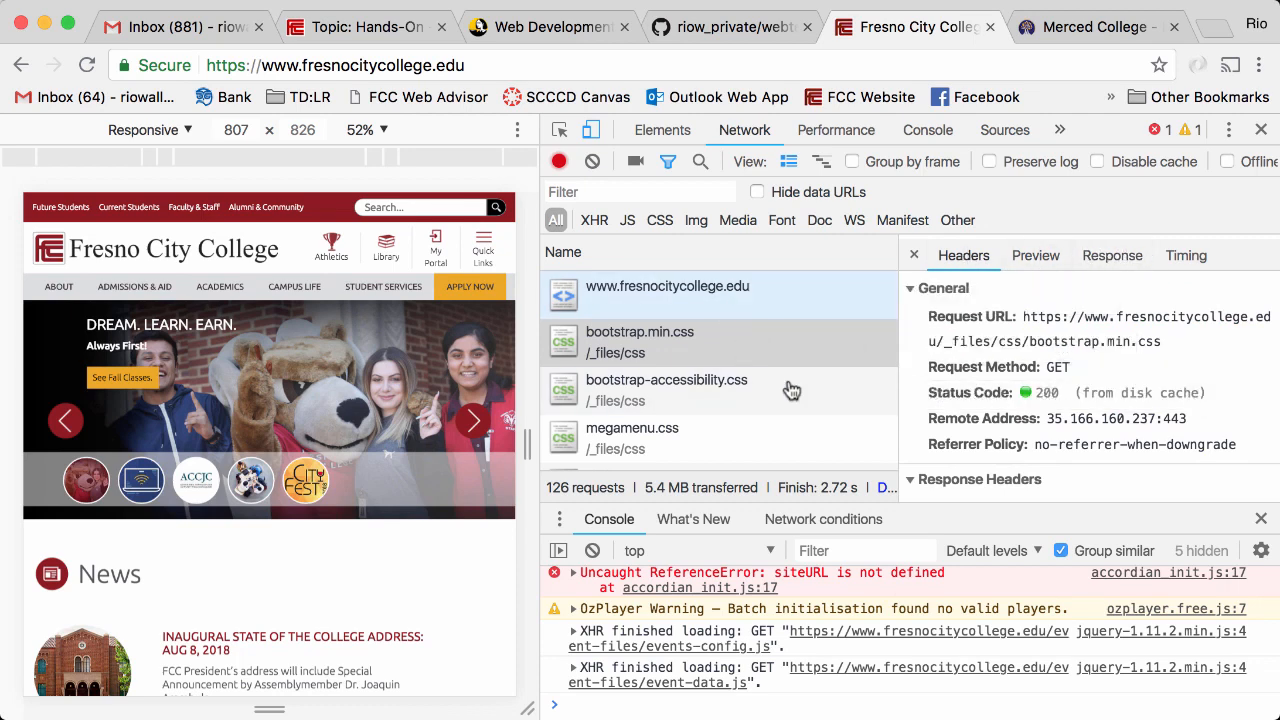
{"action": "mouse_move", "coordinate": [632, 440]}
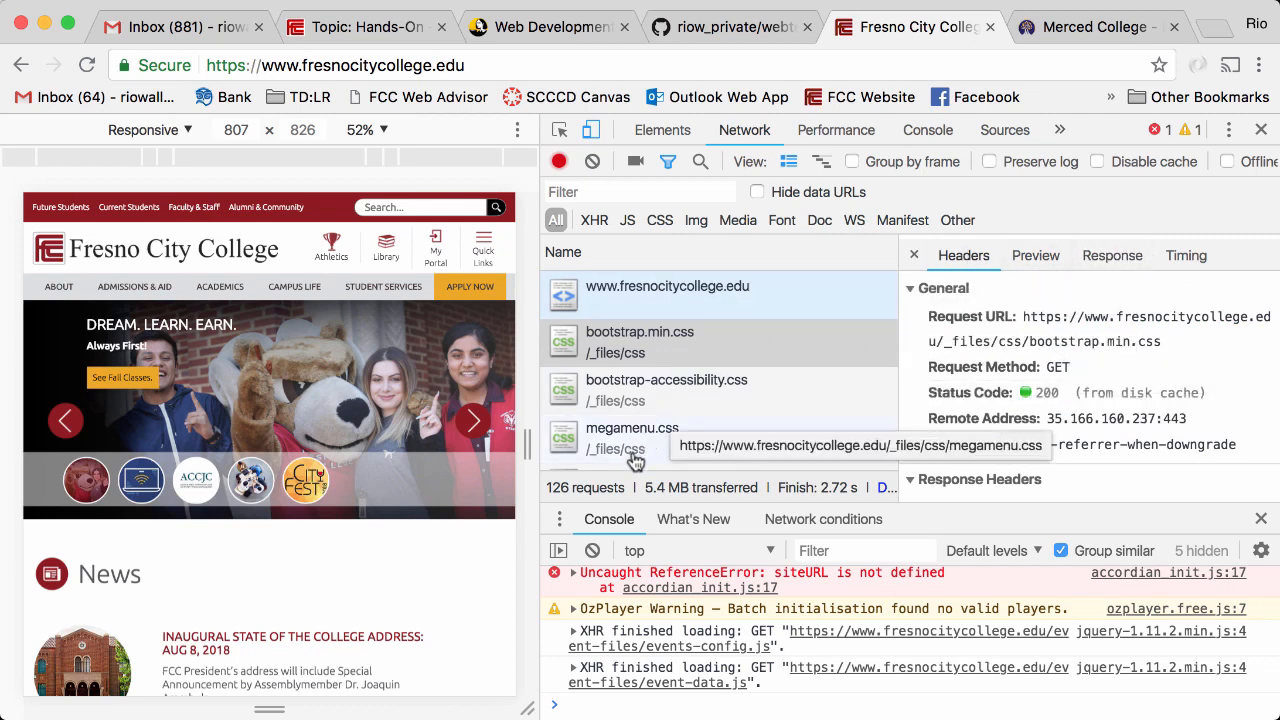
{"action": "mouse_move", "coordinate": [753, 446]}
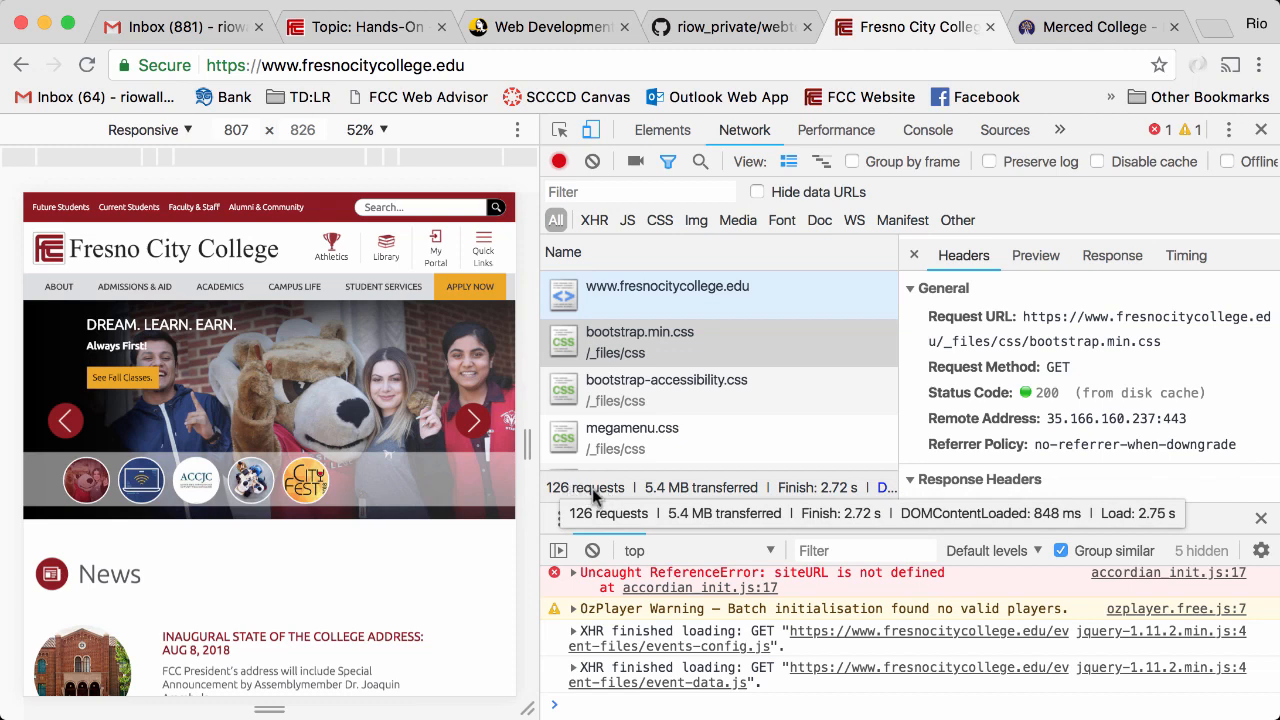
{"action": "left_click", "coordinate": [667, 390]}
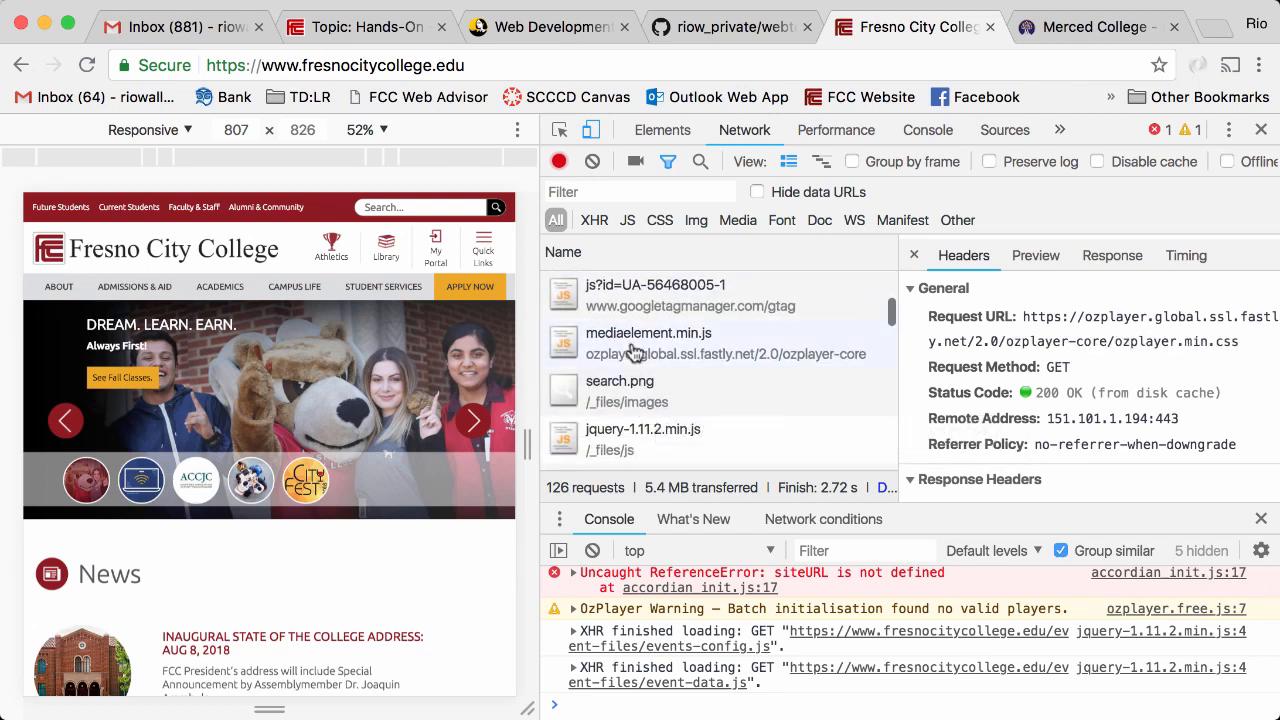
- Inspect the mediaelement, jquery-1.11.2 and ozplayer requests, then switch to Merced College
{"action": "left_click", "coordinate": [649, 333]}
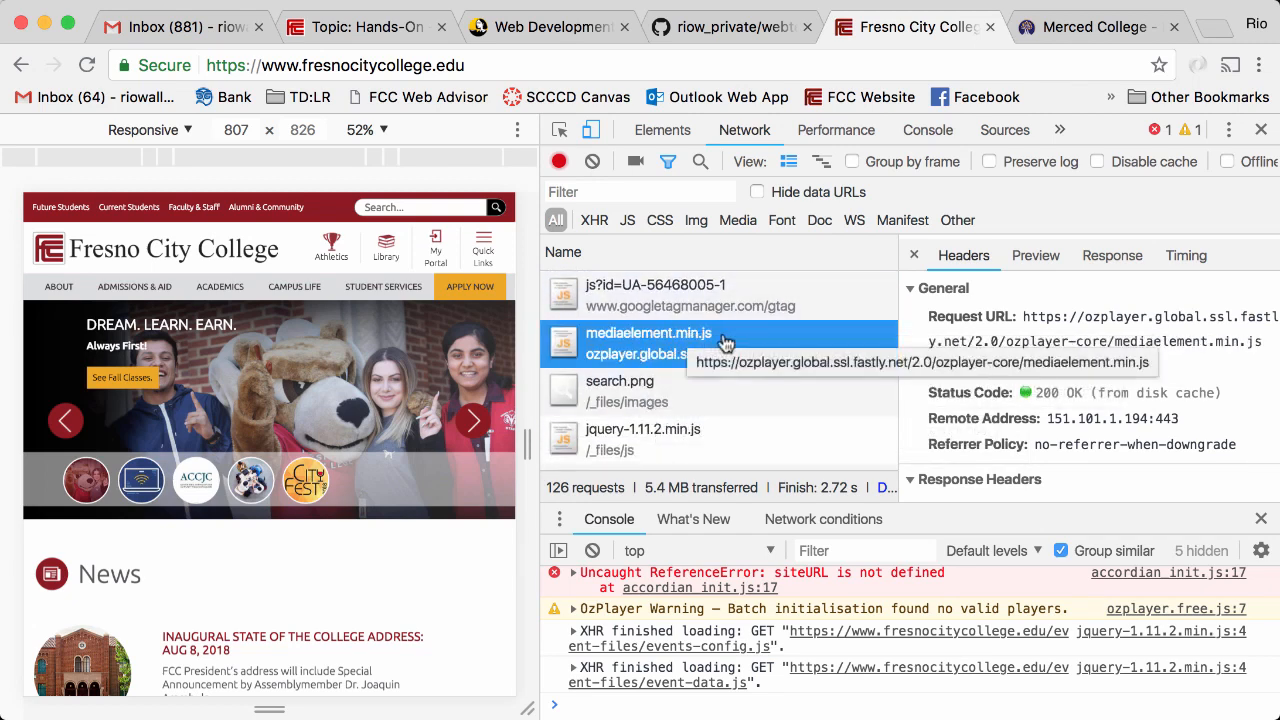
{"action": "left_click", "coordinate": [619, 391]}
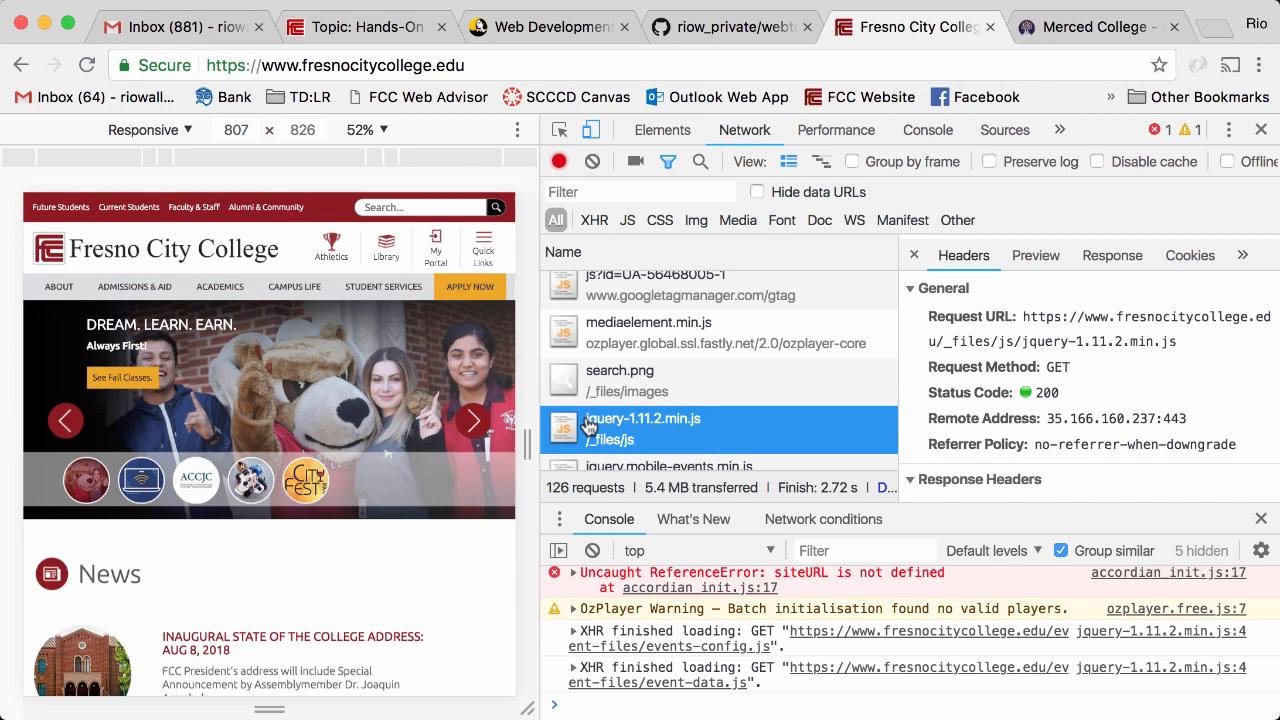
{"action": "scroll", "scroll_direction": "down", "scroll_amount": 3}
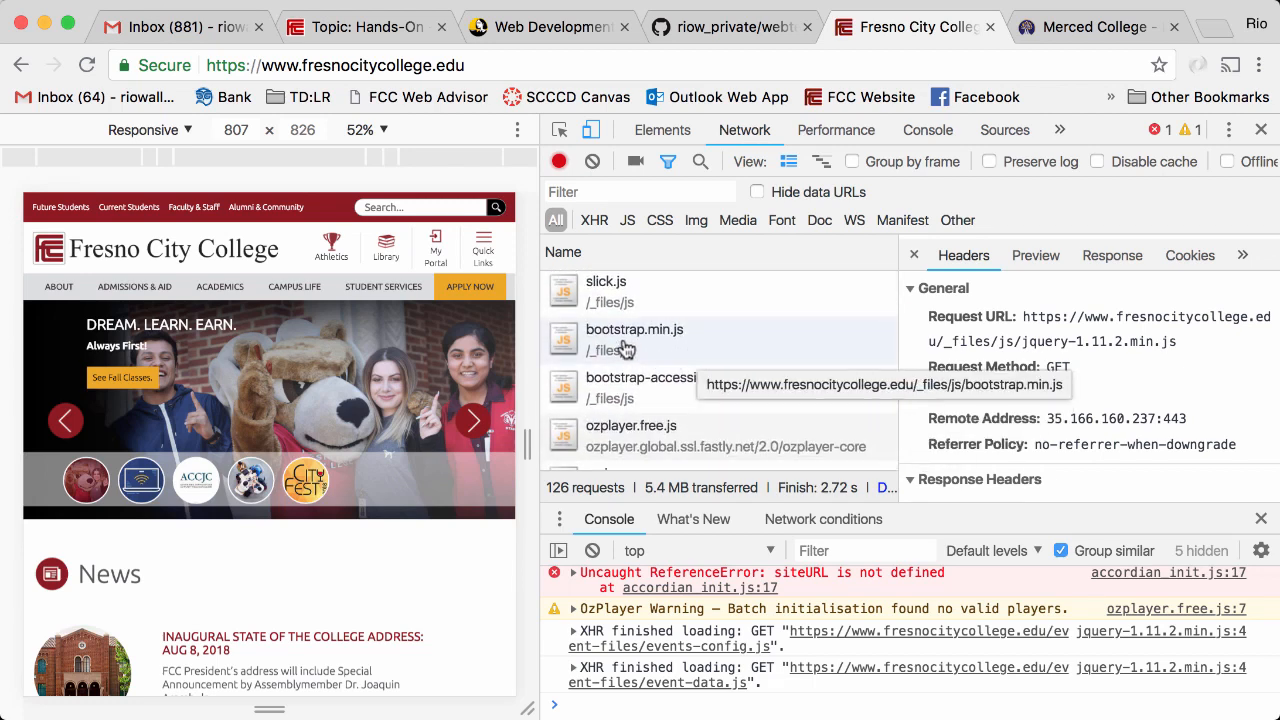
{"action": "left_click", "coordinate": [630, 435]}
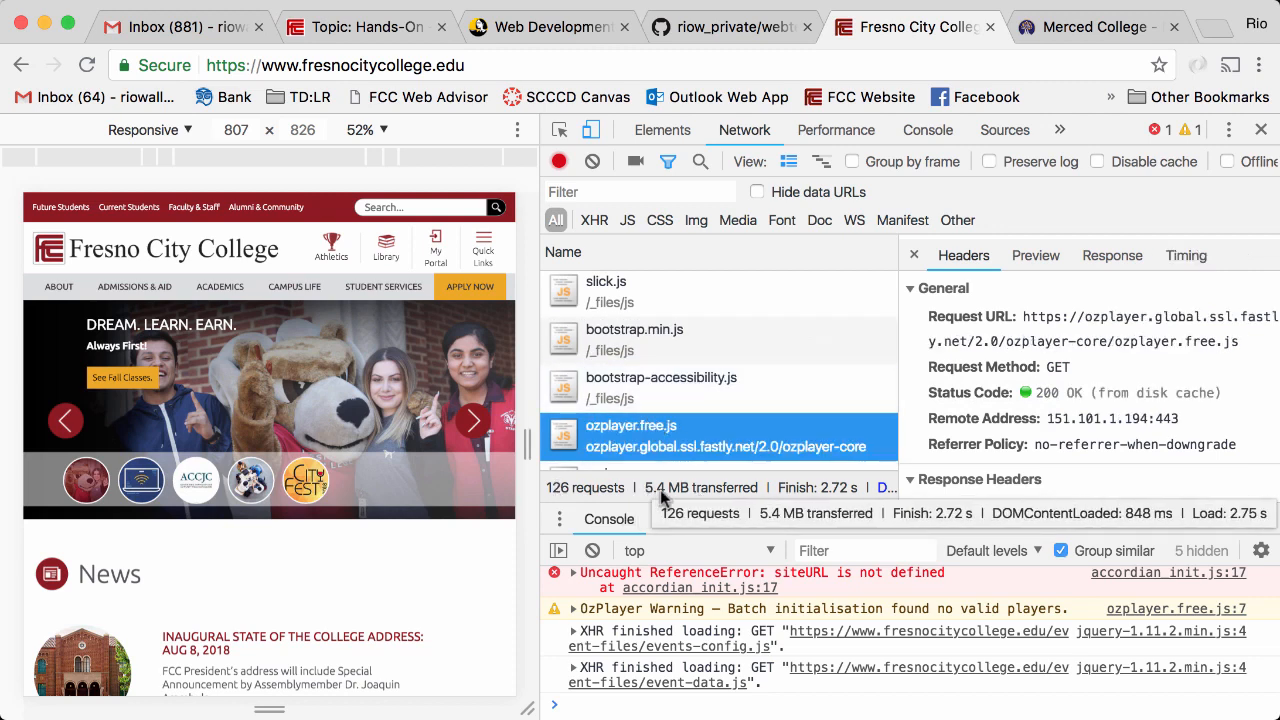
{"action": "mouse_move", "coordinate": [822, 500]}
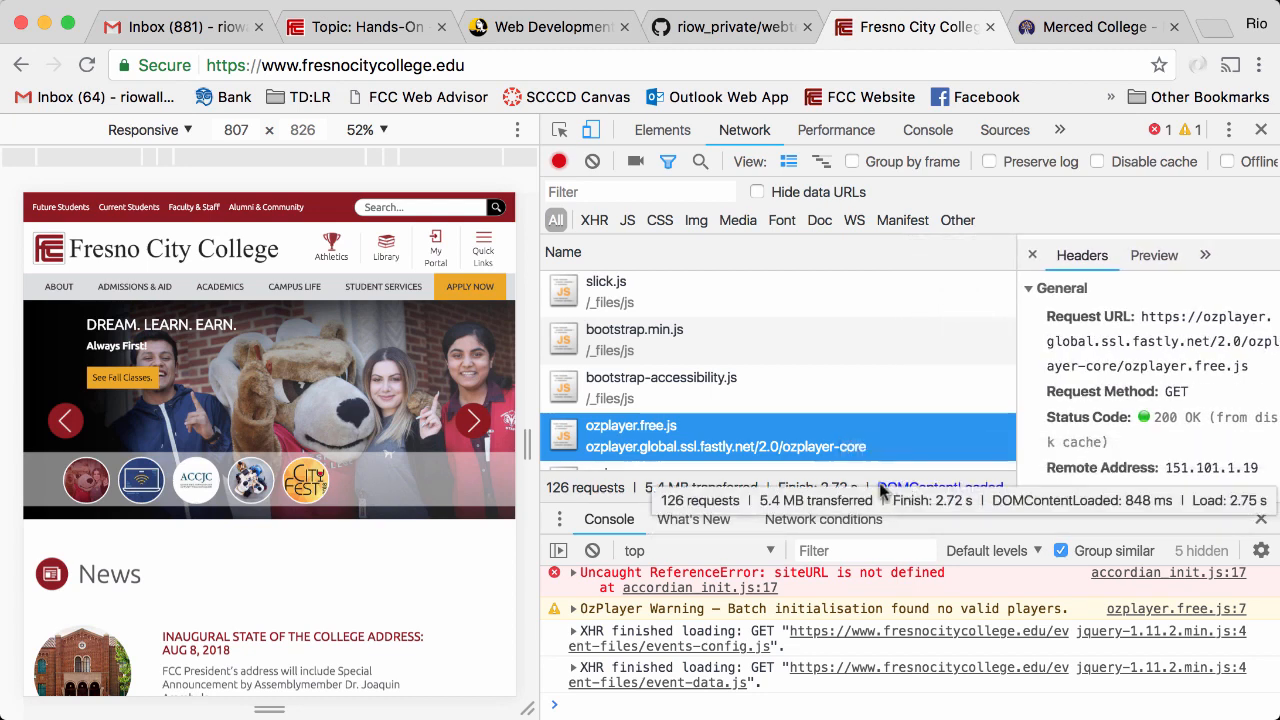
{"action": "mouse_move", "coordinate": [885, 390]}
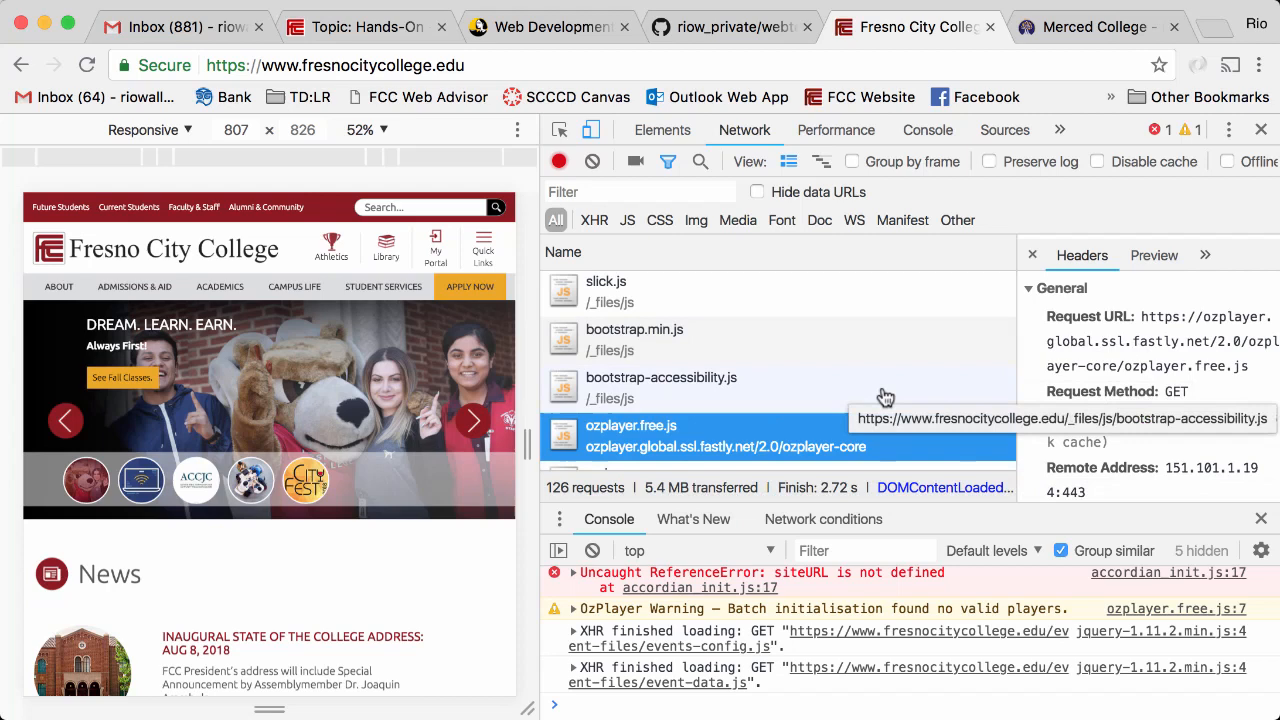
{"action": "mouse_move", "coordinate": [928, 399]}
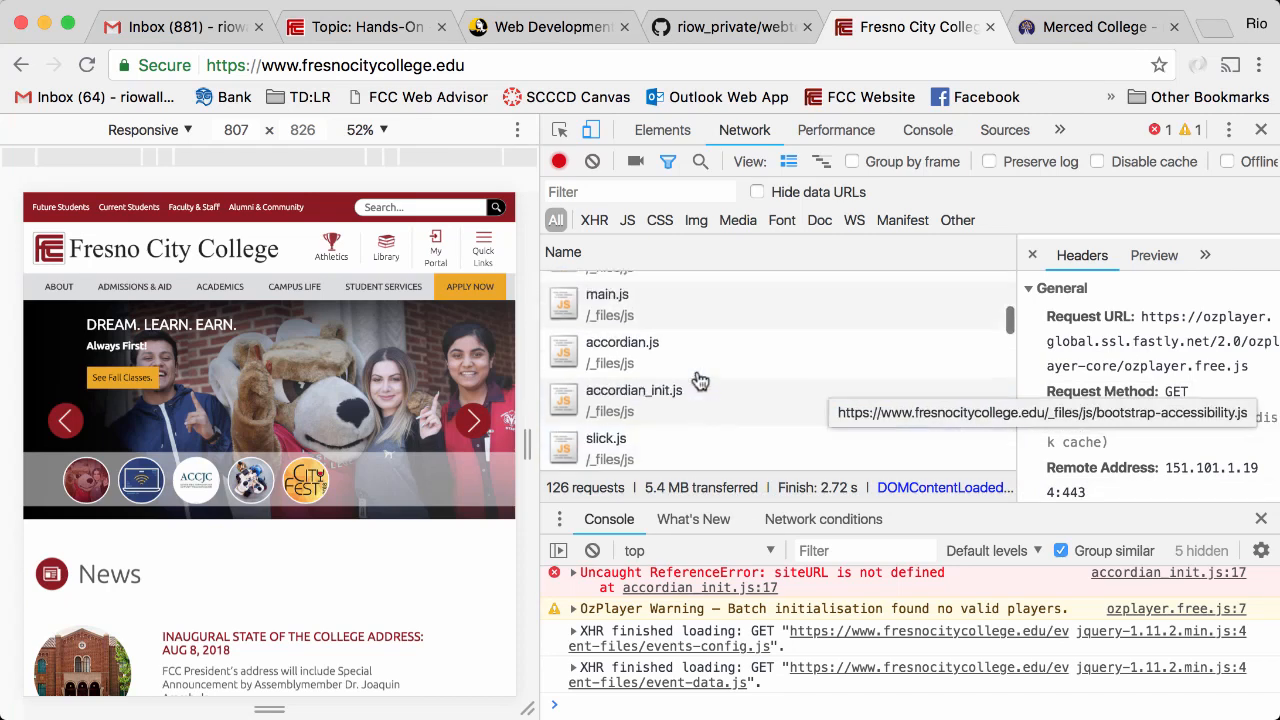
{"action": "scroll", "scroll_direction": "down", "scroll_amount": 3}
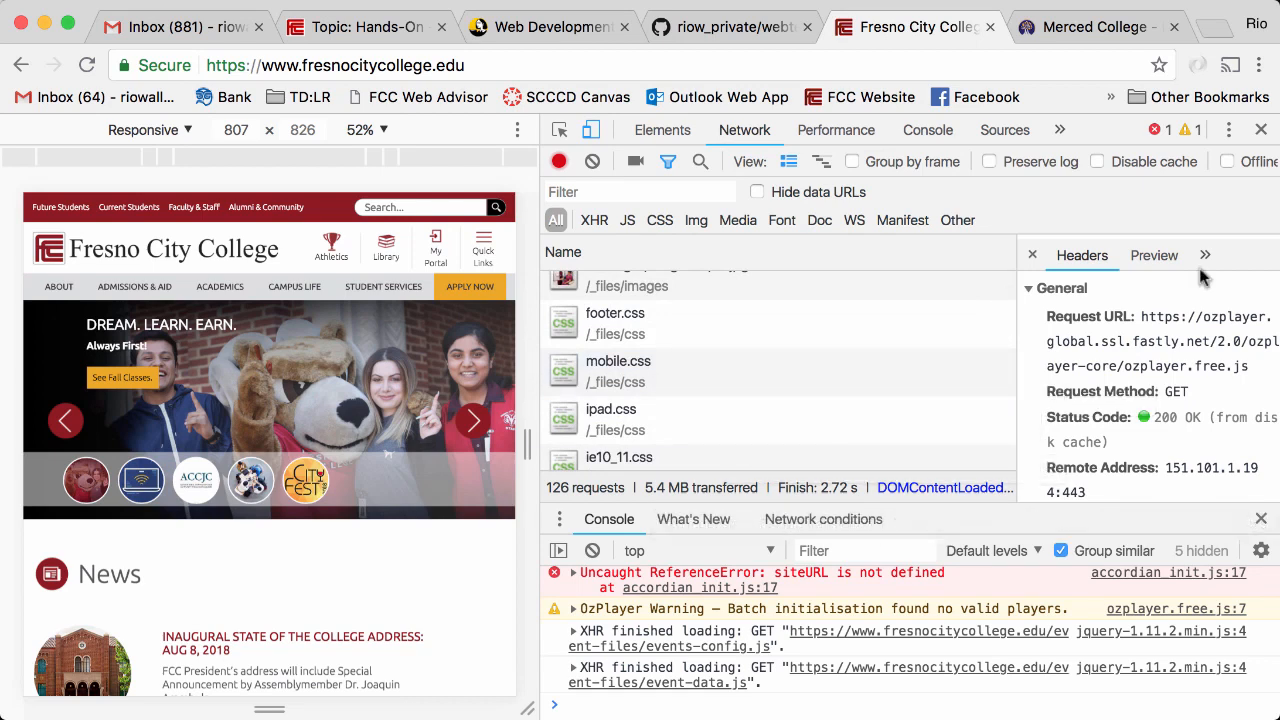
{"action": "mouse_move", "coordinate": [618, 361]}
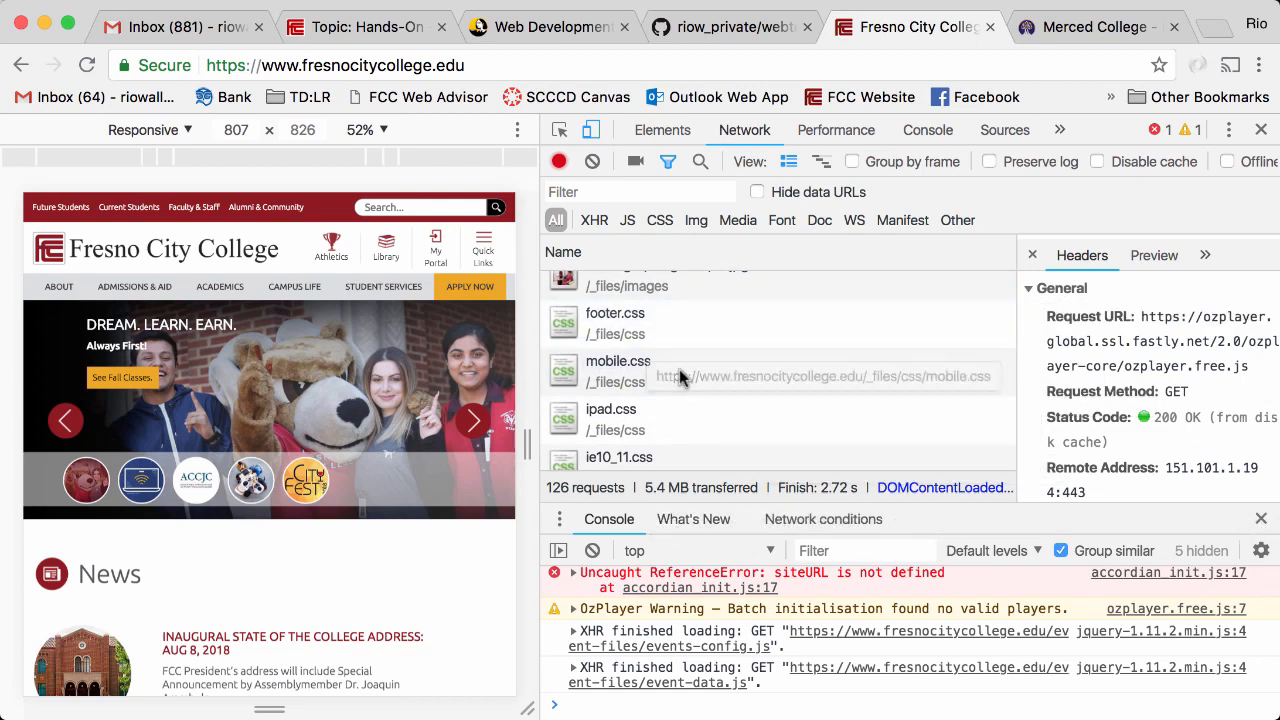
{"action": "mouse_move", "coordinate": [600, 370]}
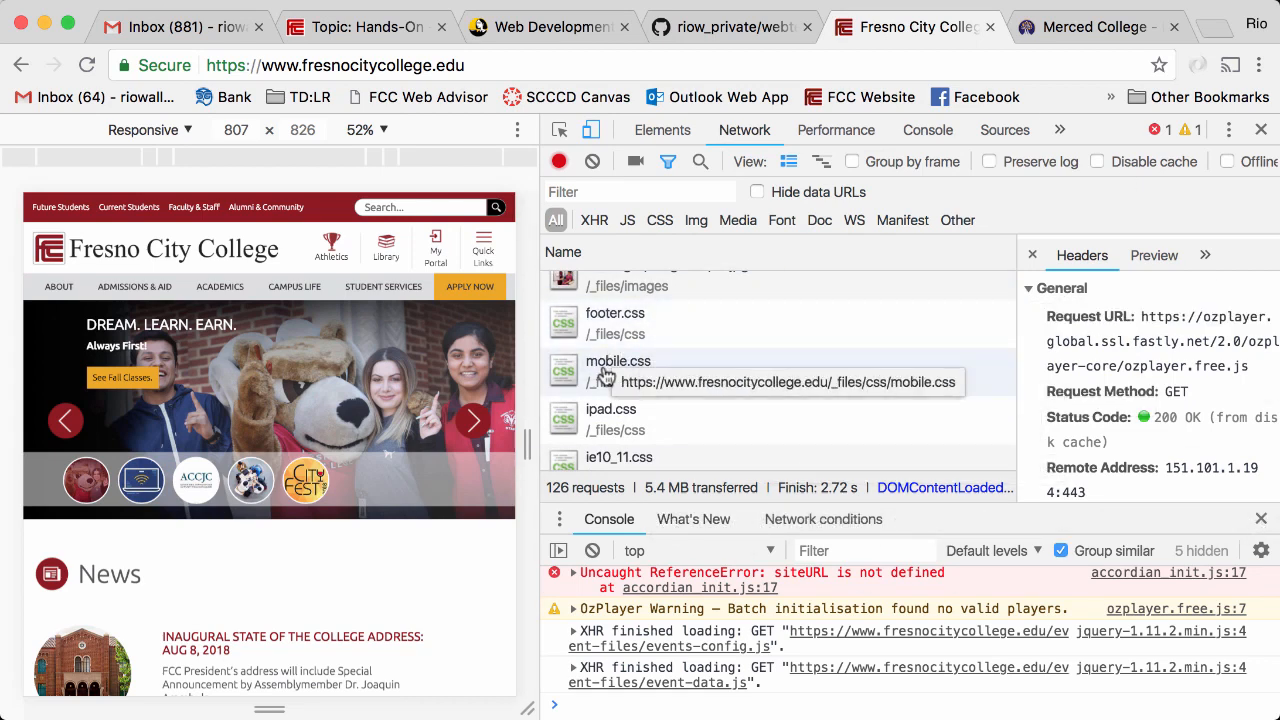
{"action": "mouse_move", "coordinate": [715, 419]}
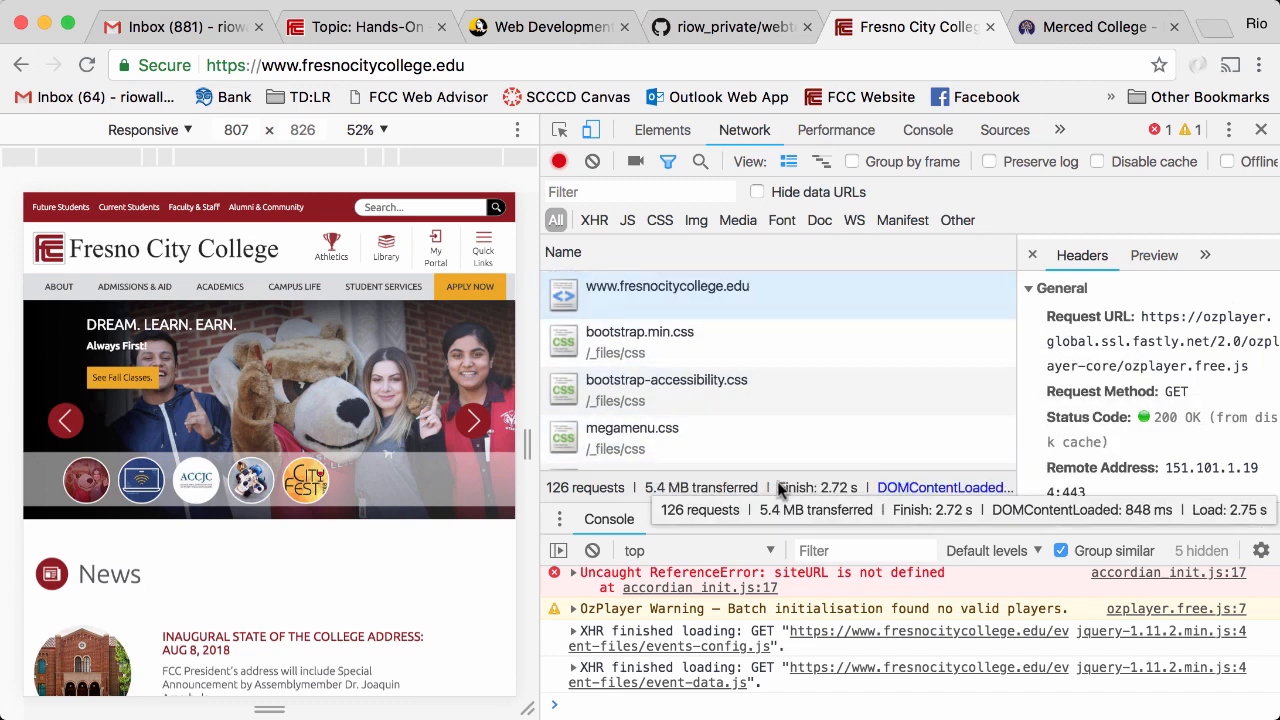
{"action": "left_click", "coordinate": [1090, 27]}
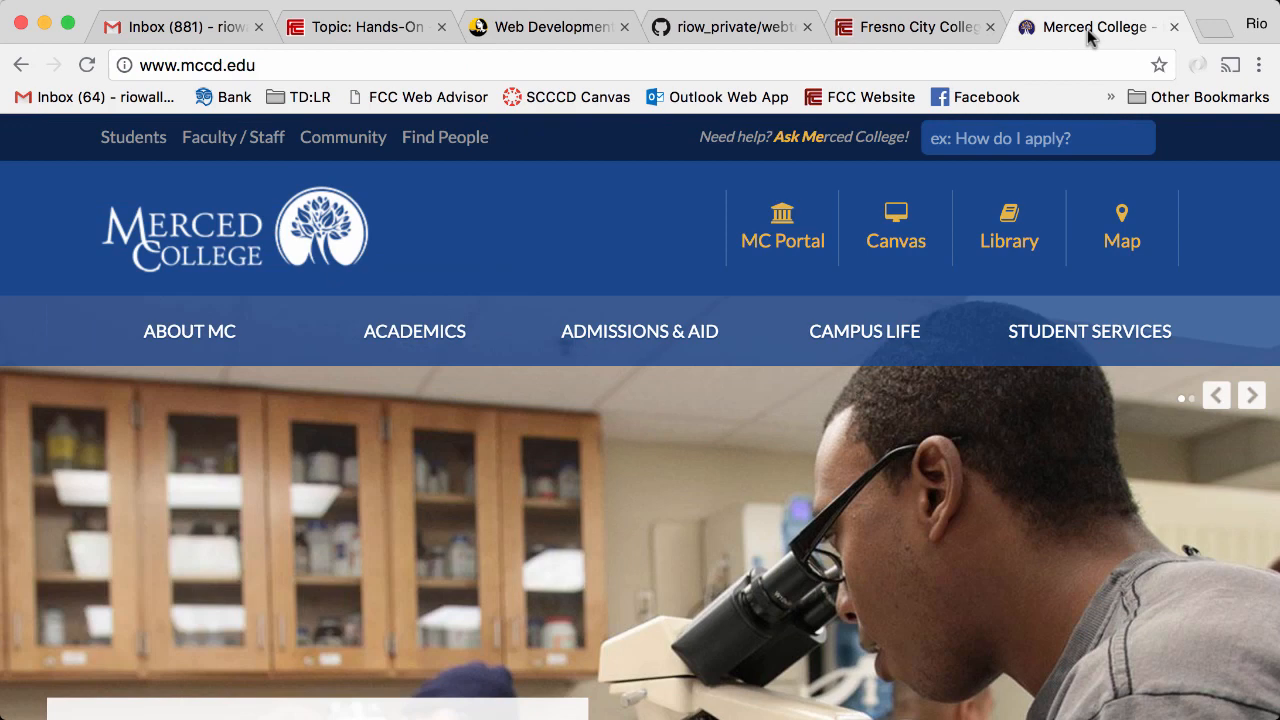
- Open DevTools on the Merced College homepage and show the Network panel
{"action": "right_click", "coordinate": [690, 300]}
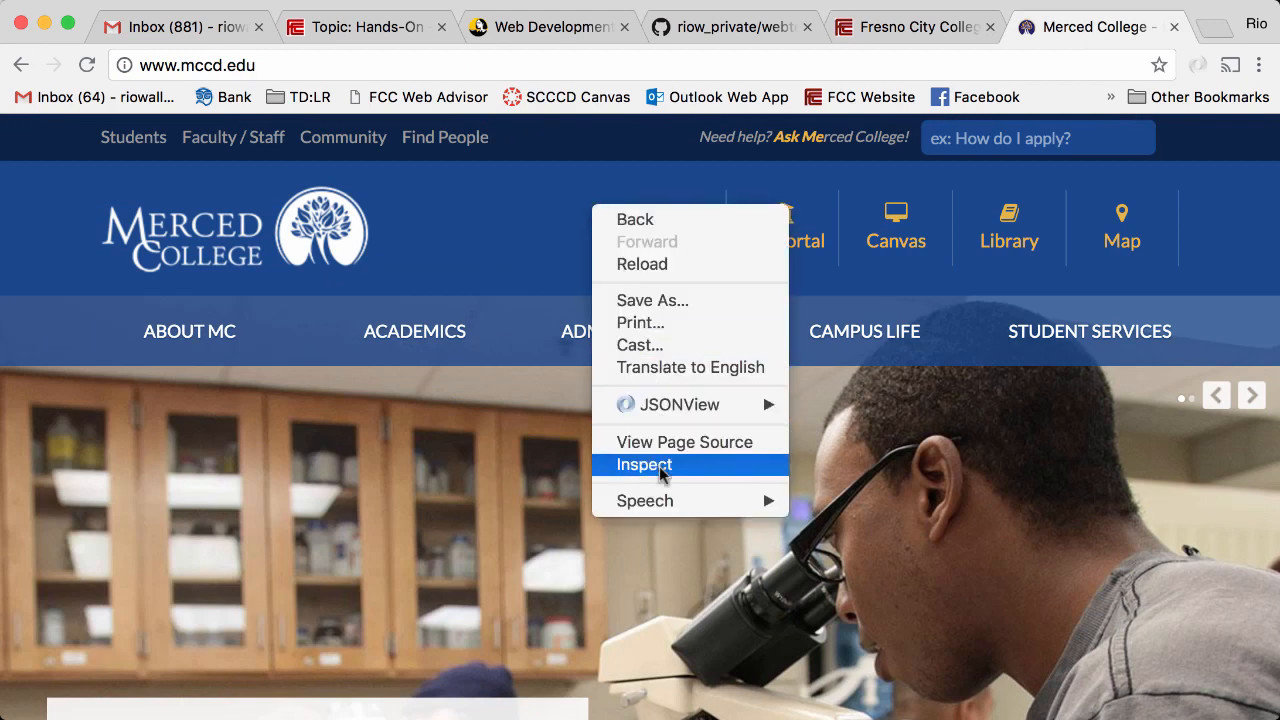
{"action": "left_click", "coordinate": [644, 464]}
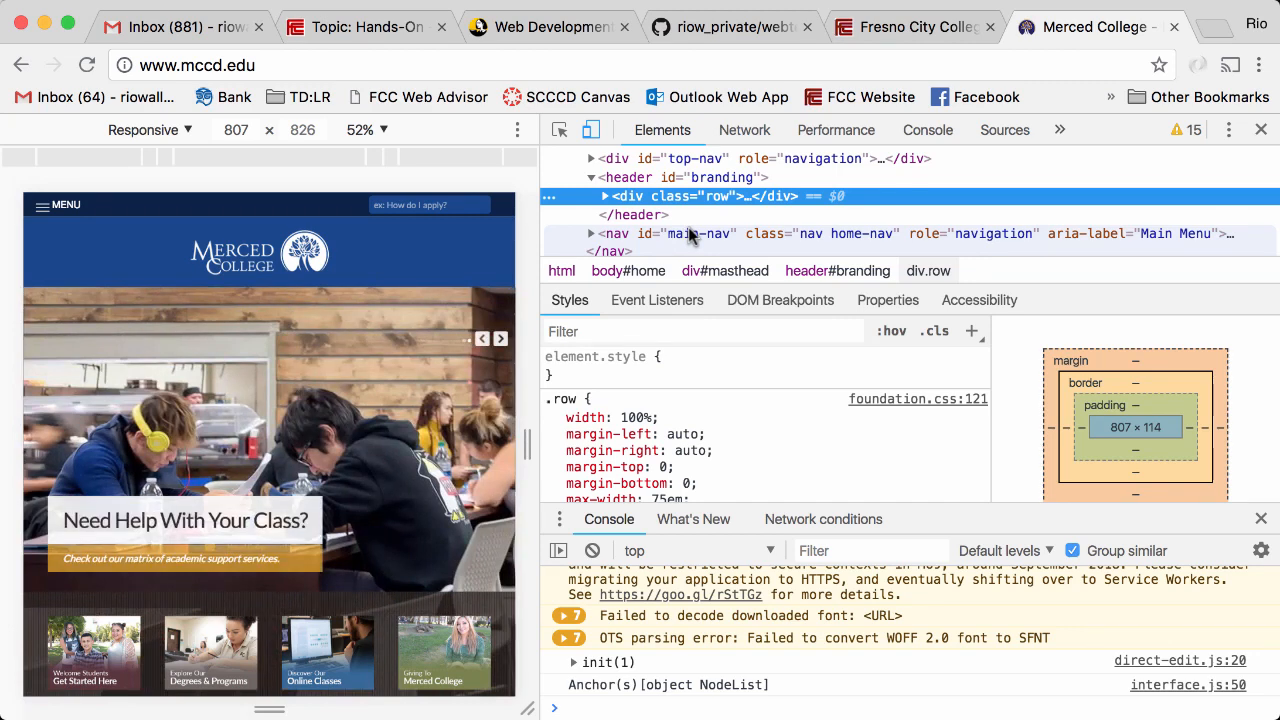
{"action": "mouse_move", "coordinate": [697, 240]}
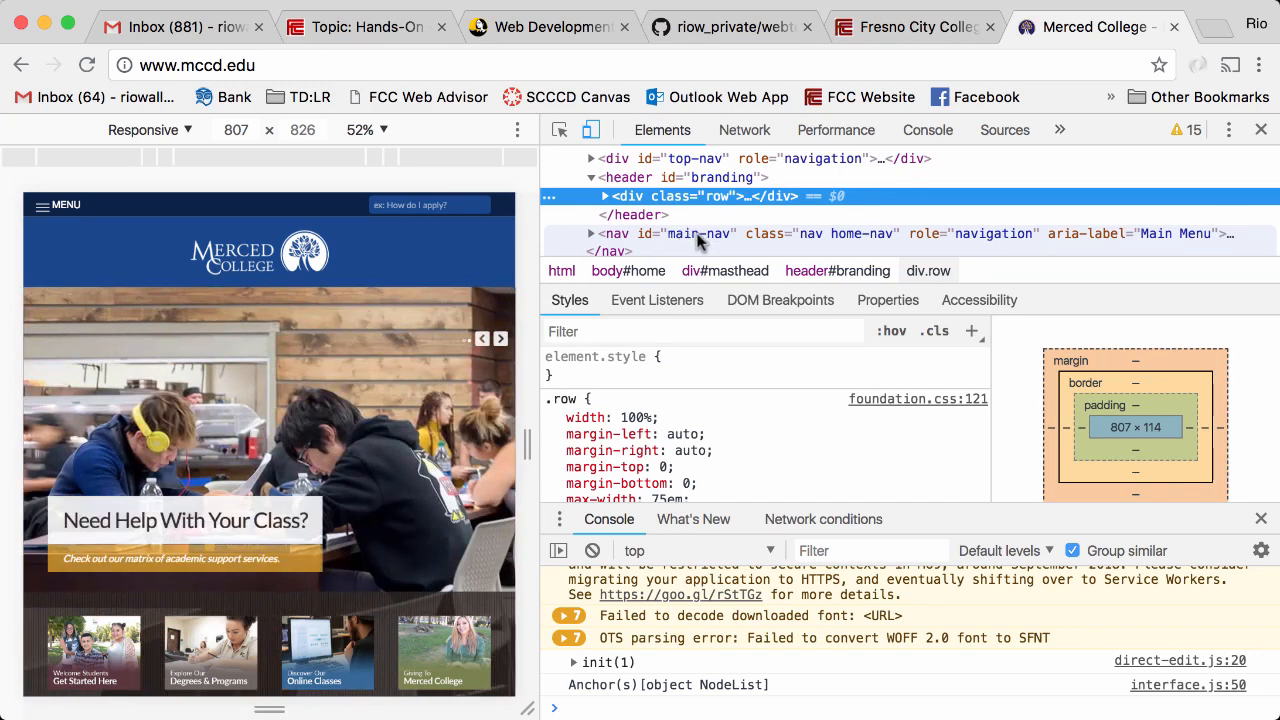
{"action": "left_click", "coordinate": [744, 129]}
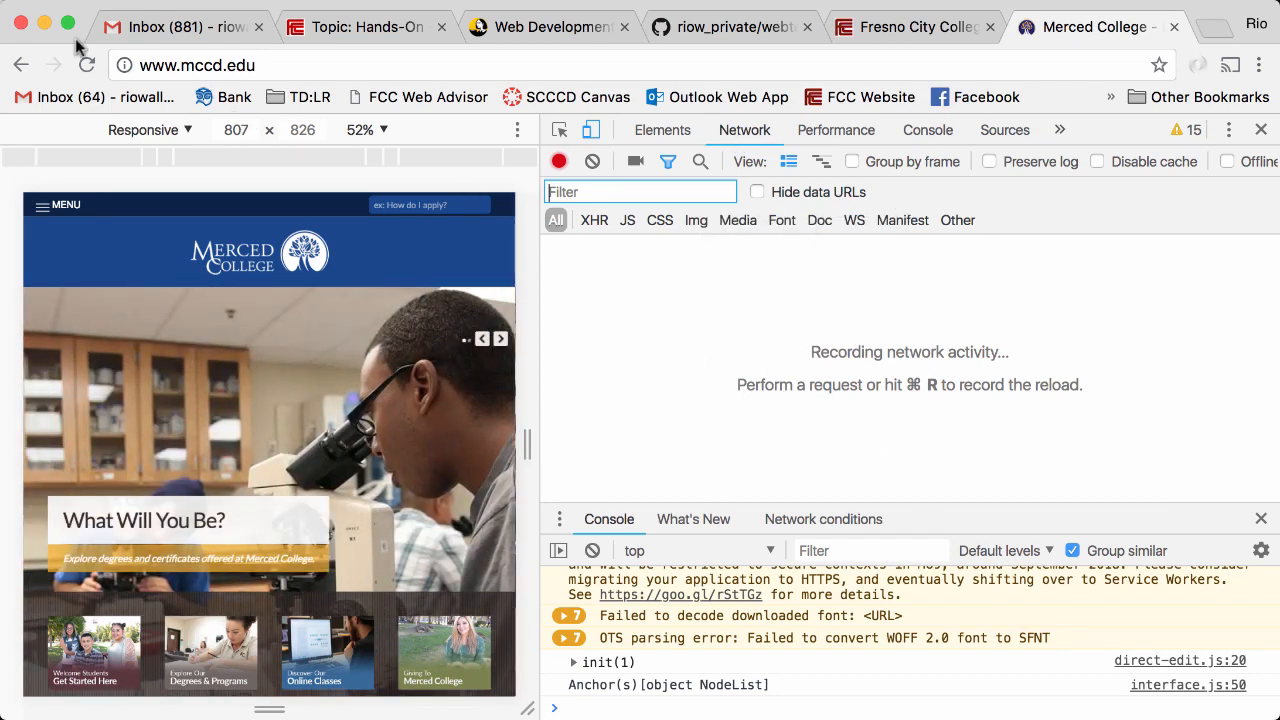
- Reload Merced College to record 64 requests, show the overview, and inspect the google-analytics request
{"action": "left_click", "coordinate": [87, 65]}
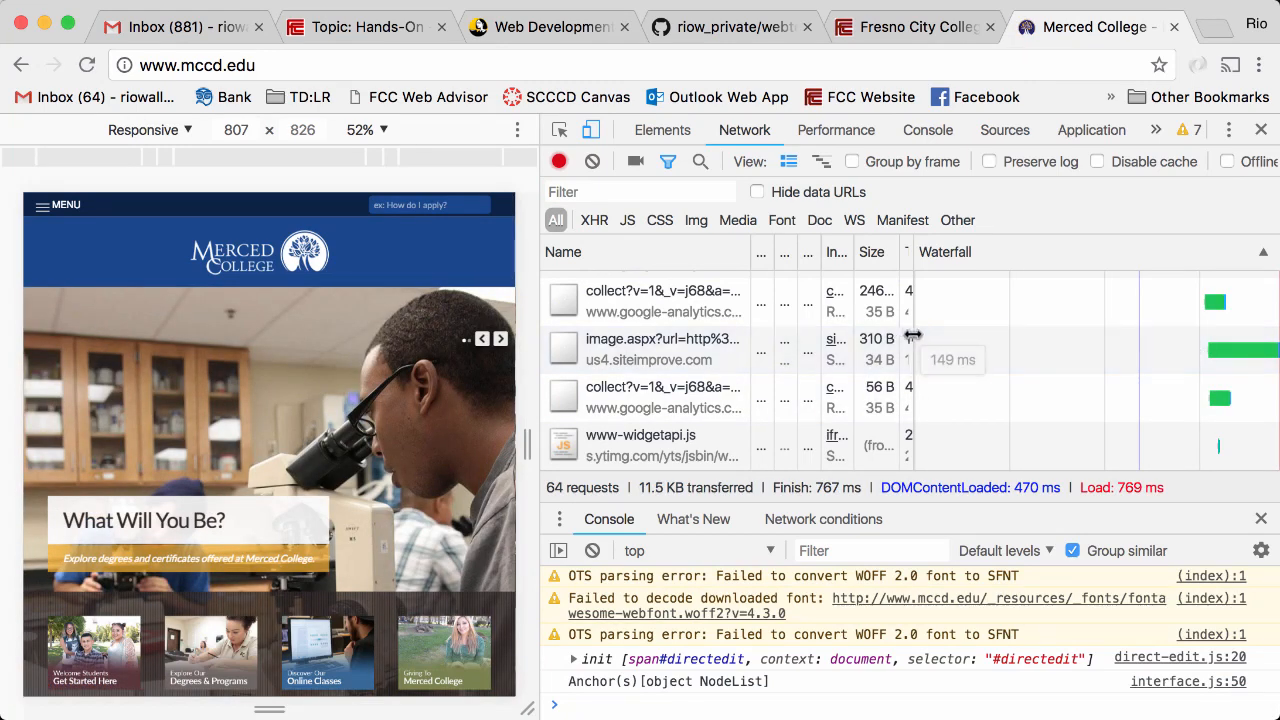
{"action": "left_click", "coordinate": [640, 191]}
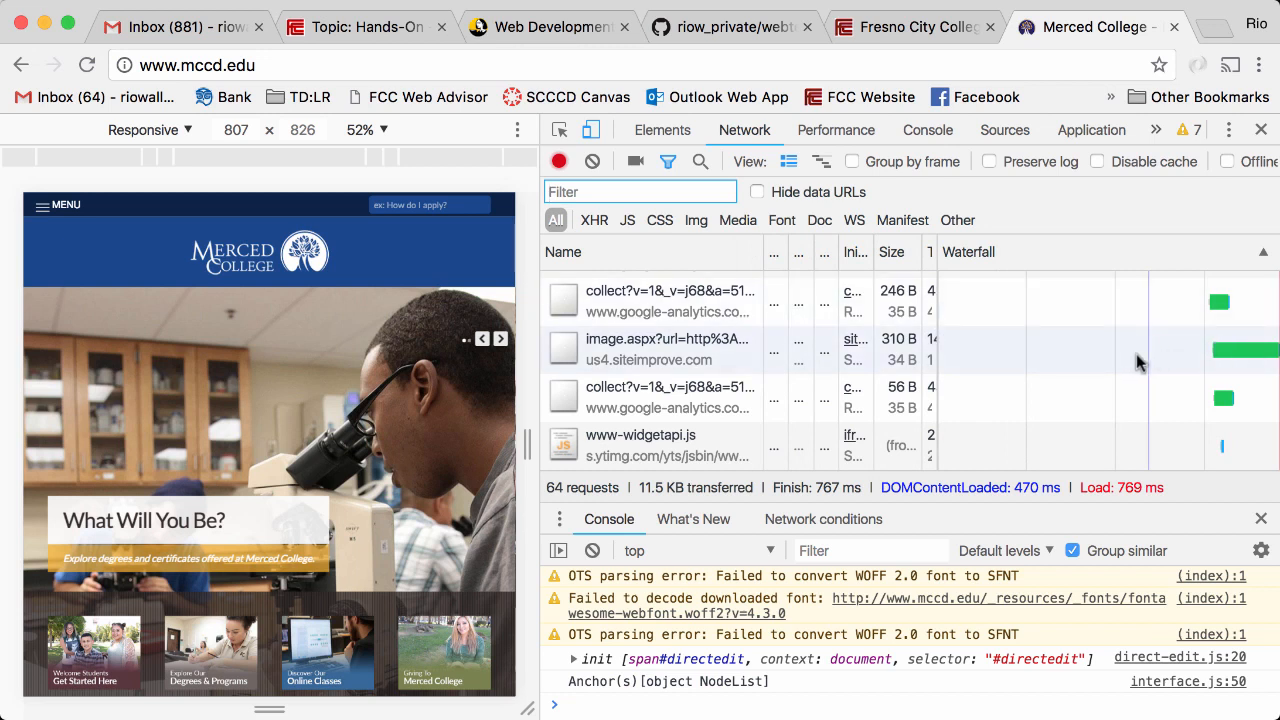
{"action": "mouse_move", "coordinate": [820, 161]}
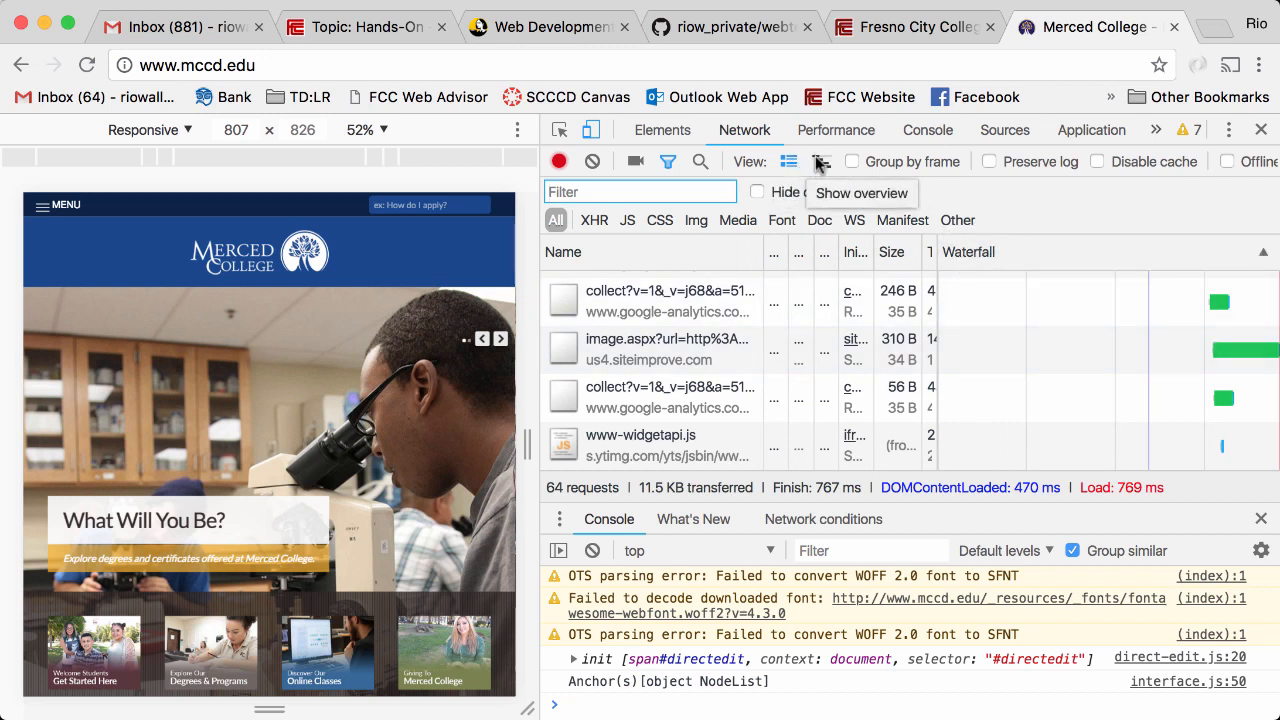
{"action": "left_click", "coordinate": [789, 161]}
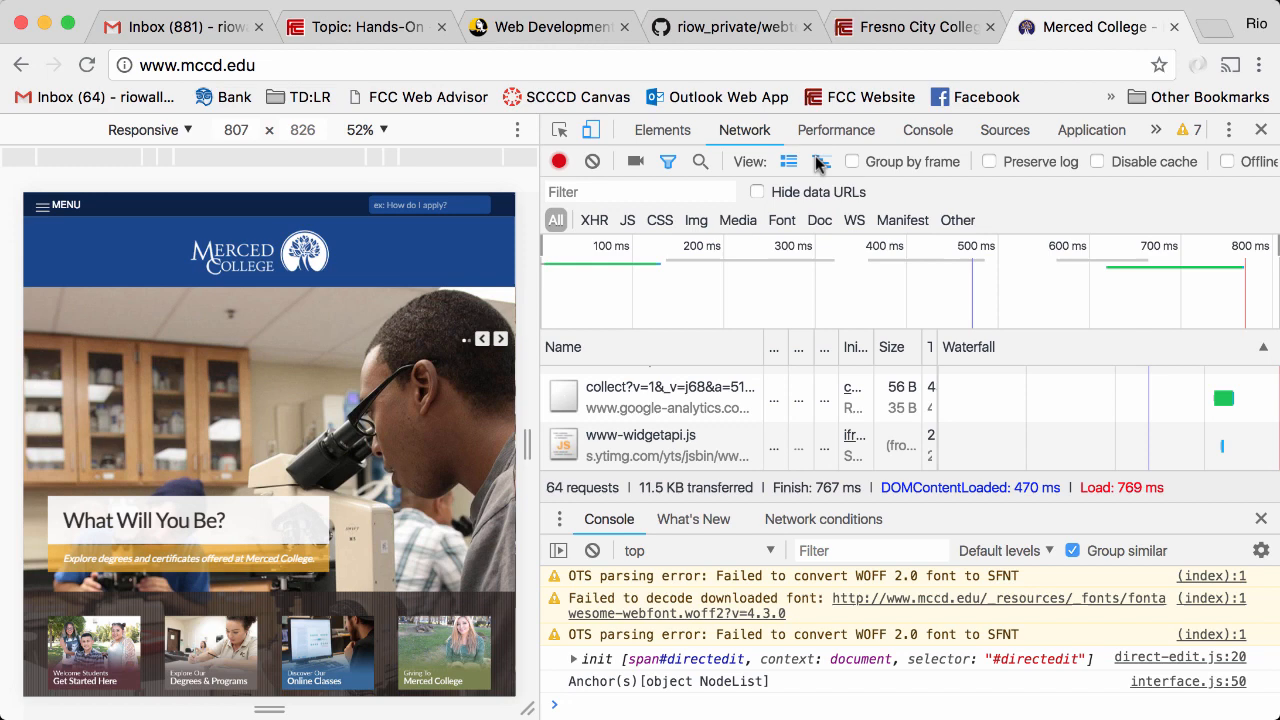
{"action": "mouse_move", "coordinate": [650, 305]}
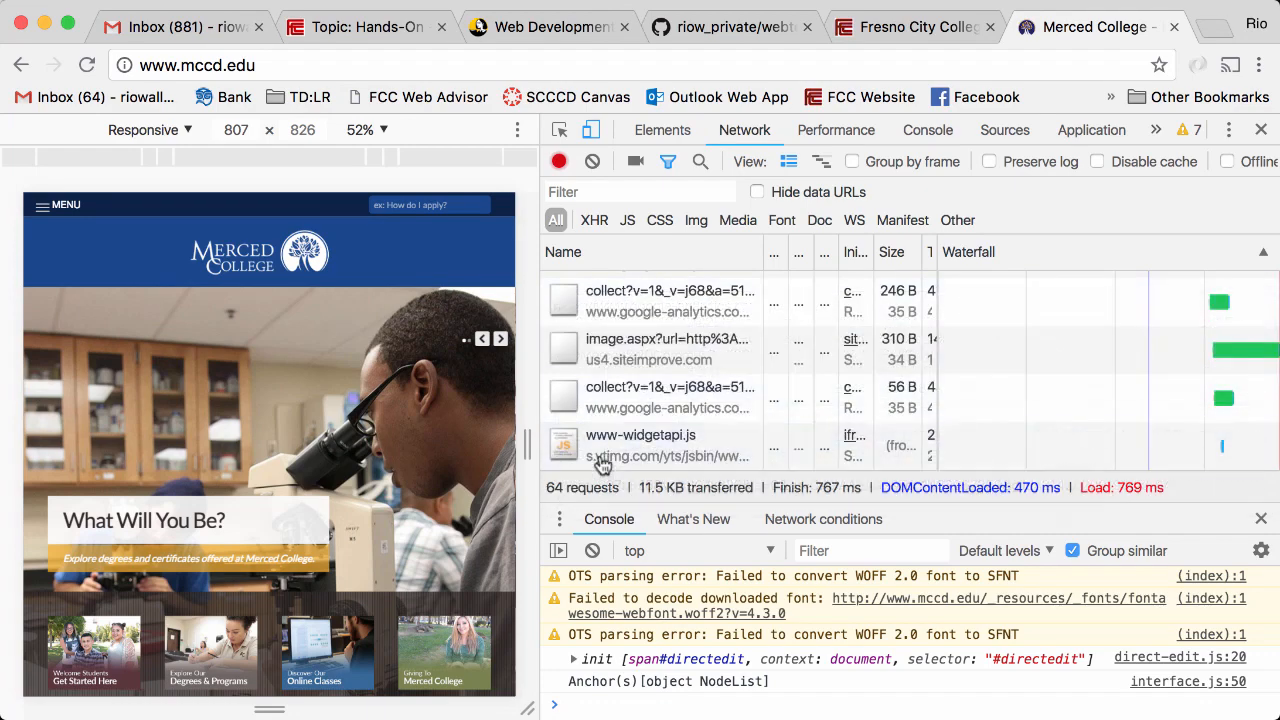
{"action": "mouse_move", "coordinate": [640, 445]}
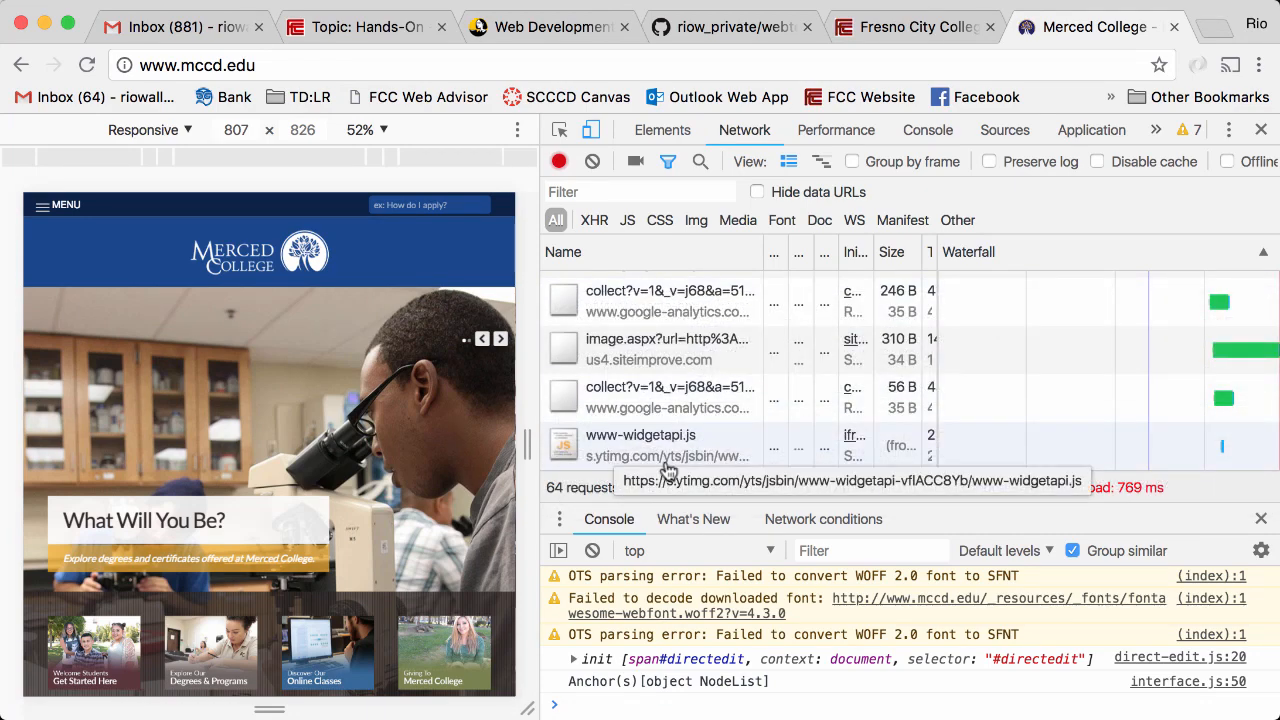
{"action": "mouse_move", "coordinate": [665, 311]}
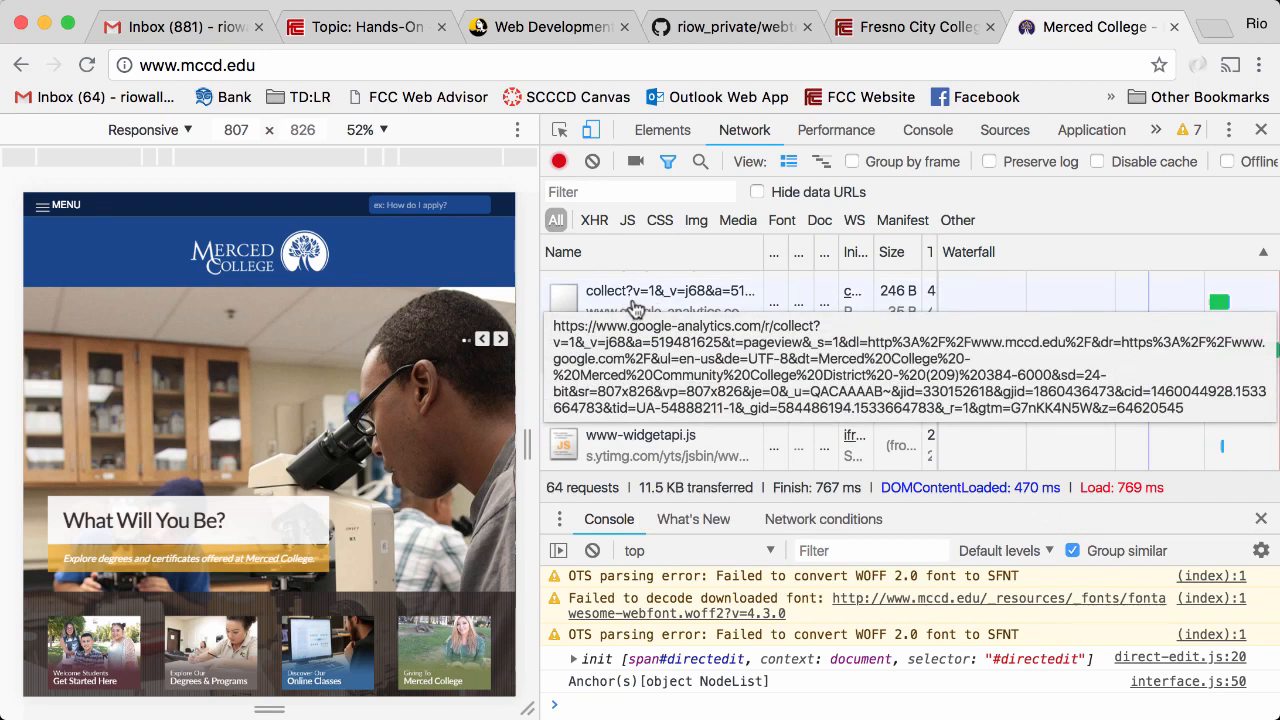
{"action": "left_click", "coordinate": [670, 291]}
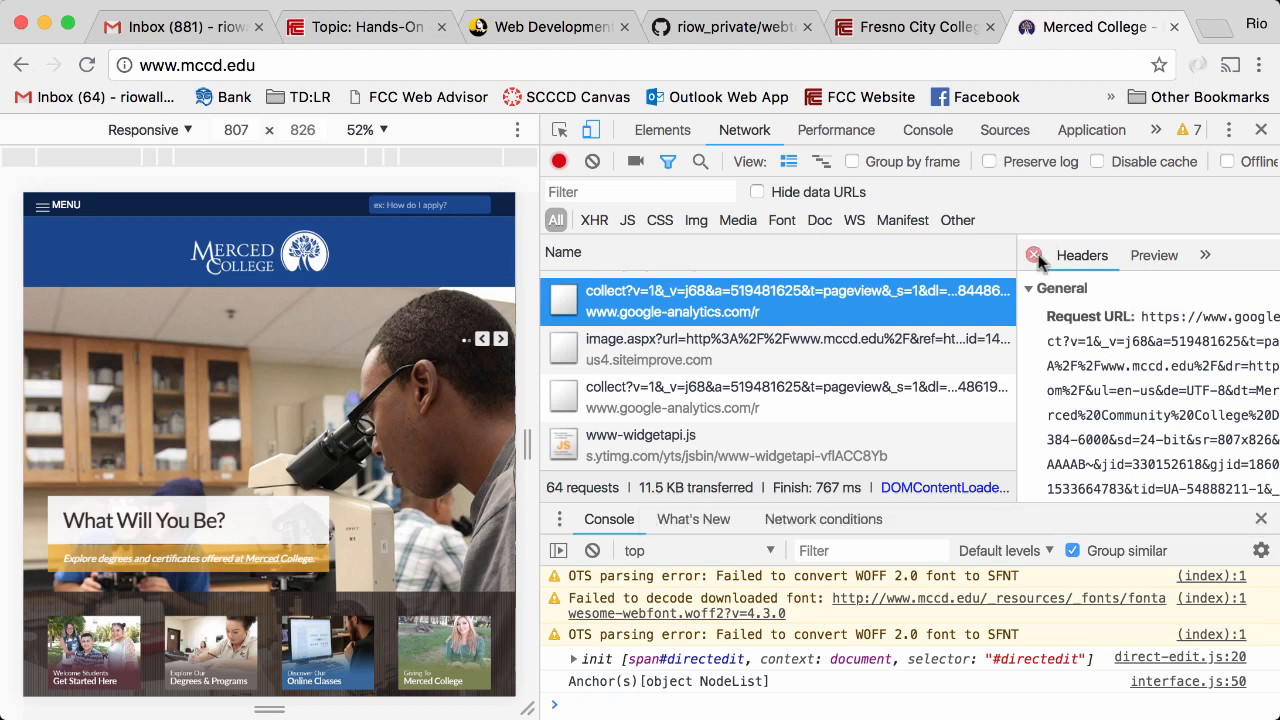
{"action": "left_click", "coordinate": [1034, 255]}
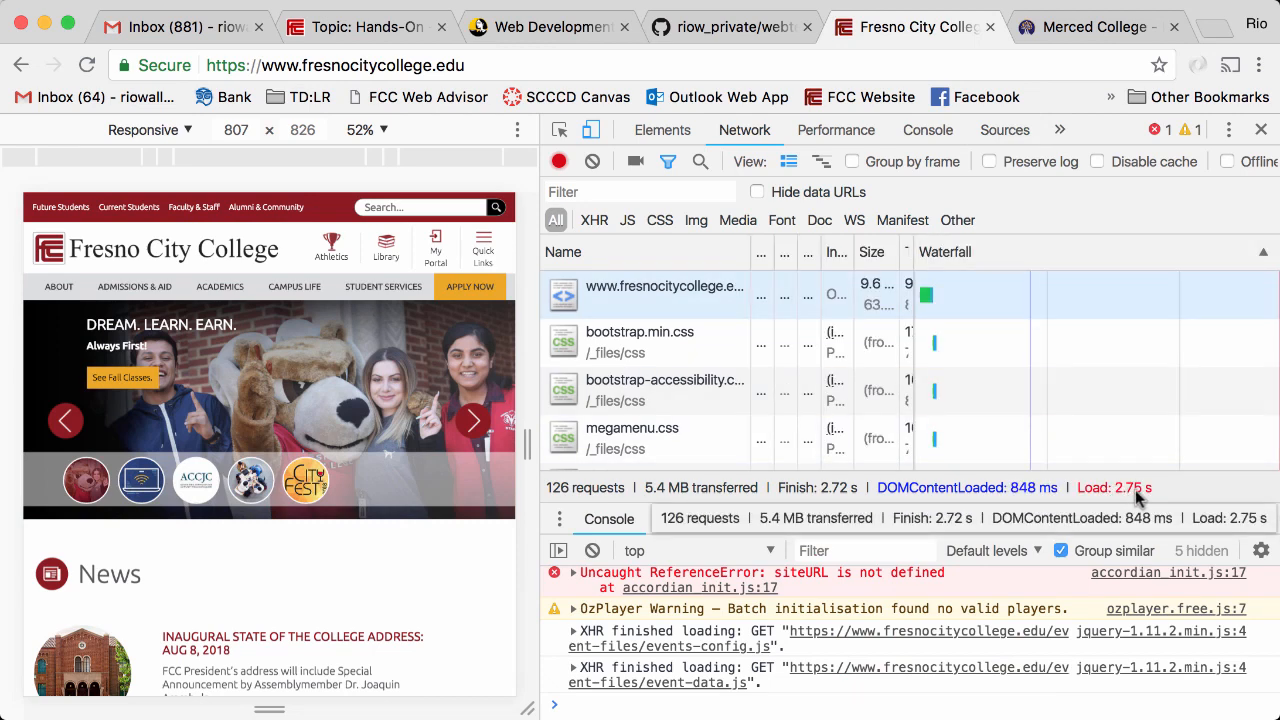
- Revisit Merced College's network results, then view the GitHub webtech.md lecture file
{"action": "left_click", "coordinate": [1093, 27]}
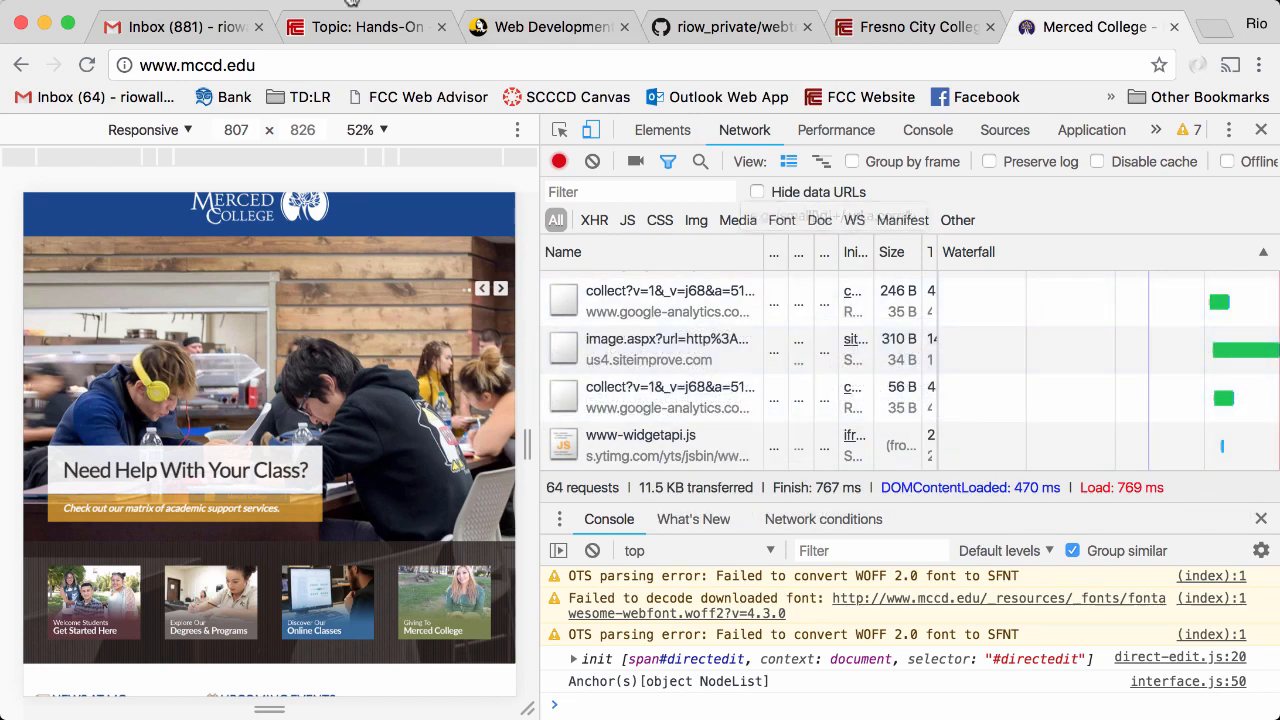
{"action": "left_click", "coordinate": [730, 27]}
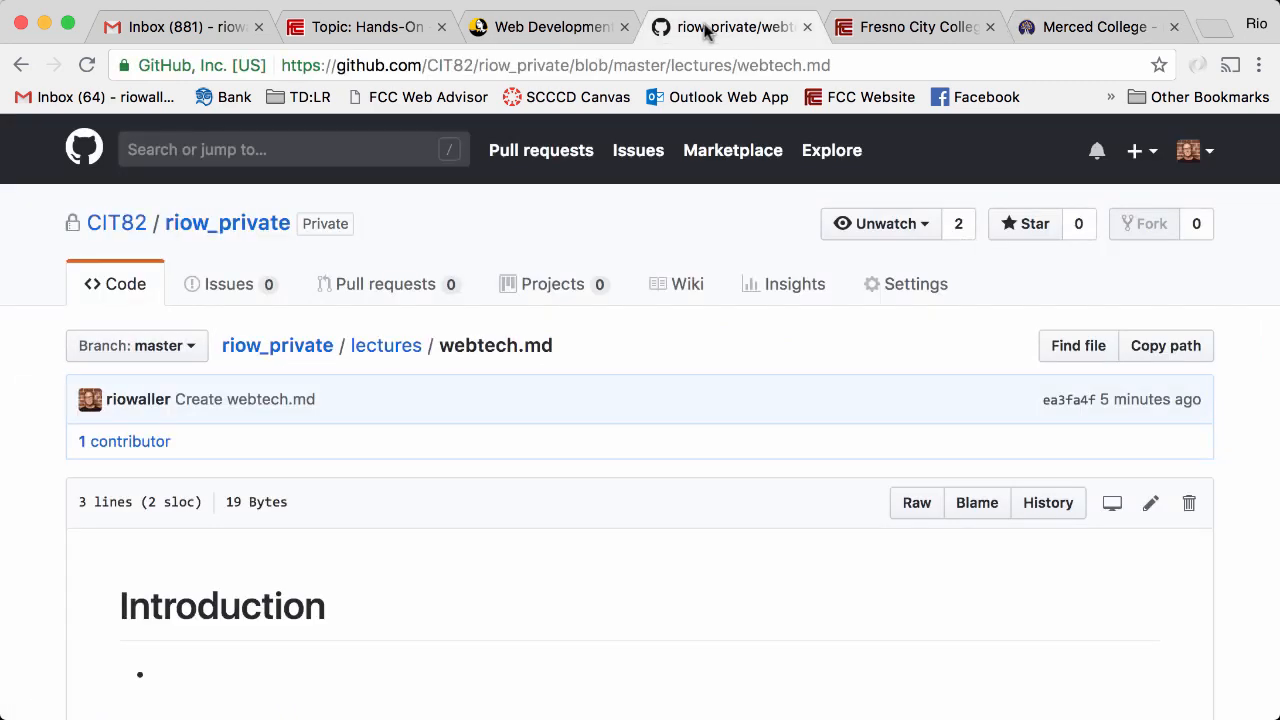
- Browse the CIT82 riow_public img folder, then return to the Hands-On http discussion
{"action": "left_click", "coordinate": [116, 223]}
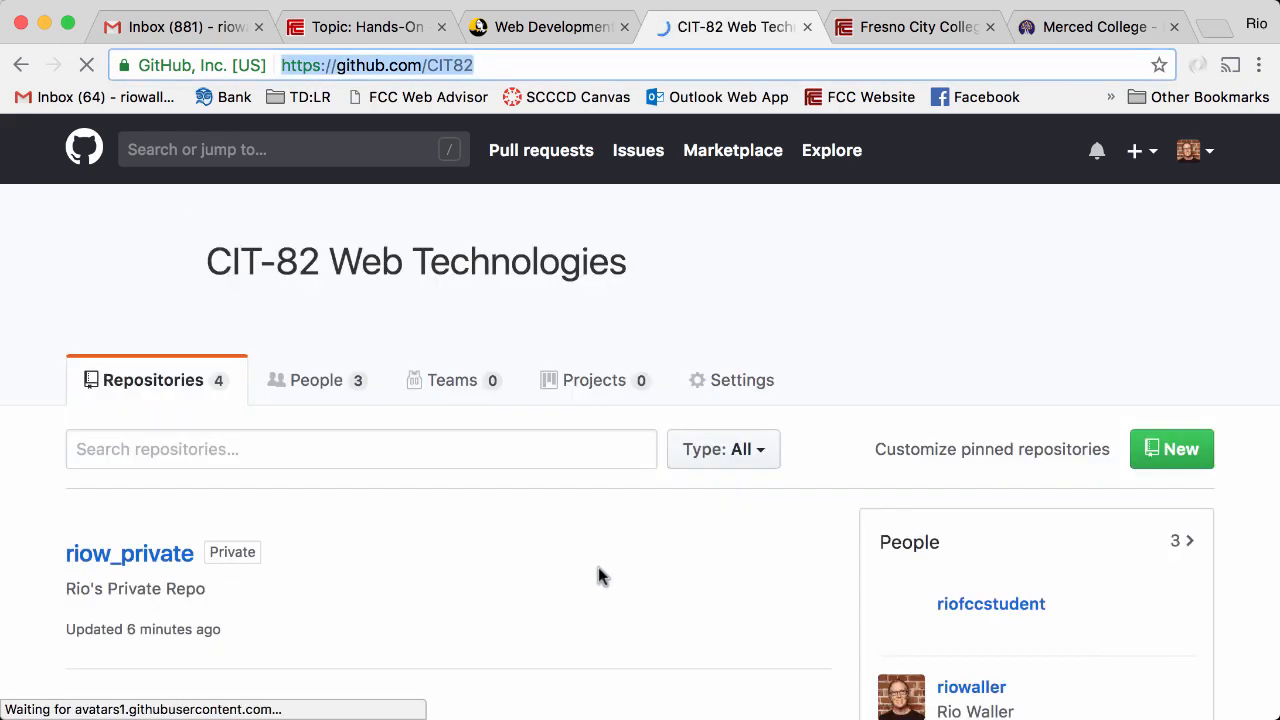
{"action": "scroll", "scroll_direction": "down", "scroll_amount": 3}
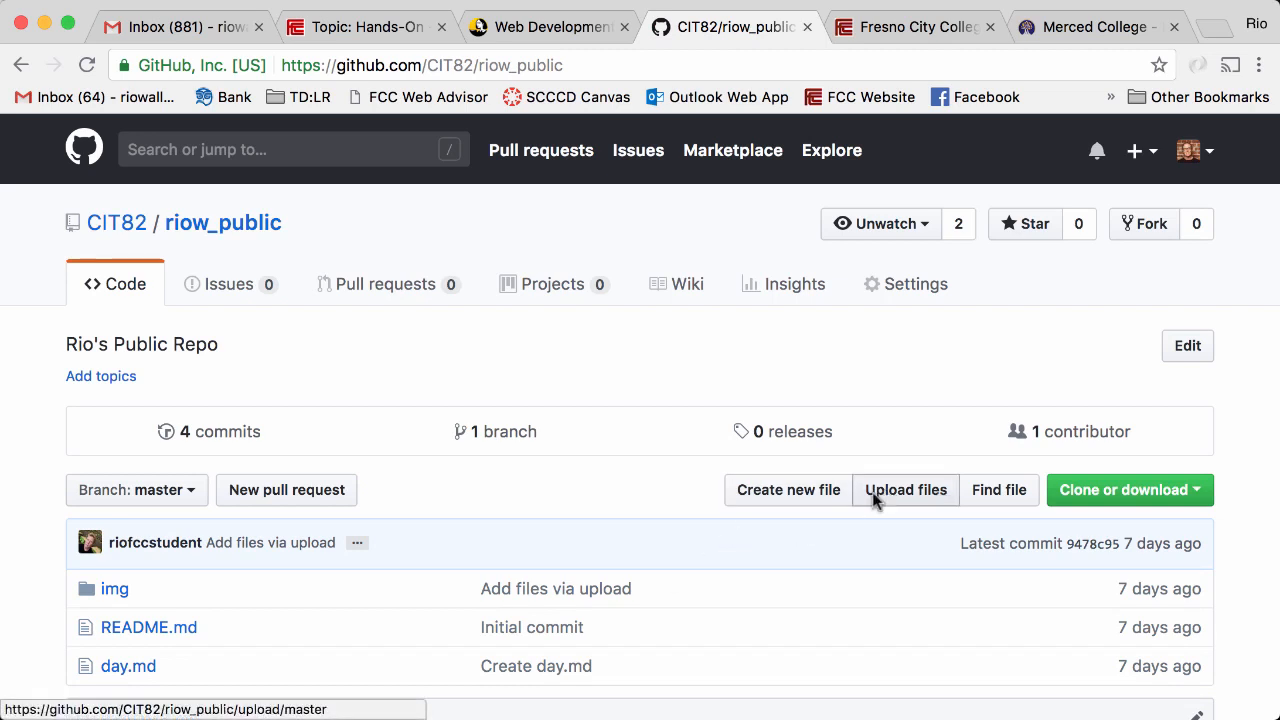
{"action": "left_click", "coordinate": [114, 588]}
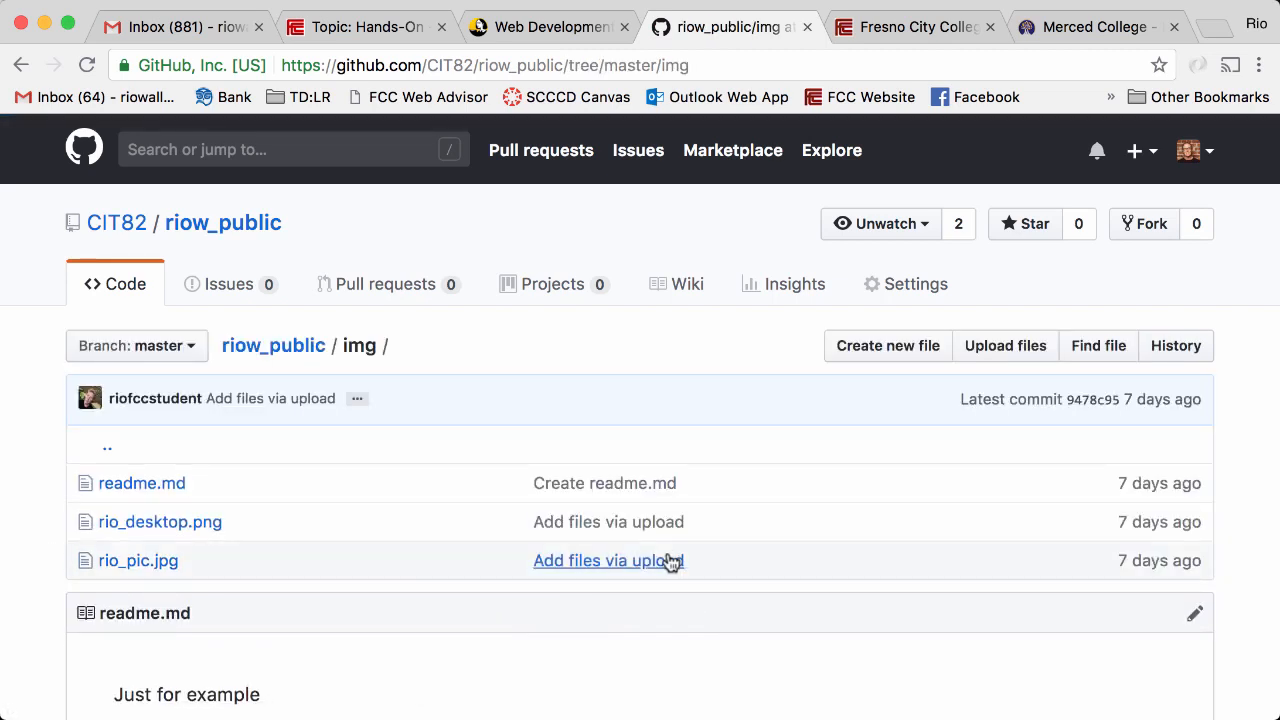
{"action": "mouse_move", "coordinate": [608, 560]}
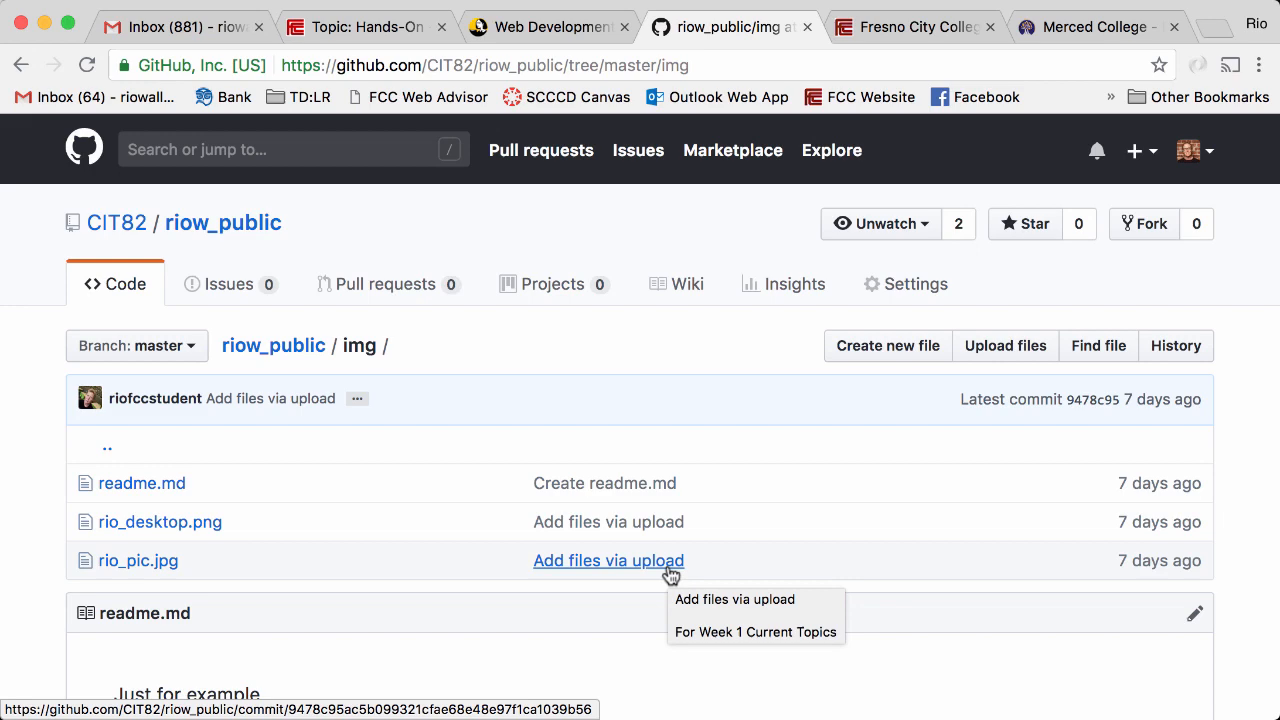
{"action": "mouse_move", "coordinate": [278, 555]}
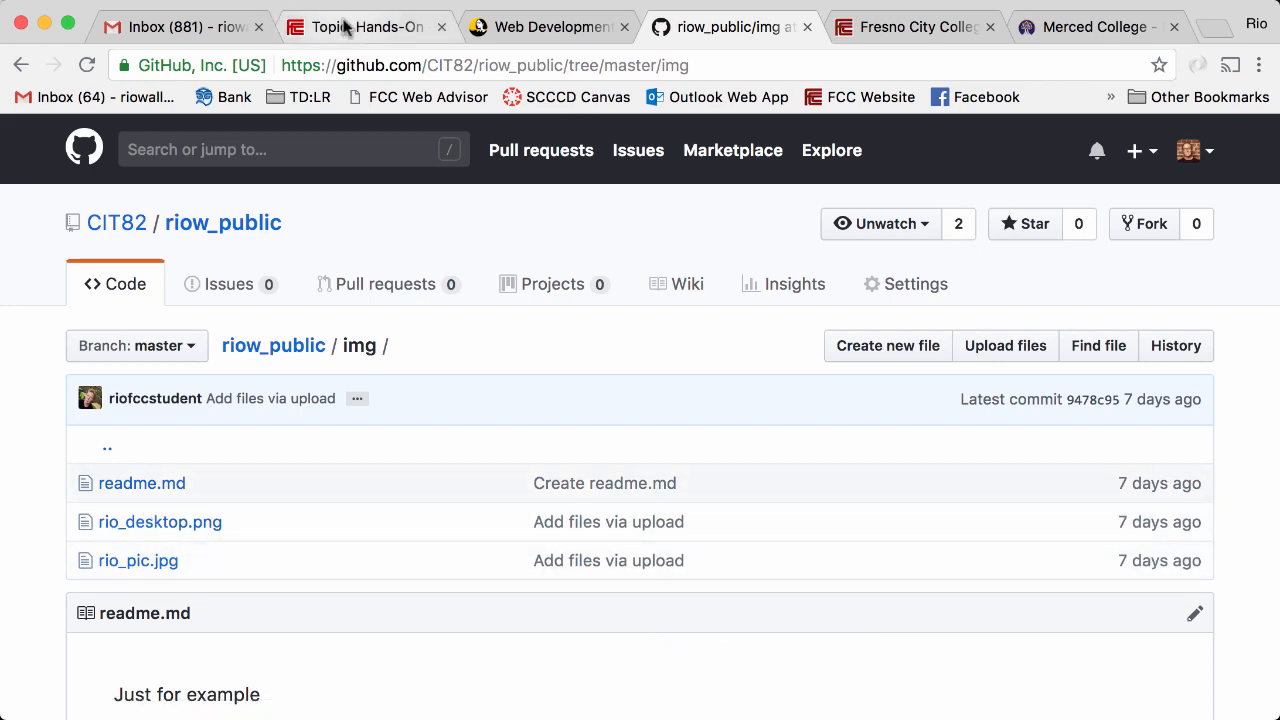
{"action": "left_click", "coordinate": [365, 26]}
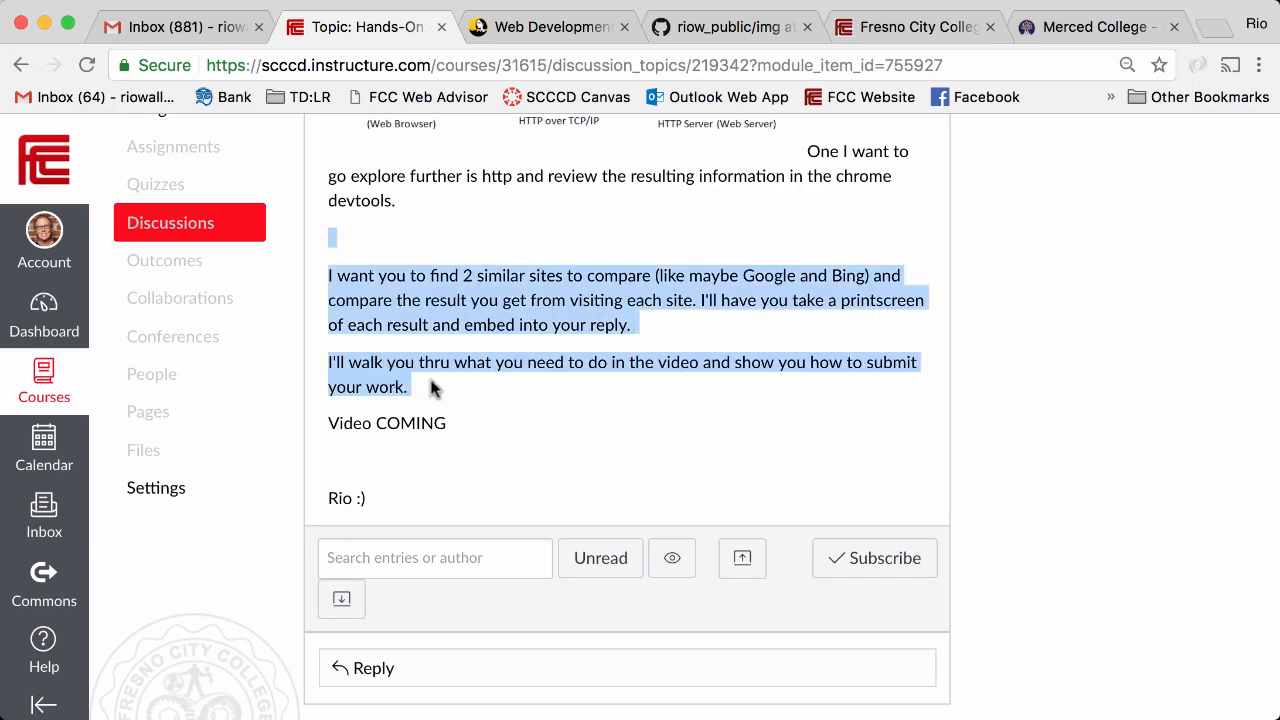
- From the course home, read the Current Topics - Learn++ discussion prompt, then go to Lynda.com
{"action": "left_click", "coordinate": [540, 435]}
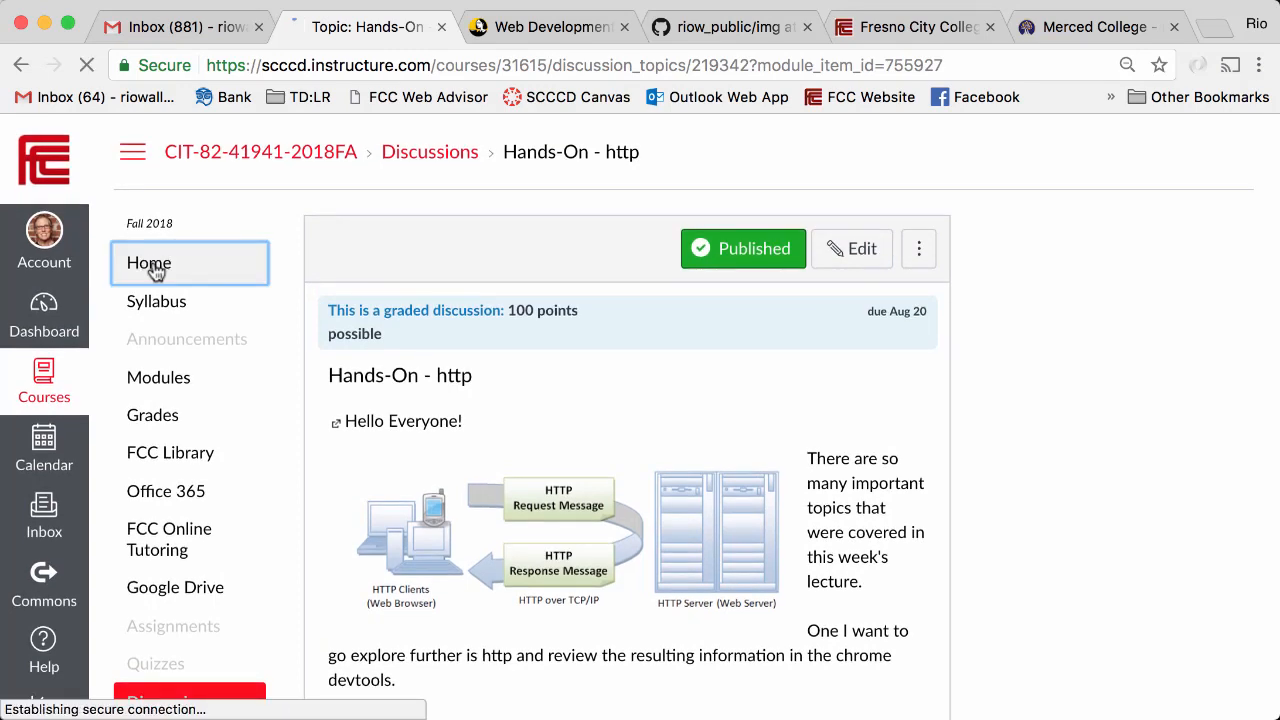
{"action": "left_click", "coordinate": [149, 263]}
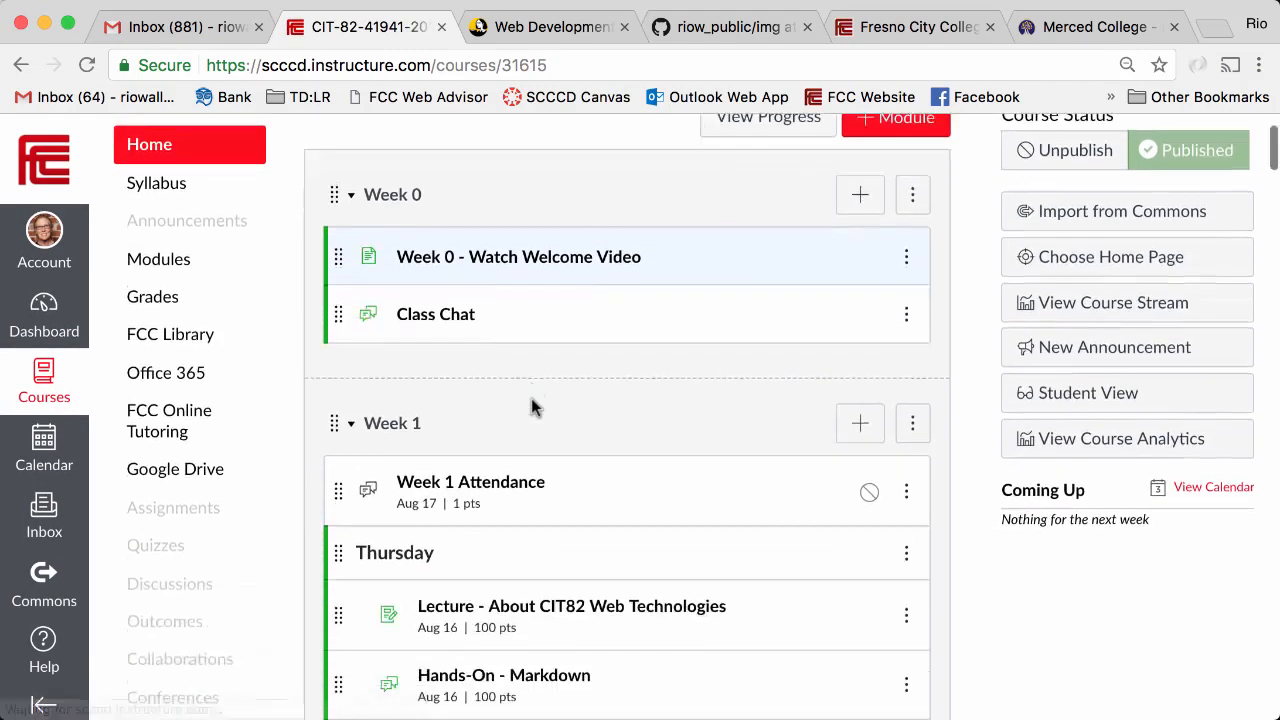
{"action": "scroll", "scroll_direction": "down", "scroll_amount": 3}
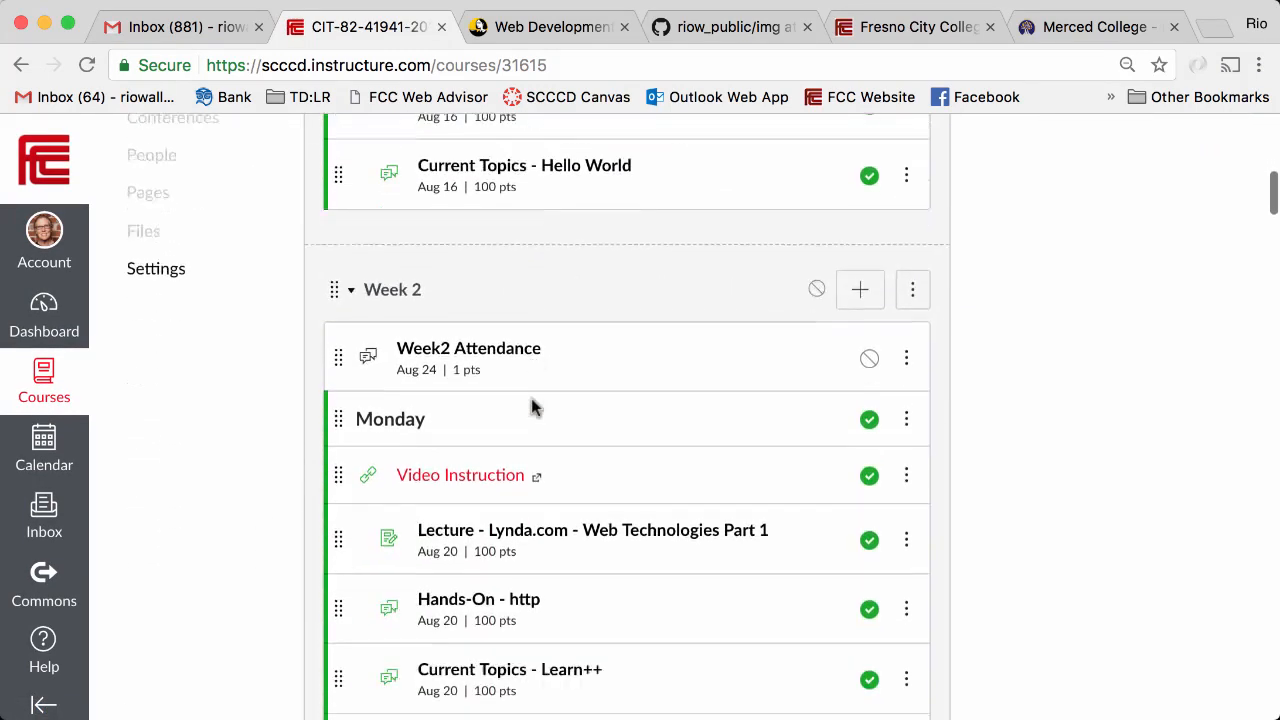
{"action": "scroll", "scroll_direction": "down", "scroll_amount": 3}
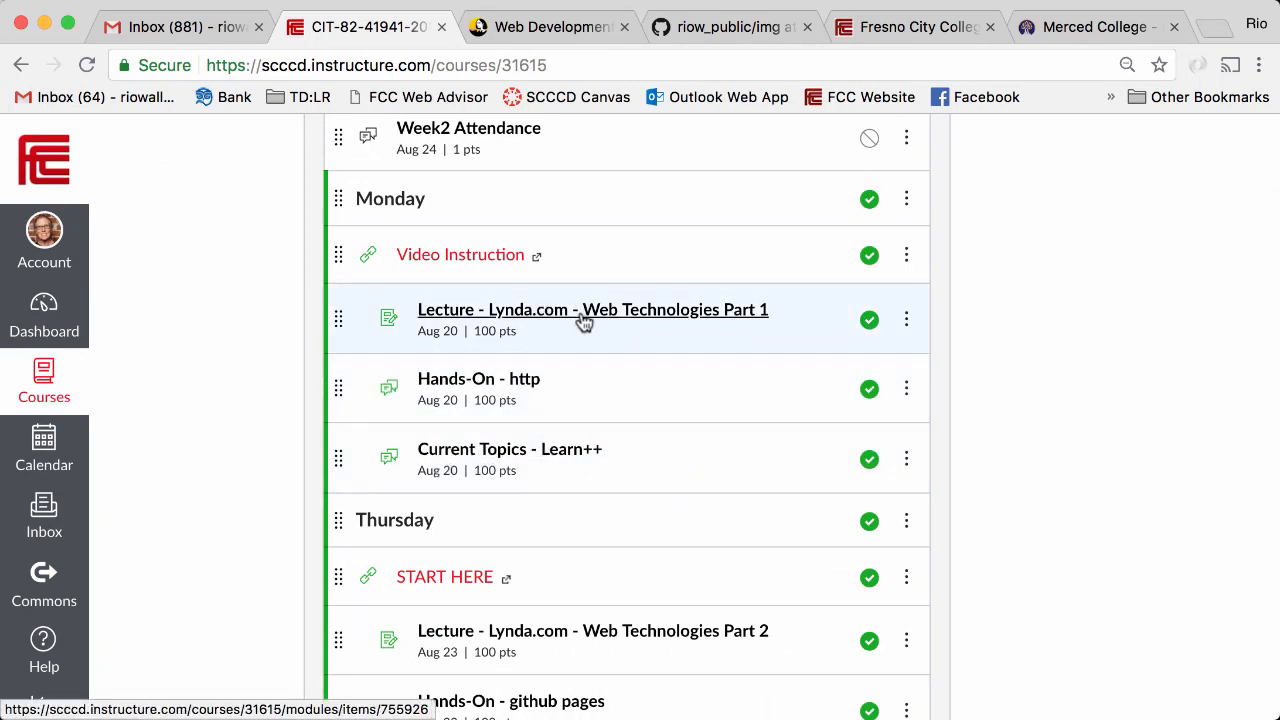
{"action": "mouse_move", "coordinate": [584, 320]}
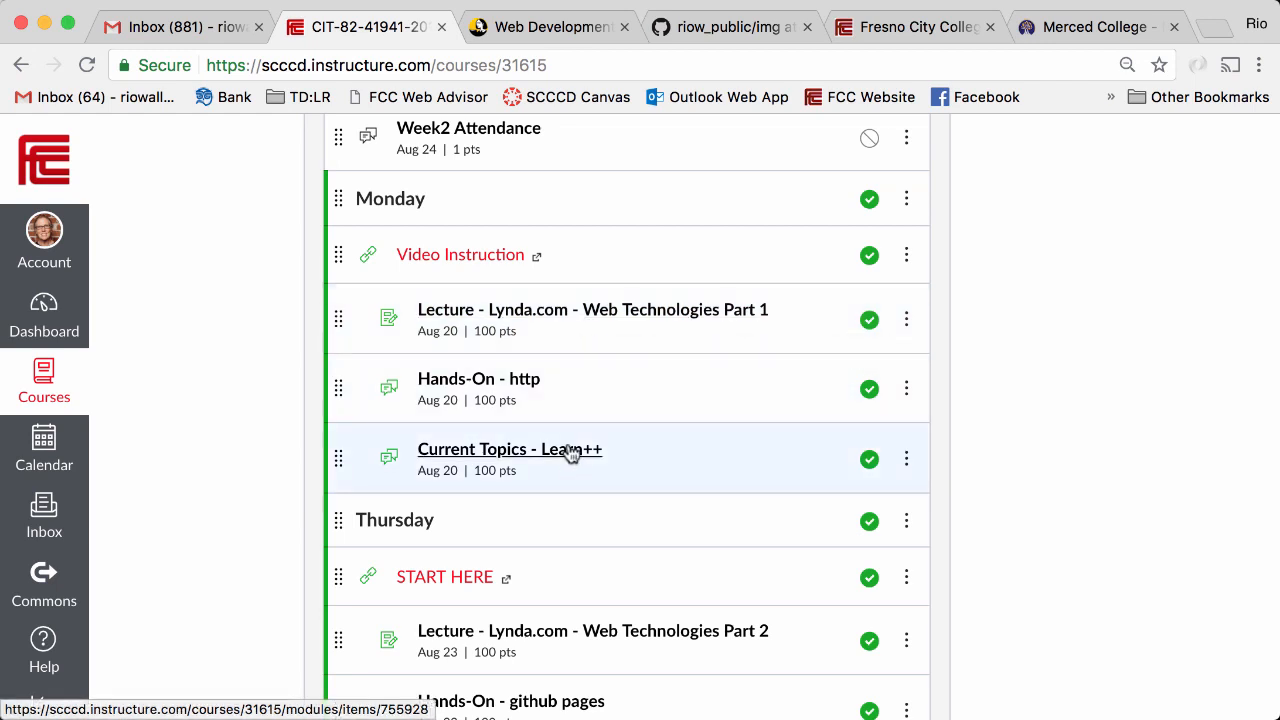
{"action": "left_click", "coordinate": [509, 449]}
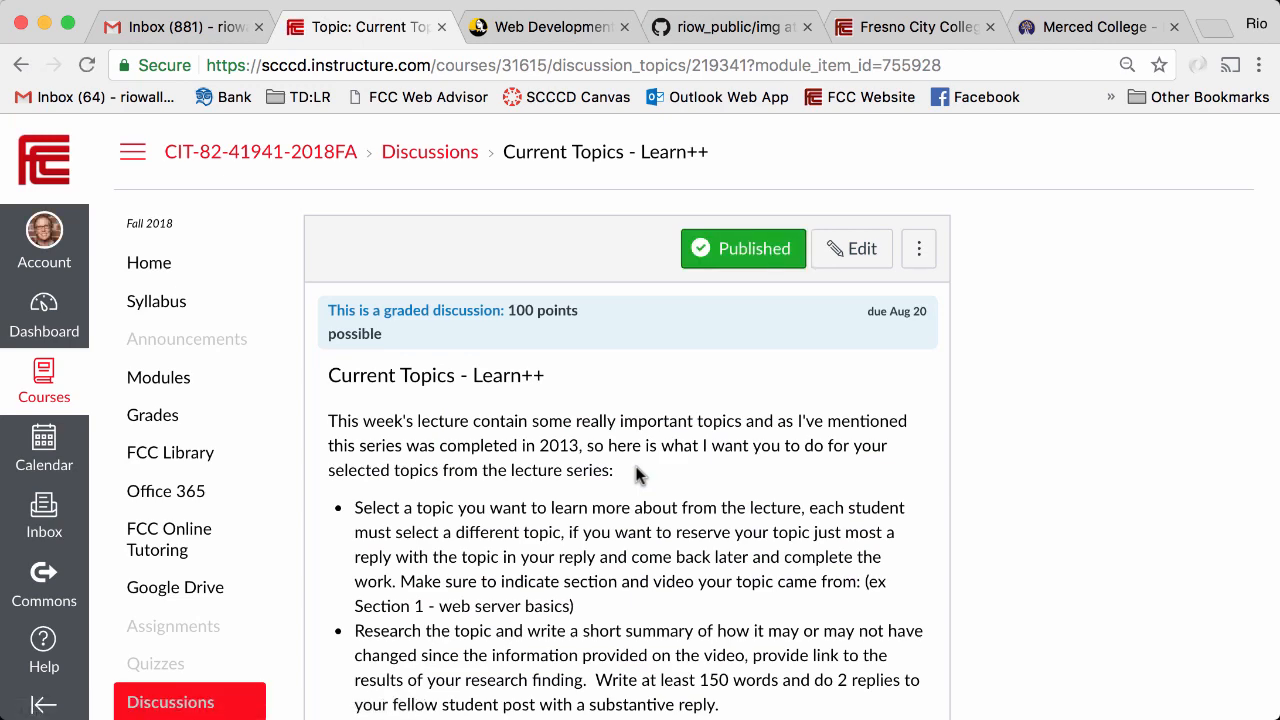
{"action": "scroll", "scroll_direction": "down", "scroll_amount": 3}
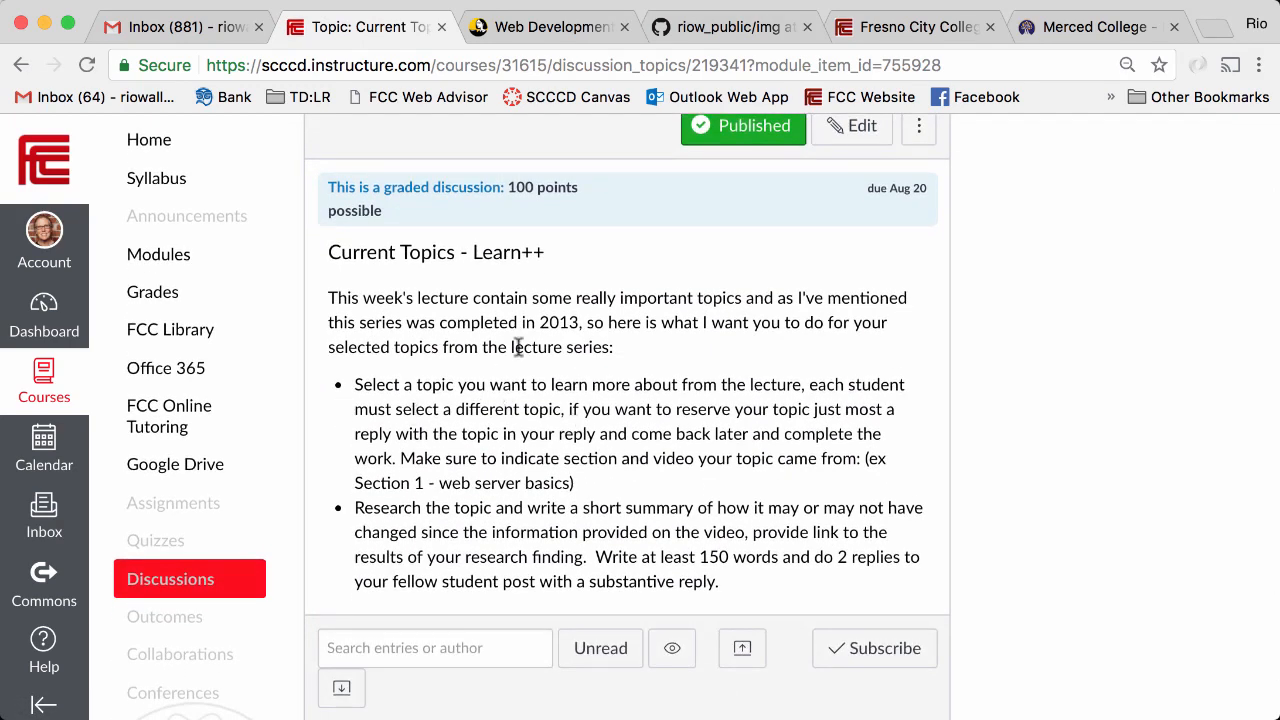
{"action": "mouse_move", "coordinate": [726, 386]}
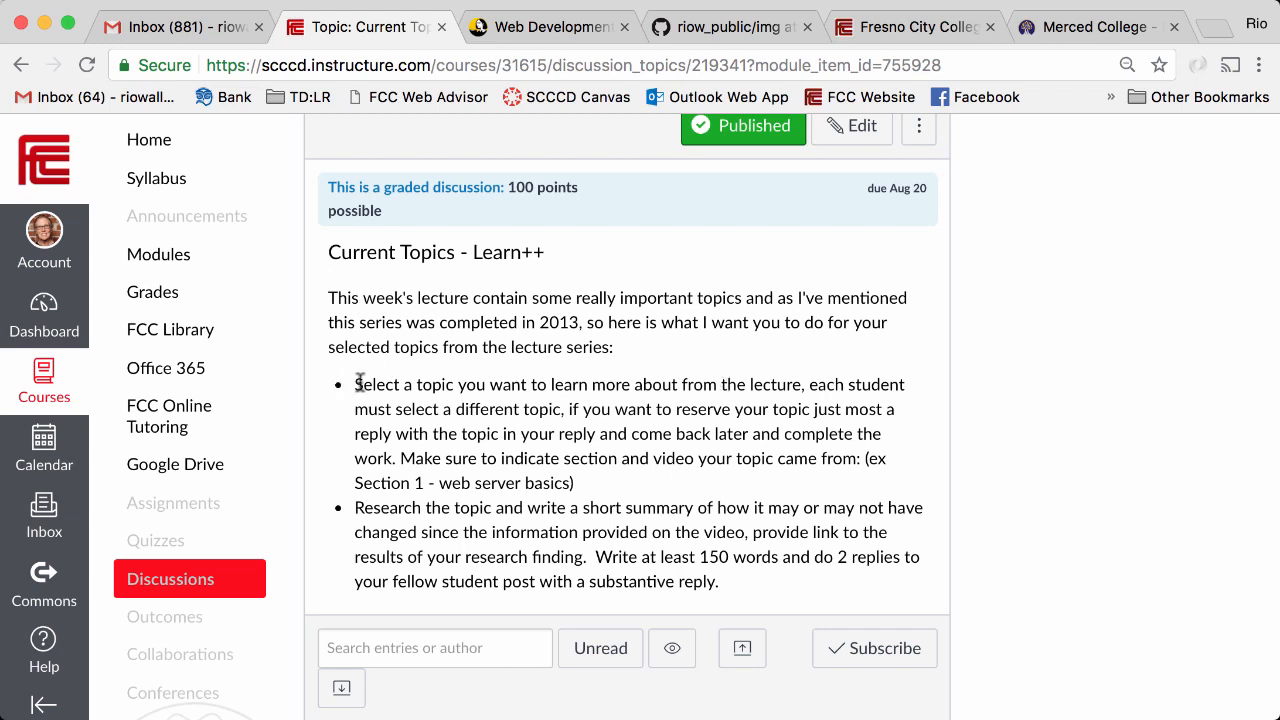
{"action": "mouse_move", "coordinate": [785, 384]}
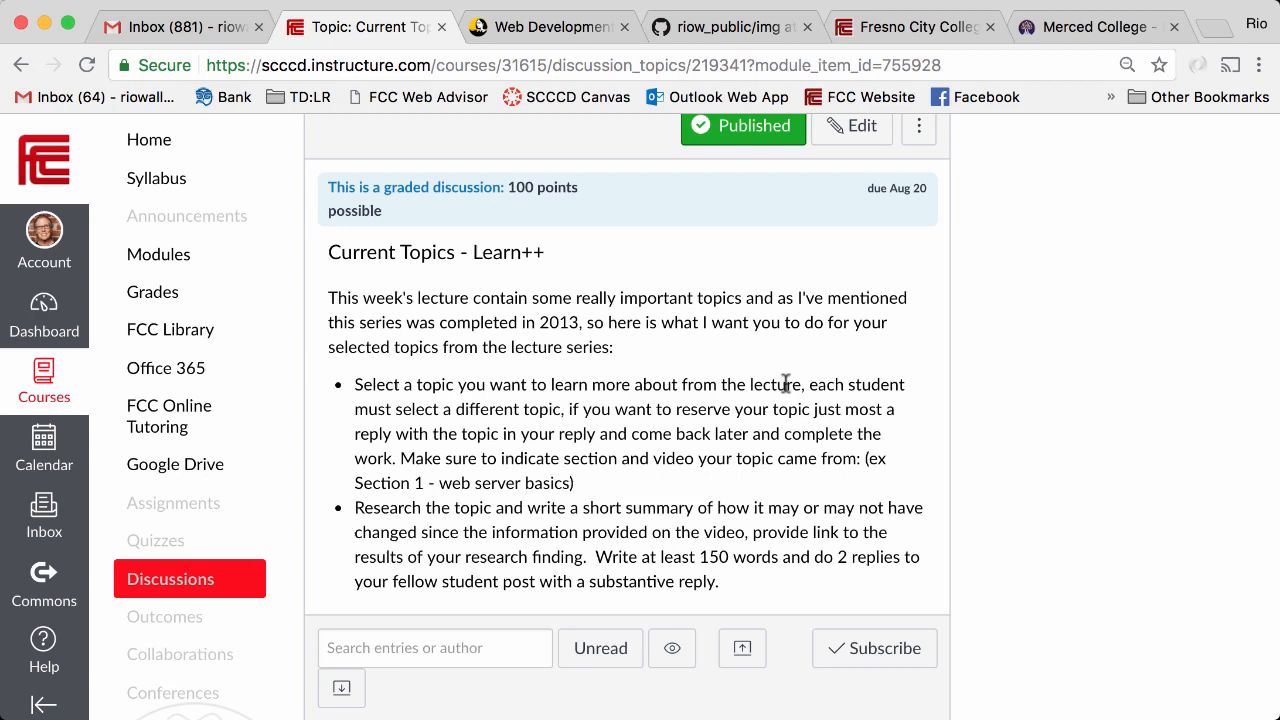
{"action": "double_click", "coordinate": [484, 409]}
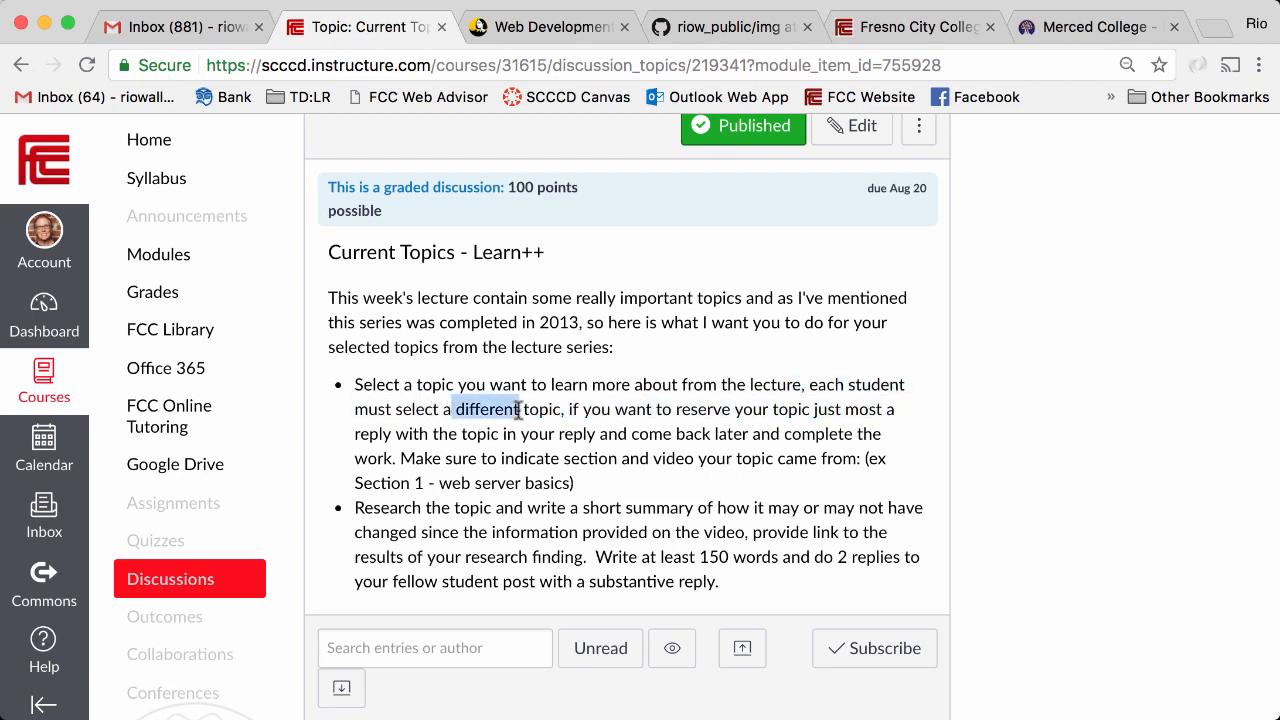
{"action": "left_click", "coordinate": [548, 26]}
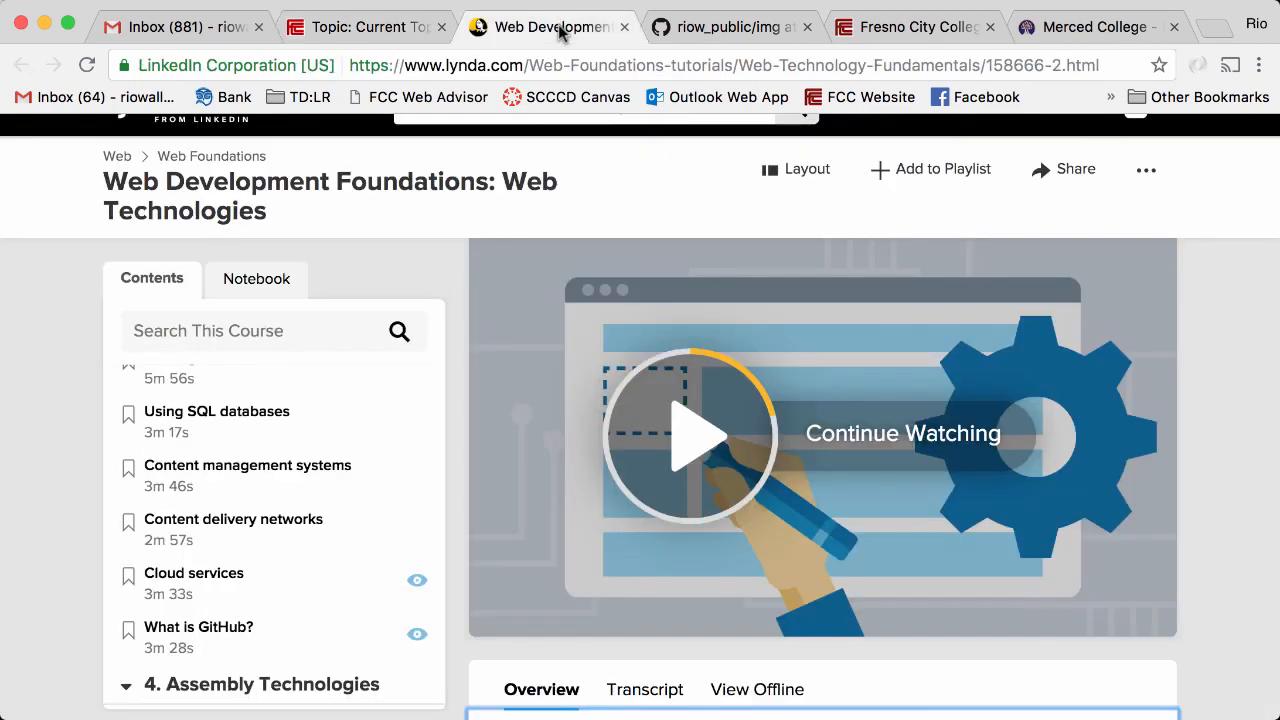
- Load the 7:13 'Anatomy of a URL' lesson from the course contents list
{"action": "scroll", "scroll_direction": "down", "scroll_amount": 3}
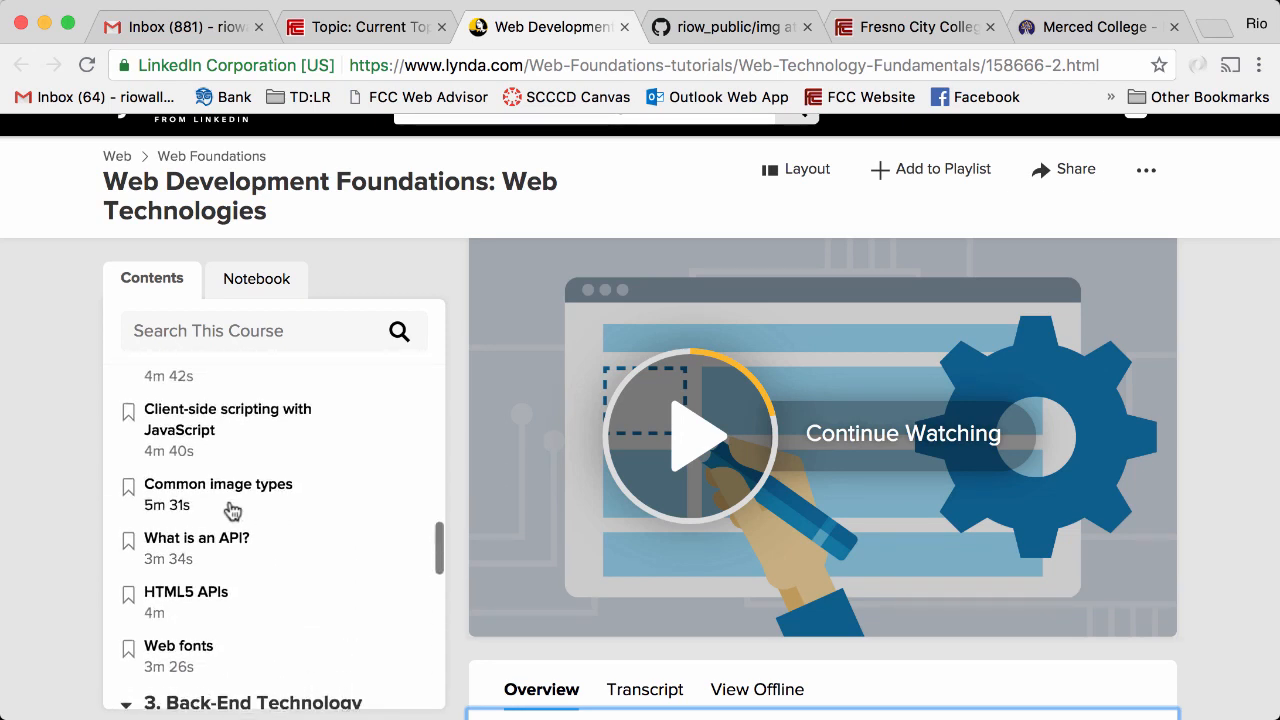
{"action": "mouse_move", "coordinate": [180, 488]}
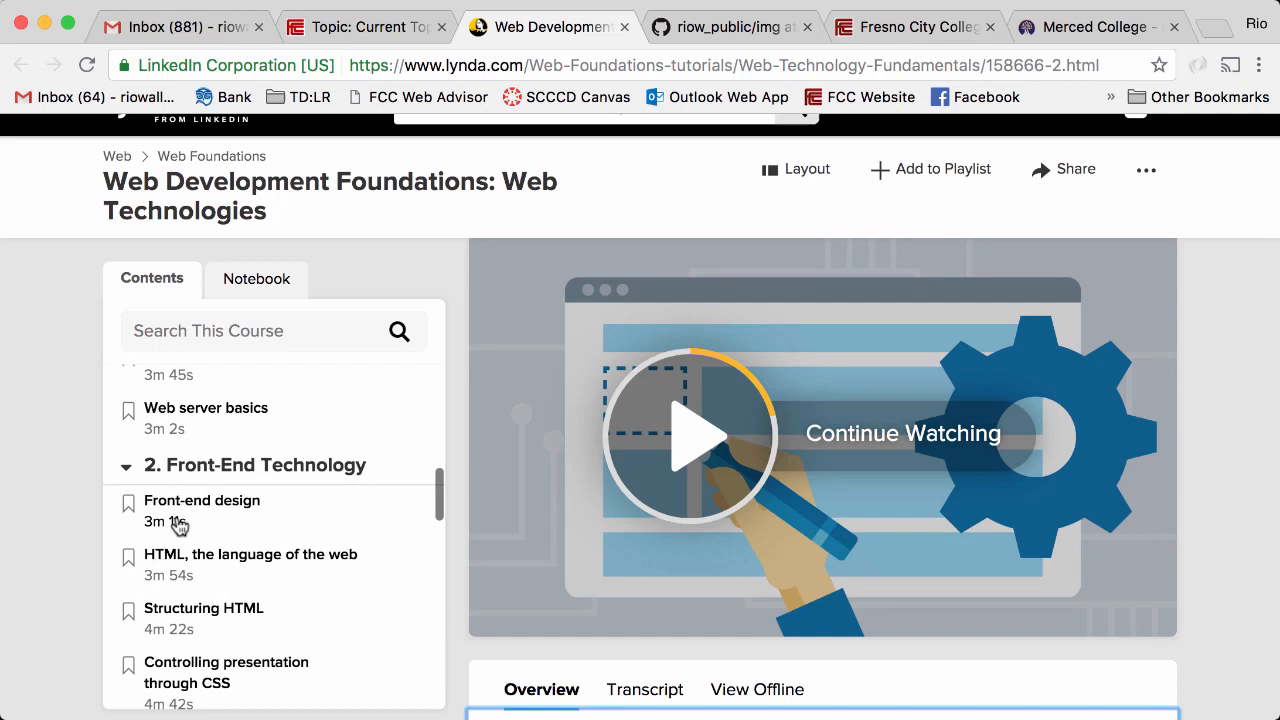
{"action": "scroll", "scroll_direction": "down", "scroll_amount": 3}
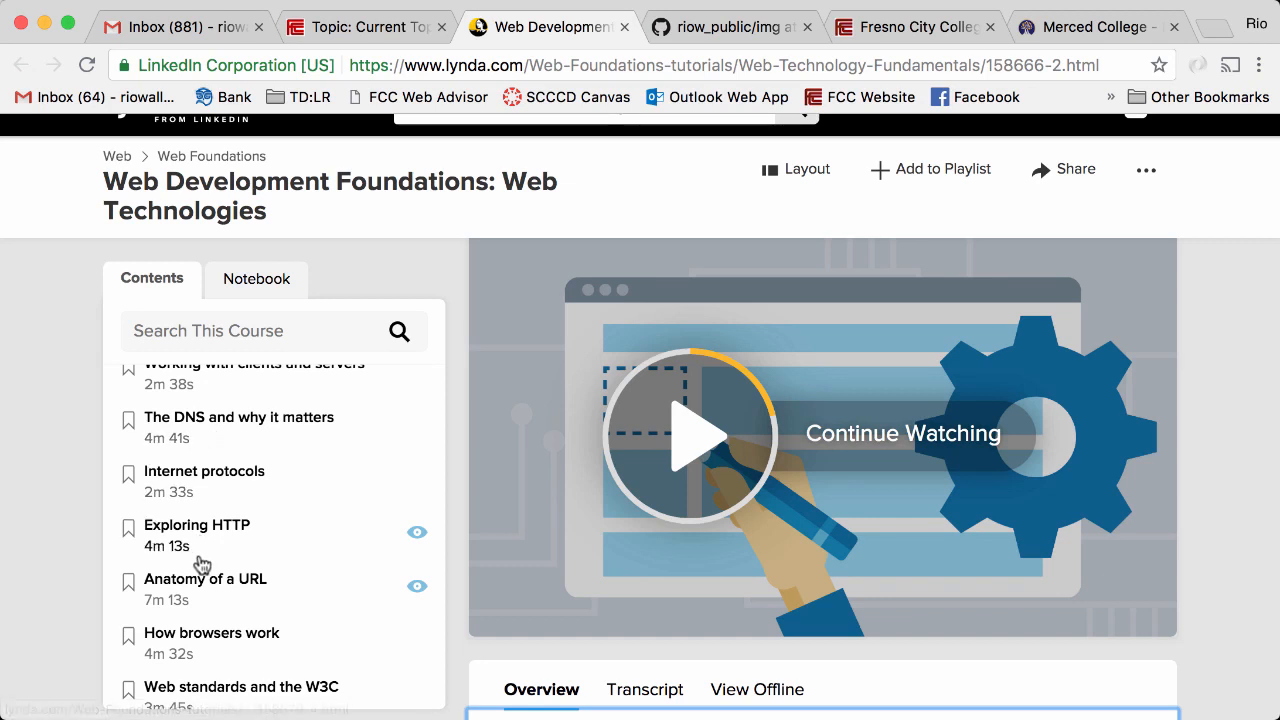
{"action": "mouse_move", "coordinate": [203, 565]}
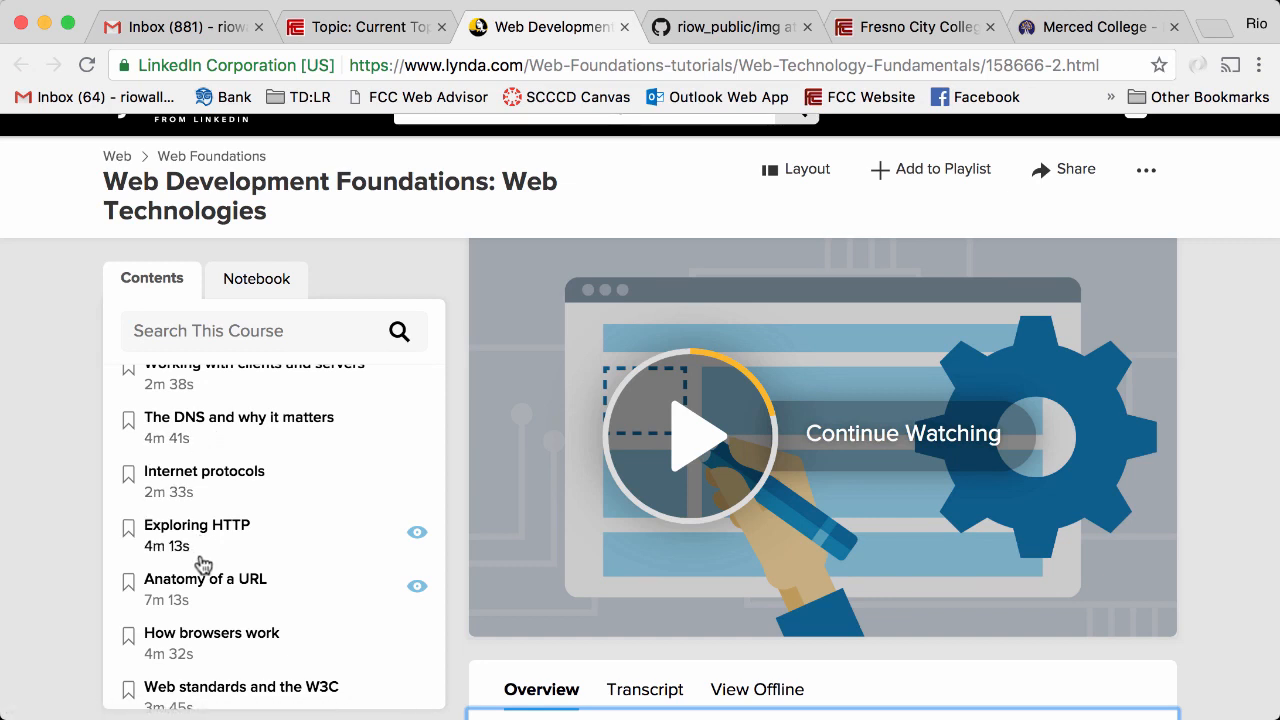
{"action": "mouse_move", "coordinate": [254, 543]}
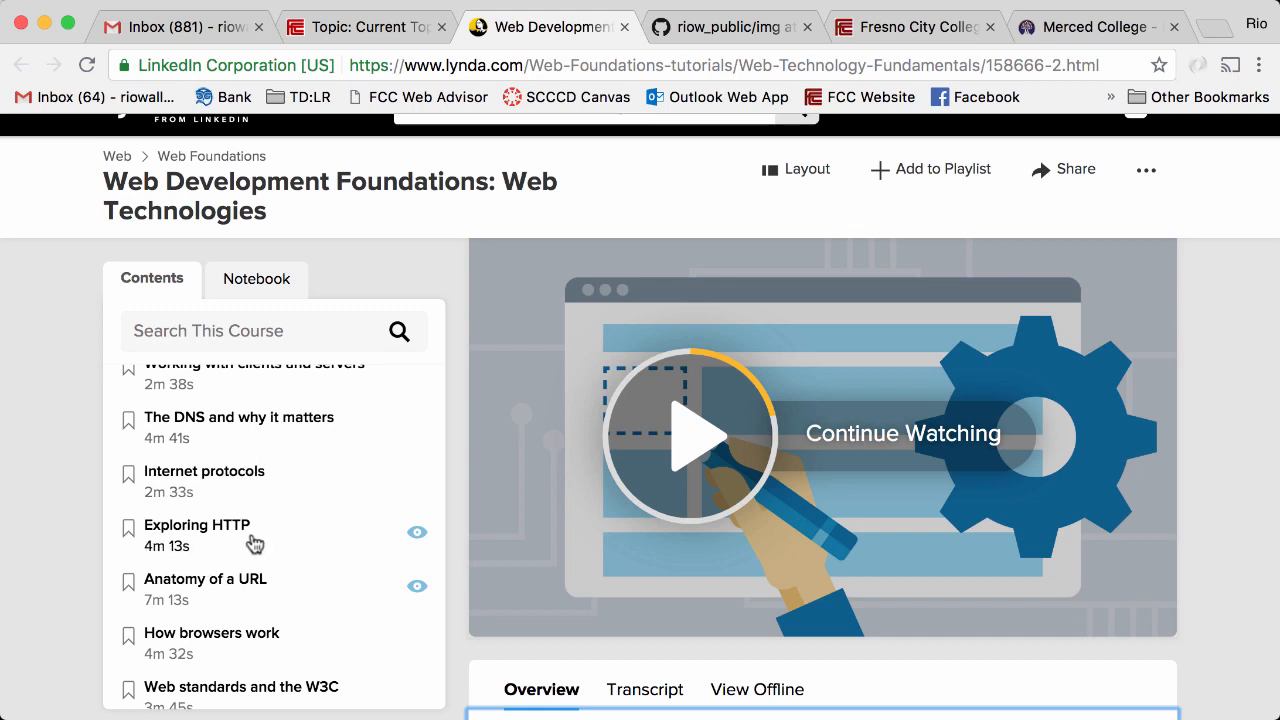
{"action": "scroll", "scroll_direction": "down", "scroll_amount": 3}
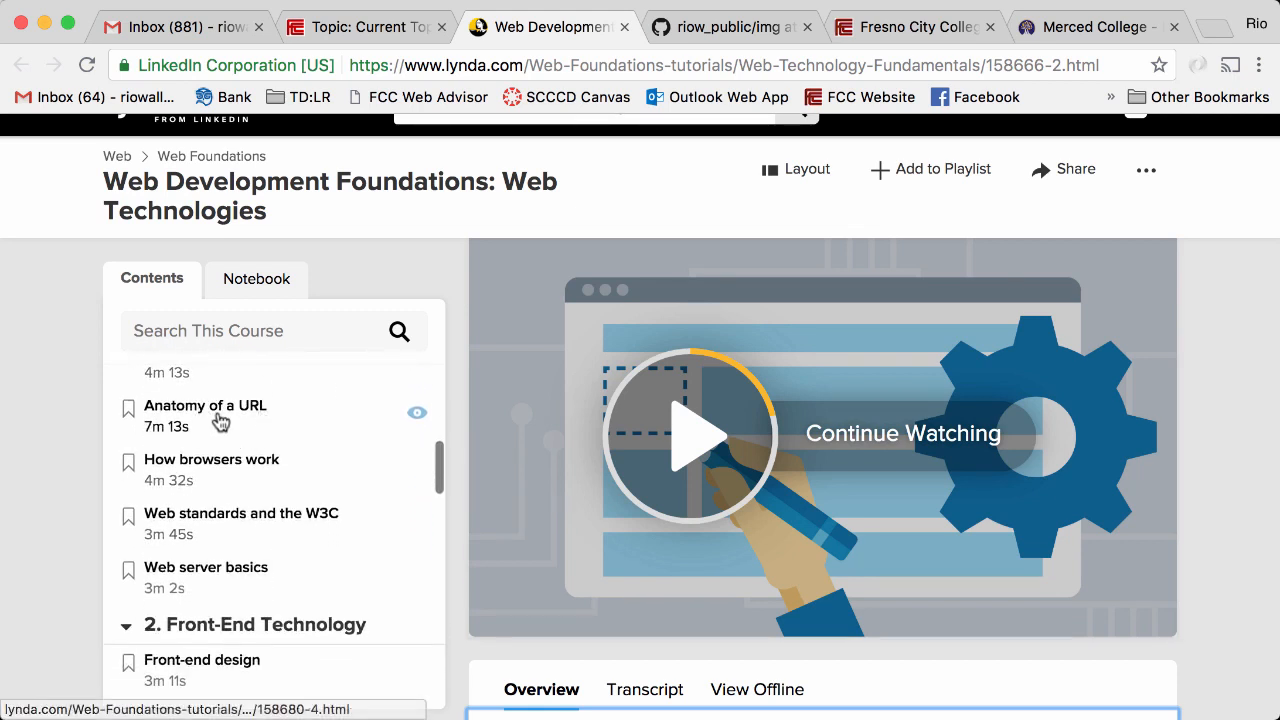
{"action": "left_click", "coordinate": [205, 412]}
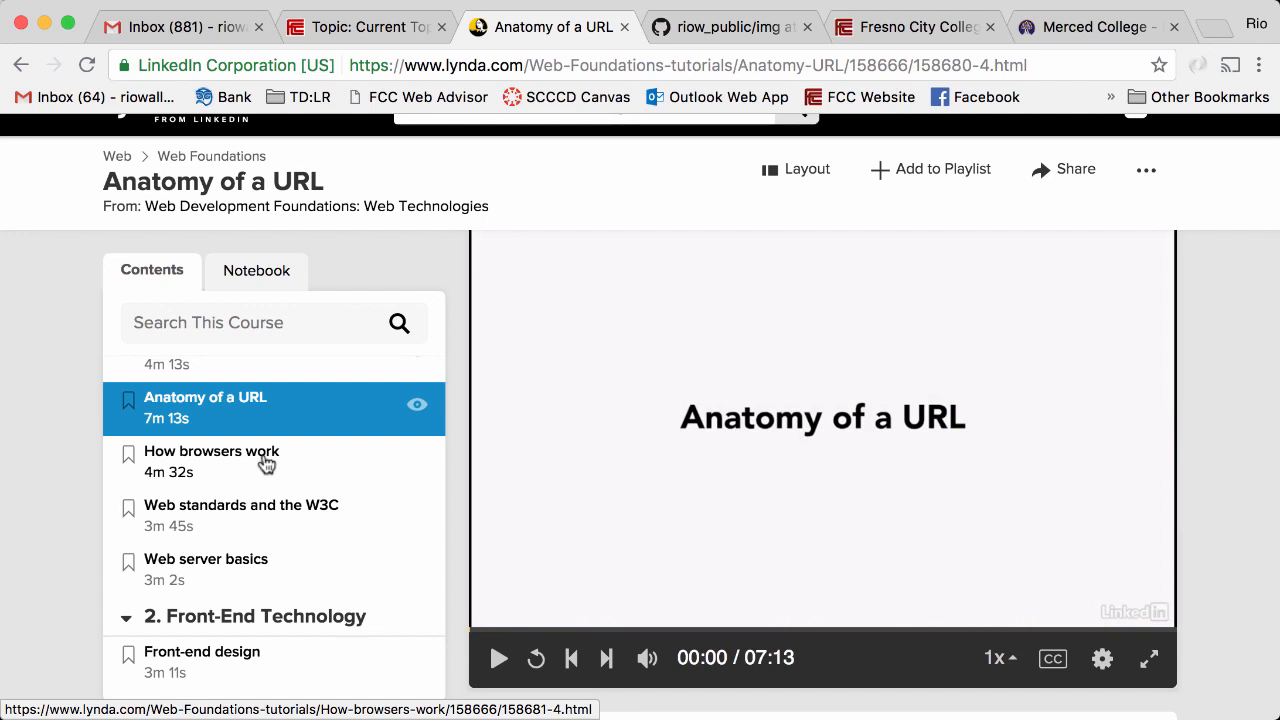
{"action": "scroll", "scroll_direction": "down", "scroll_amount": 3}
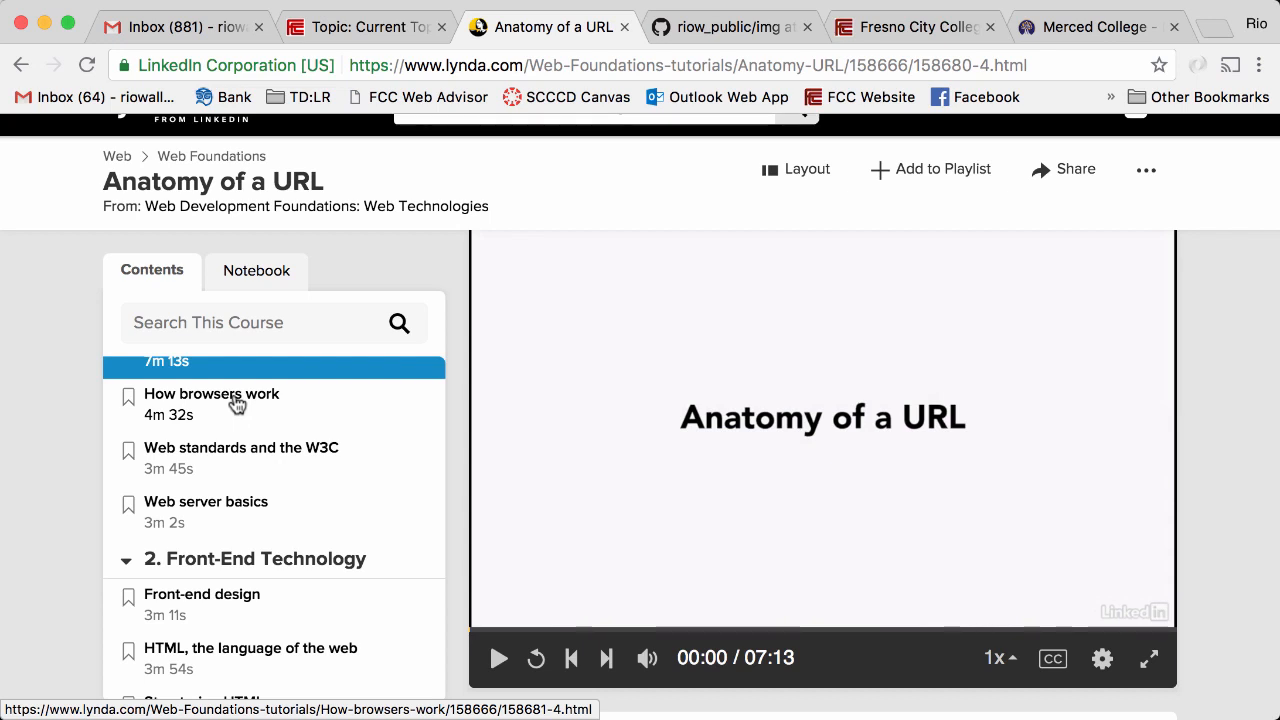
{"action": "scroll", "scroll_direction": "down", "scroll_amount": 3}
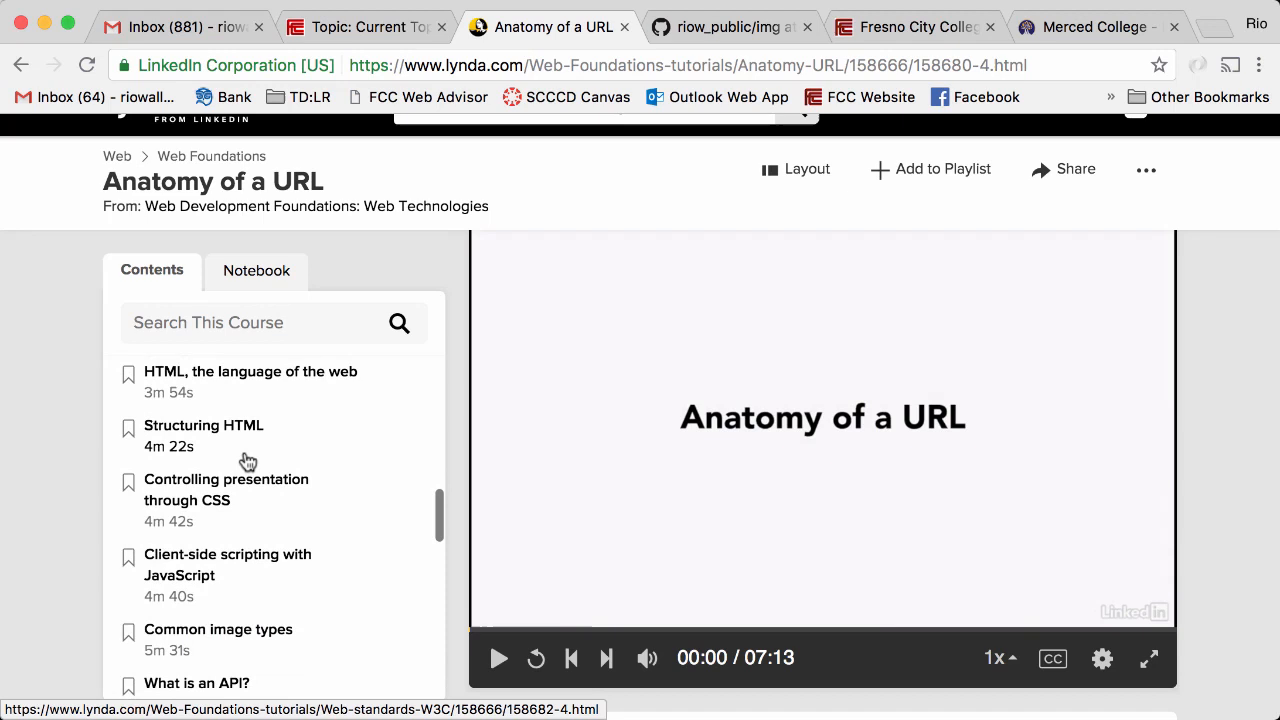
{"action": "scroll", "scroll_direction": "down", "scroll_amount": 3}
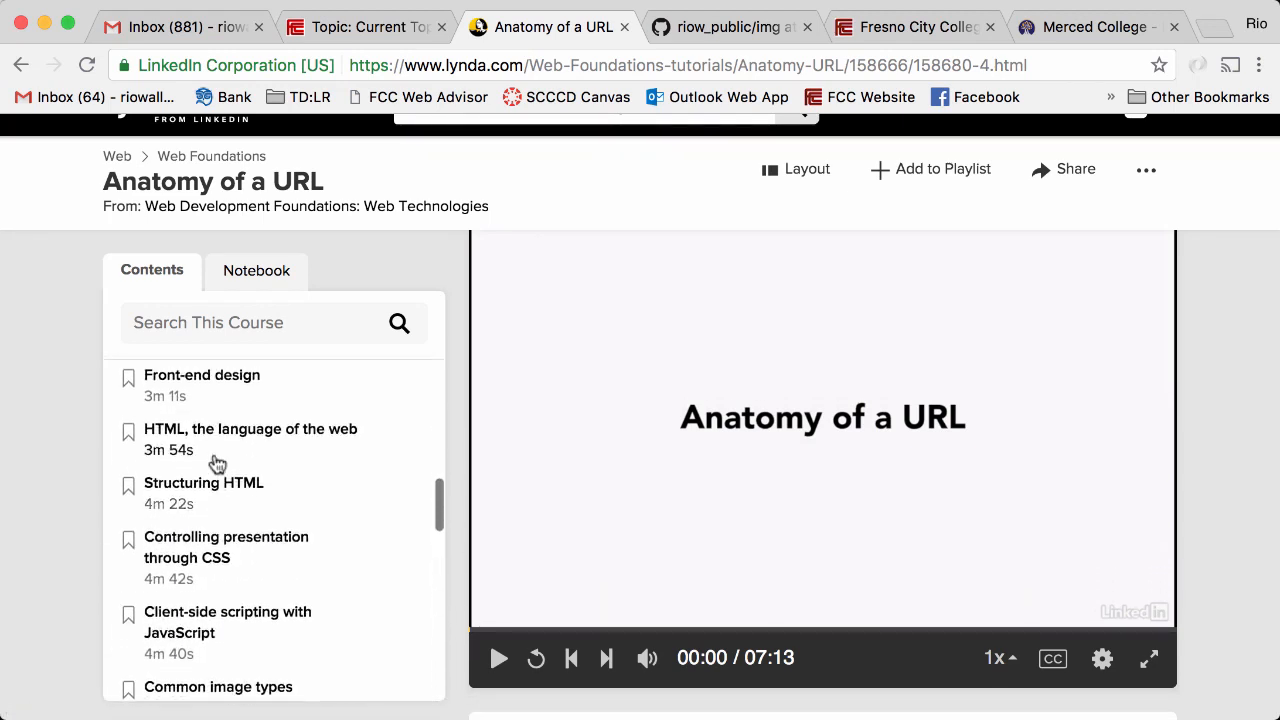
- Return to the Current Topics - Learn++ discussion and scroll through its instructions
{"action": "left_click", "coordinate": [365, 26]}
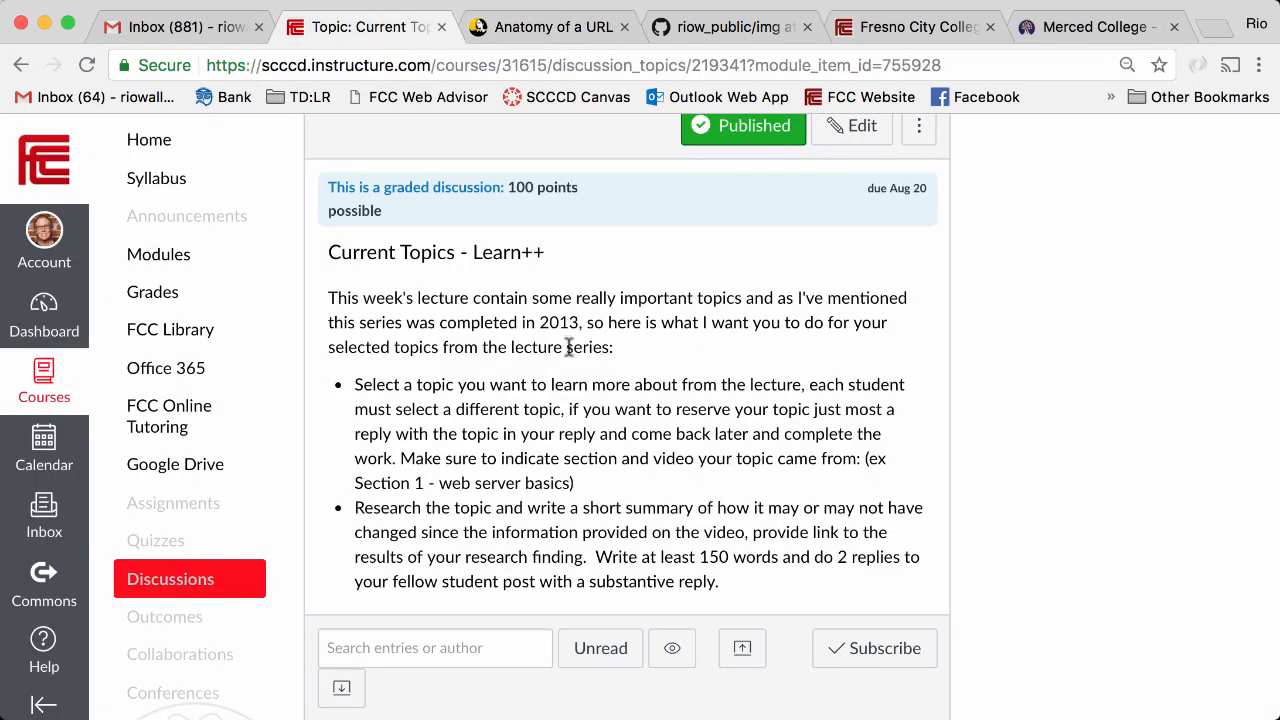
{"action": "mouse_move", "coordinate": [598, 437]}
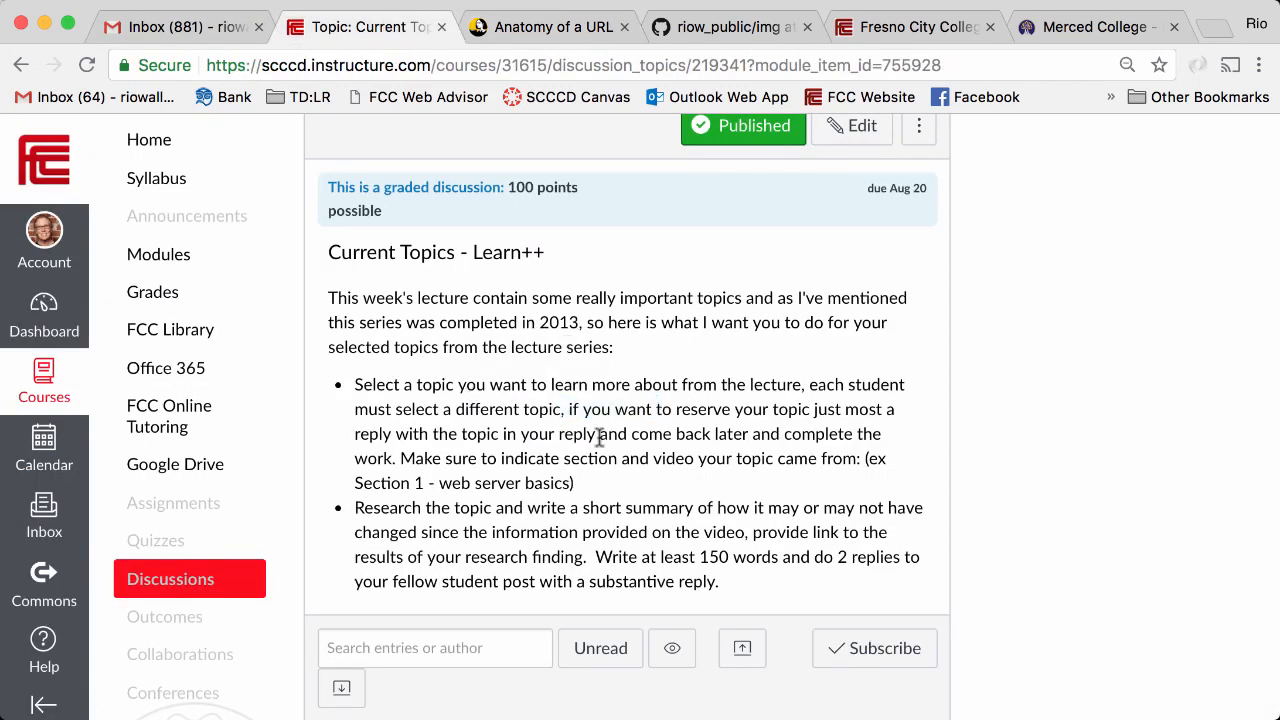
{"action": "scroll", "scroll_direction": "down", "scroll_amount": 3}
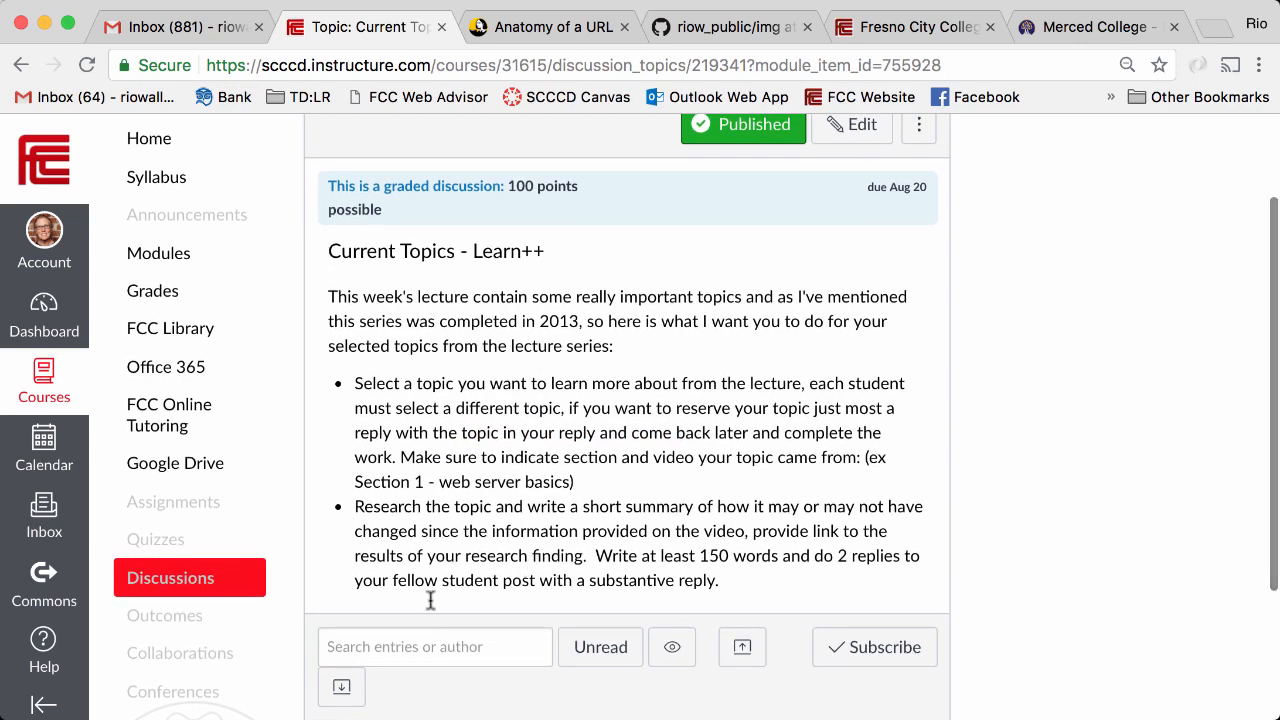
{"action": "scroll", "scroll_direction": "down", "scroll_amount": 3}
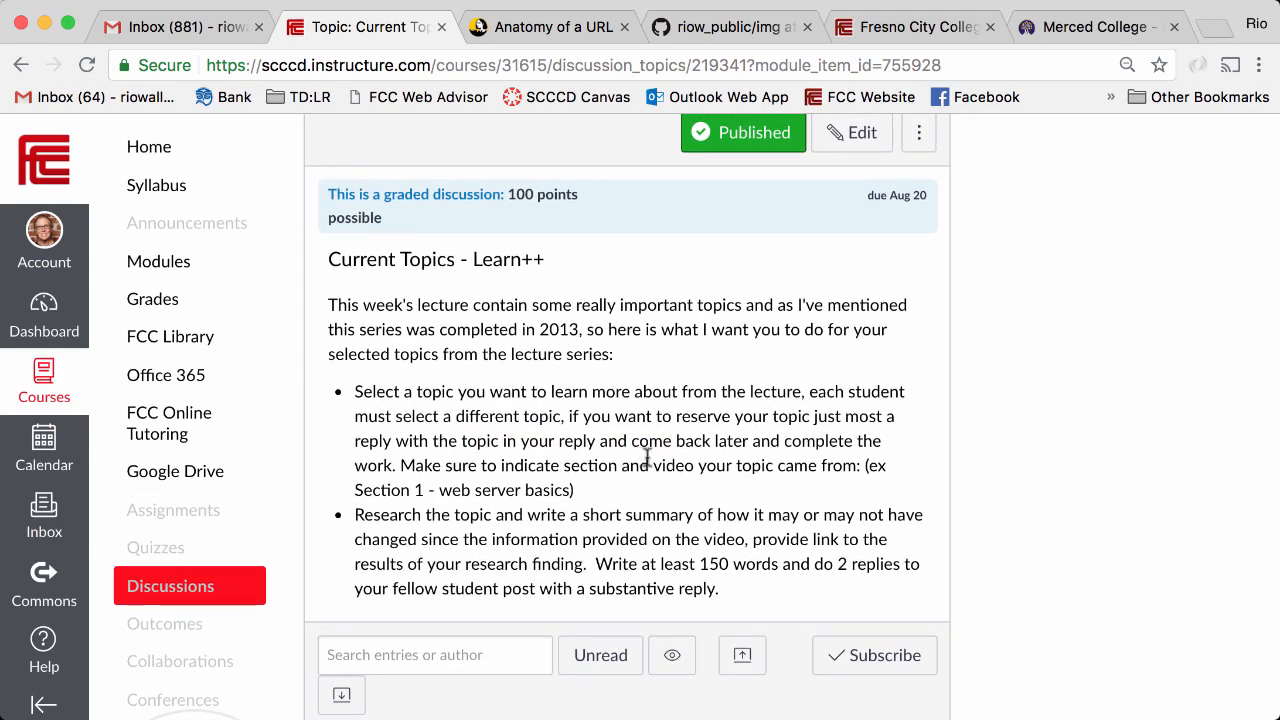
{"action": "scroll", "scroll_direction": "down", "scroll_amount": 3}
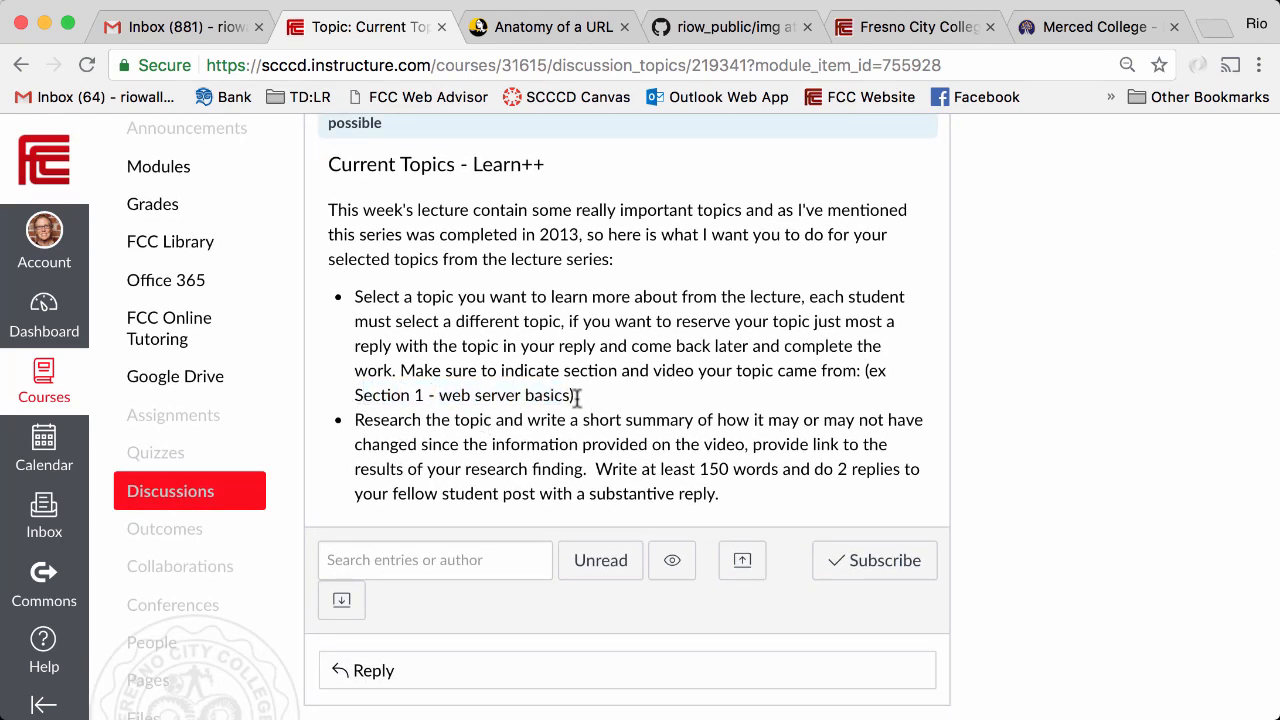
{"action": "mouse_move", "coordinate": [560, 404]}
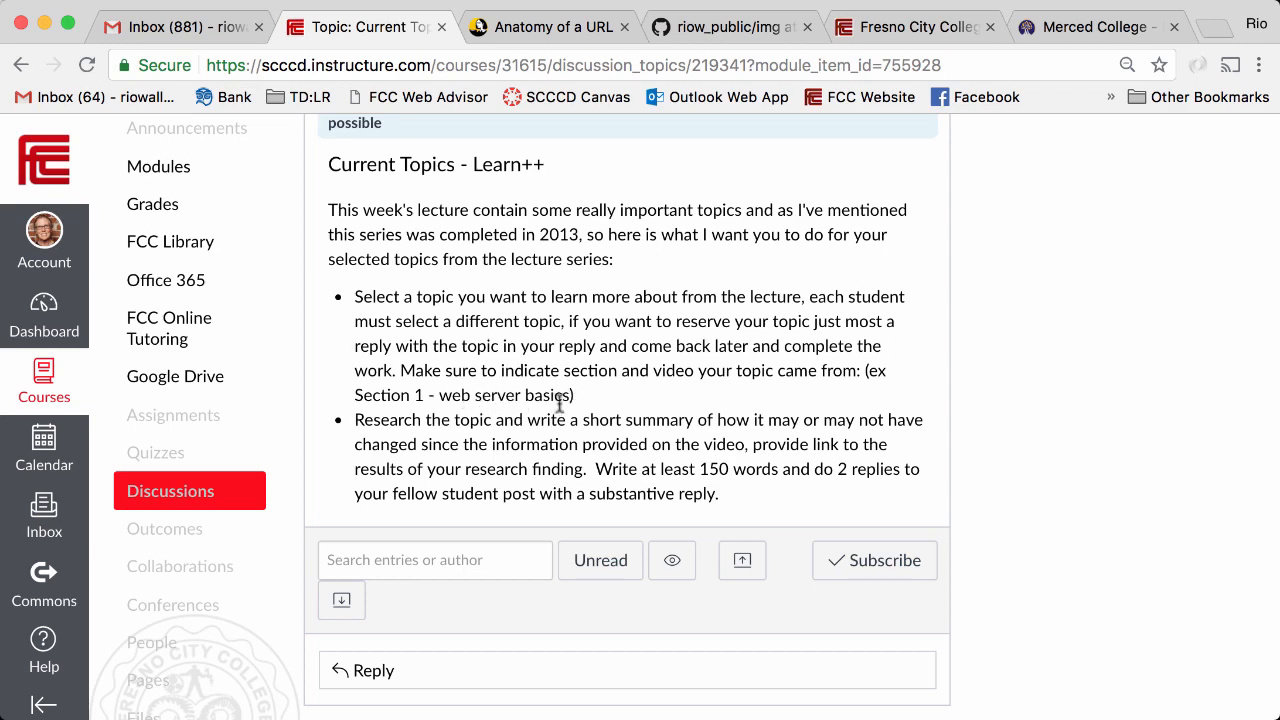
{"action": "scroll", "scroll_direction": "down", "scroll_amount": 3}
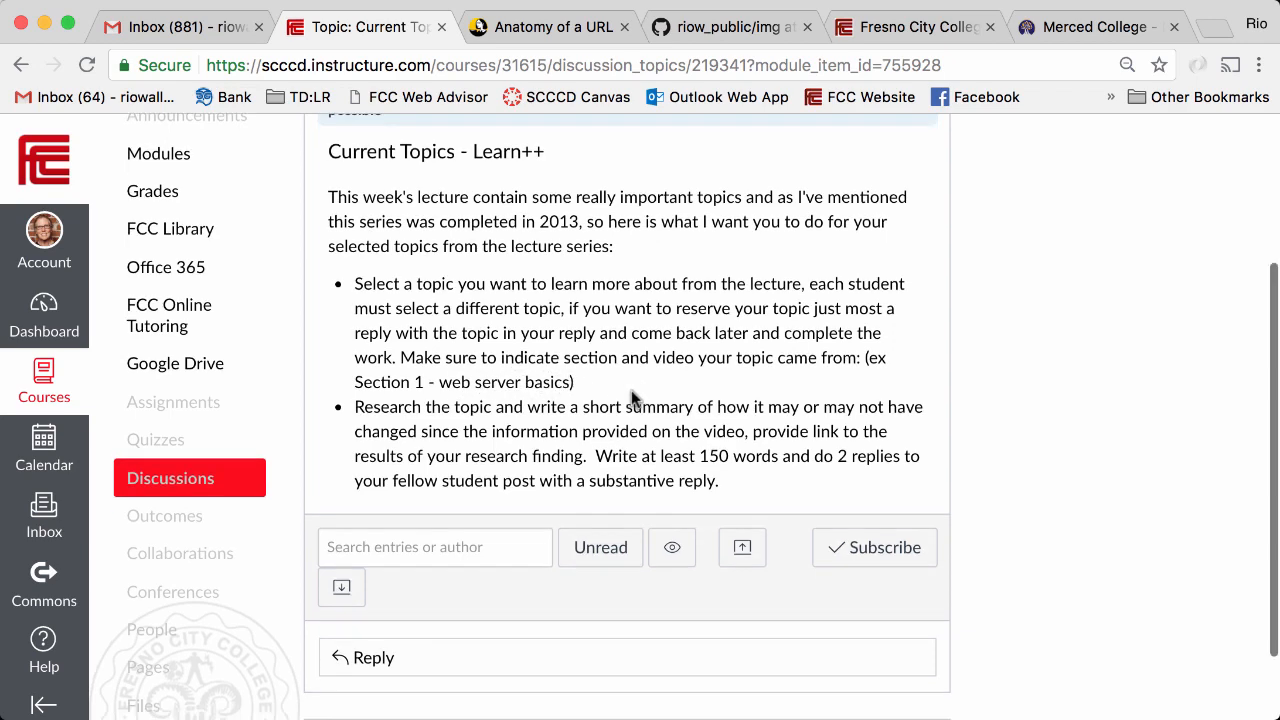
{"action": "scroll", "scroll_direction": "down", "scroll_amount": 3}
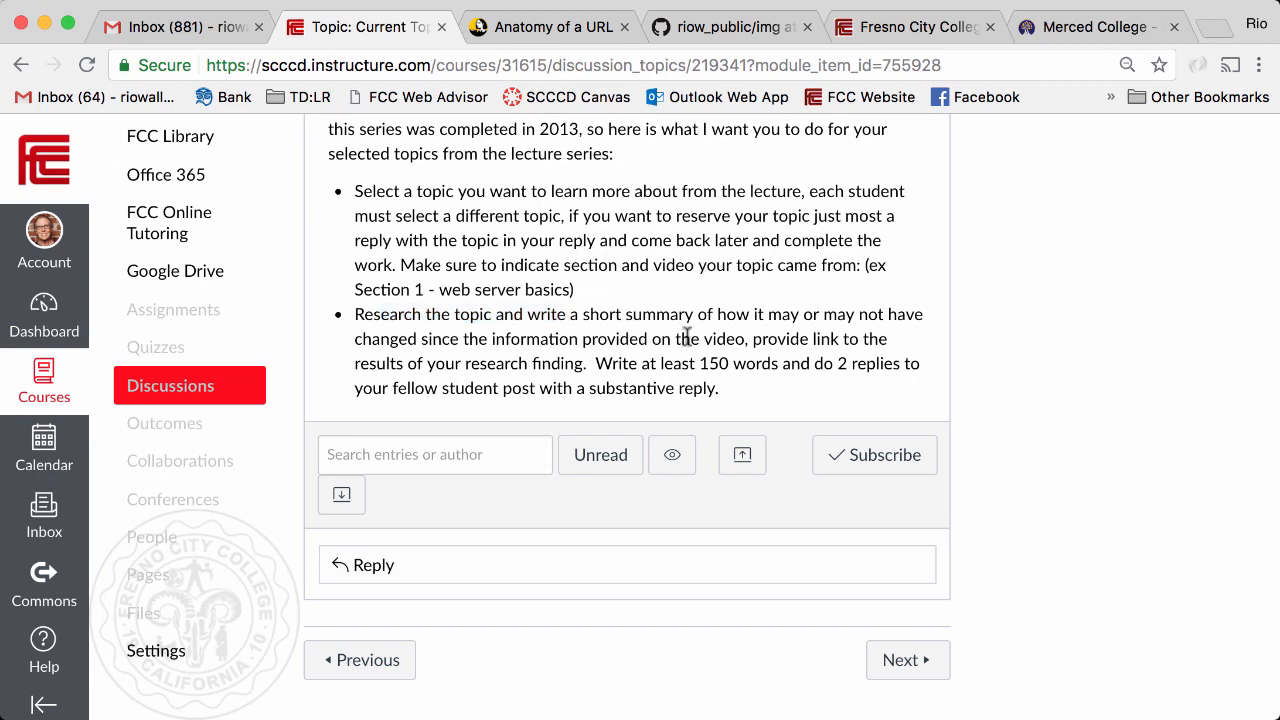
- Highlight key phrases in the instructions, including both bullets and the word 'research'
{"action": "left_click_drag", "start_coordinate": [355, 314], "coordinate": [670, 338]}
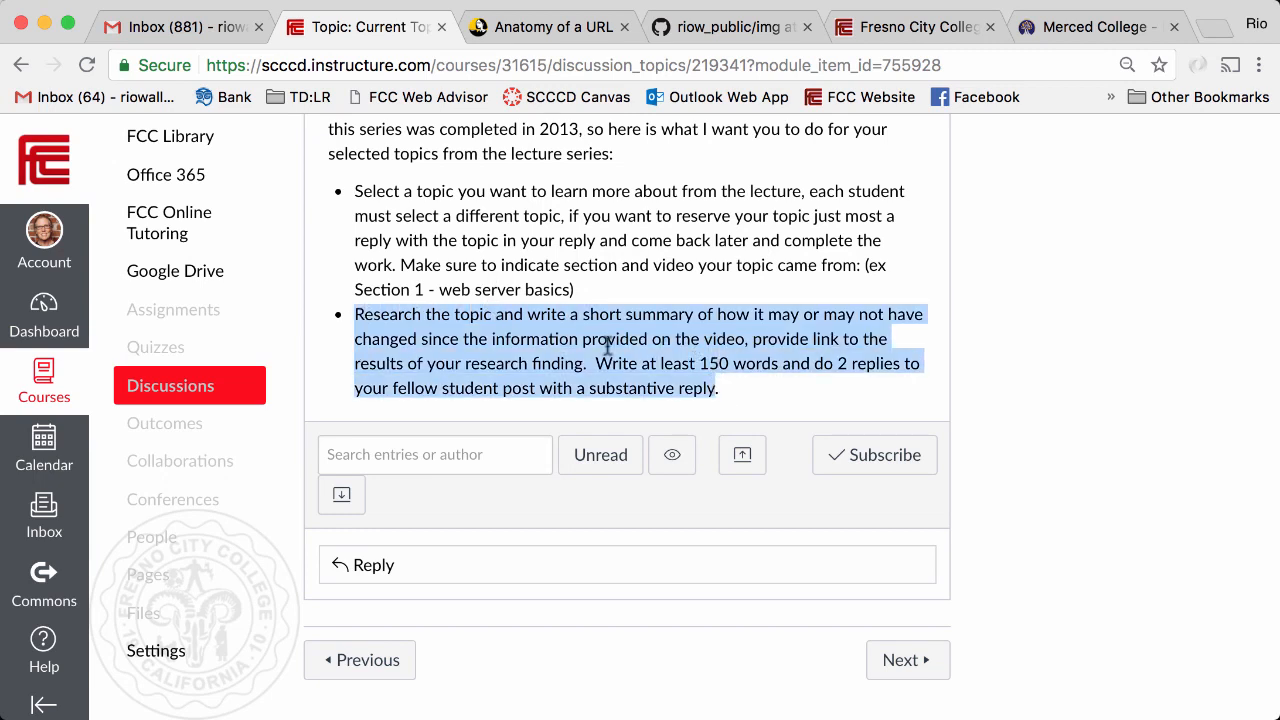
{"action": "left_click", "coordinate": [607, 338]}
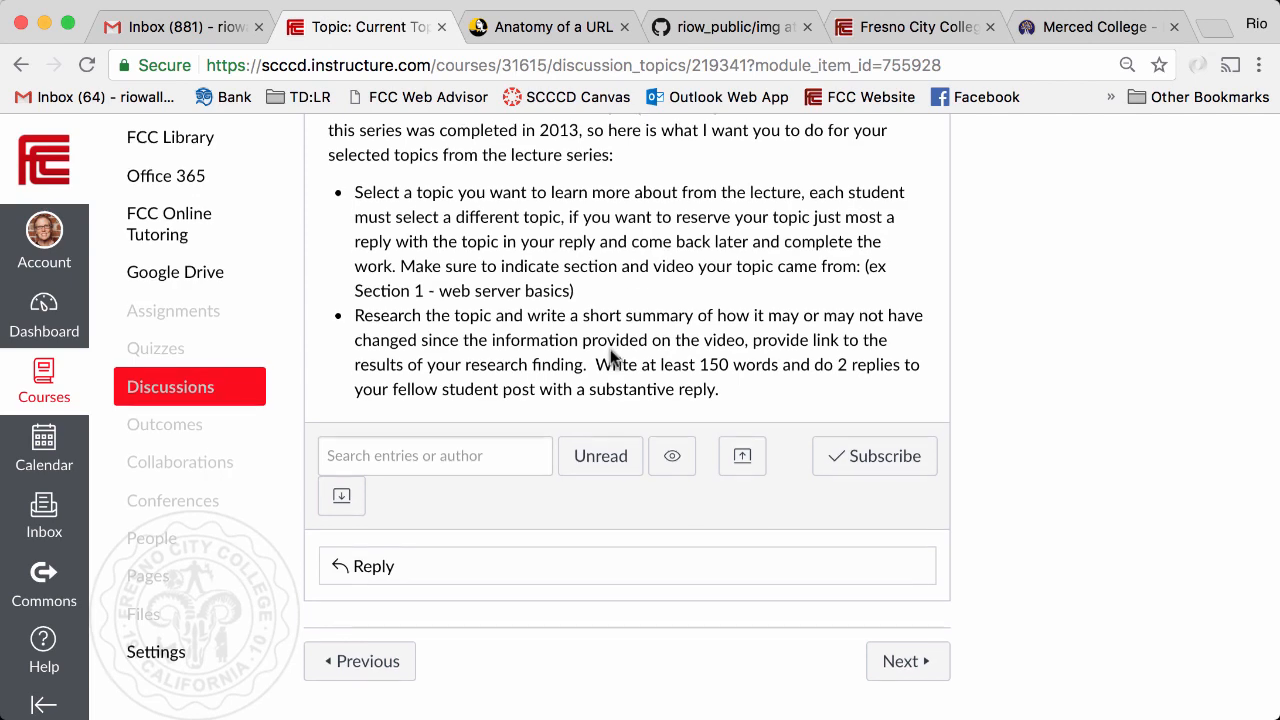
{"action": "scroll", "scroll_direction": "up", "scroll_amount": 3}
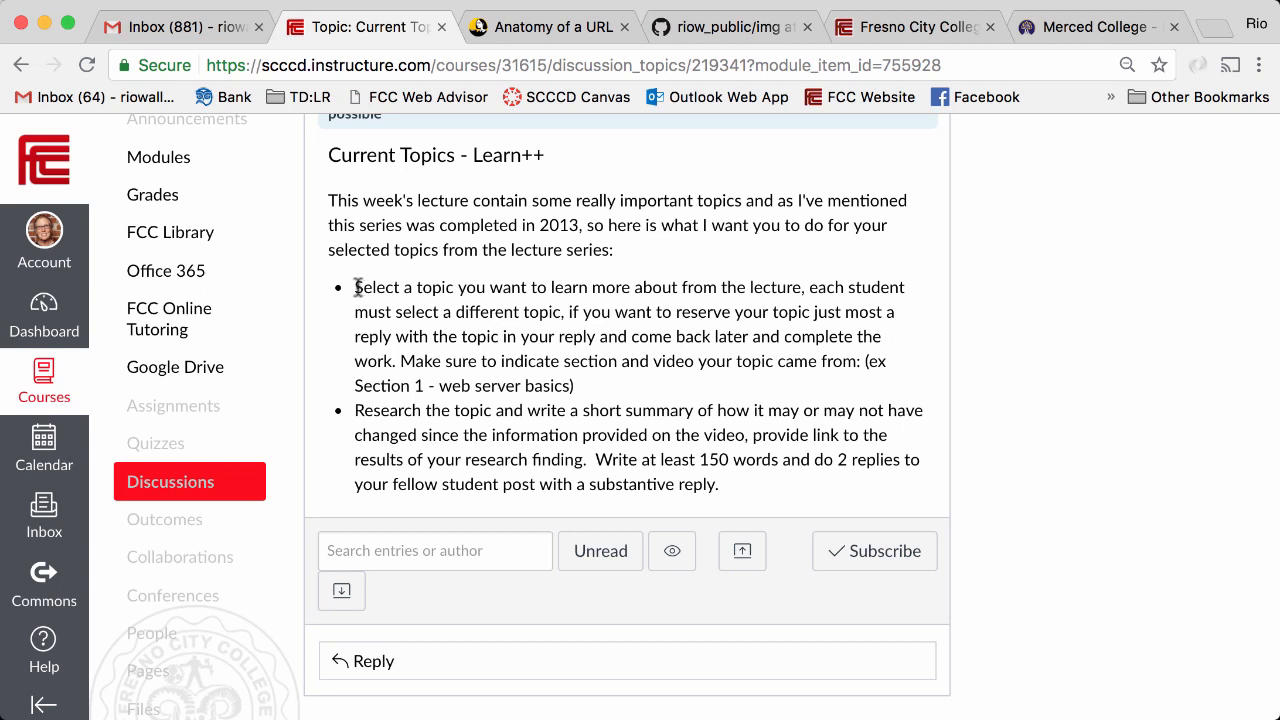
{"action": "left_click_drag", "start_coordinate": [356, 287], "coordinate": [574, 386]}
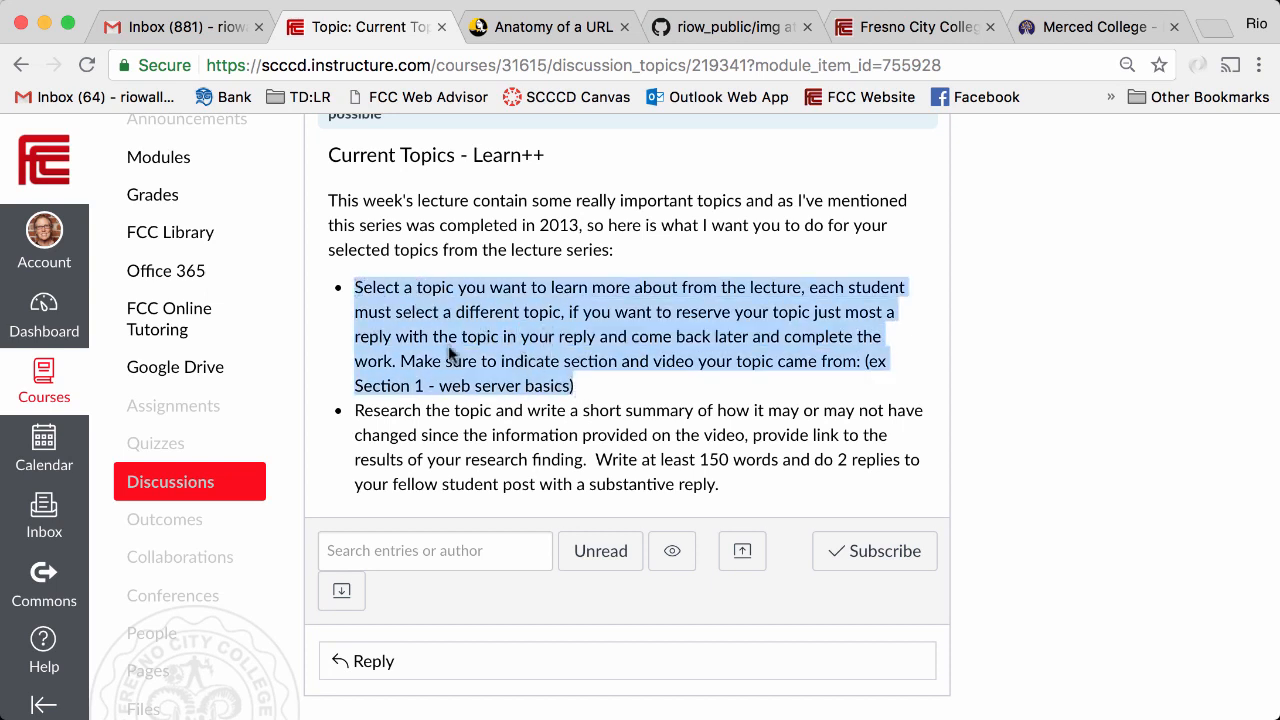
{"action": "left_click", "coordinate": [543, 360]}
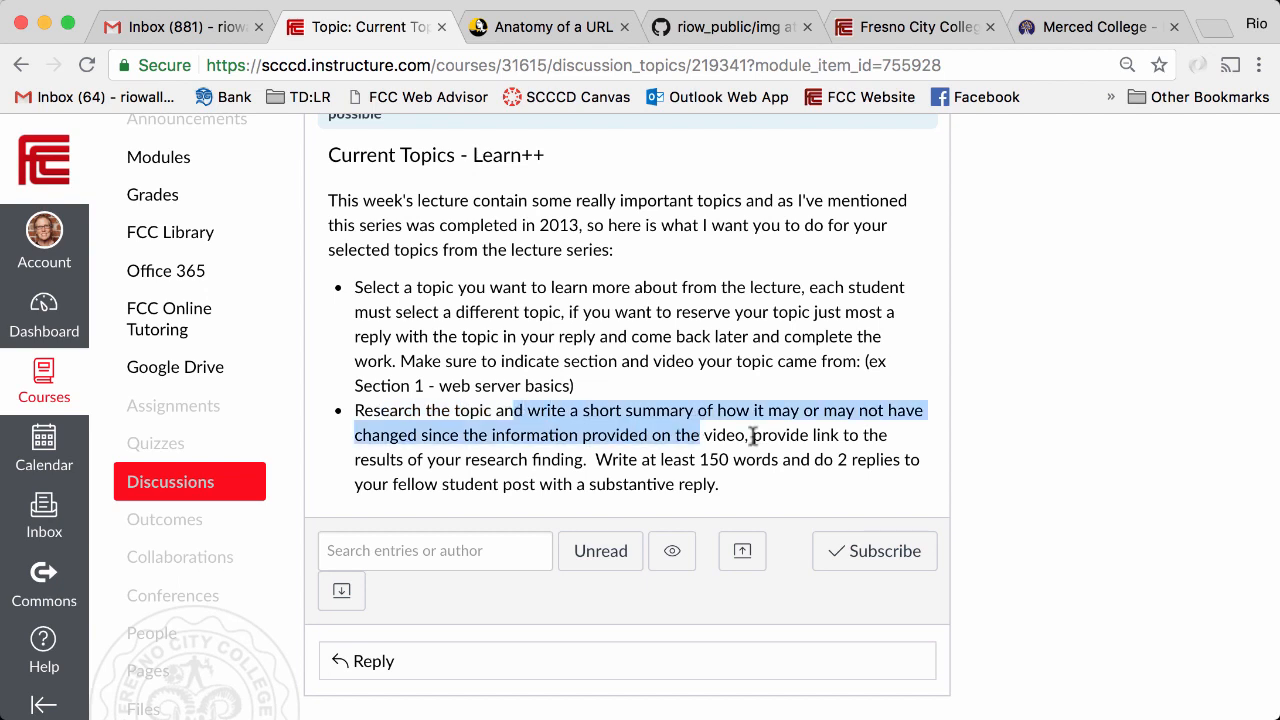
{"action": "left_click", "coordinate": [750, 411]}
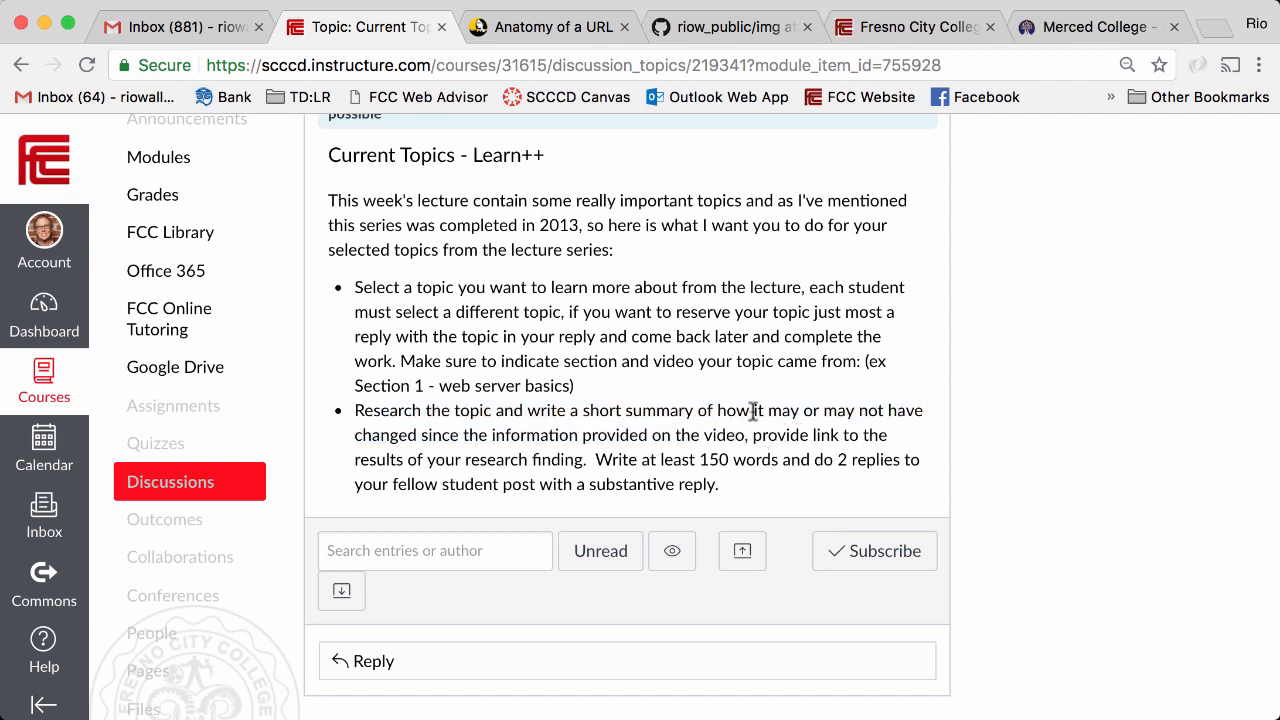
{"action": "mouse_move", "coordinate": [868, 427]}
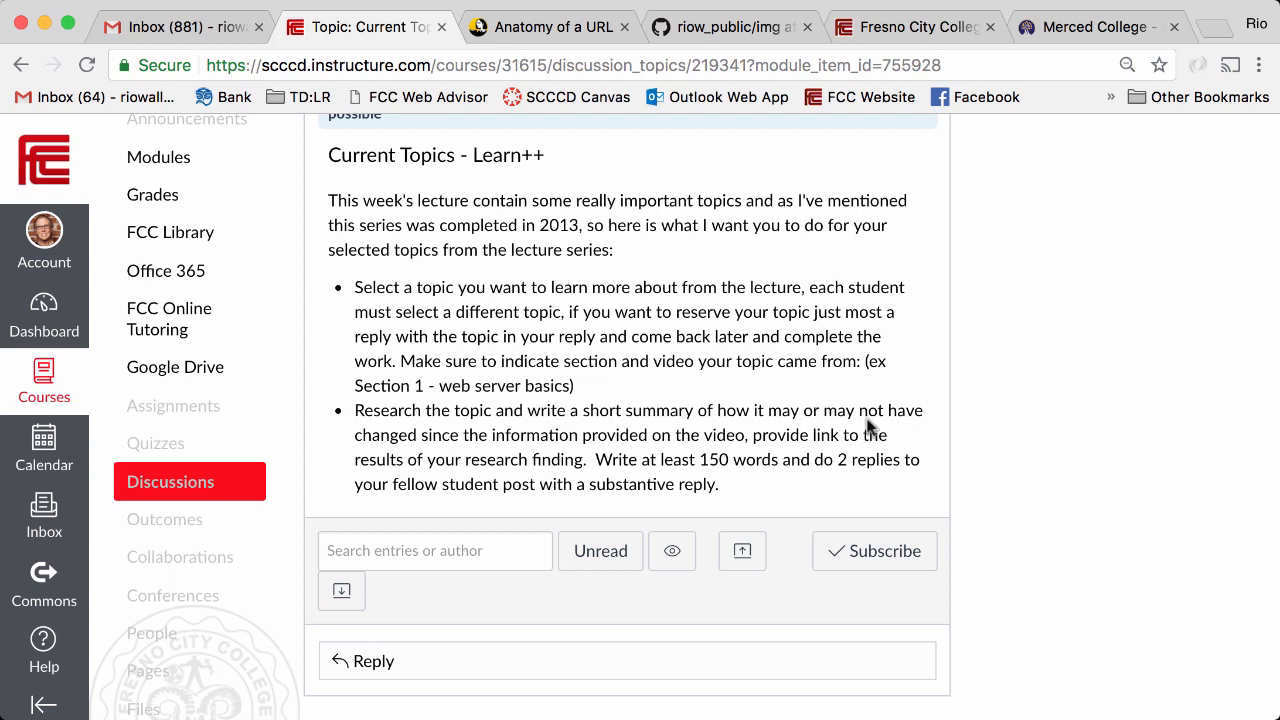
{"action": "left_click_drag", "start_coordinate": [355, 434], "coordinate": [592, 434]}
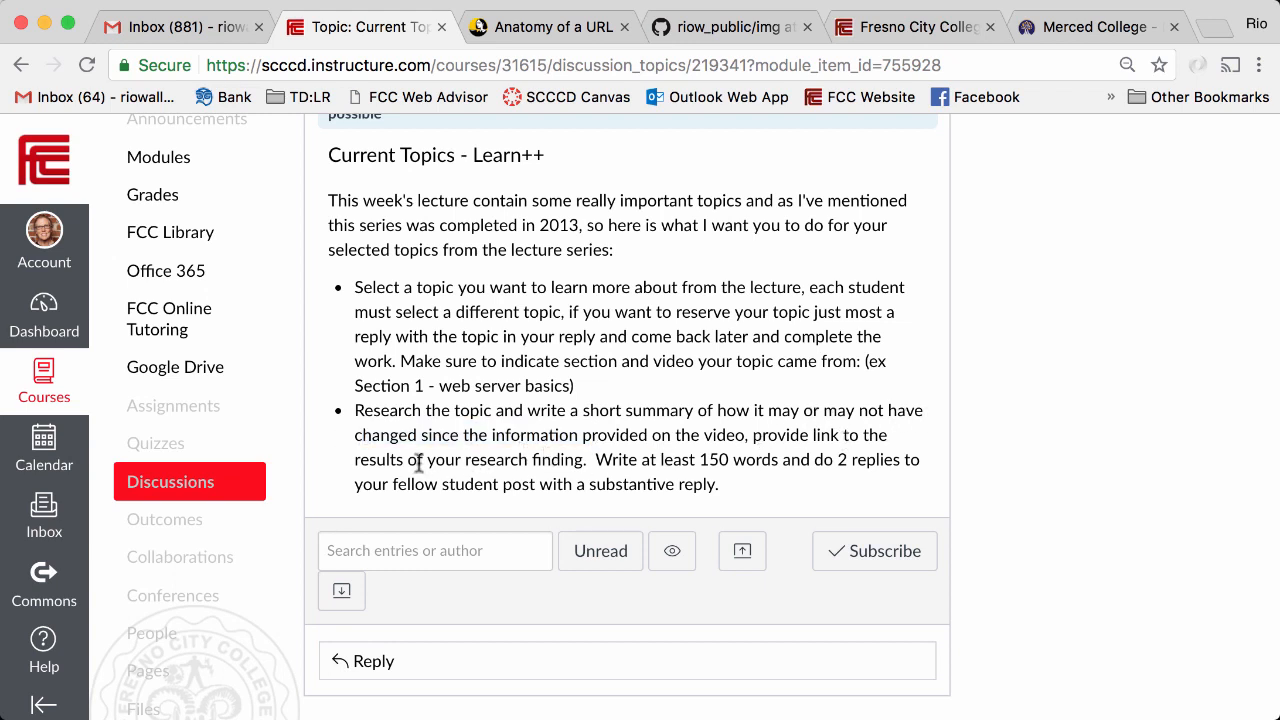
{"action": "double_click", "coordinate": [491, 459]}
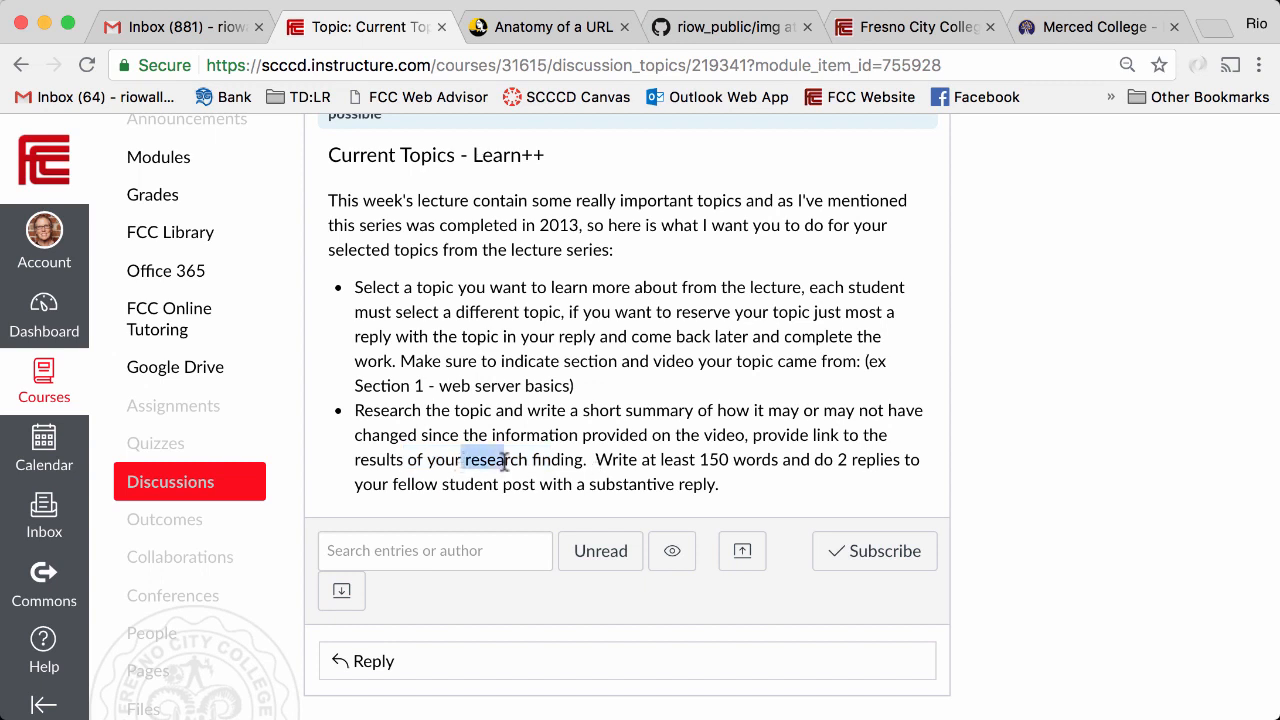
{"action": "left_click_drag", "start_coordinate": [463, 459], "coordinate": [588, 459]}
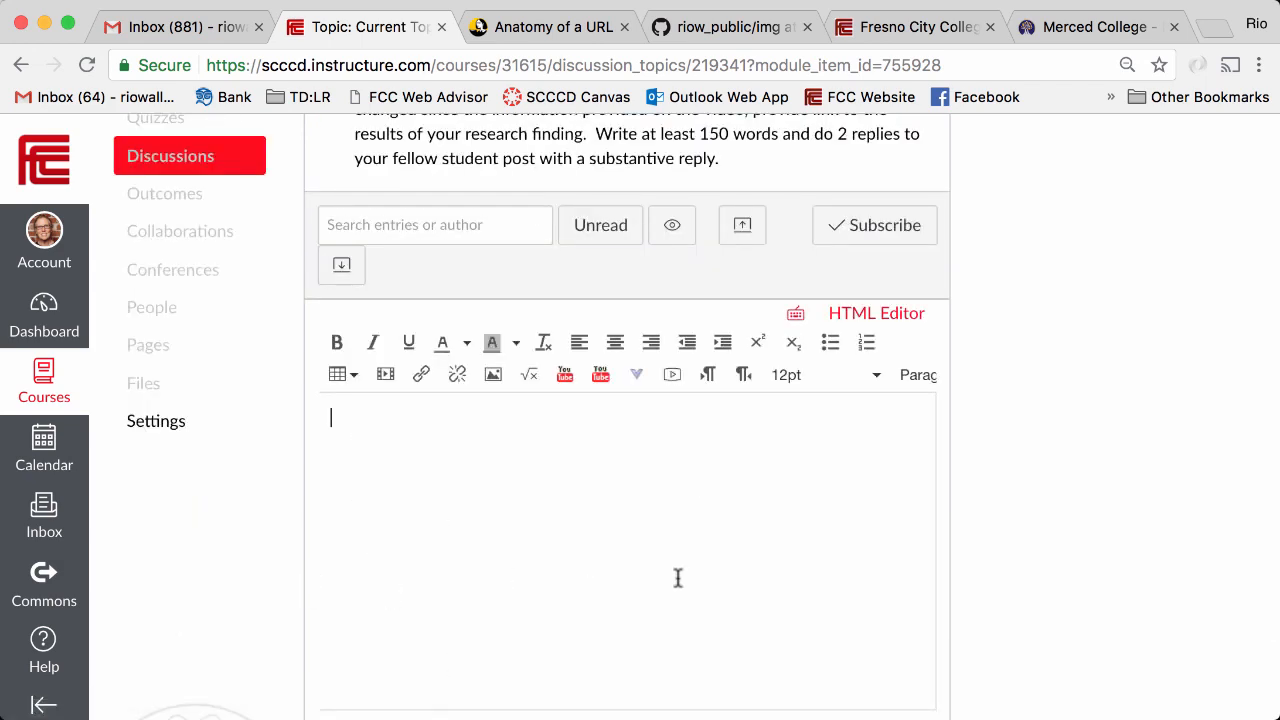
{"action": "mouse_move", "coordinate": [1210, 30]}
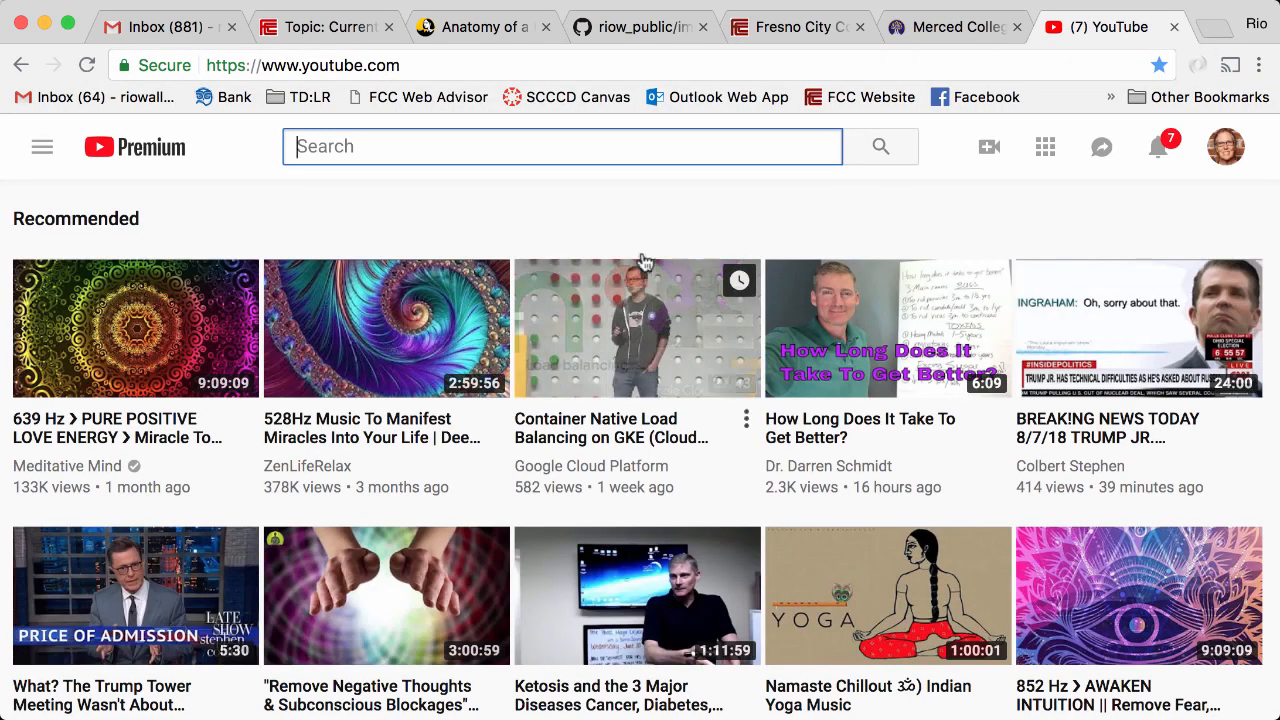
- Search YouTube for DNS and open 'Understanding How DNS Works in Depth'
{"action": "type", "text": "DNS"}
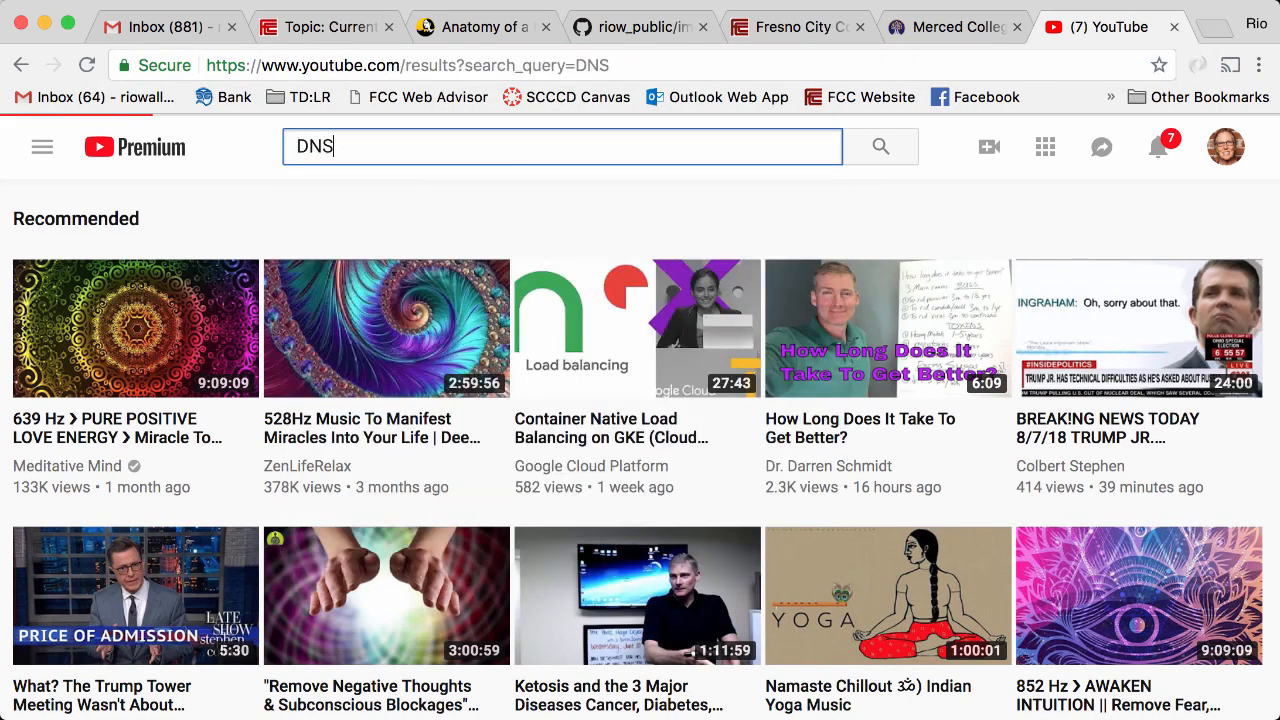
{"action": "left_click", "coordinate": [880, 146]}
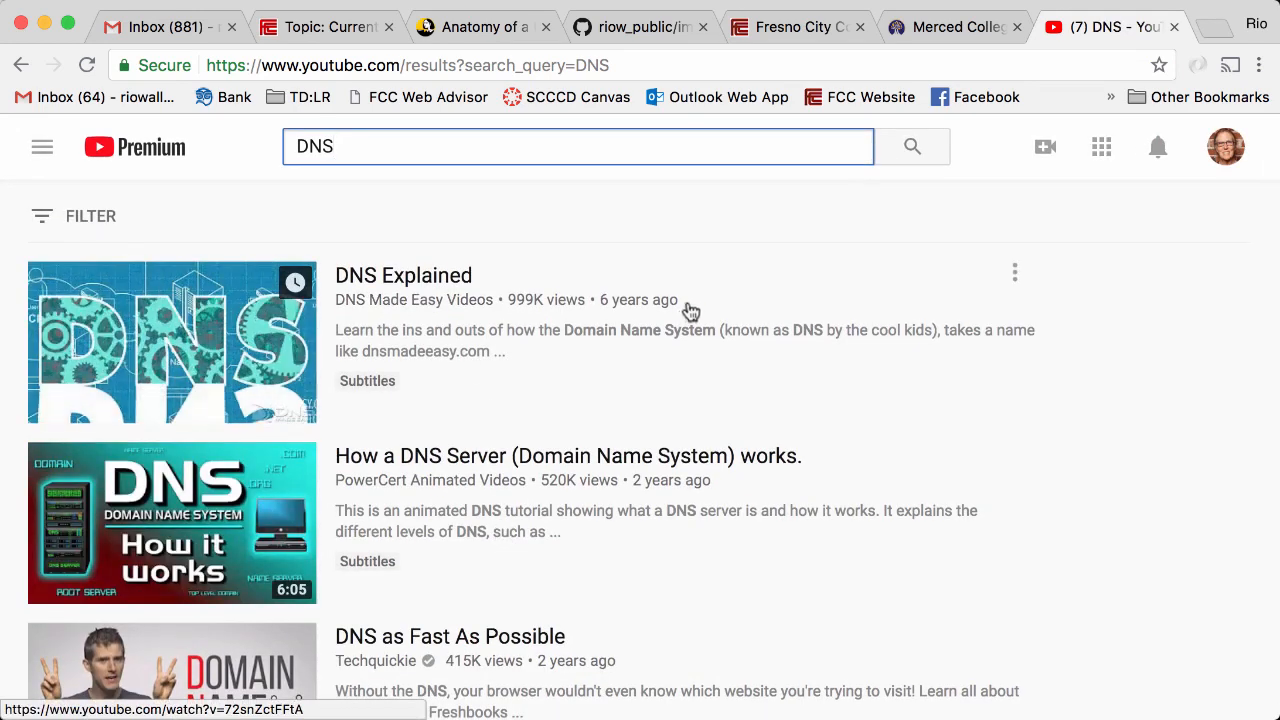
{"action": "scroll", "scroll_direction": "down", "scroll_amount": 3}
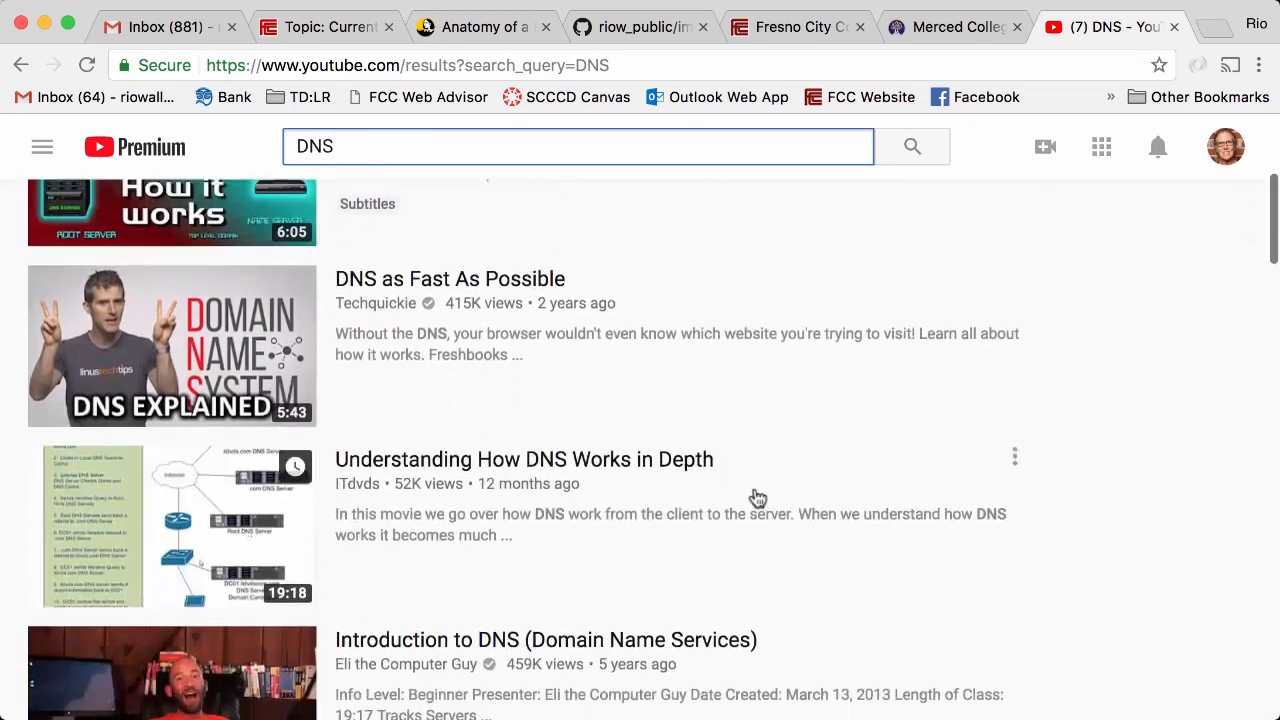
{"action": "scroll", "scroll_direction": "down", "scroll_amount": 3}
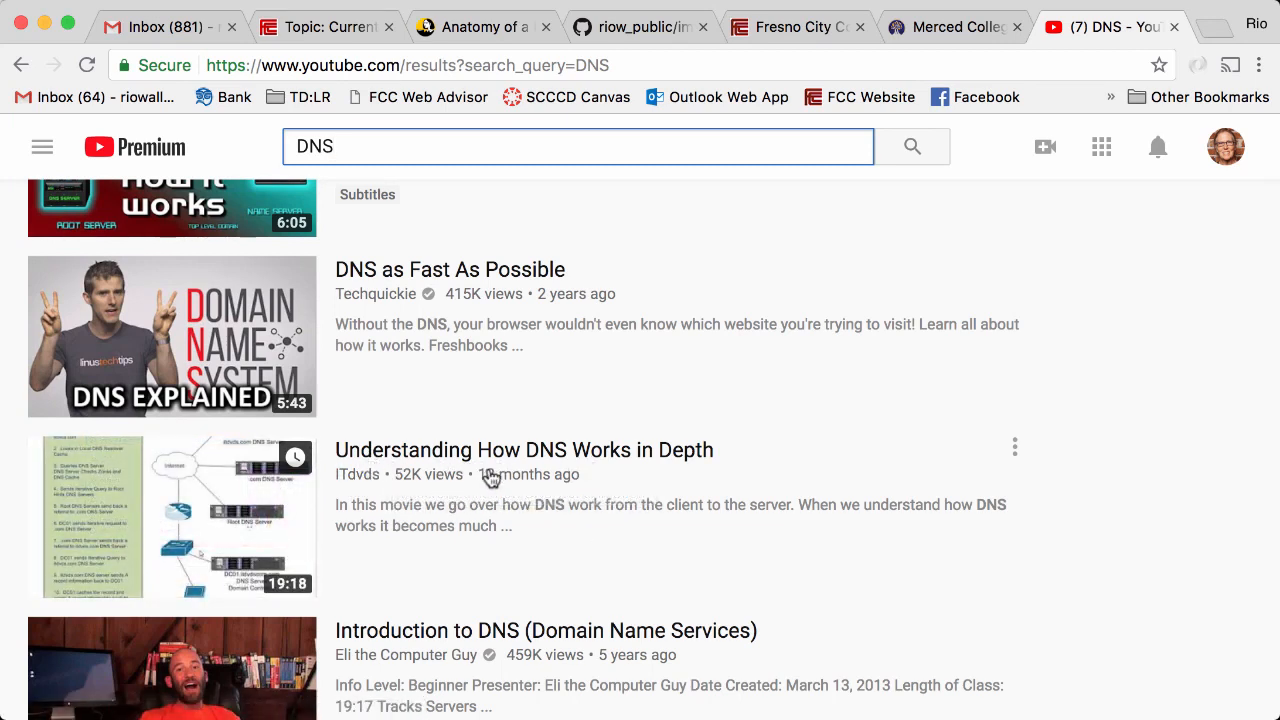
{"action": "scroll", "scroll_direction": "down", "scroll_amount": 3}
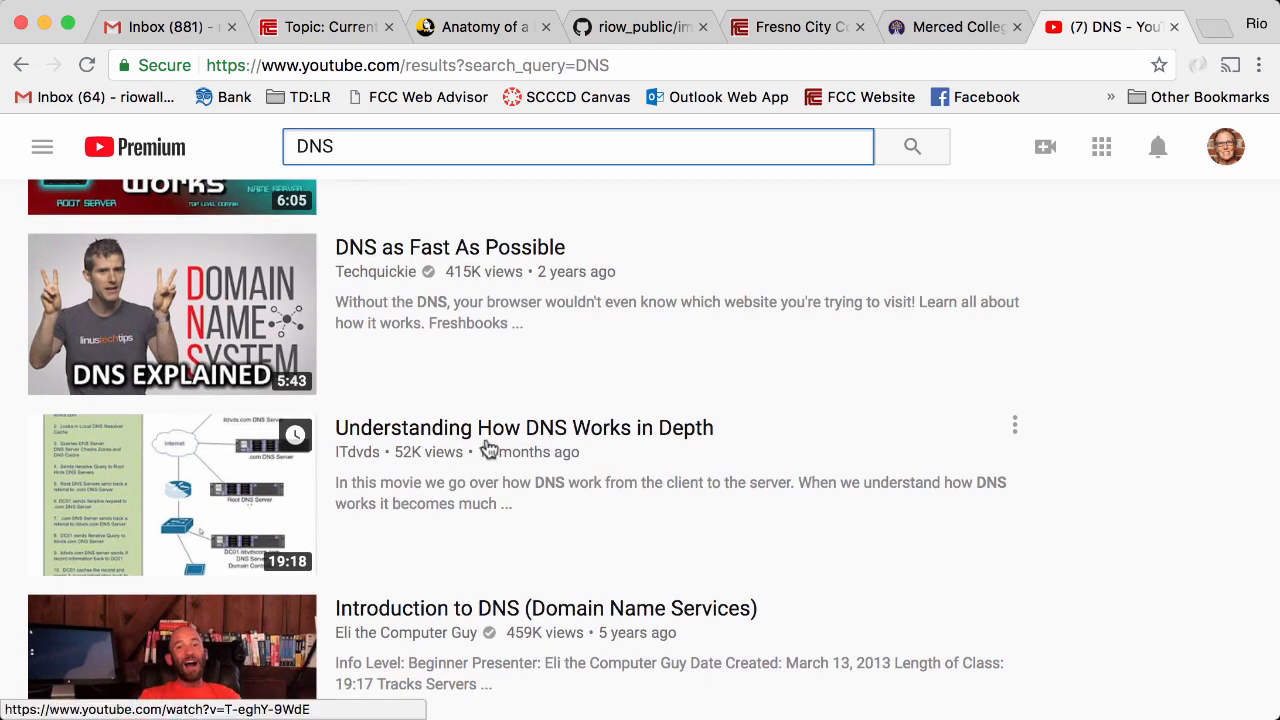
{"action": "mouse_move", "coordinate": [495, 435]}
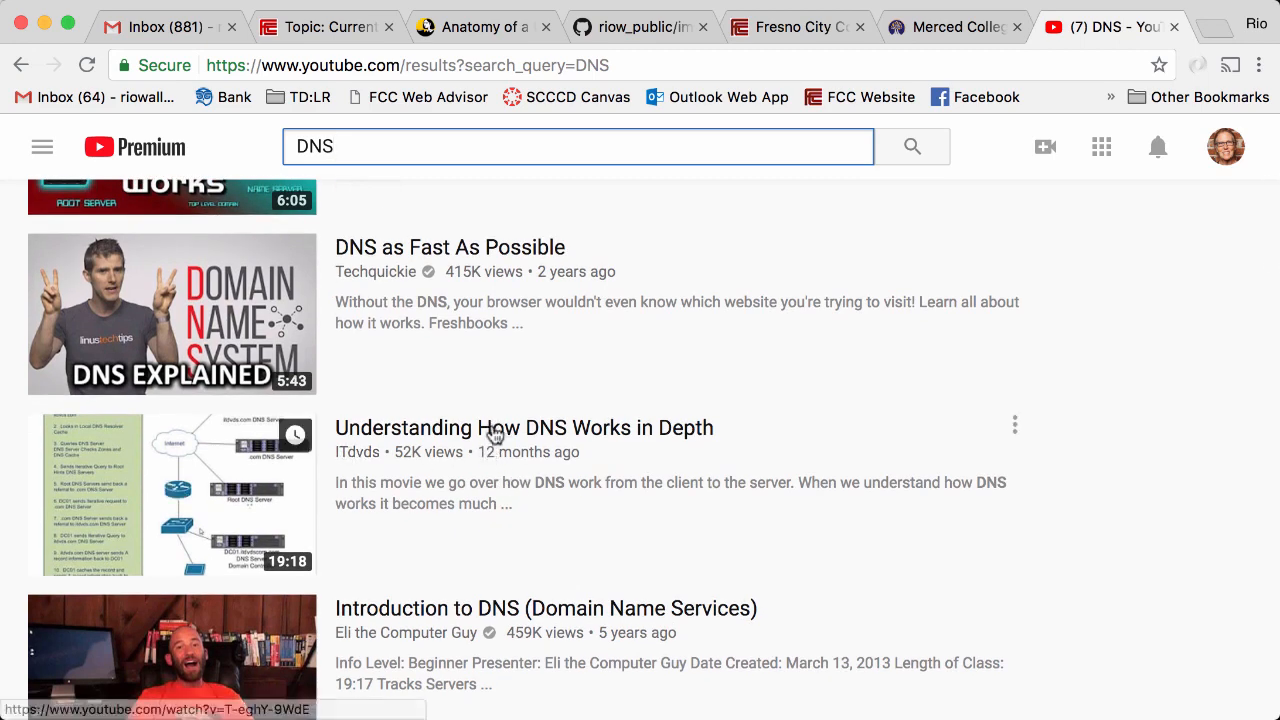
{"action": "left_click", "coordinate": [523, 427]}
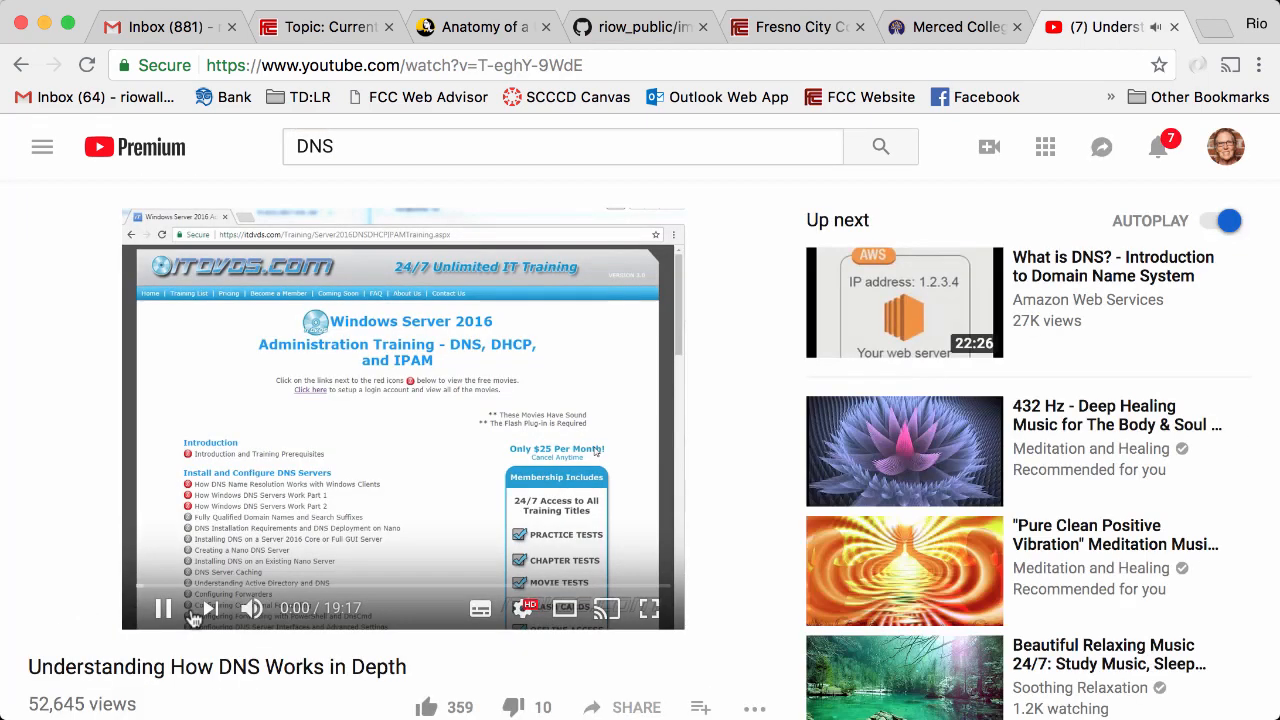
- Pause the video and bring up its Share embed code, then return to Canvas
{"action": "left_click", "coordinate": [163, 608]}
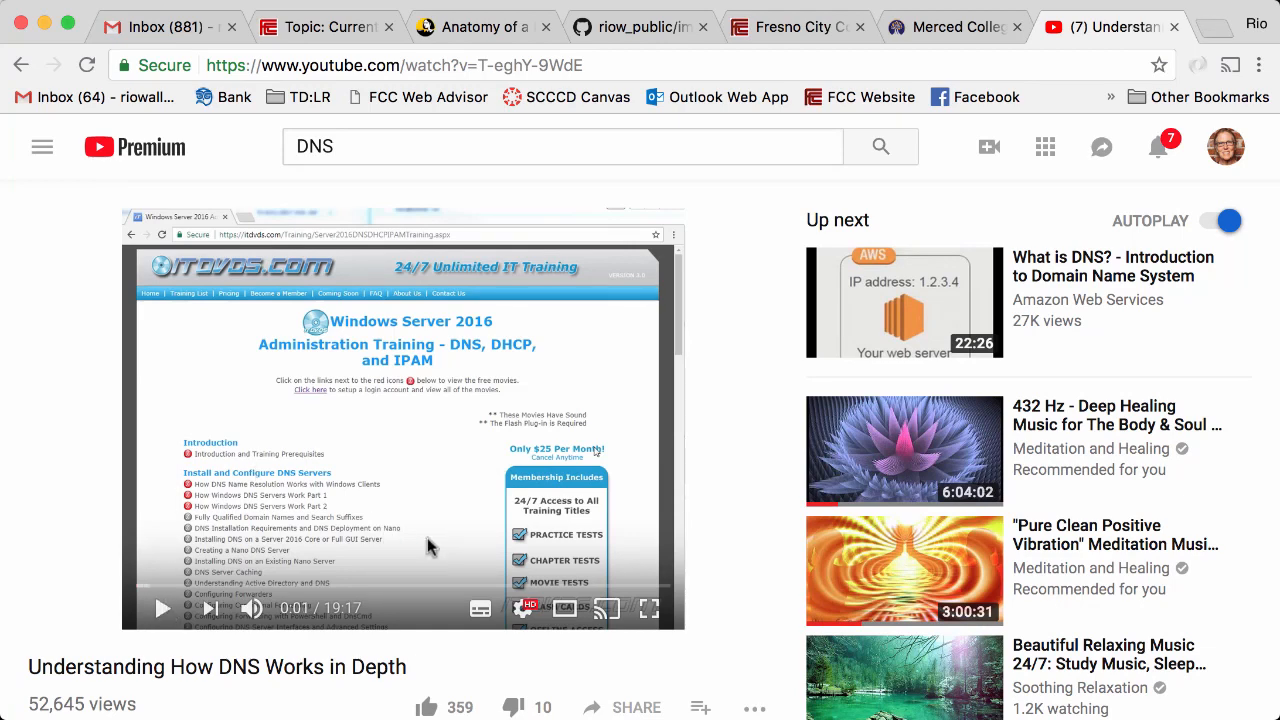
{"action": "scroll", "scroll_direction": "down", "scroll_amount": 3}
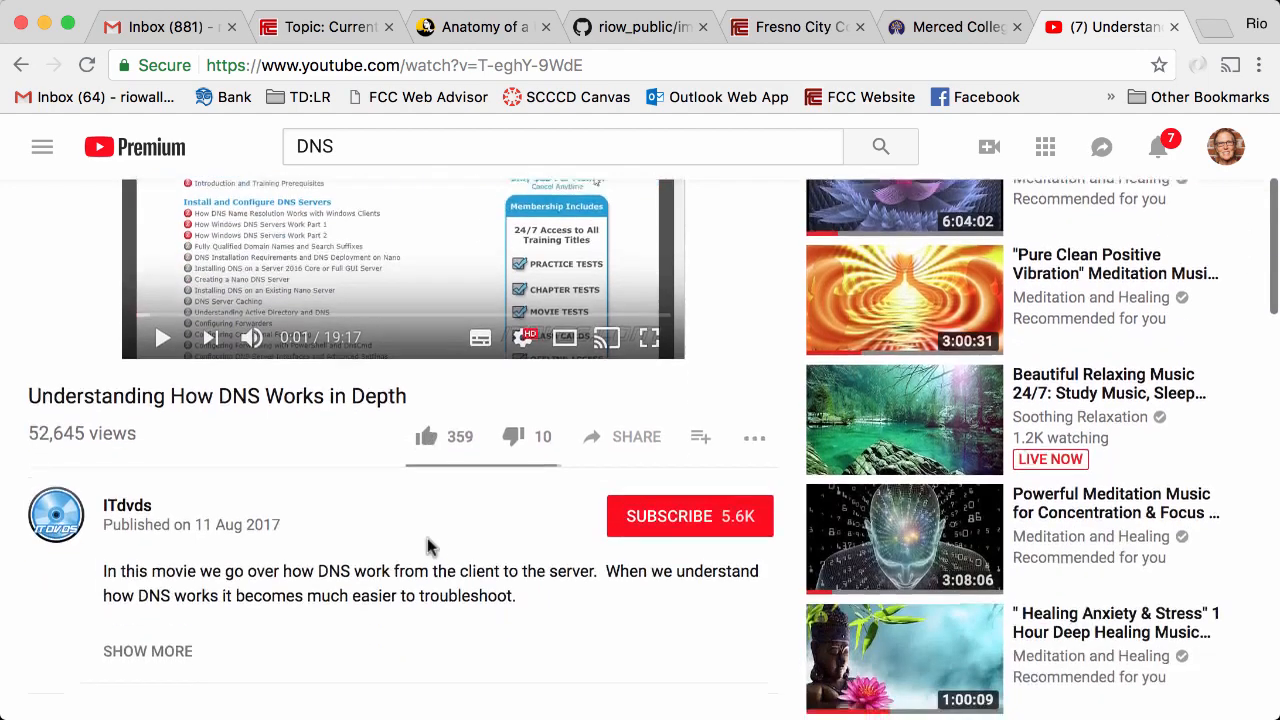
{"action": "scroll", "scroll_direction": "down", "scroll_amount": 3}
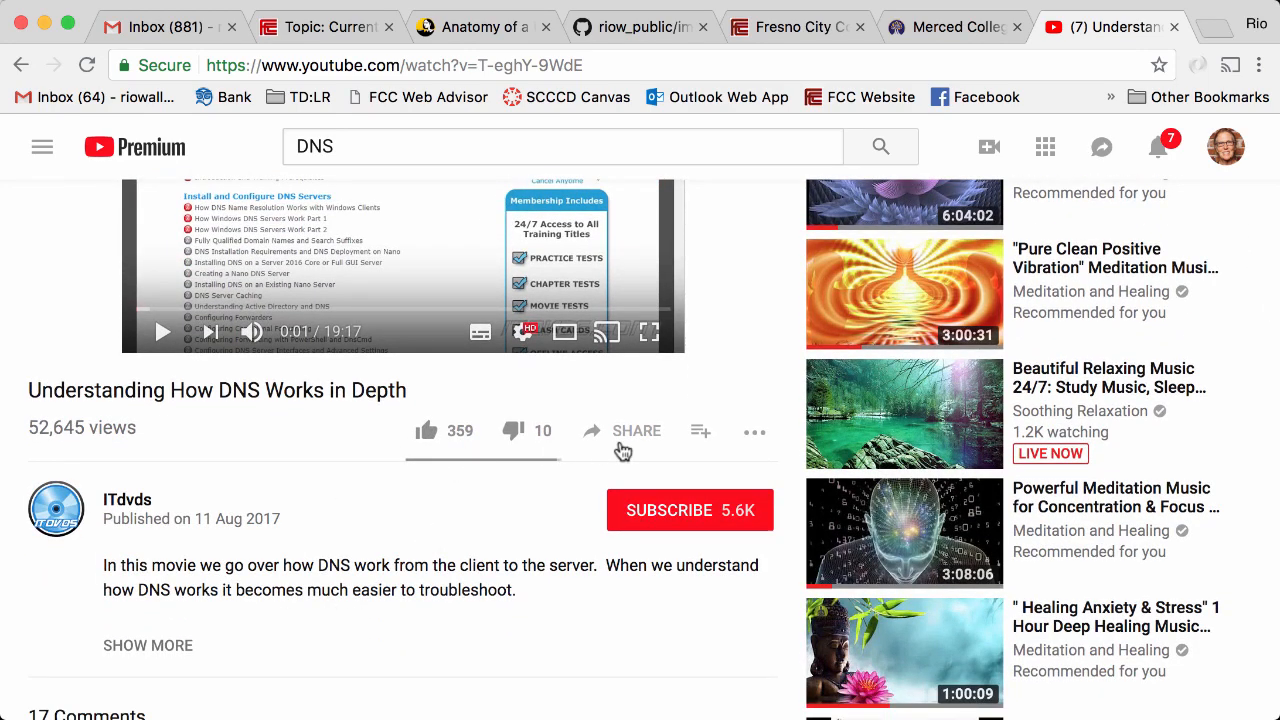
{"action": "left_click", "coordinate": [621, 430]}
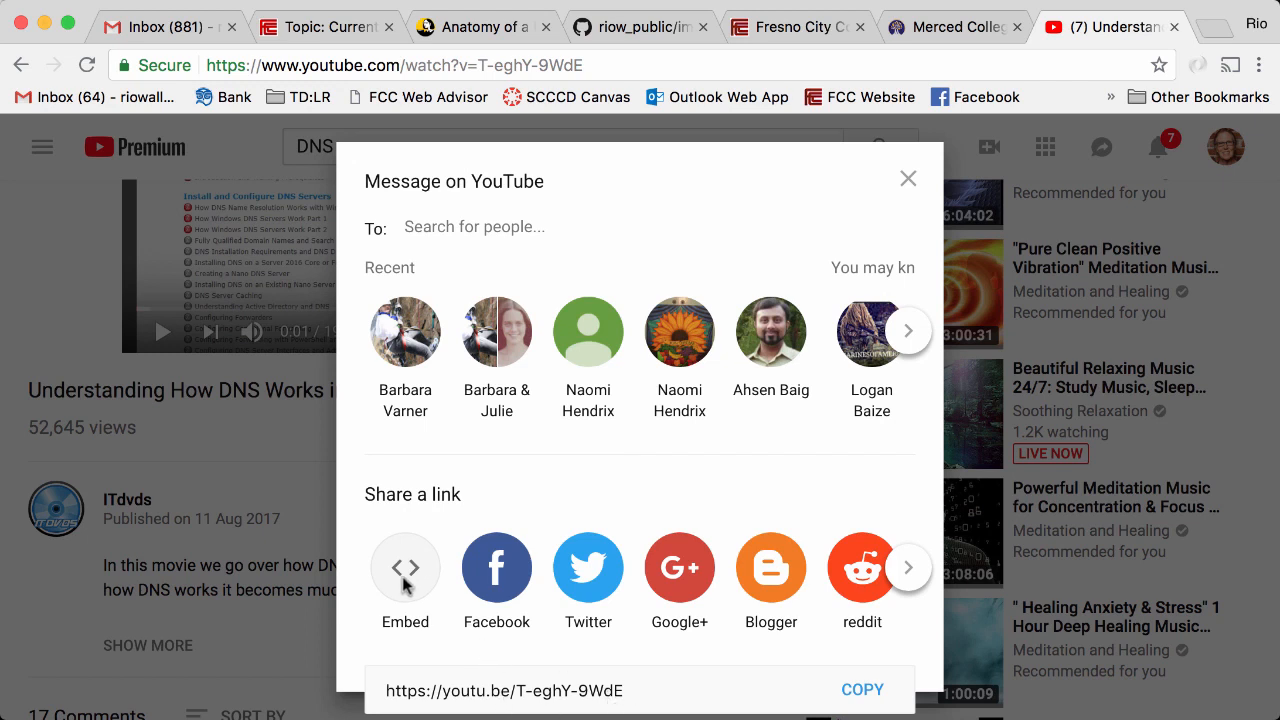
{"action": "left_click", "coordinate": [405, 580]}
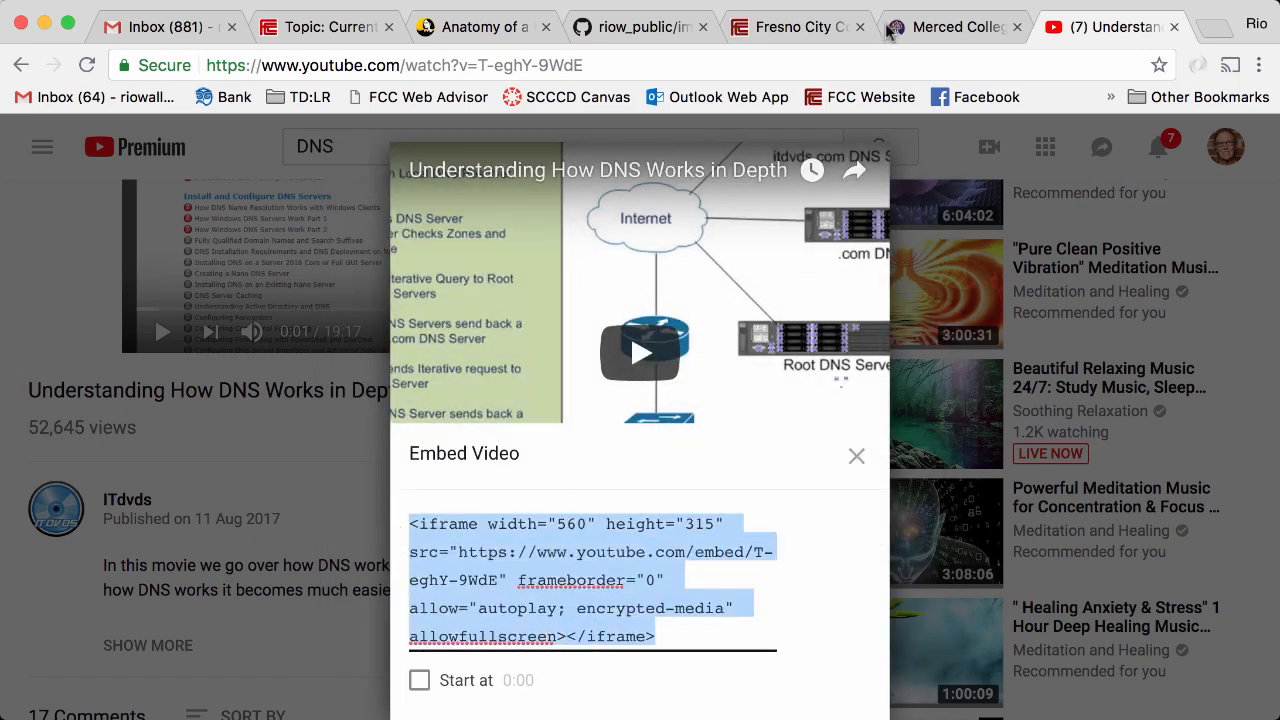
{"action": "left_click", "coordinate": [320, 26]}
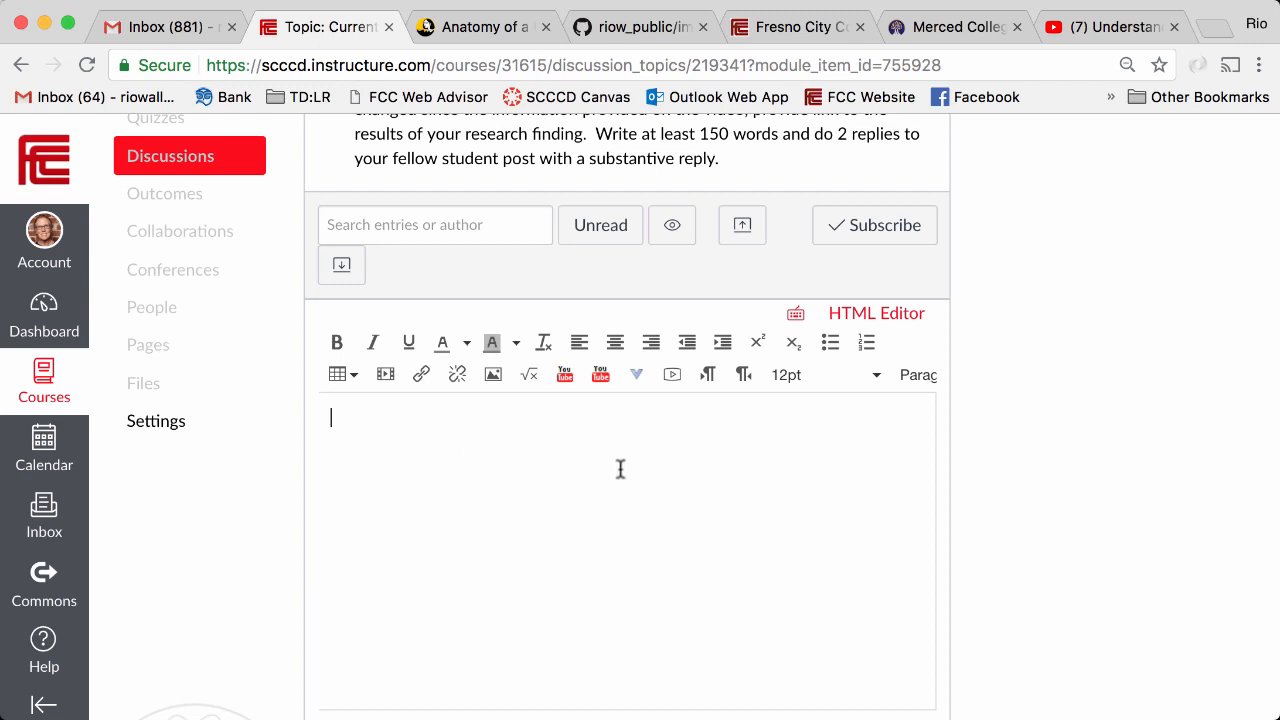
- Paste the YouTube iframe code via the HTML Editor so the DNS video renders in the reply
{"action": "scroll", "scroll_direction": "down", "scroll_amount": 3}
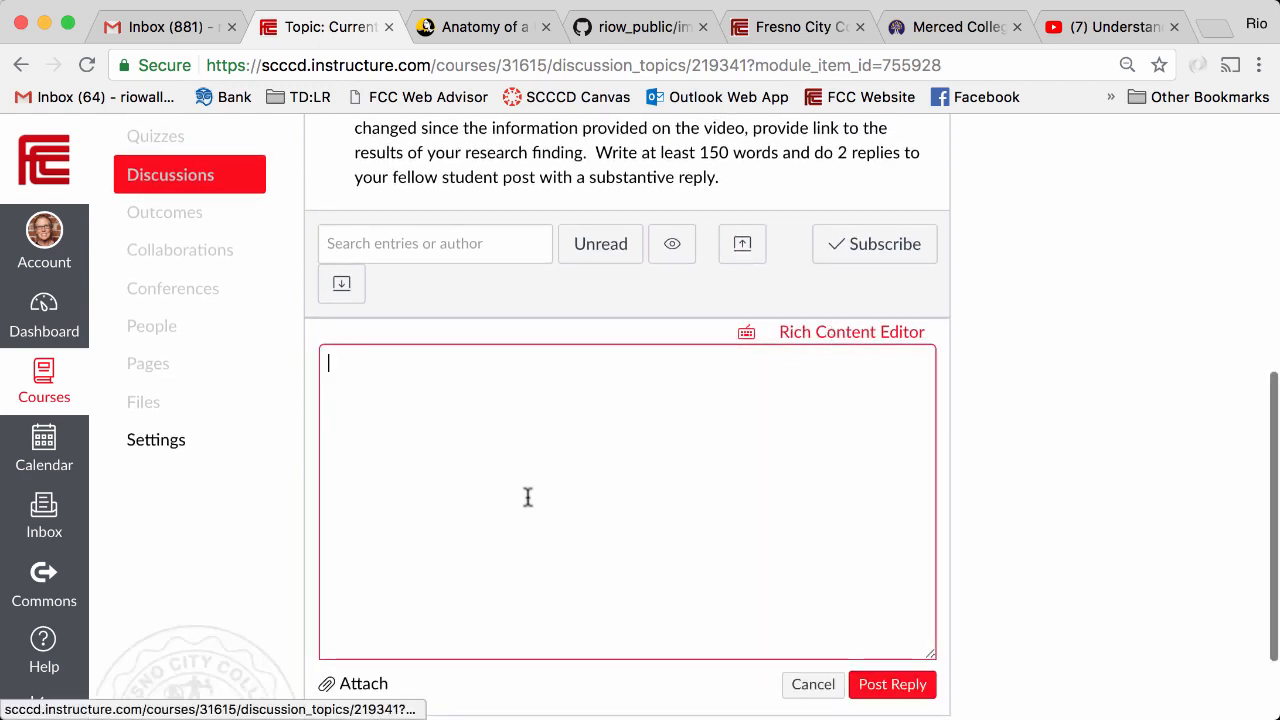
{"action": "left_click", "coordinate": [851, 331]}
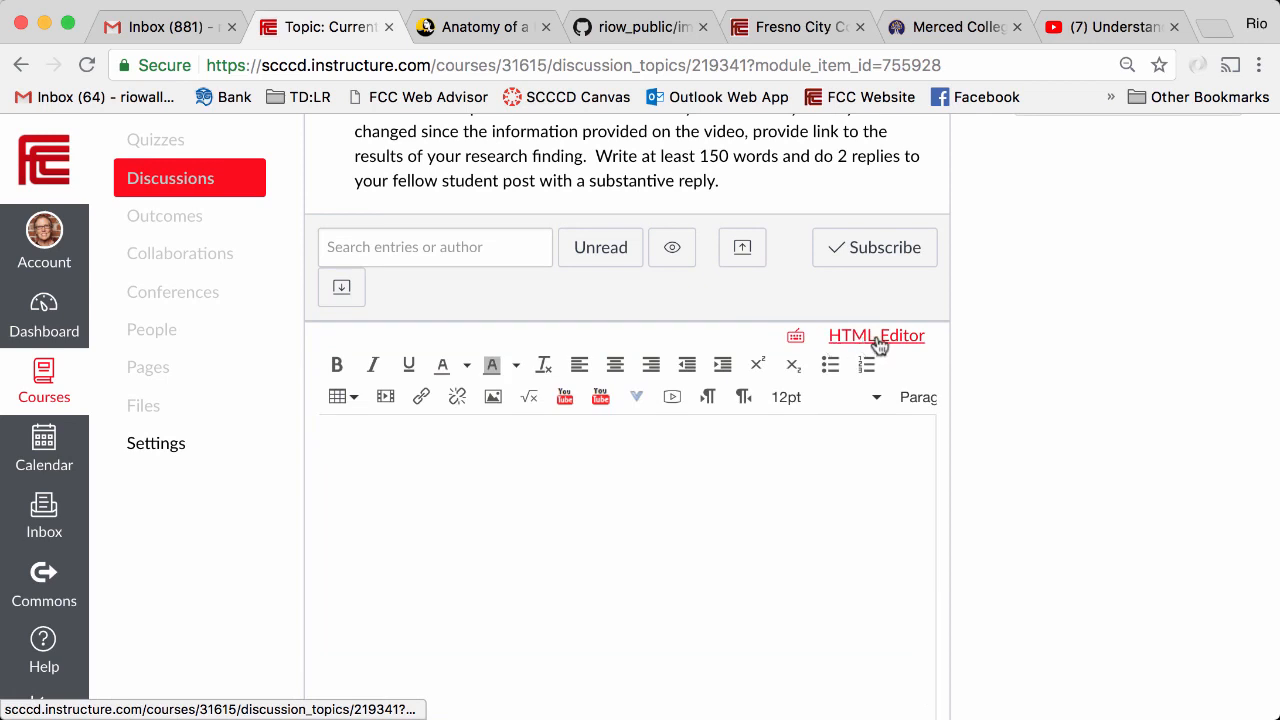
{"action": "left_click", "coordinate": [875, 335]}
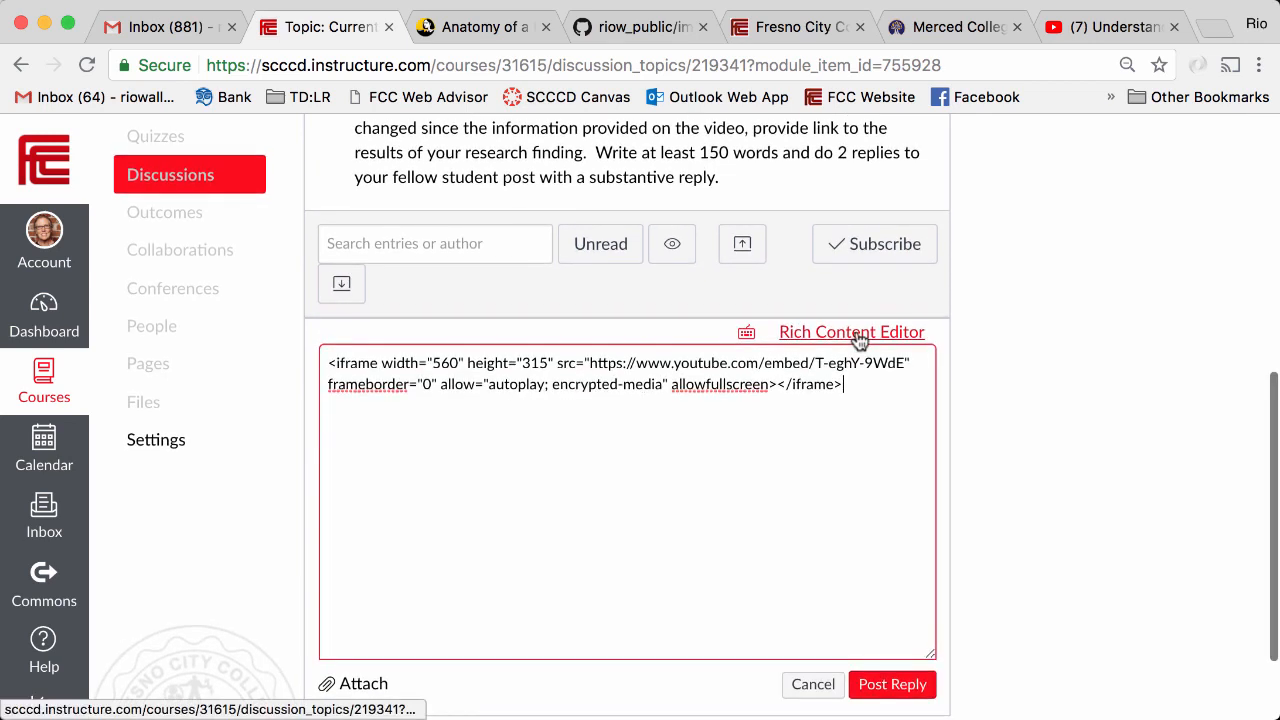
{"action": "left_click", "coordinate": [851, 331]}
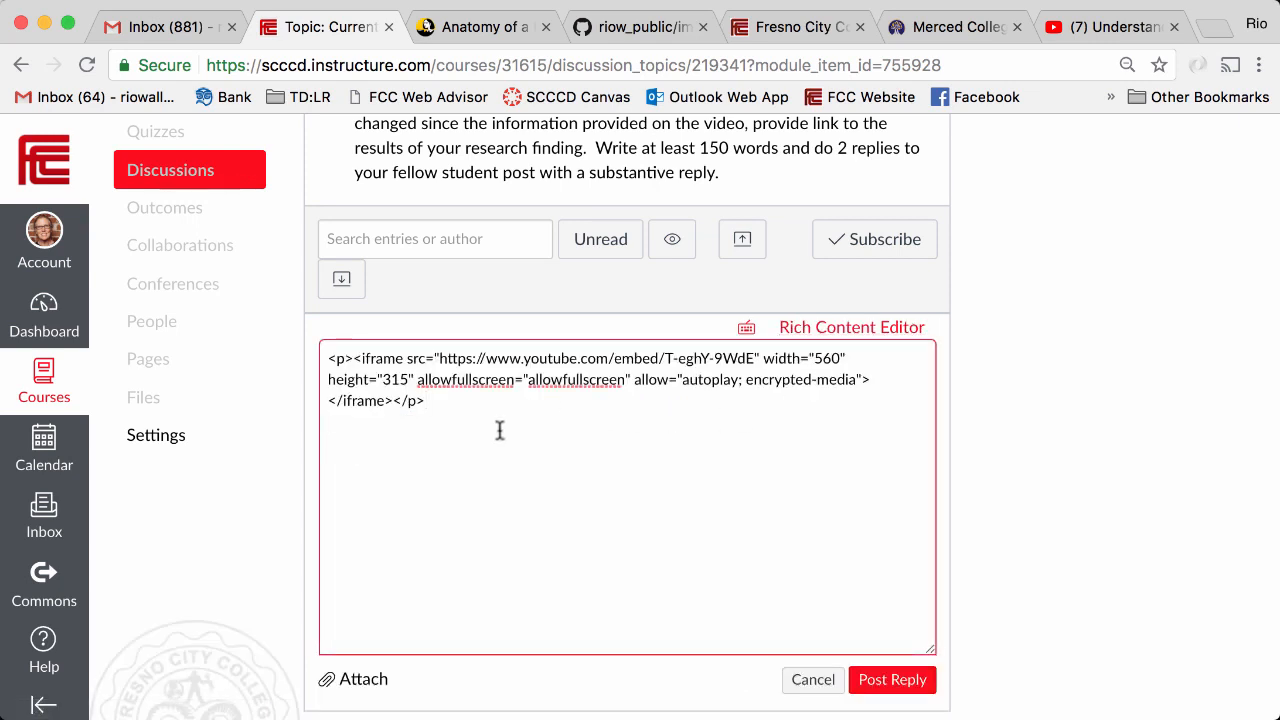
{"action": "mouse_move", "coordinate": [836, 334]}
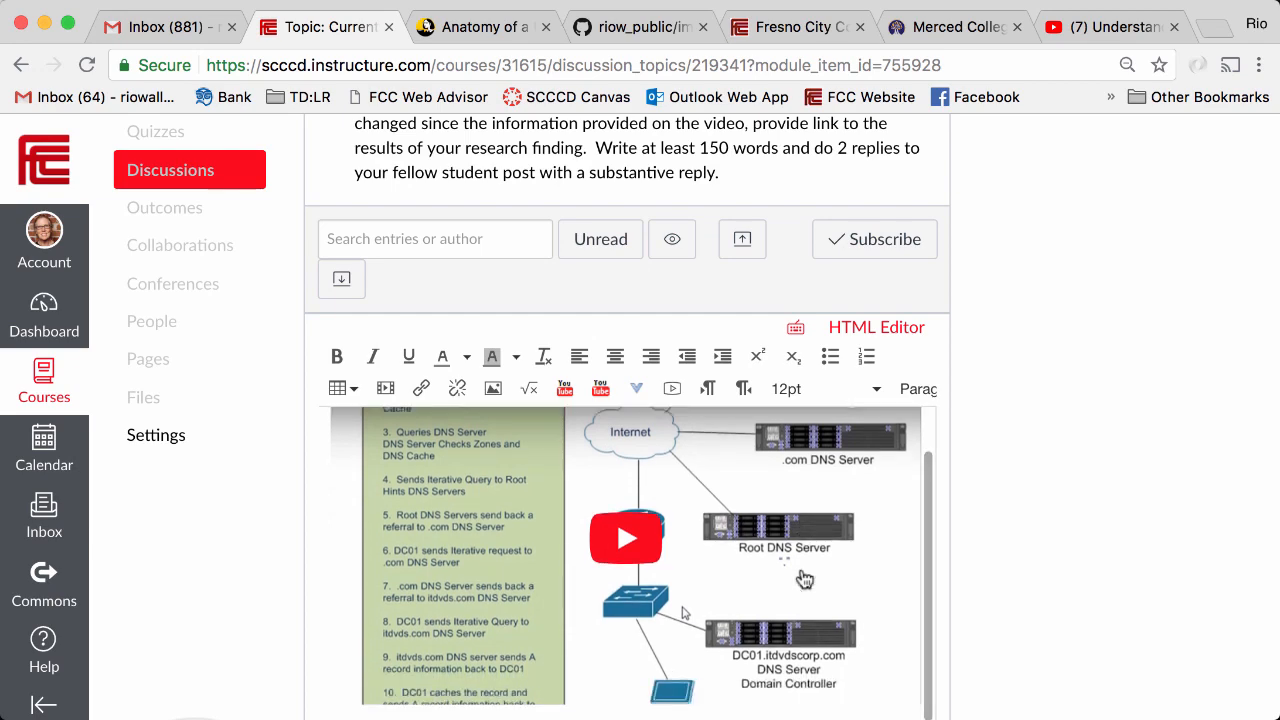
- Type 'Direct Link' below the embedded video
{"action": "scroll", "scroll_direction": "down", "scroll_amount": 3}
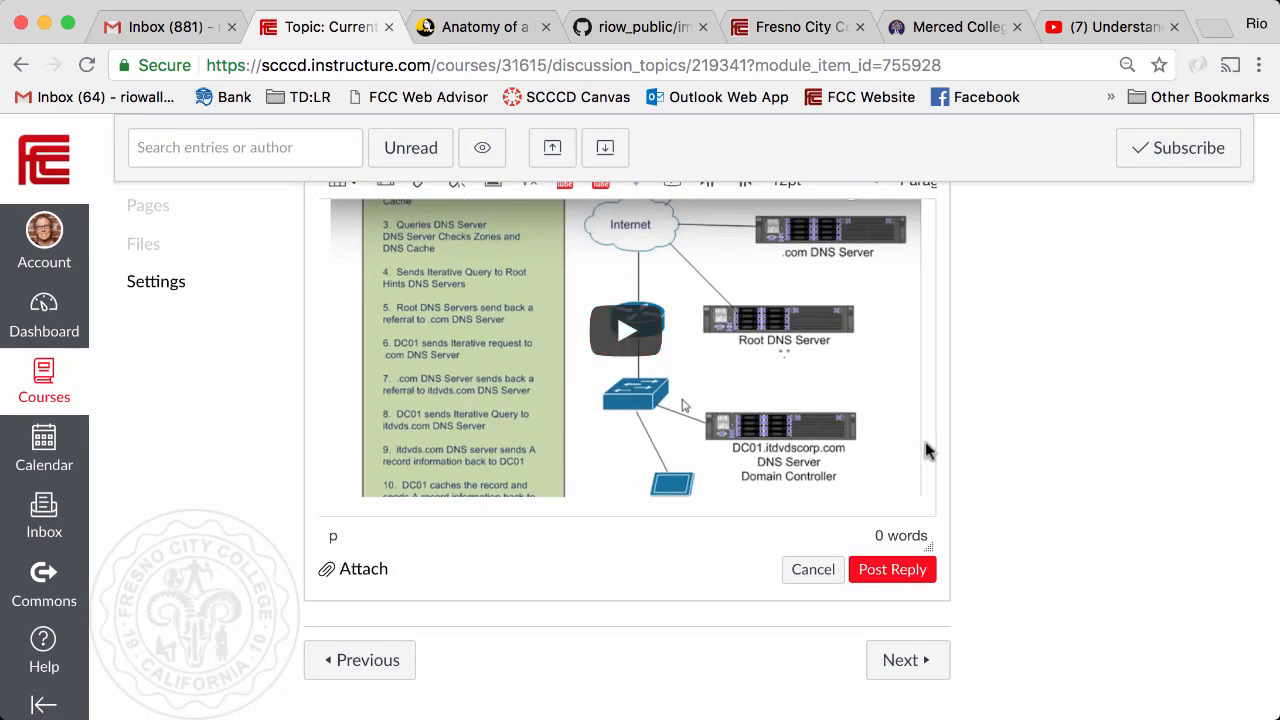
{"action": "mouse_move", "coordinate": [950, 478]}
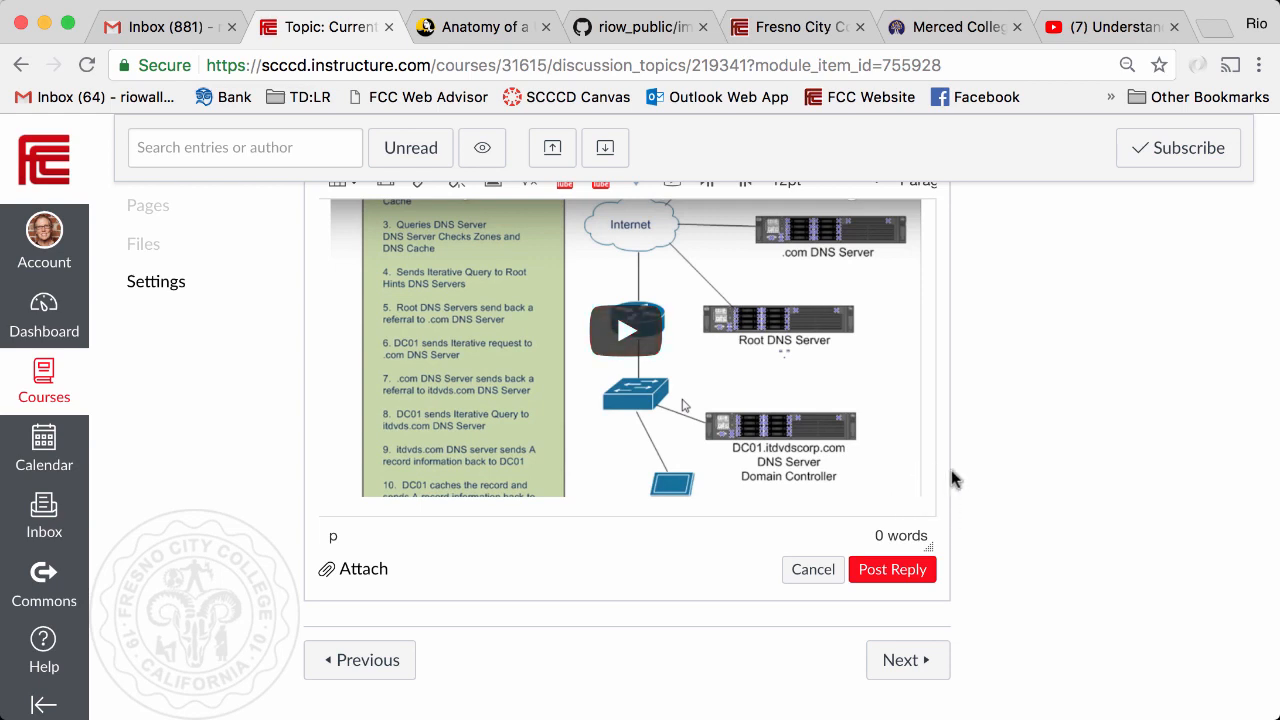
{"action": "scroll", "scroll_direction": "down", "scroll_amount": 3}
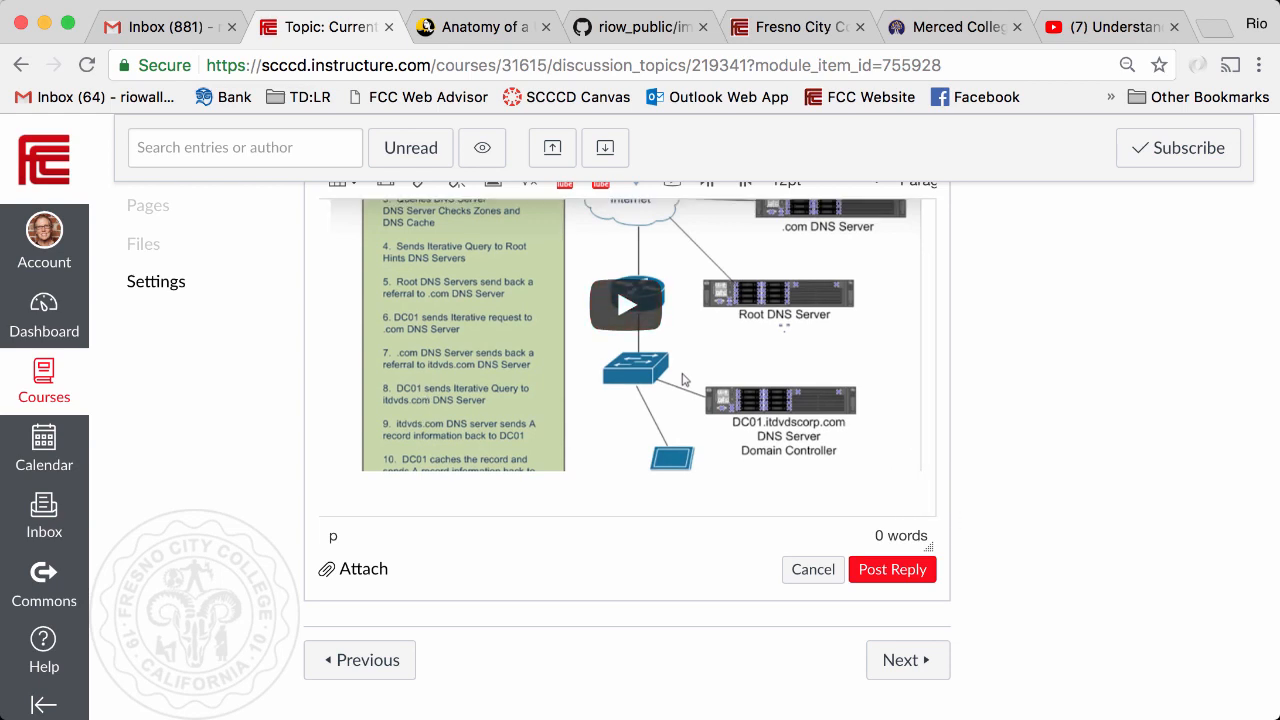
{"action": "type", "text": "Direct"}
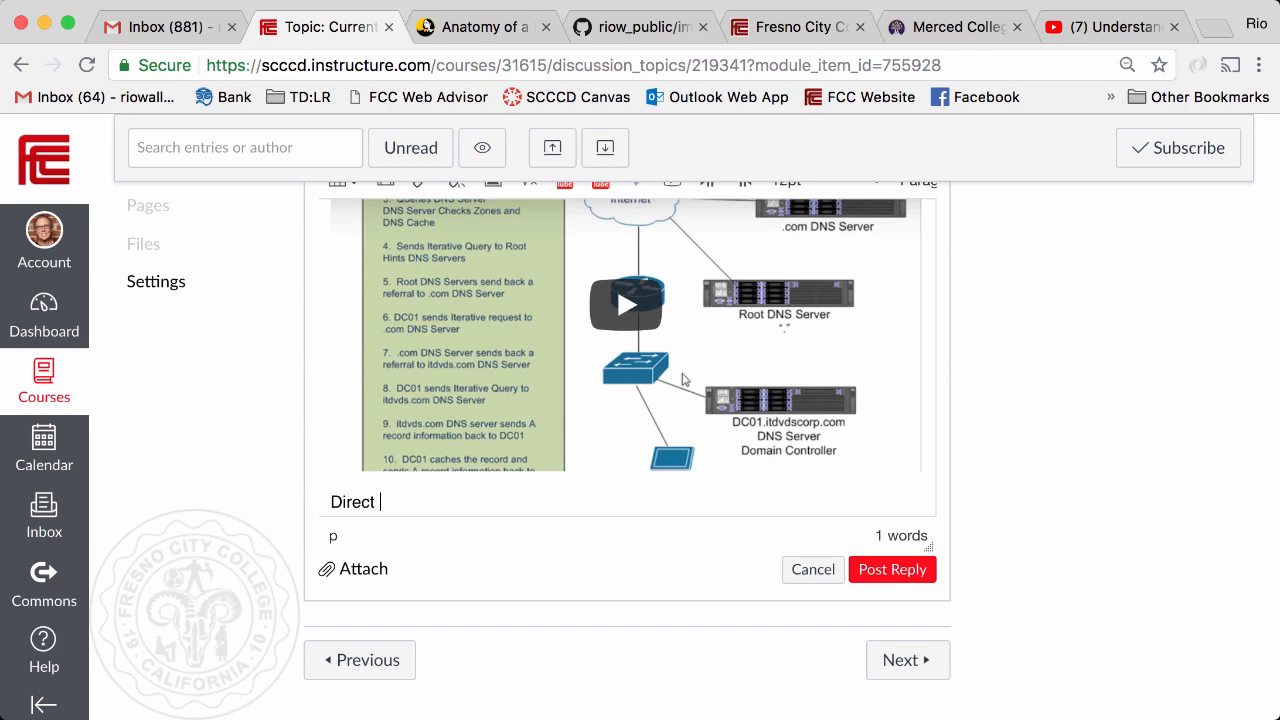
{"action": "type", "text": "Link"}
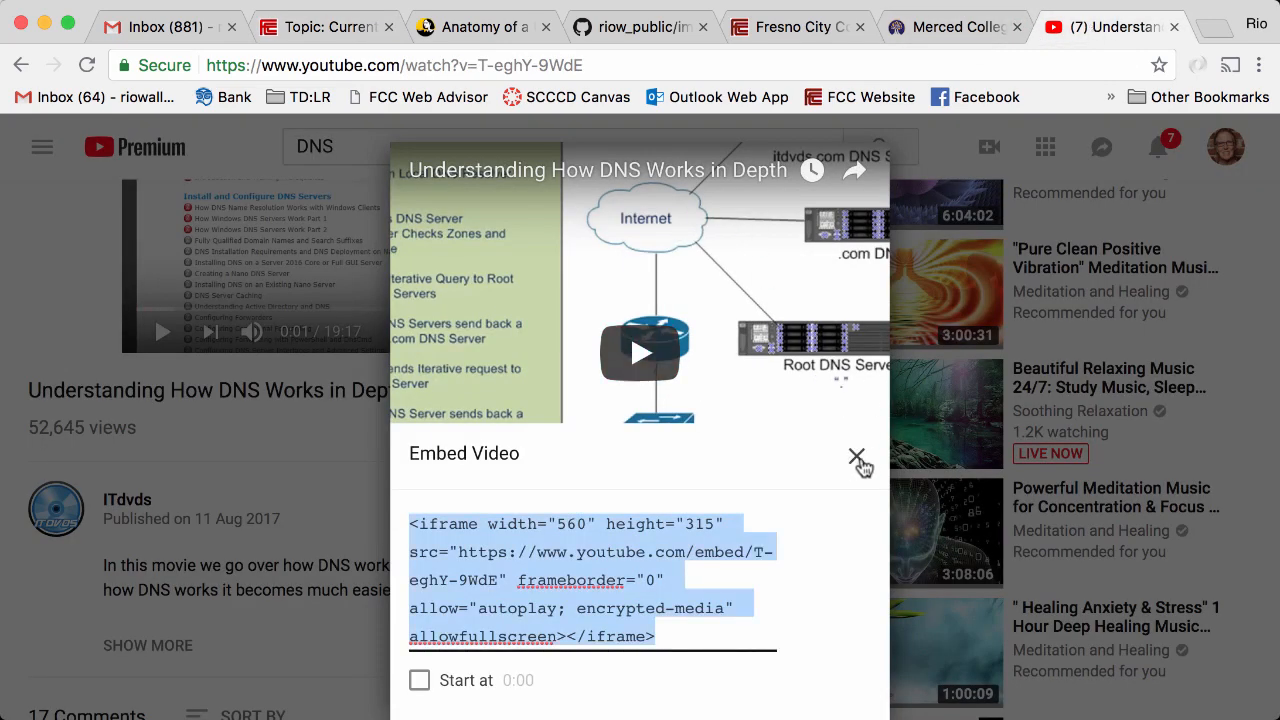
- Close the embed panel and copy the video's youtu.be share link
{"action": "left_click", "coordinate": [856, 456]}
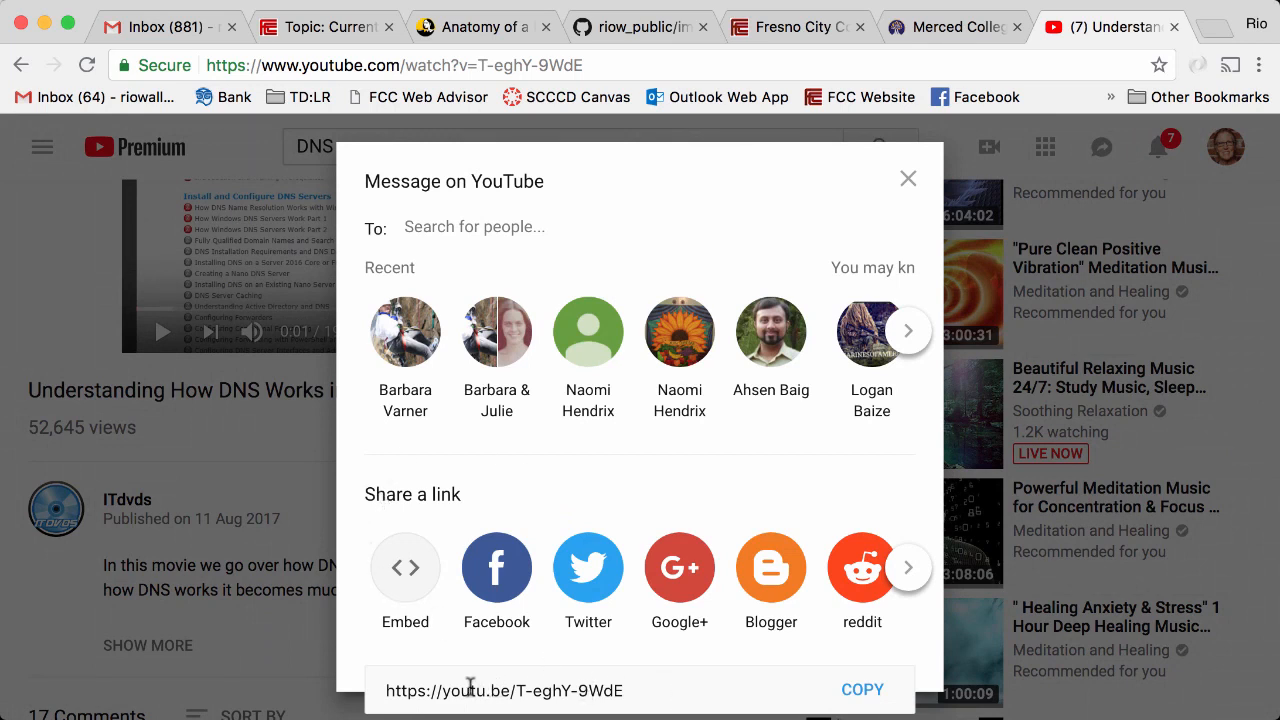
{"action": "left_click", "coordinate": [862, 689]}
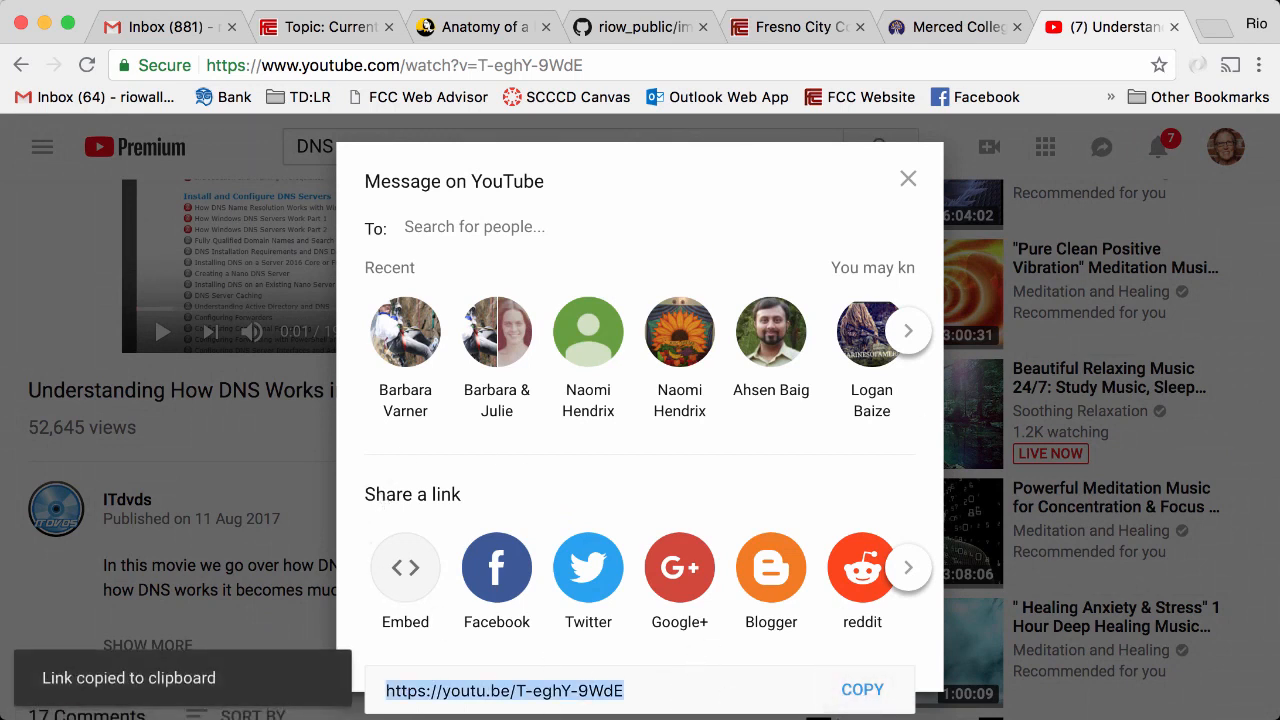
{"action": "mouse_move", "coordinate": [348, 33]}
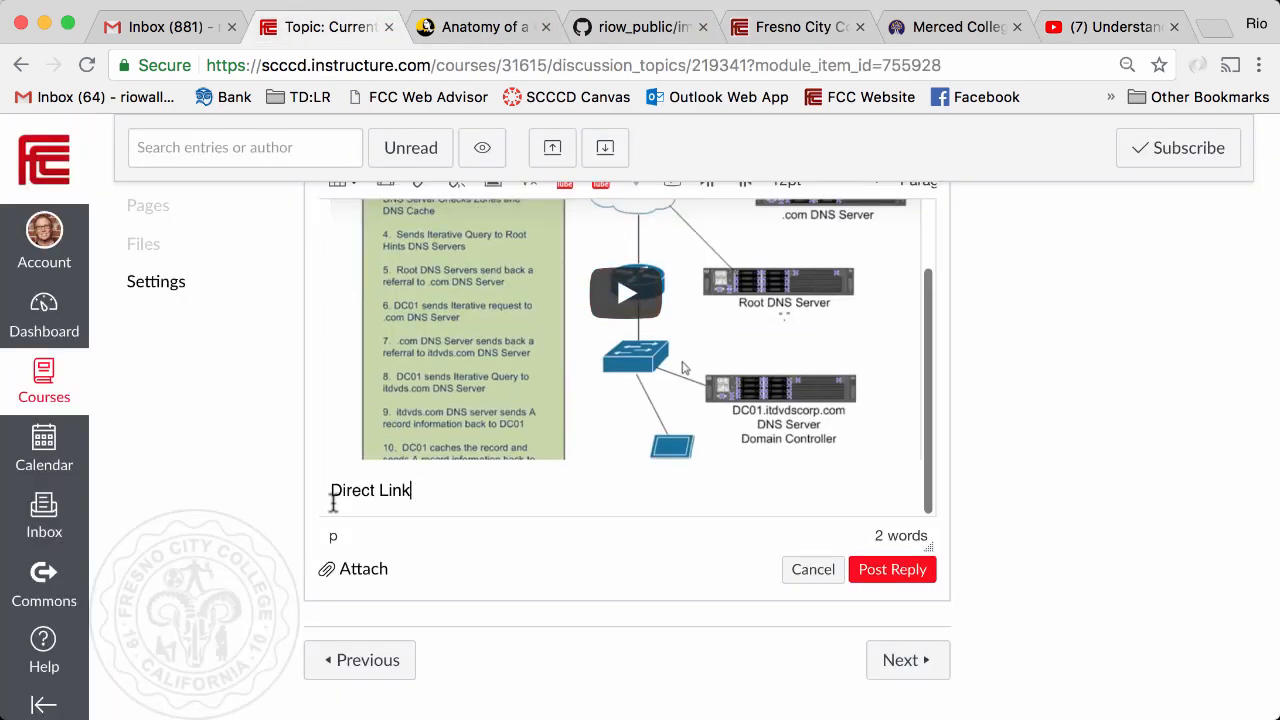
{"action": "double_click", "coordinate": [370, 490]}
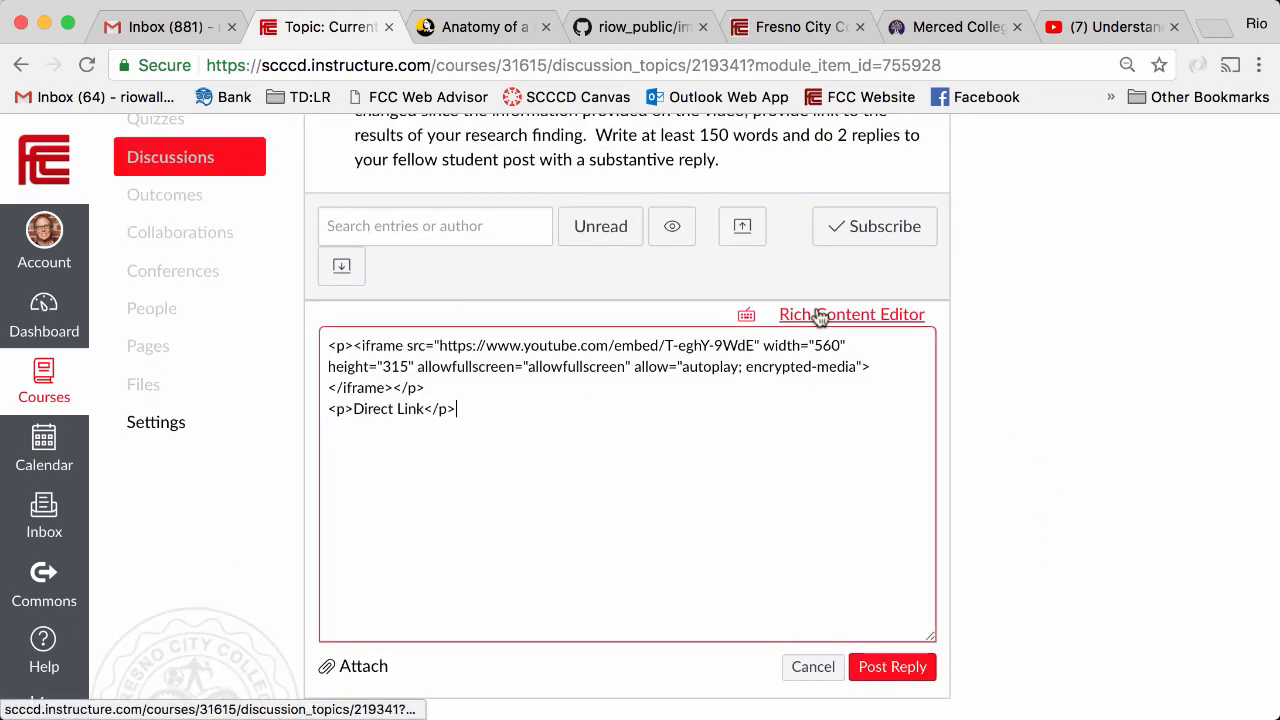
{"action": "left_click", "coordinate": [851, 314]}
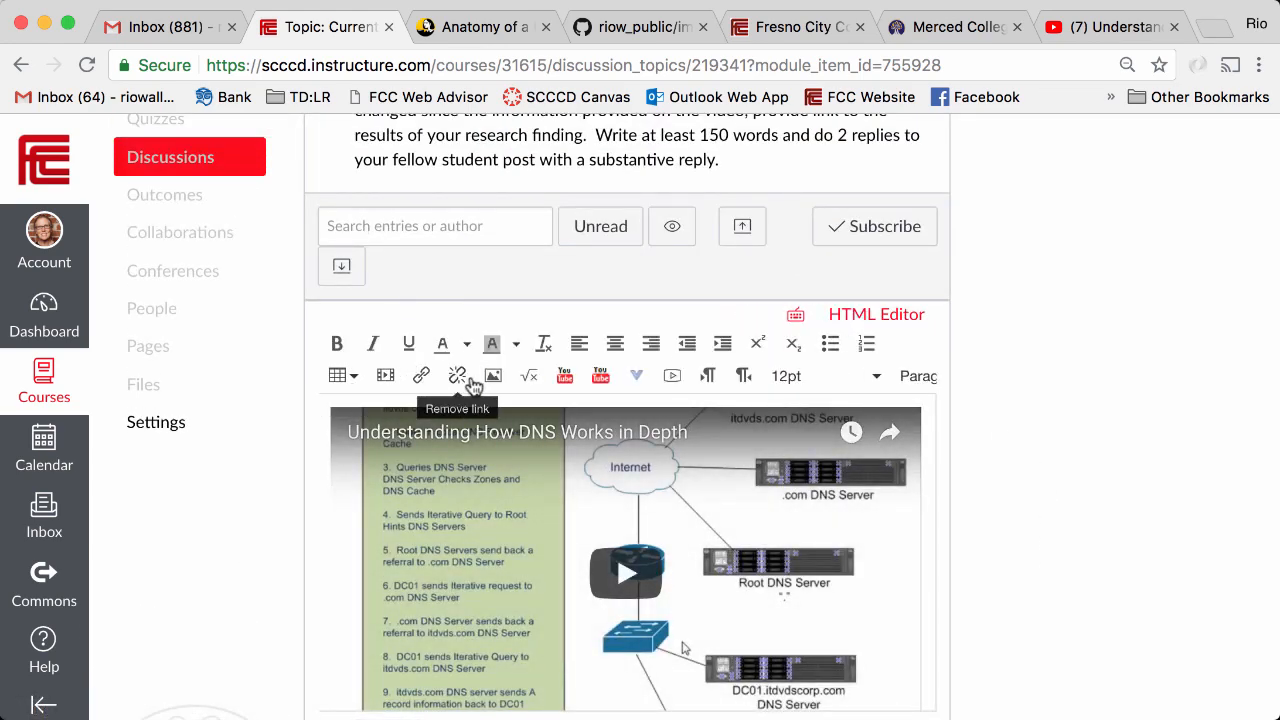
{"action": "mouse_move", "coordinate": [337, 375]}
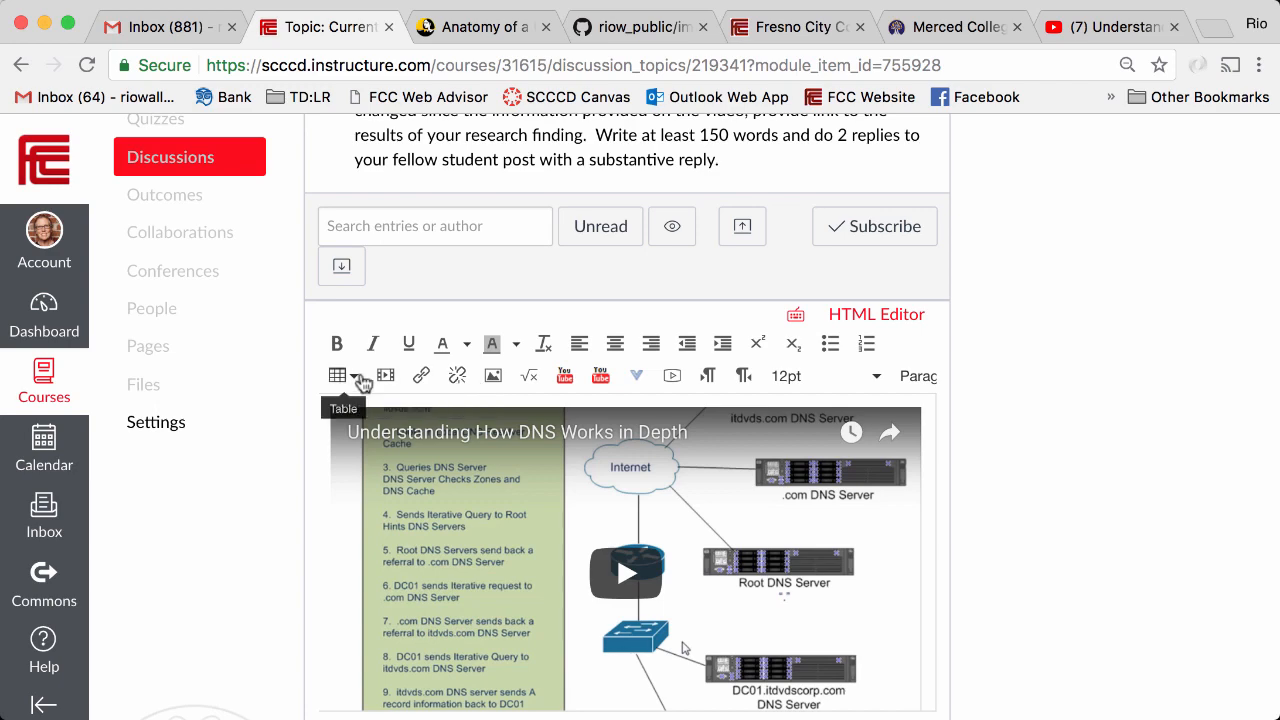
{"action": "left_click", "coordinate": [421, 375]}
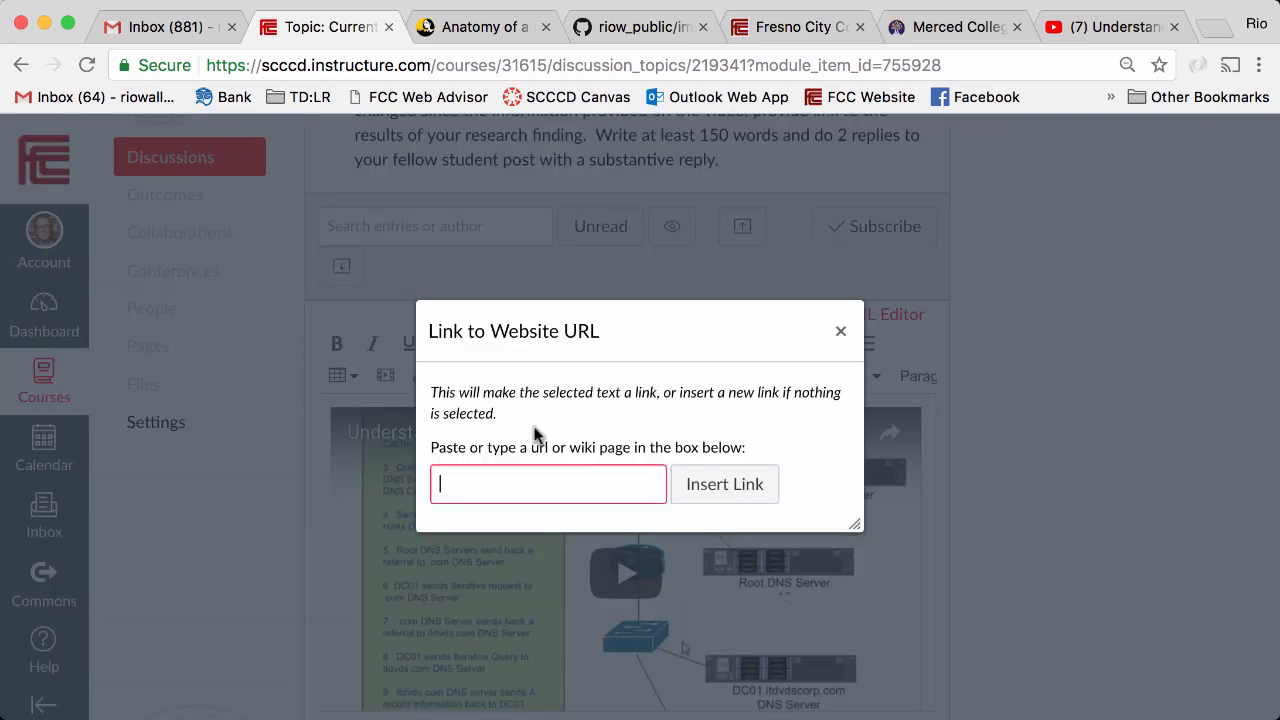
{"action": "type", "text": "https://youtu.be/T-eghY-9WdE"}
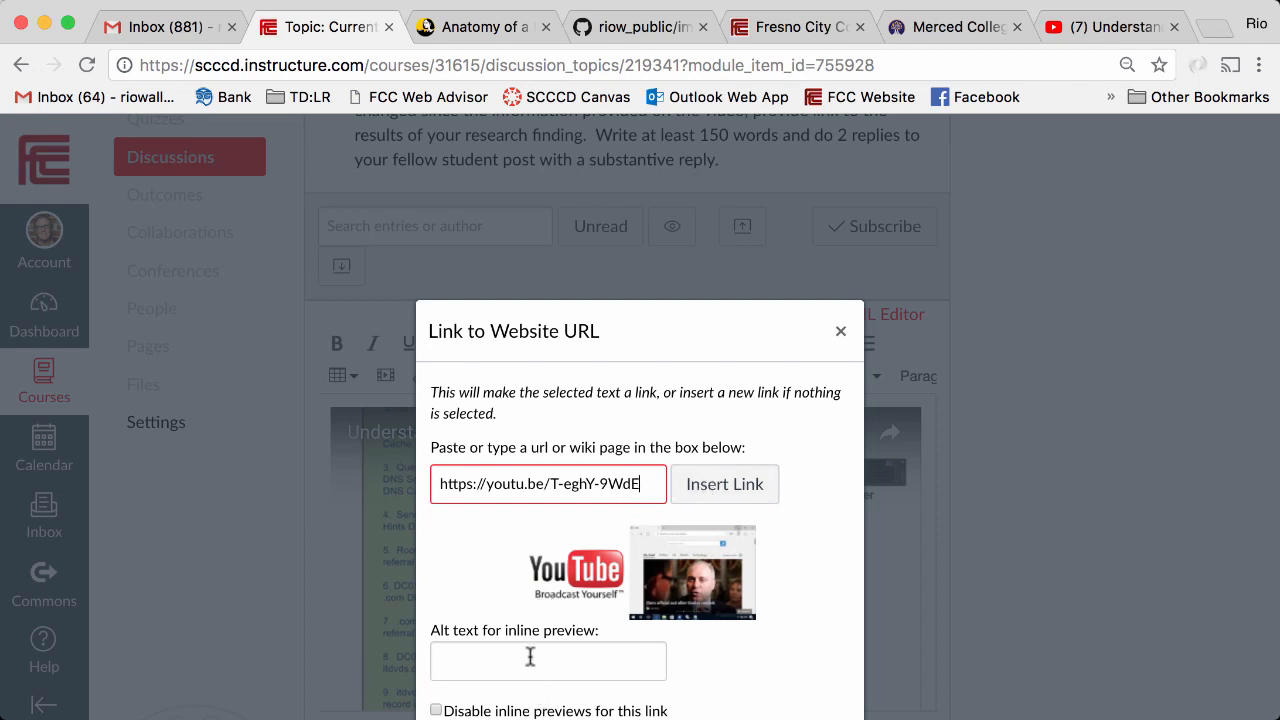
{"action": "left_click", "coordinate": [724, 484]}
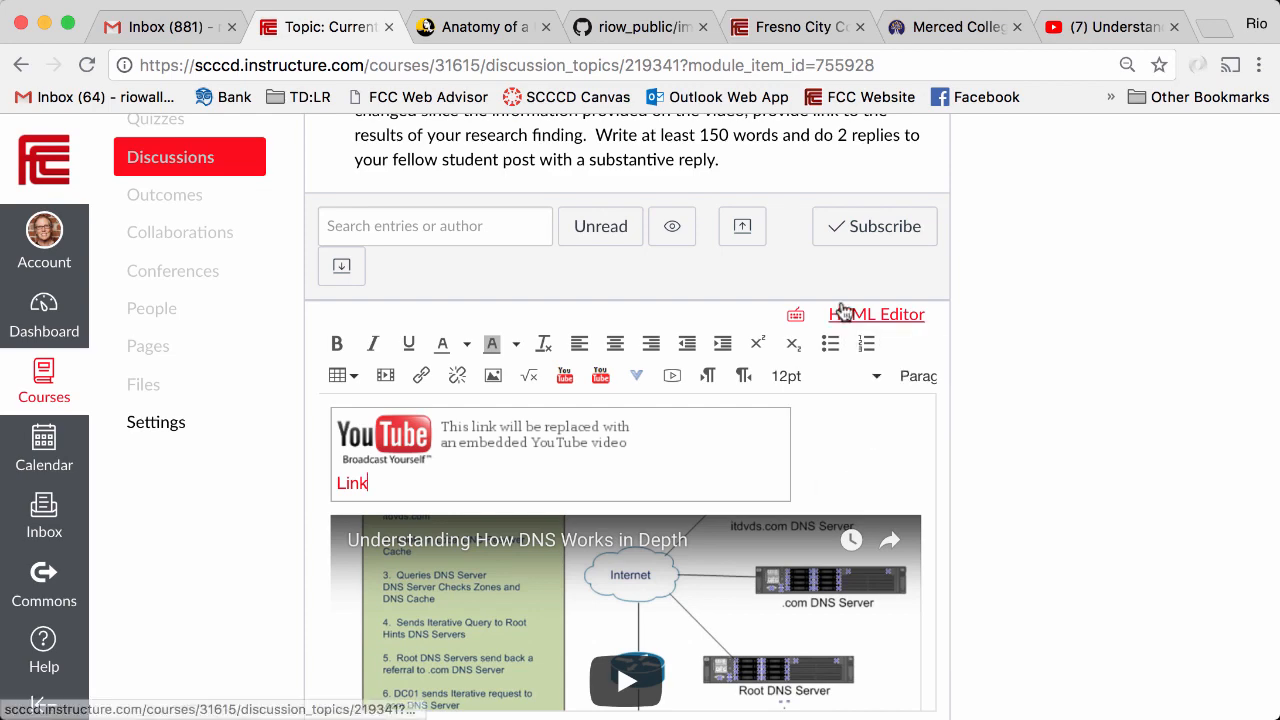
{"action": "scroll", "scroll_direction": "down", "scroll_amount": 3}
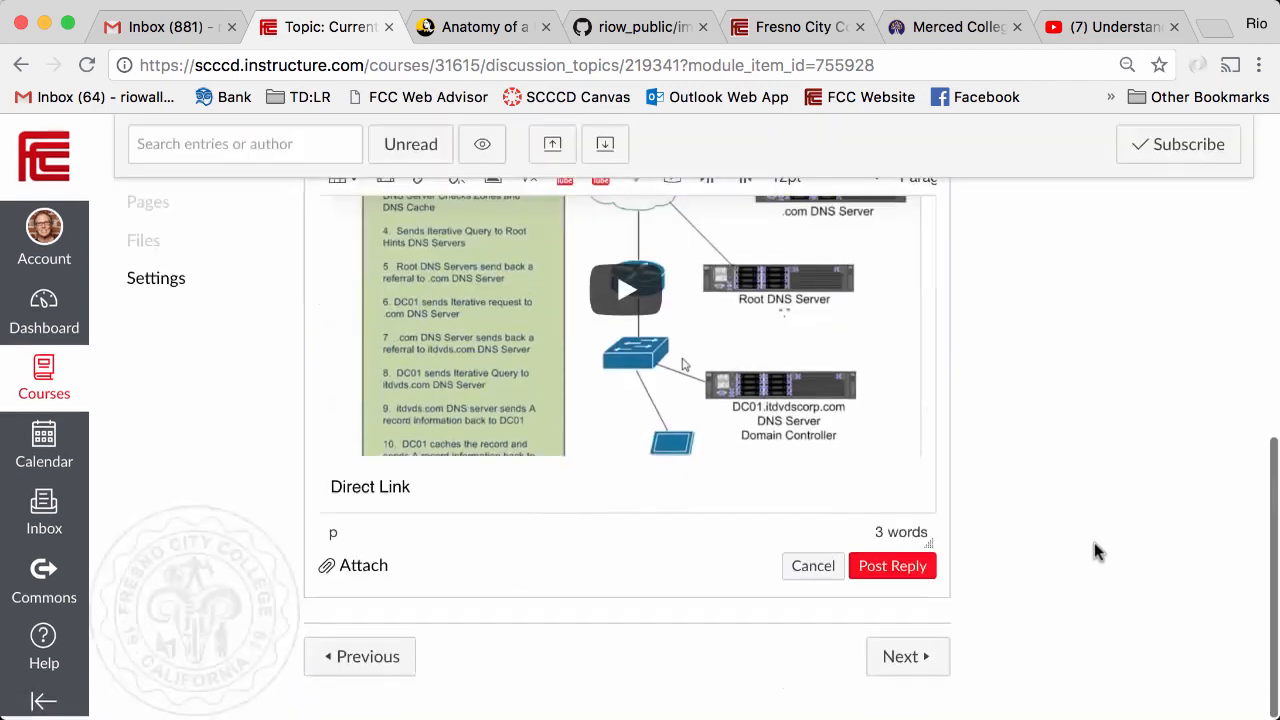
{"action": "left_click", "coordinate": [891, 565]}
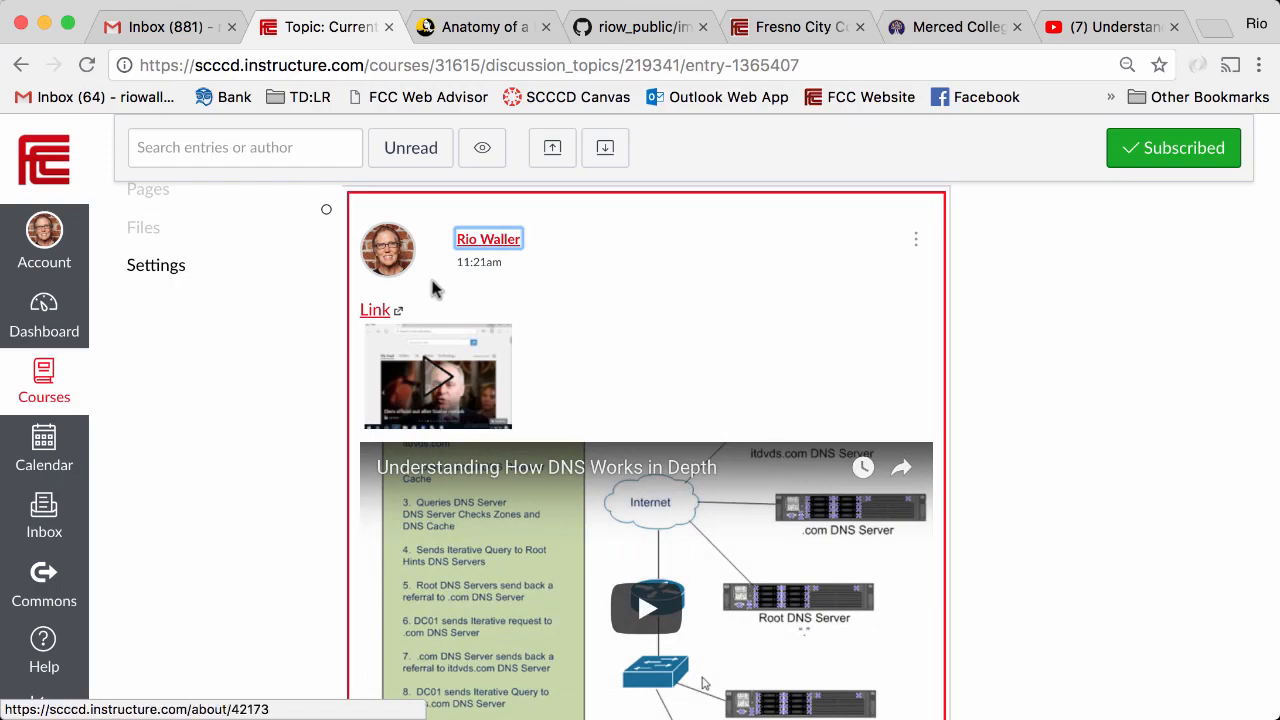
{"action": "scroll", "scroll_direction": "down", "scroll_amount": 3}
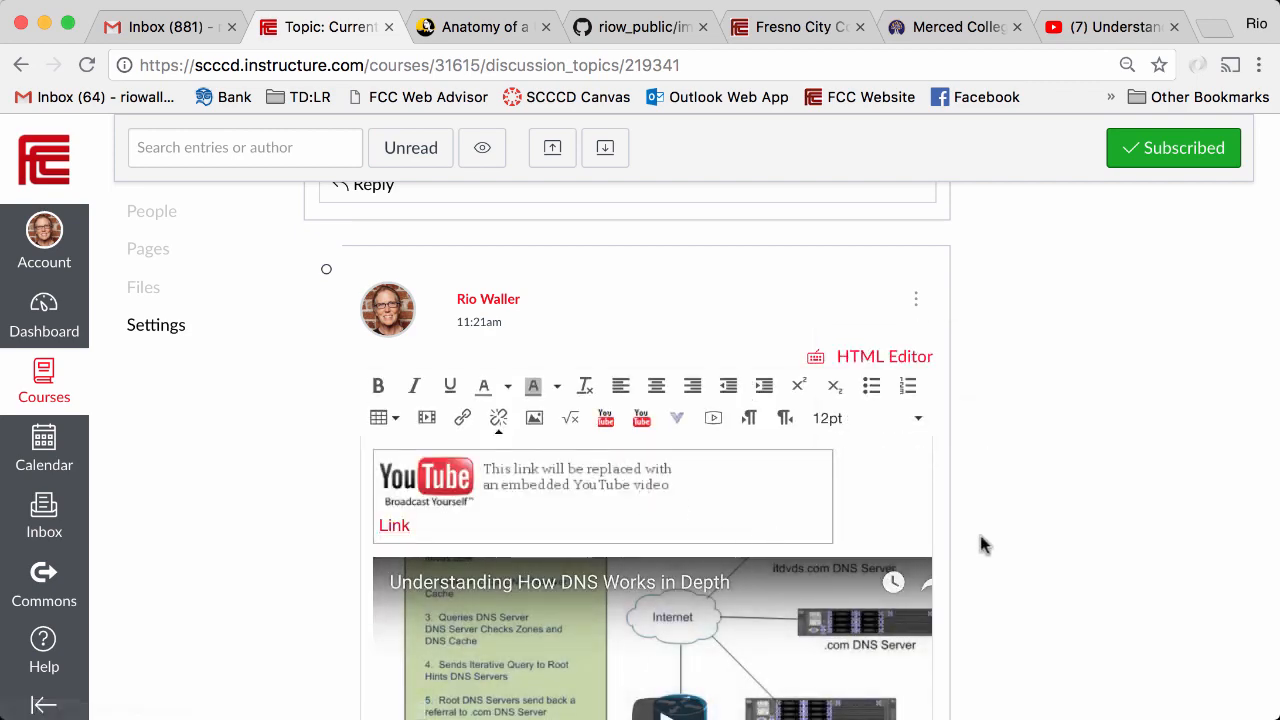
{"action": "scroll", "scroll_direction": "down", "scroll_amount": 3}
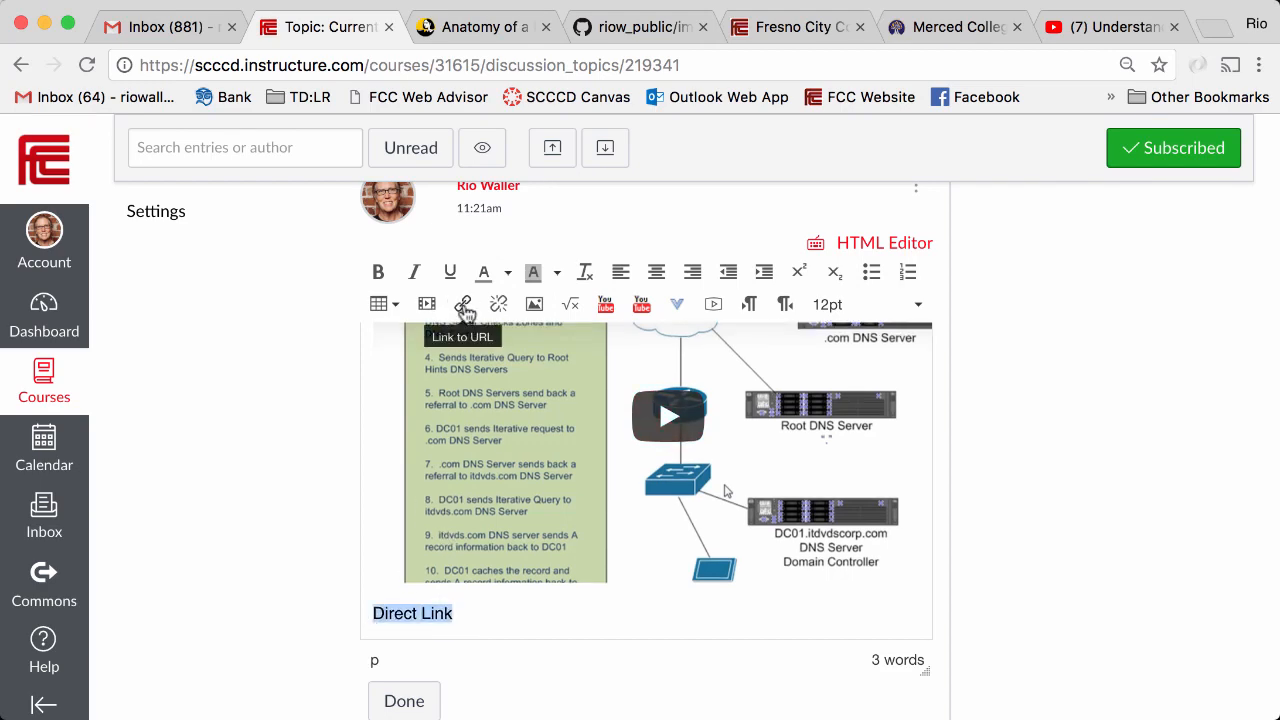
{"action": "left_click", "coordinate": [464, 304]}
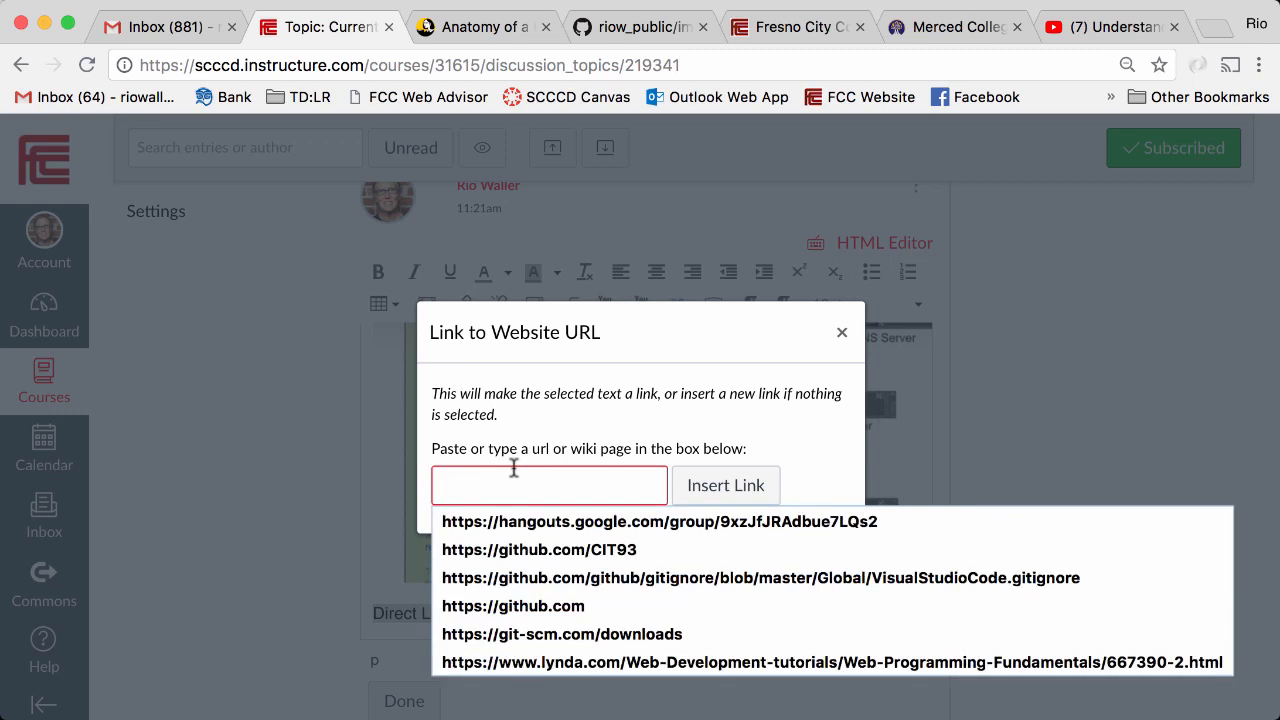
{"action": "type", "text": "https://youtu.be/T-eghY-9WdE"}
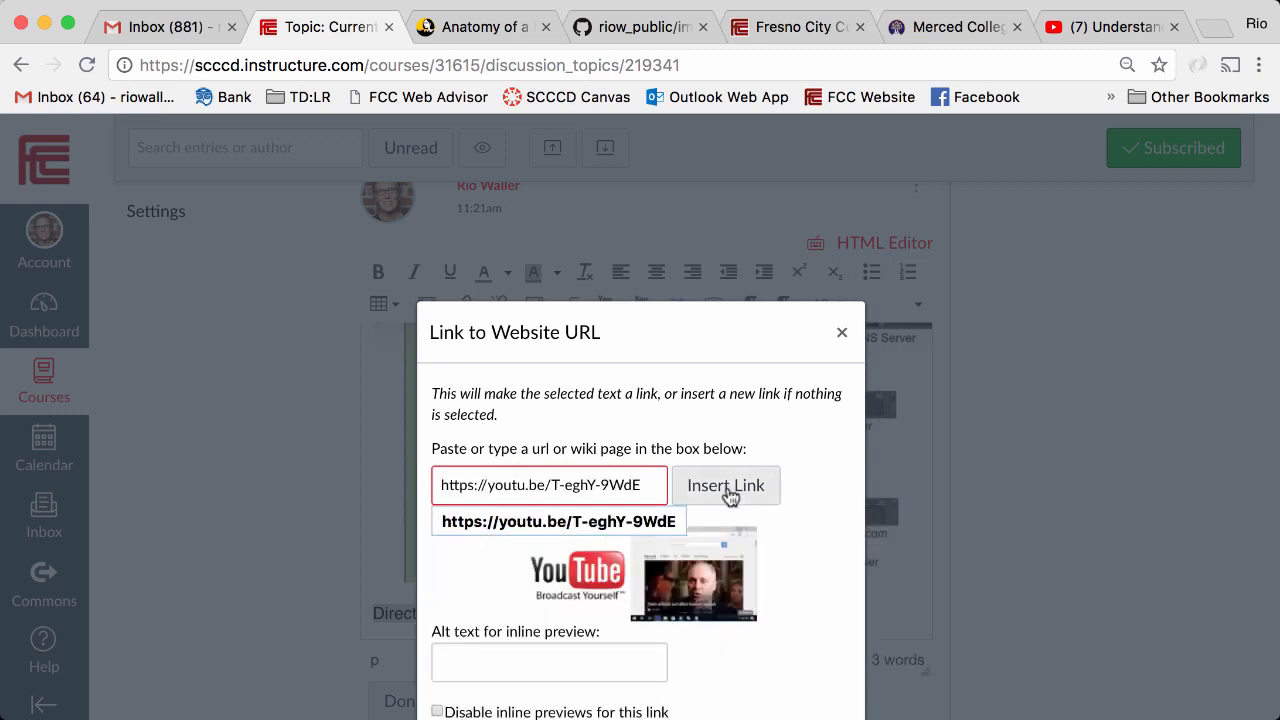
{"action": "left_click", "coordinate": [726, 485]}
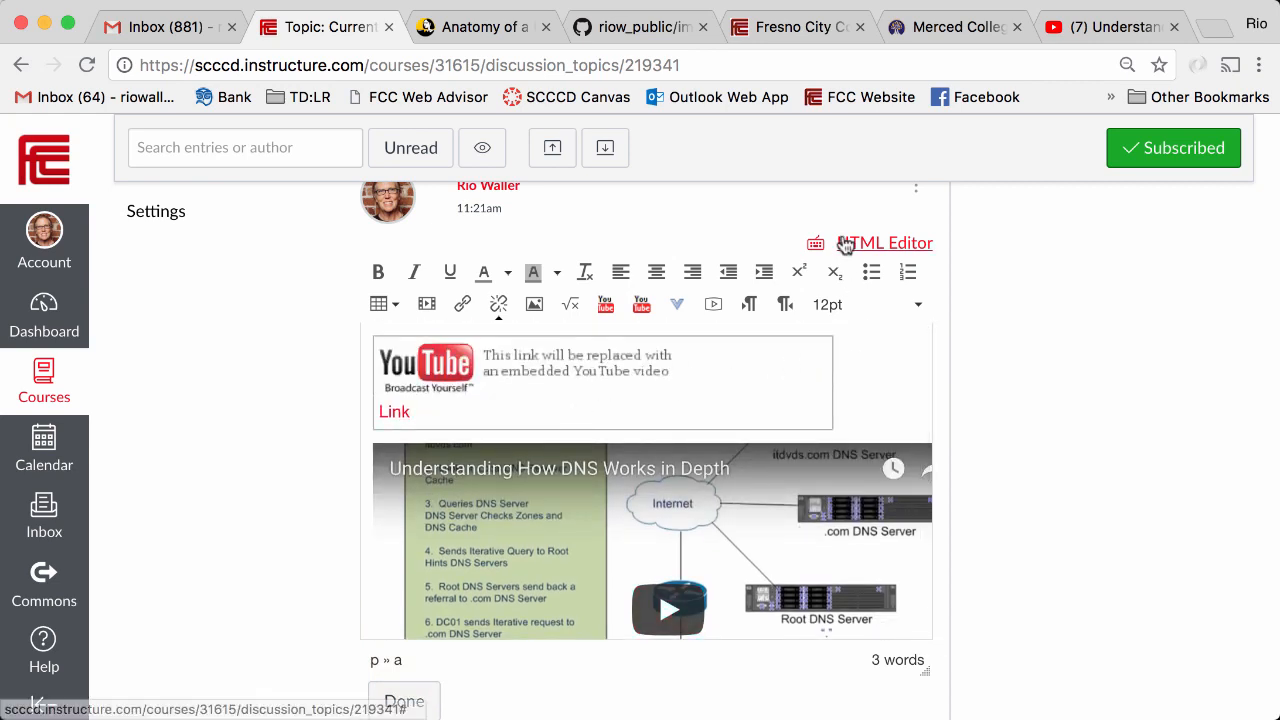
- Inspect the Direct Link paragraph markup in the HTML Editor
{"action": "left_click", "coordinate": [883, 243]}
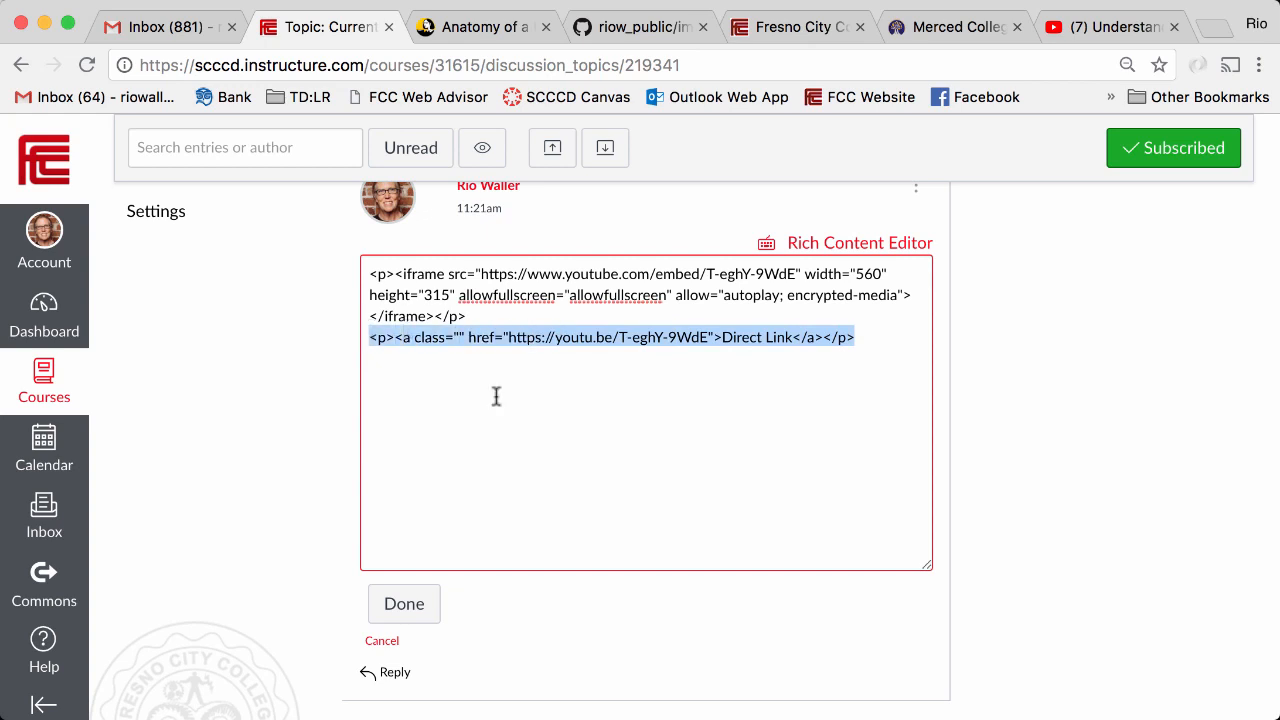
{"action": "left_click", "coordinate": [623, 497]}
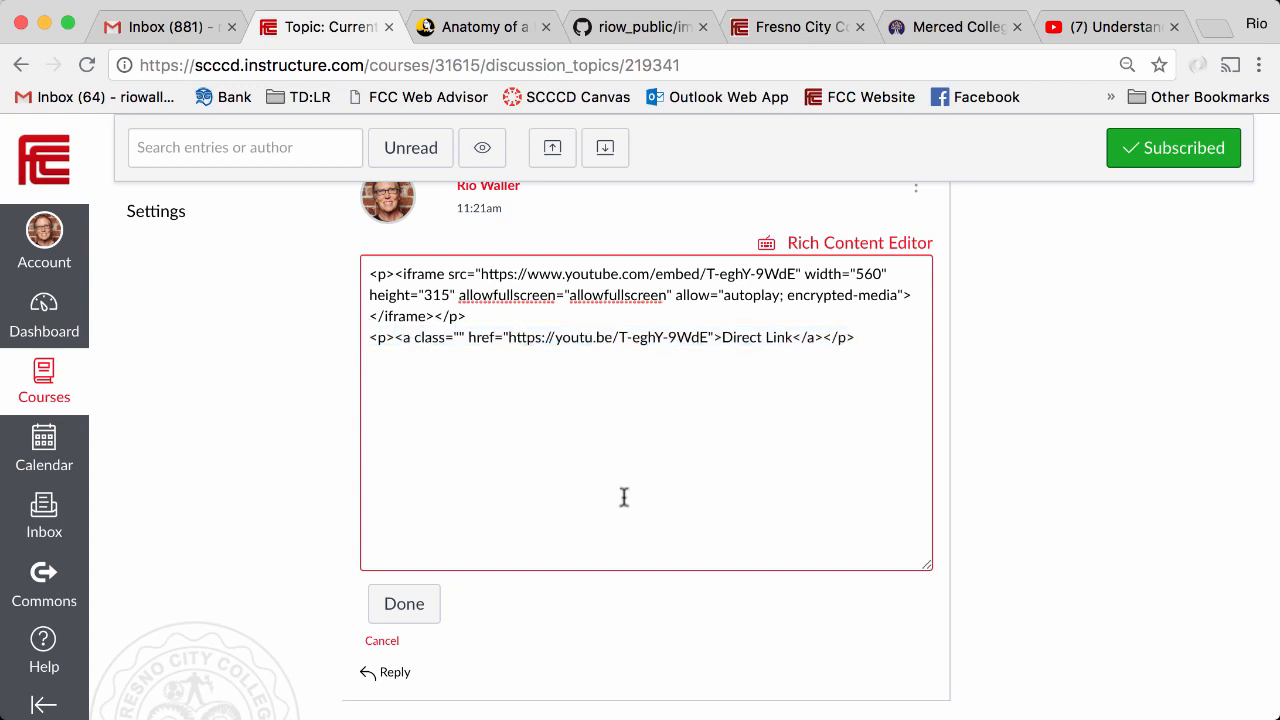
{"action": "triple_click", "coordinate": [610, 337]}
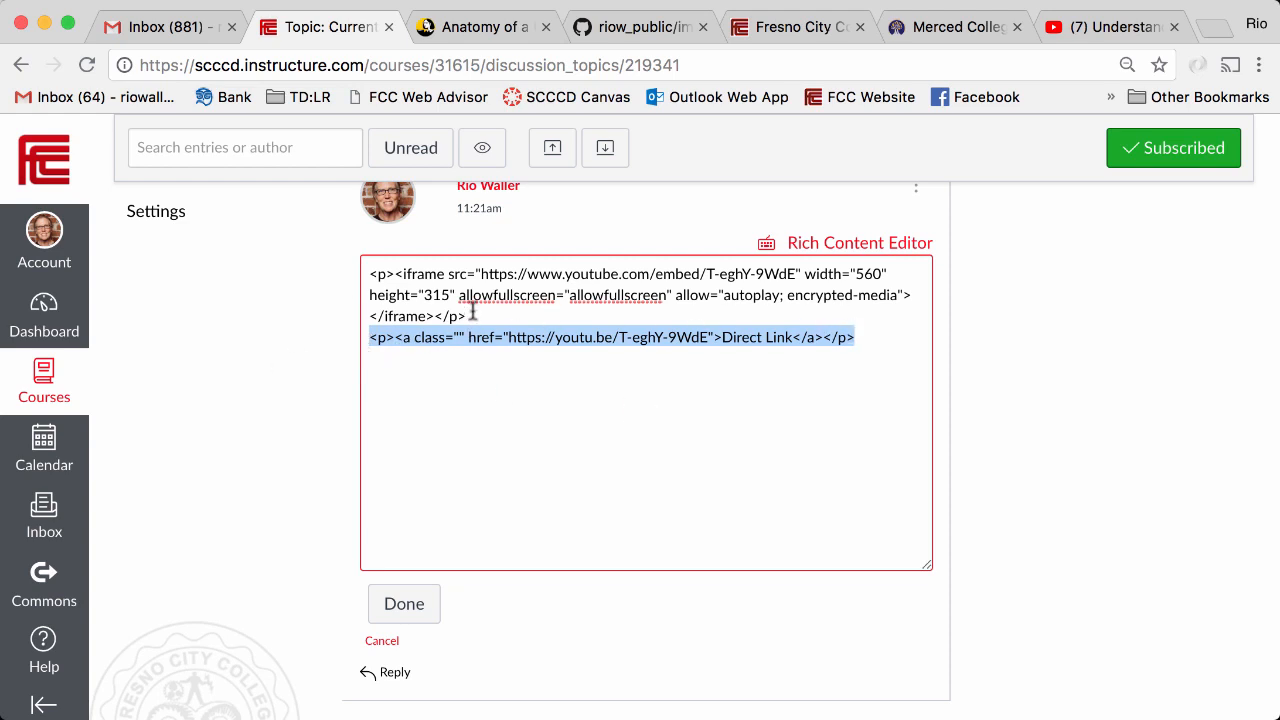
{"action": "left_click", "coordinate": [806, 337]}
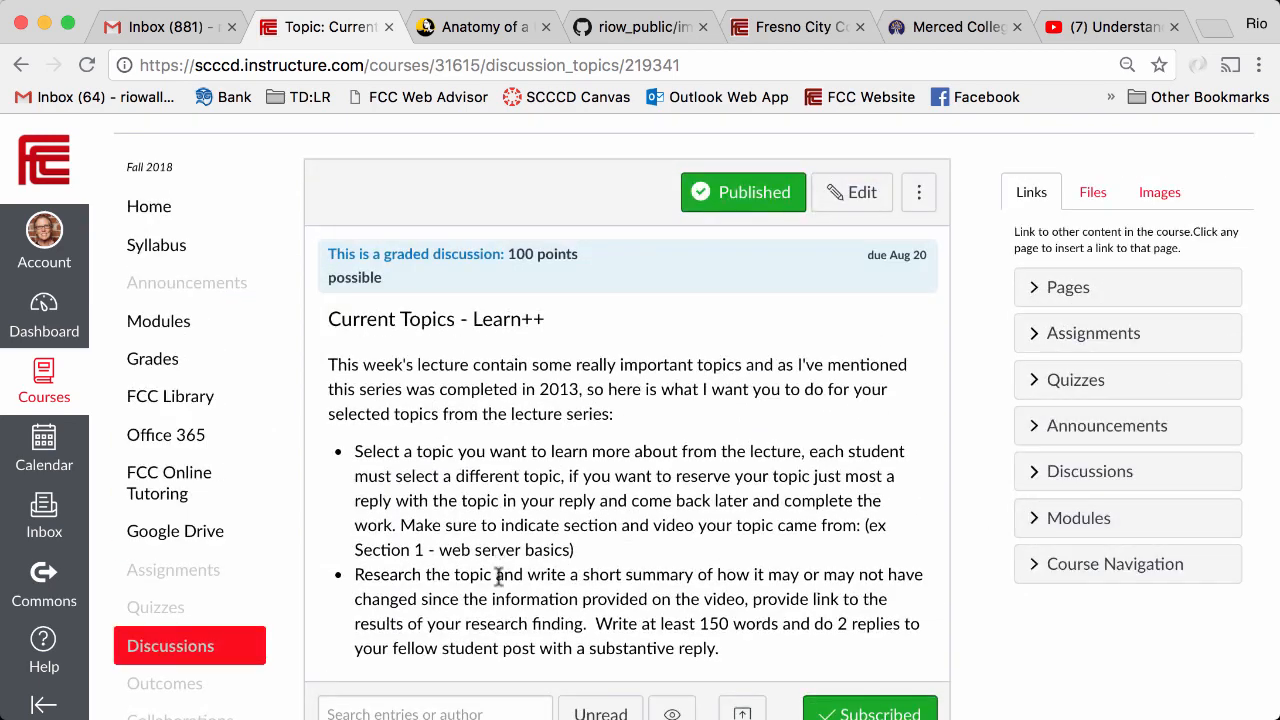
{"action": "mouse_move", "coordinate": [804, 623]}
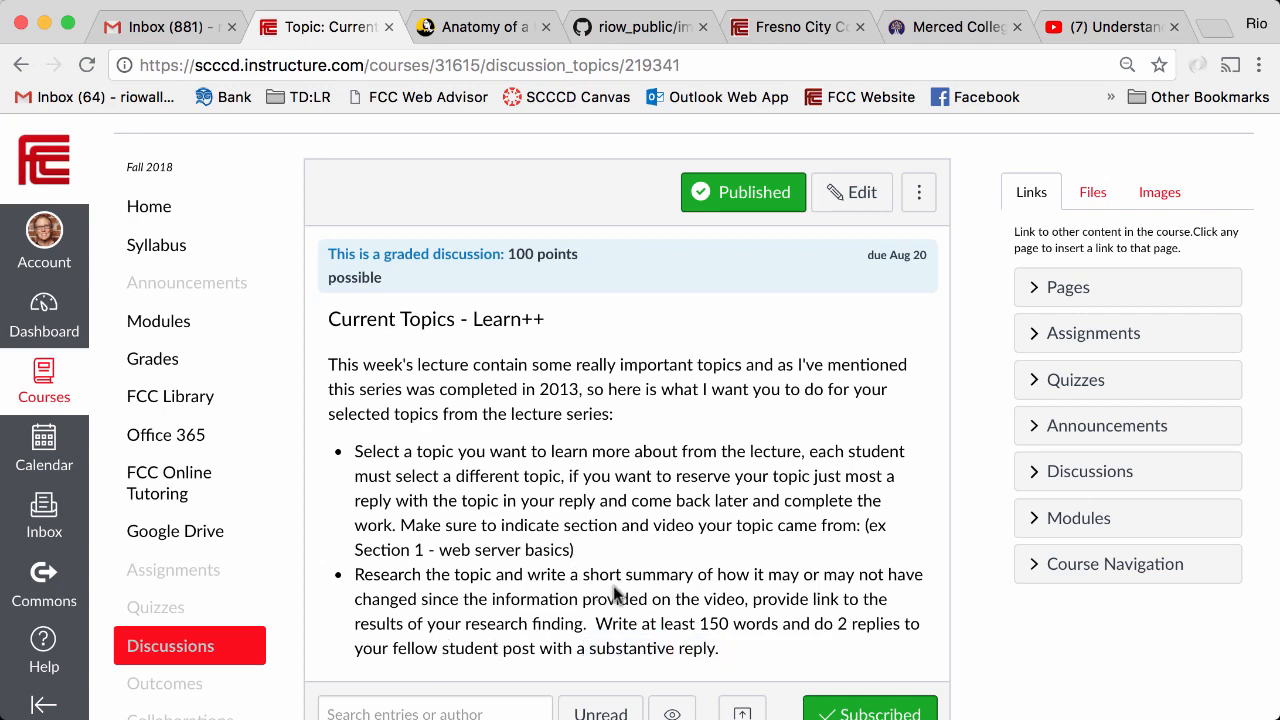
- Scroll down the Current Topics - Learn++ discussion
{"action": "scroll", "scroll_direction": "down", "scroll_amount": 3}
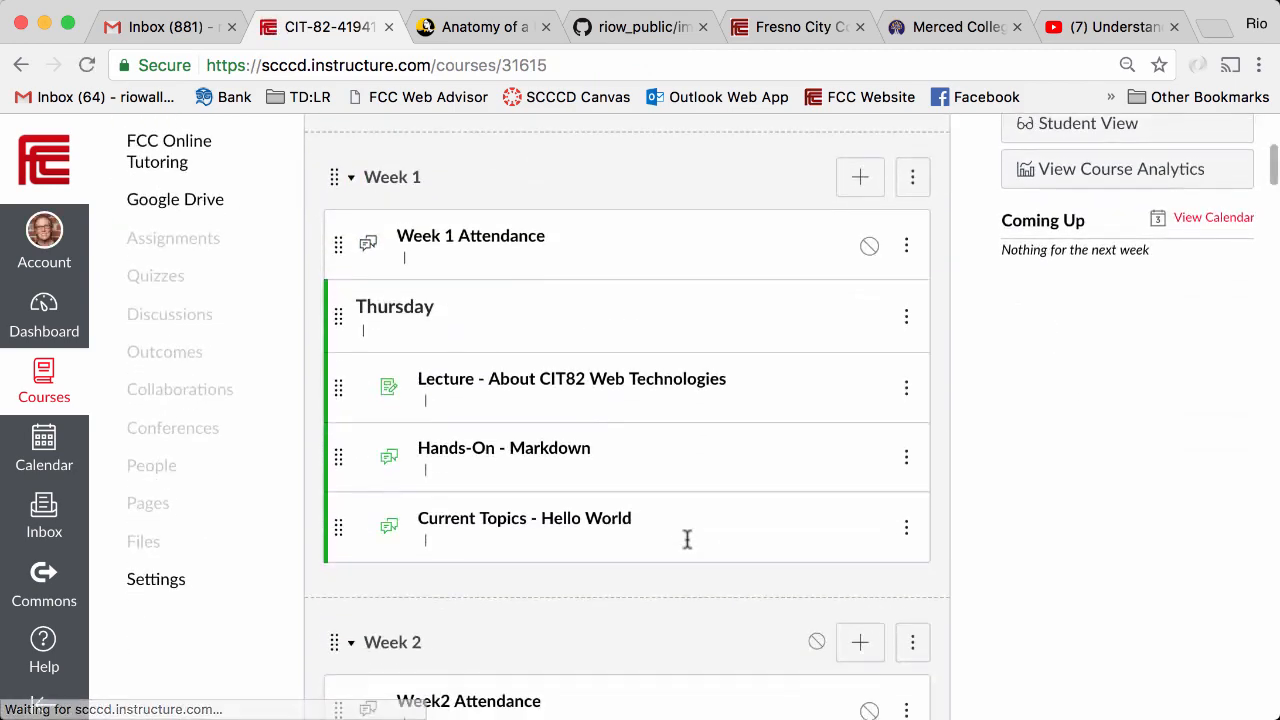
{"action": "scroll", "scroll_direction": "down", "scroll_amount": 3}
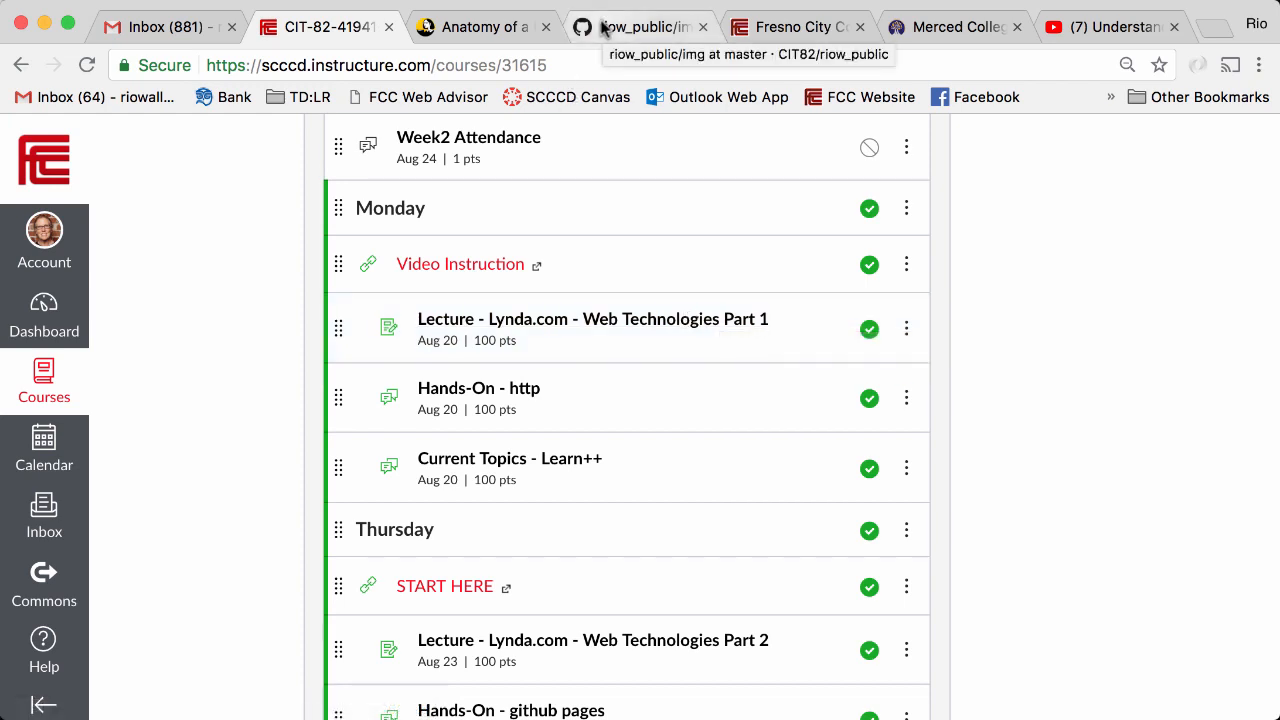
{"action": "mouse_move", "coordinate": [510, 340]}
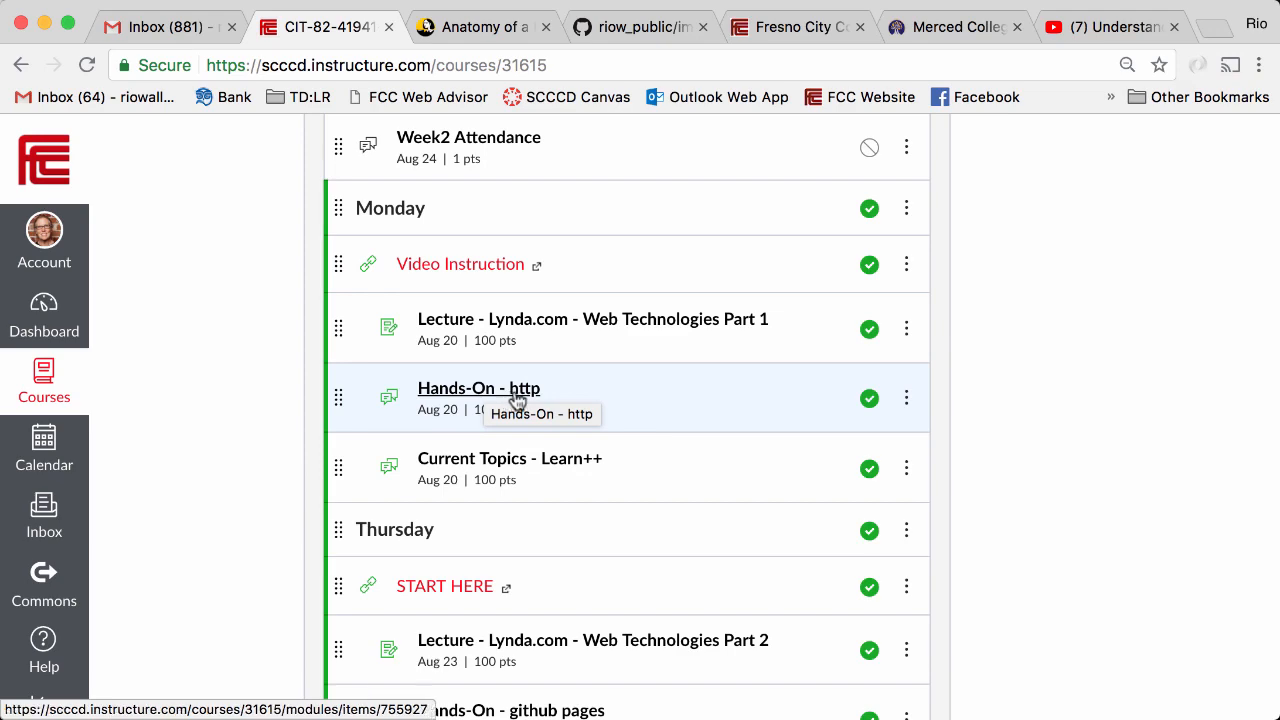
{"action": "left_click", "coordinate": [478, 388]}
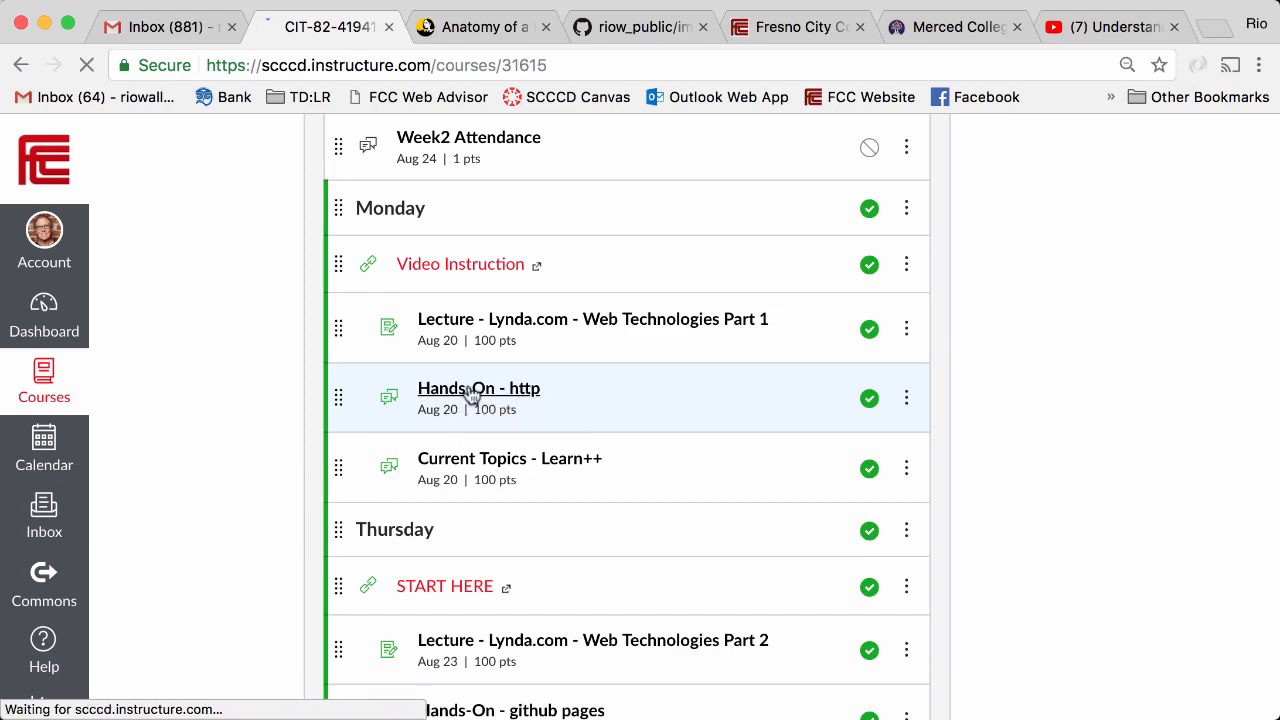
{"action": "left_click", "coordinate": [478, 388]}
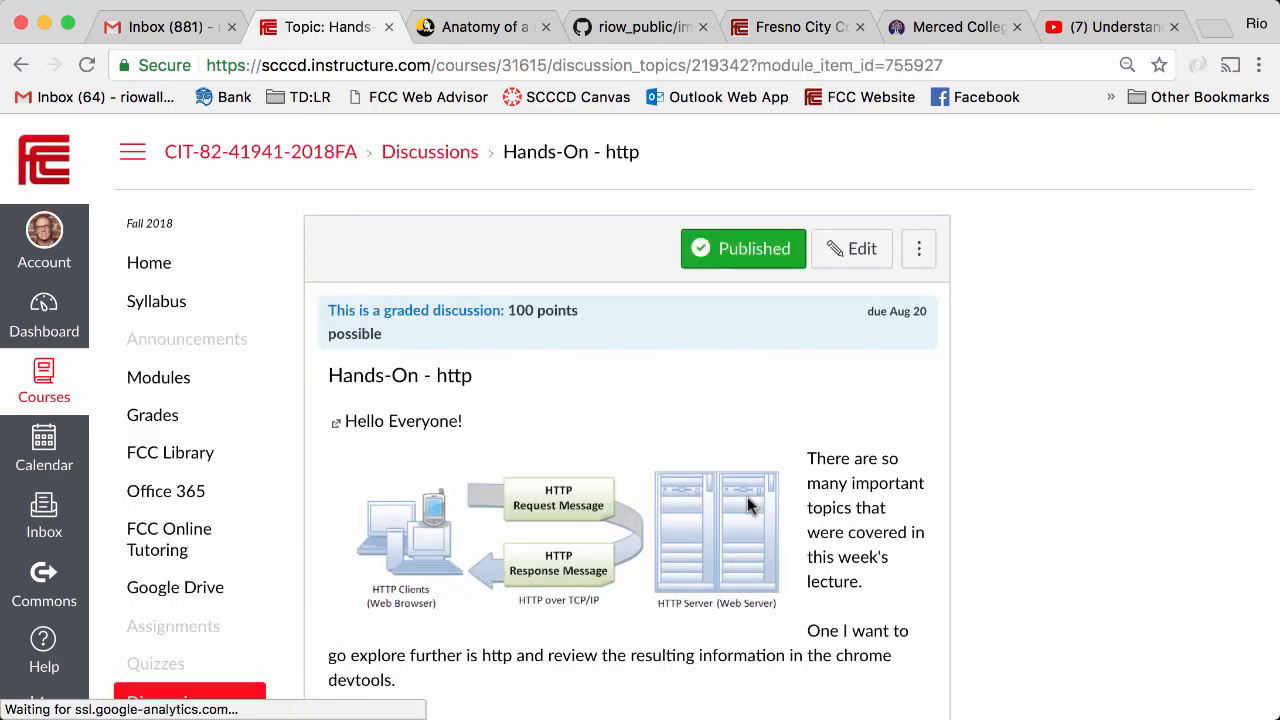
{"action": "scroll", "scroll_direction": "down", "scroll_amount": 3}
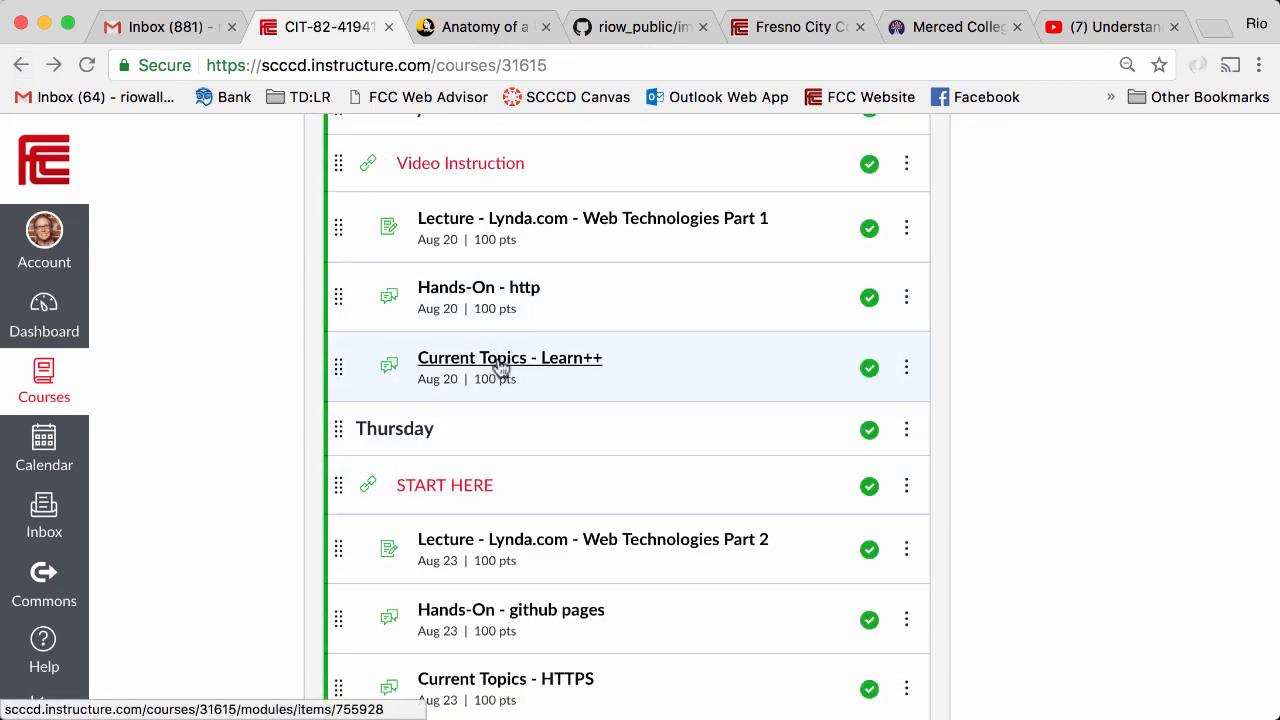
{"action": "mouse_move", "coordinate": [510, 357]}
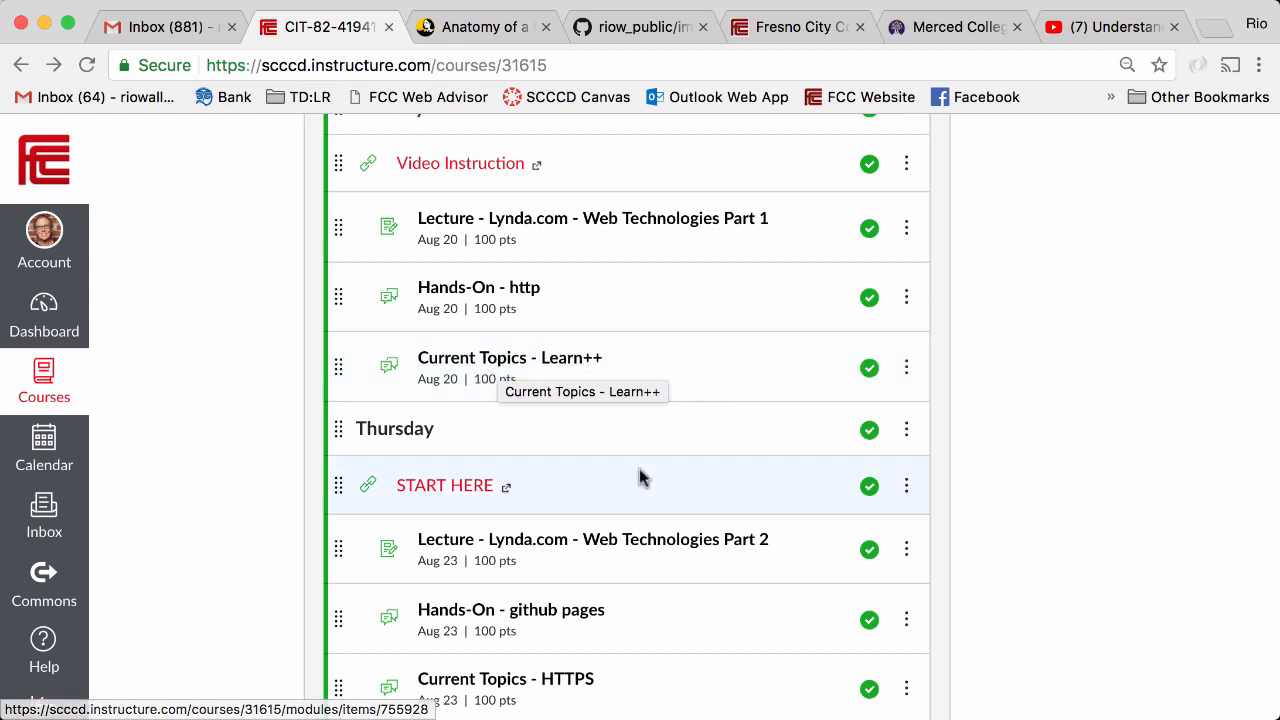
{"action": "mouse_move", "coordinate": [735, 468]}
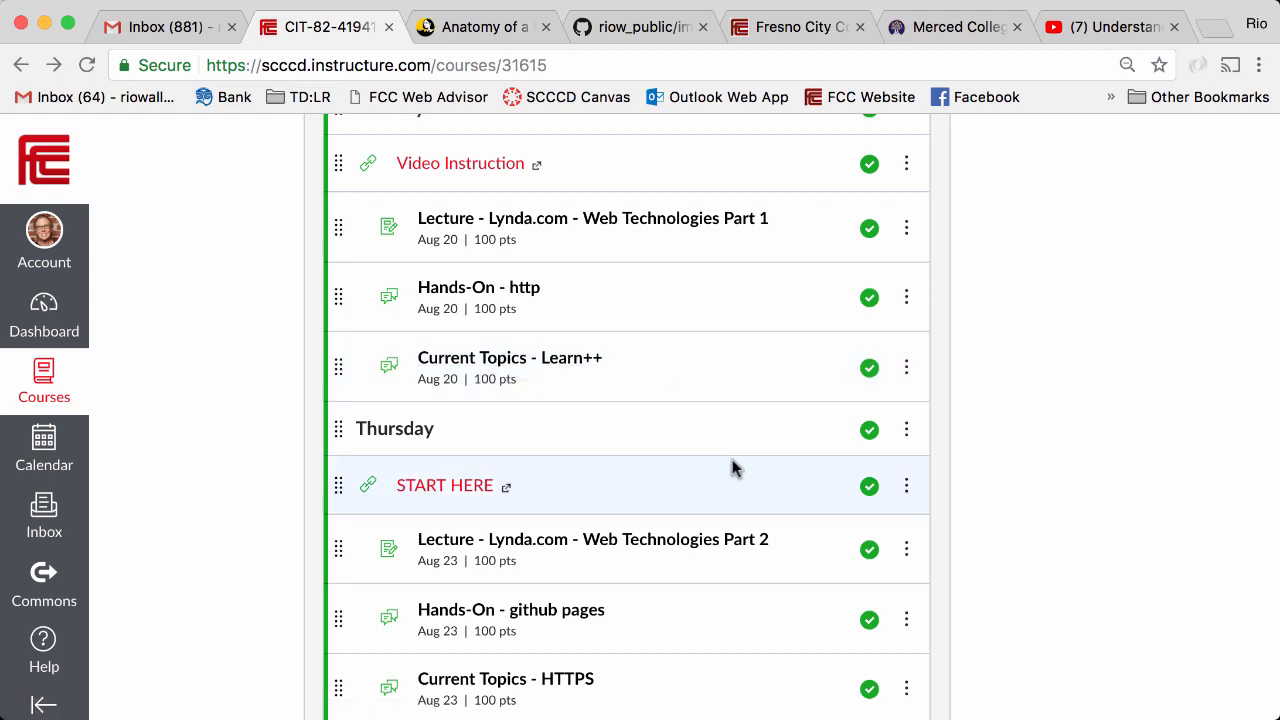